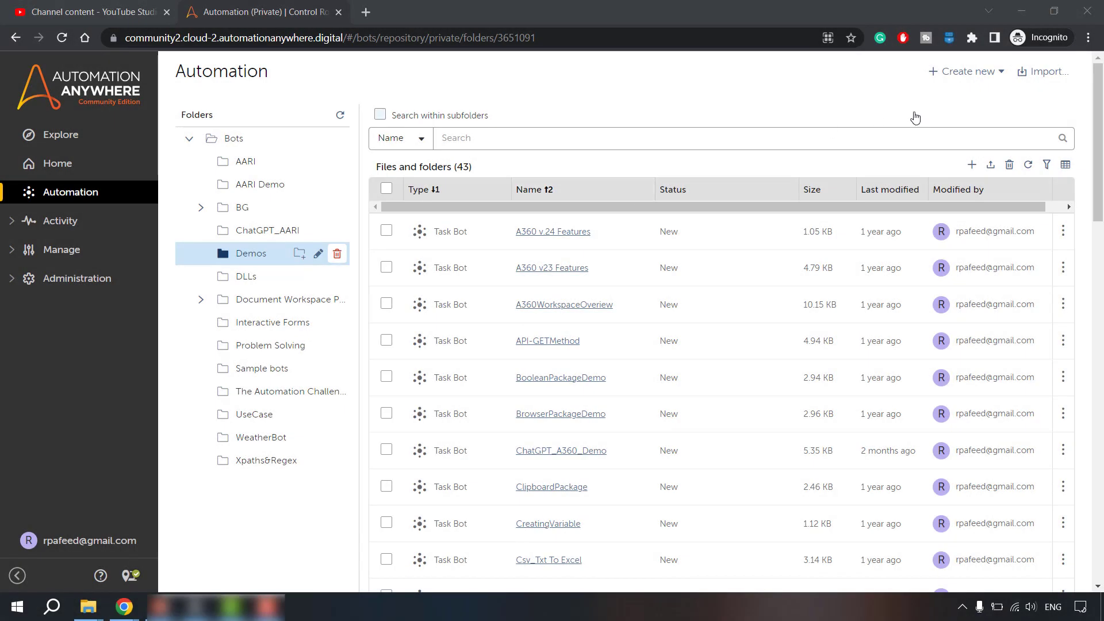
mouse_move(966, 71)
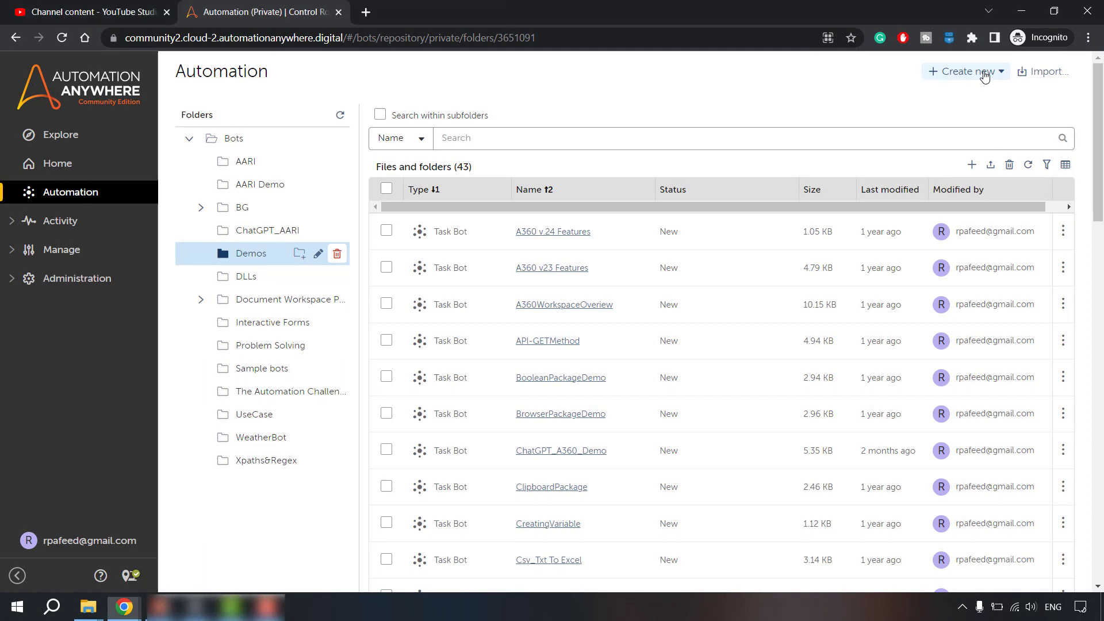
Create a new task bot named BotInsightsDemo in \Bots\ and open it in the editor.
left_click(966, 72)
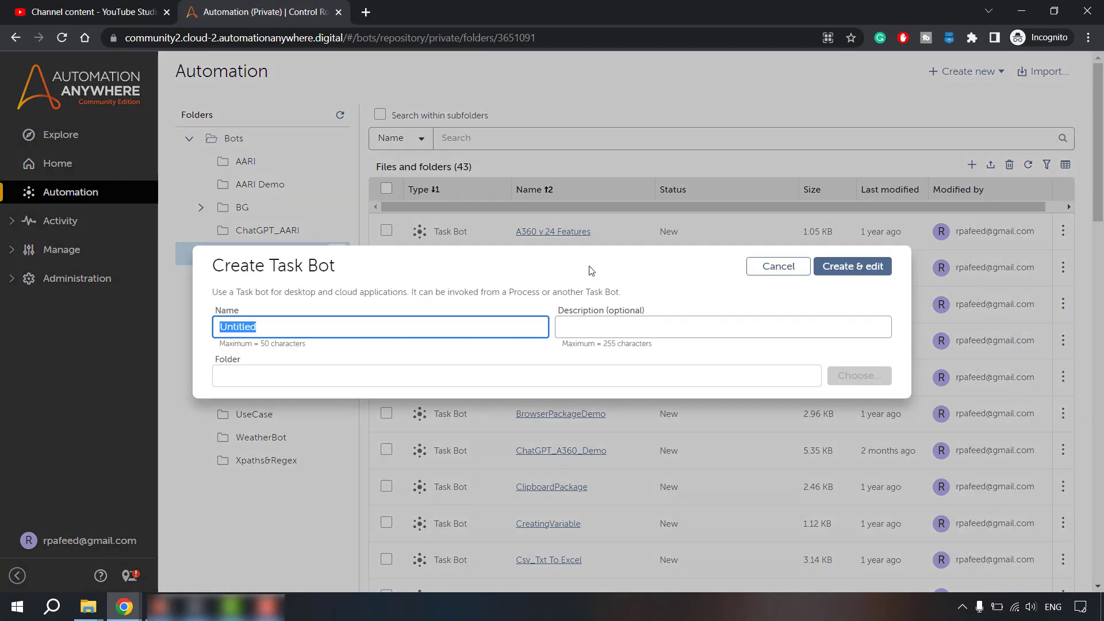
type("Bot1")
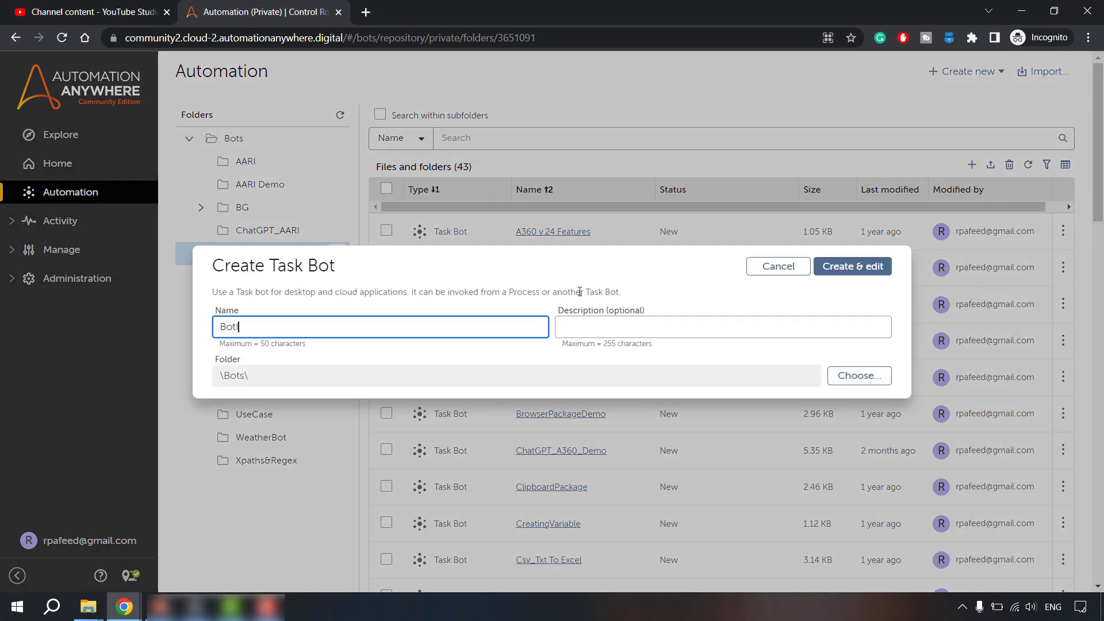
type("InsightsDemo")
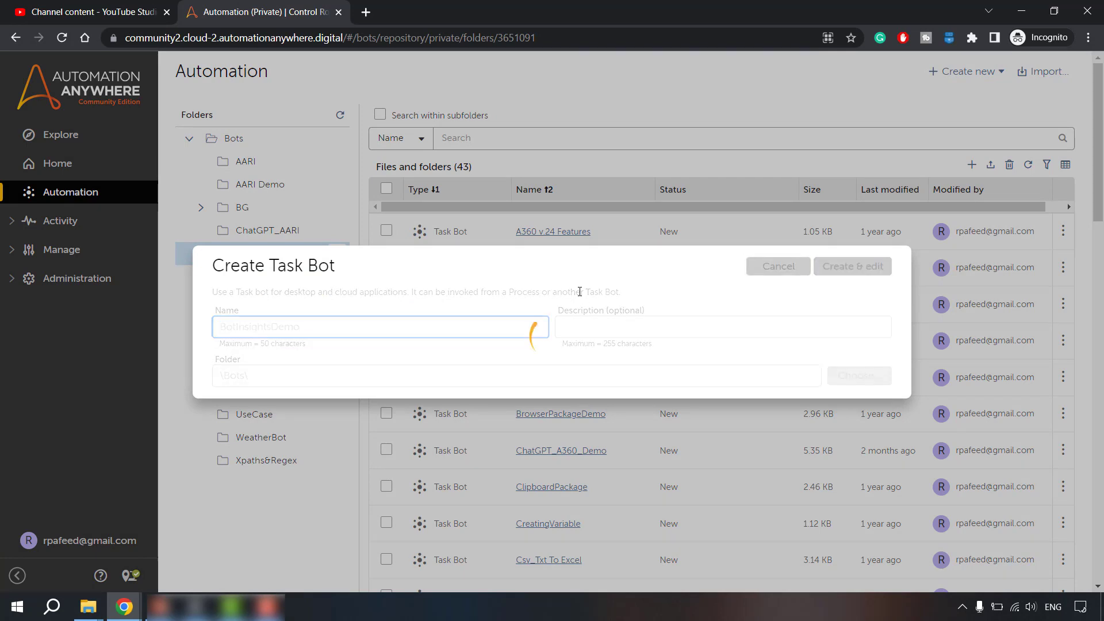
left_click(852, 267)
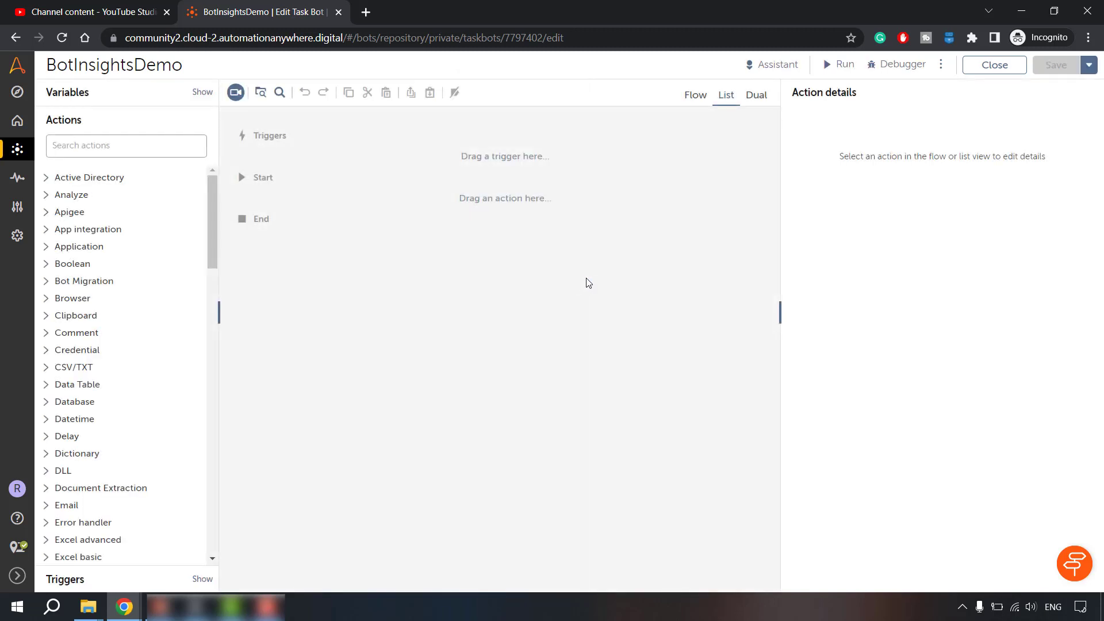
mouse_move(706, 230)
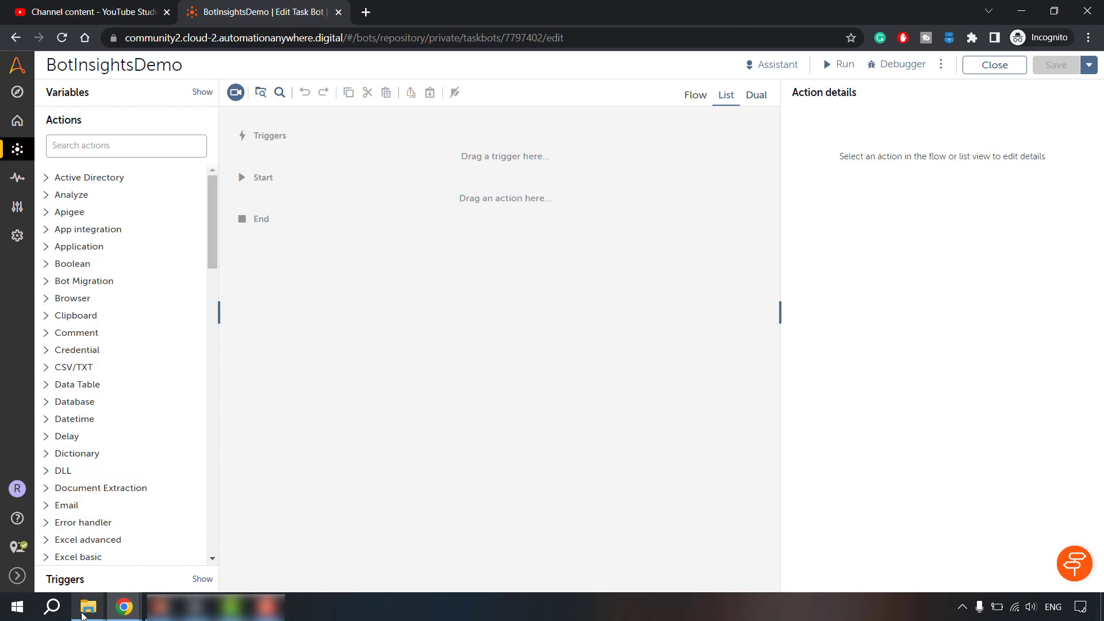
left_click(88, 606)
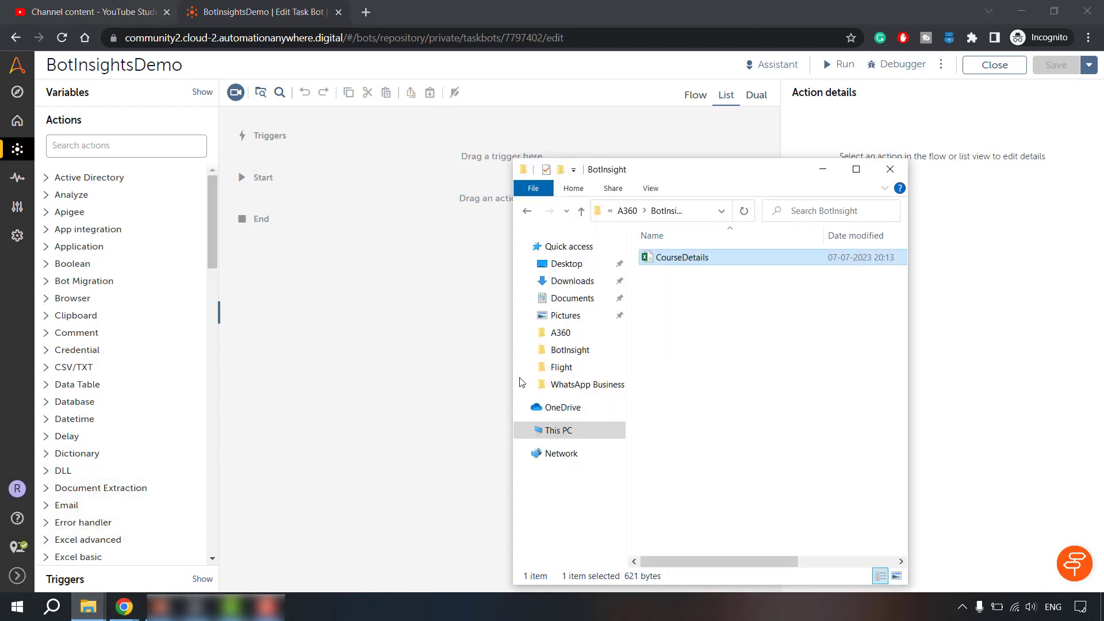
double_click(680, 257)
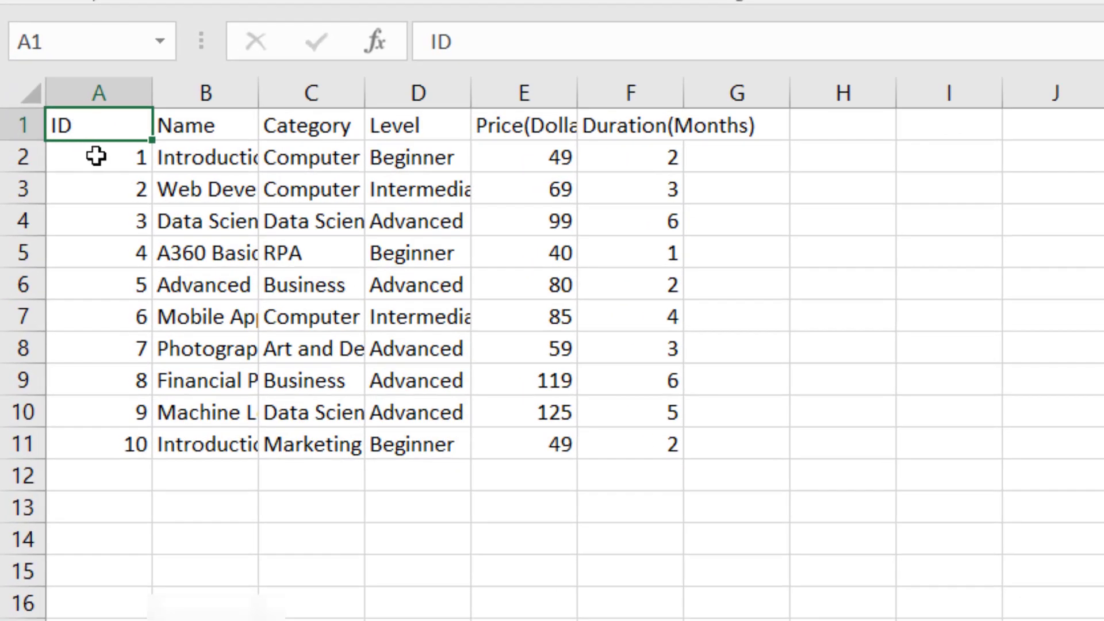
left_click_drag(63, 126, 394, 126)
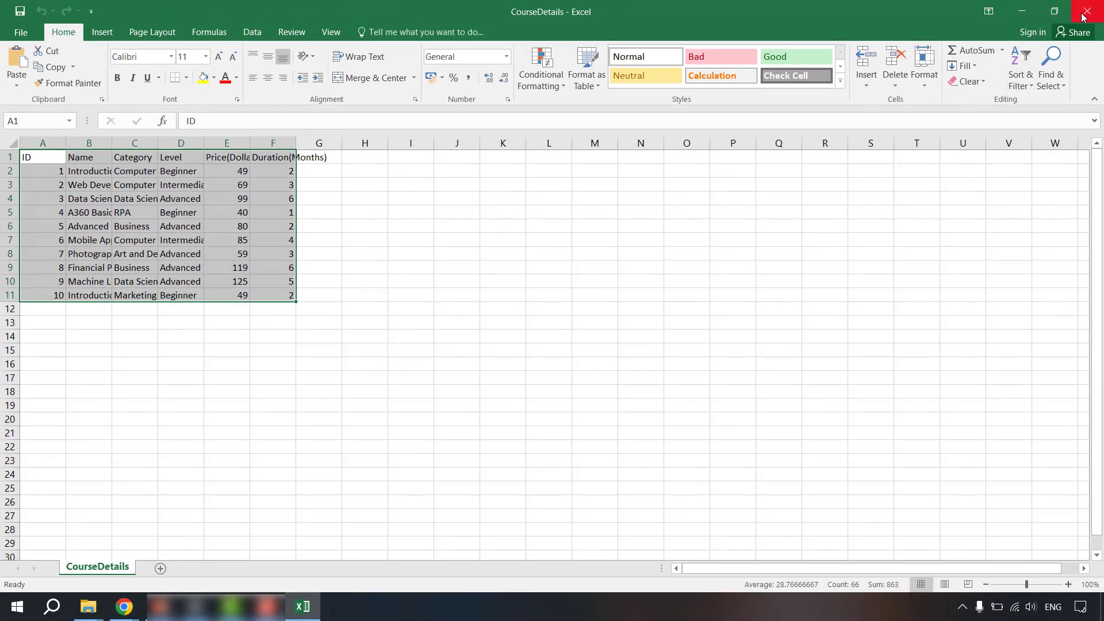
left_click(1087, 12)
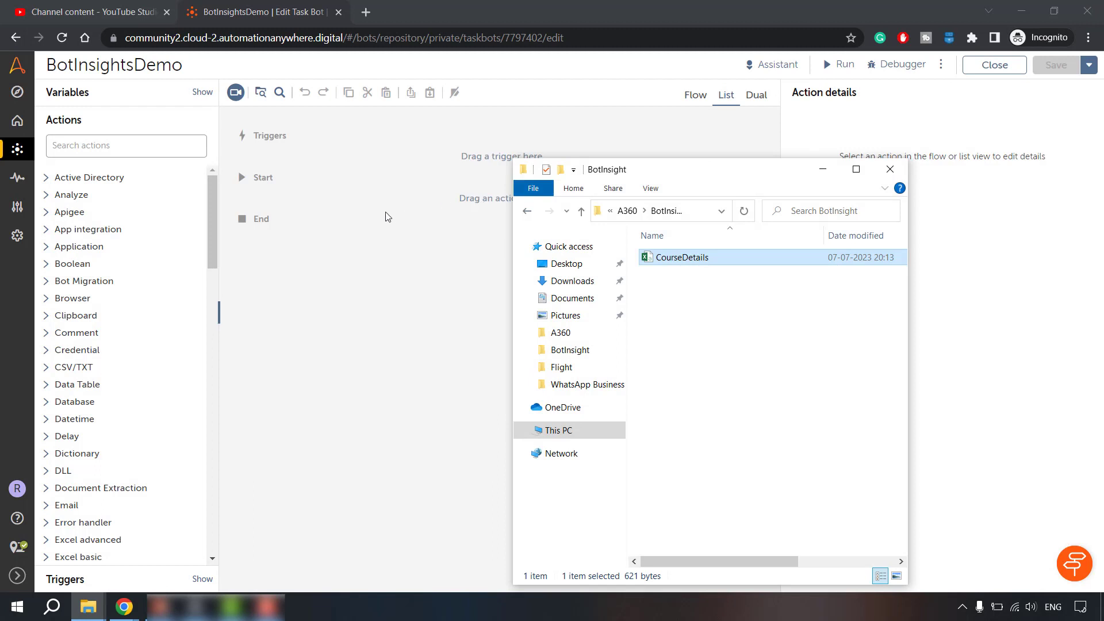
left_click(889, 169)
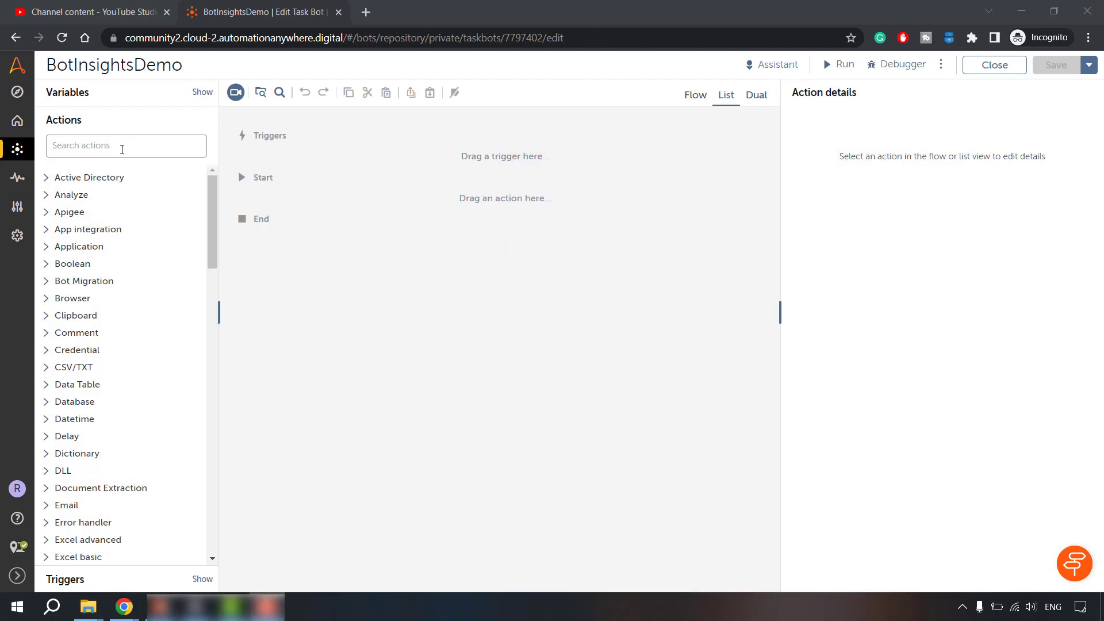
Find the Step action and add a first step titled 'Read from CSV'.
left_click(125, 145)
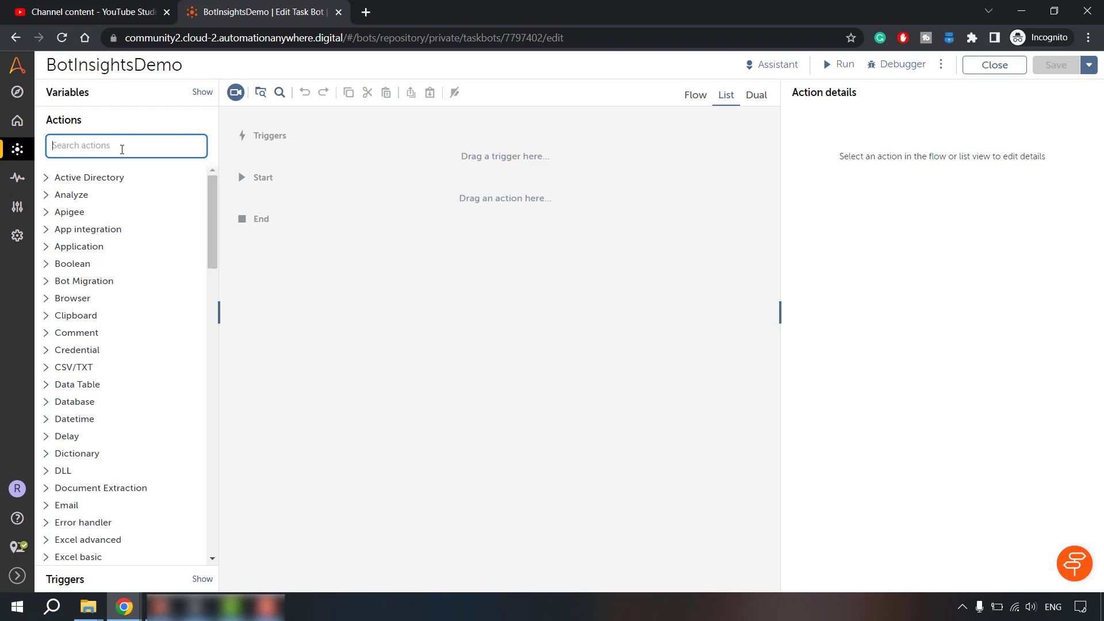
type("step")
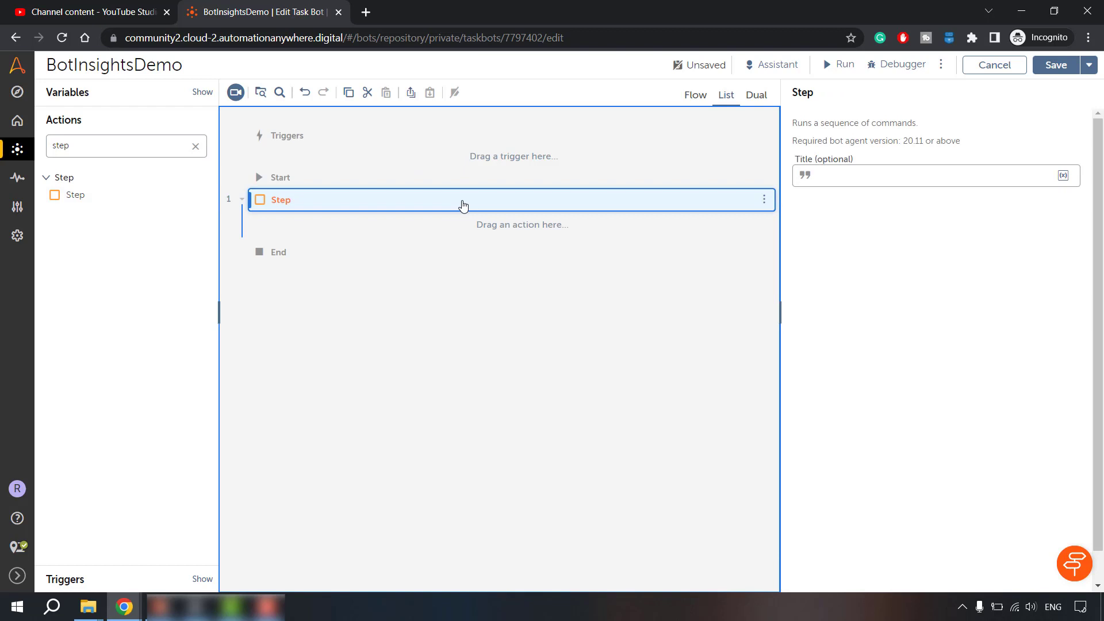
type("Read")
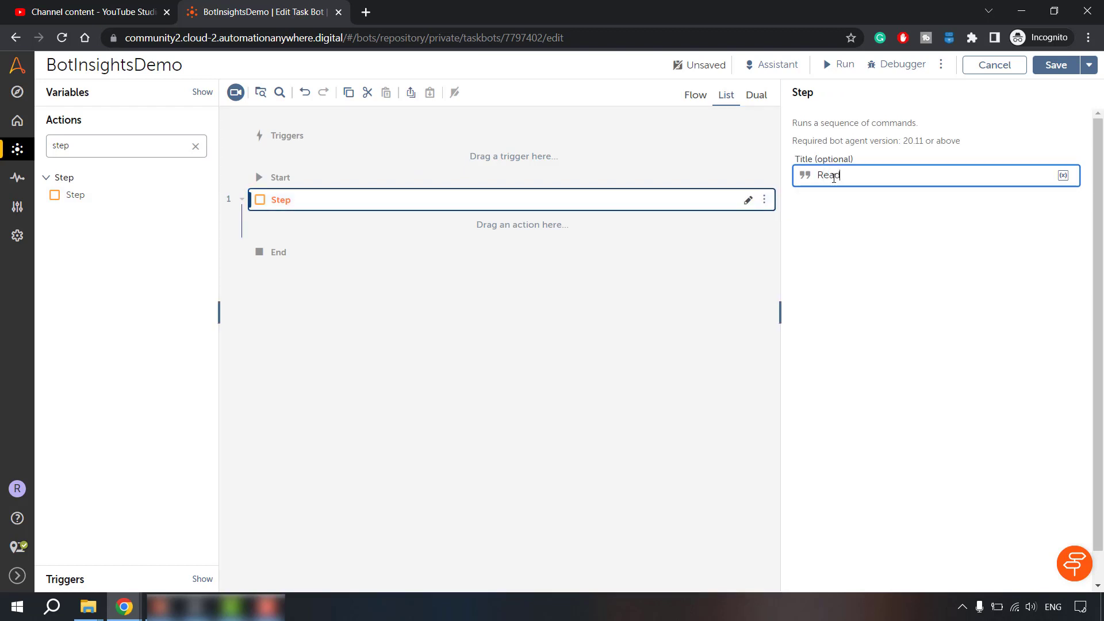
type("from CSV")
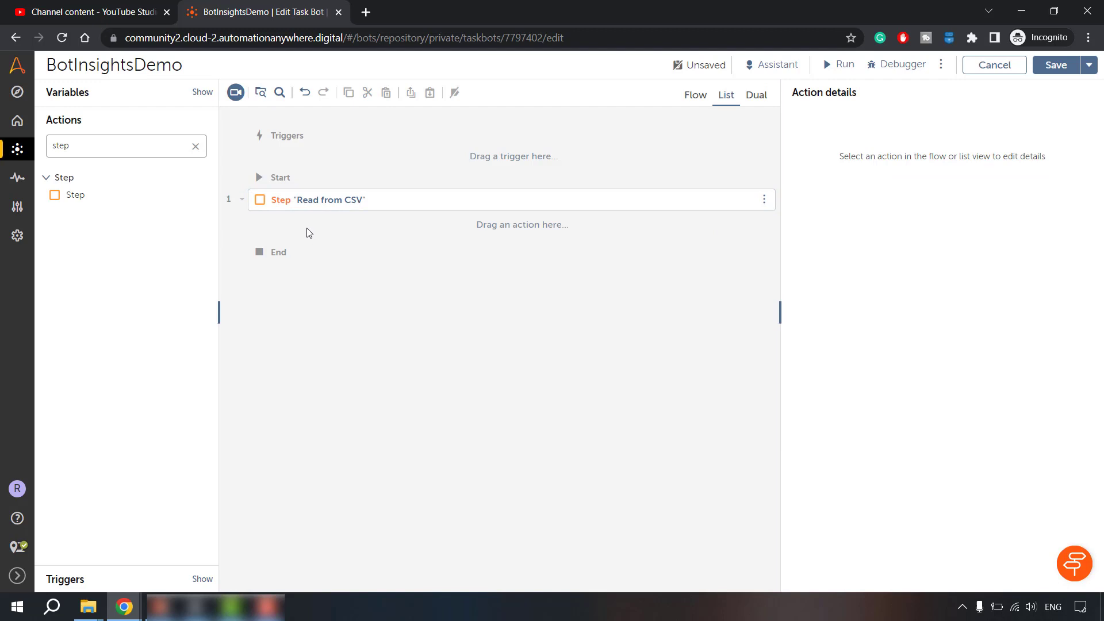
mouse_move(317, 241)
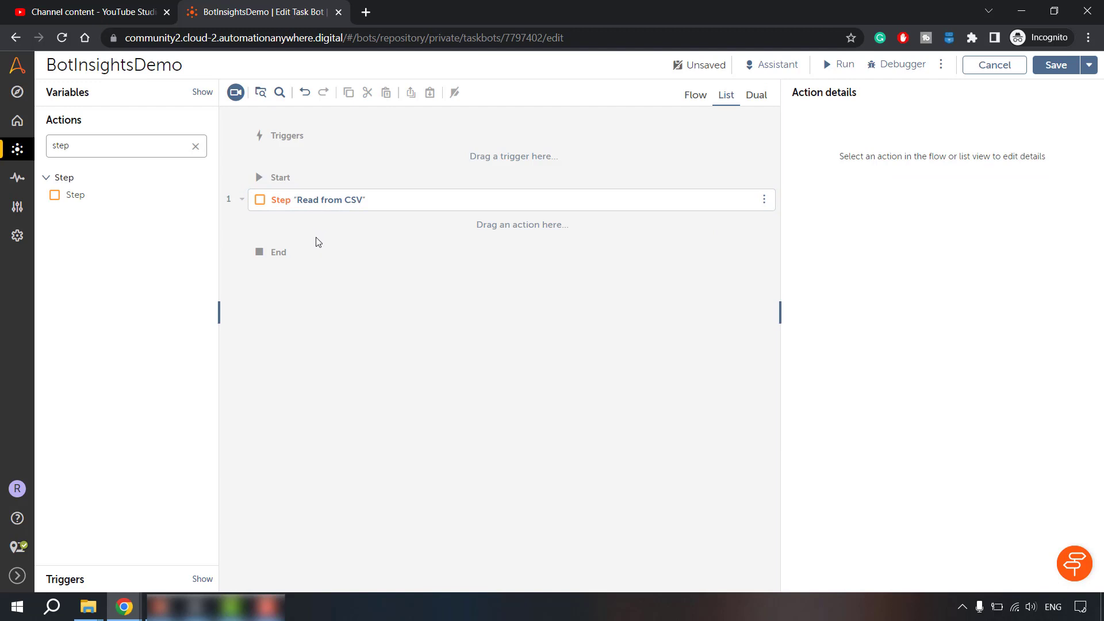
Add a second Step after it titled 'Assign CSV data to variables'.
left_click_drag(73, 195, 292, 229)
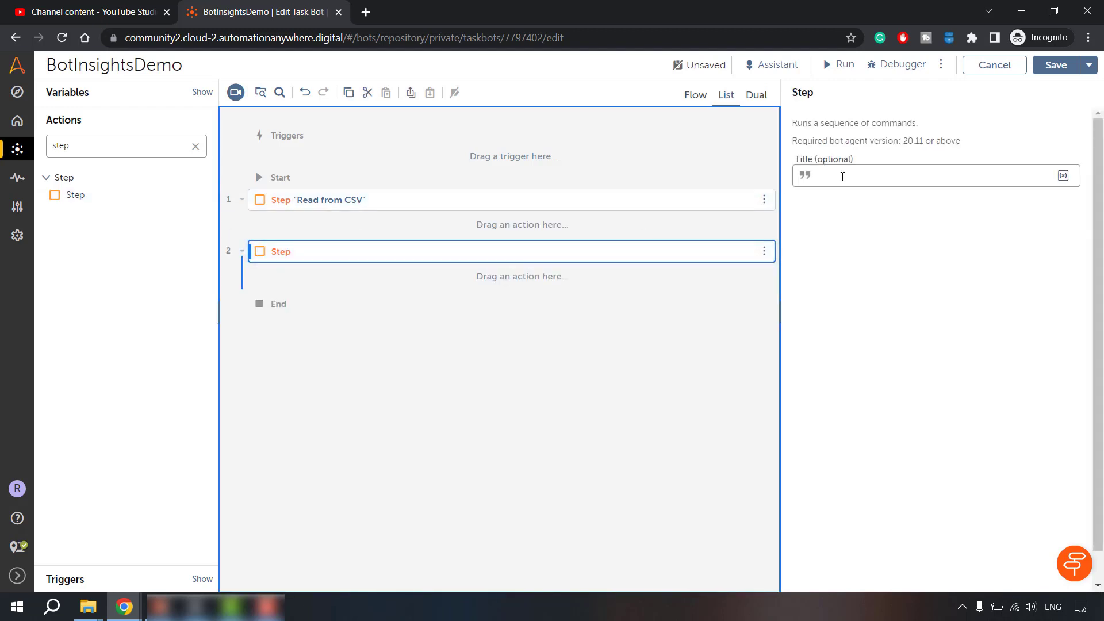
type("Assig")
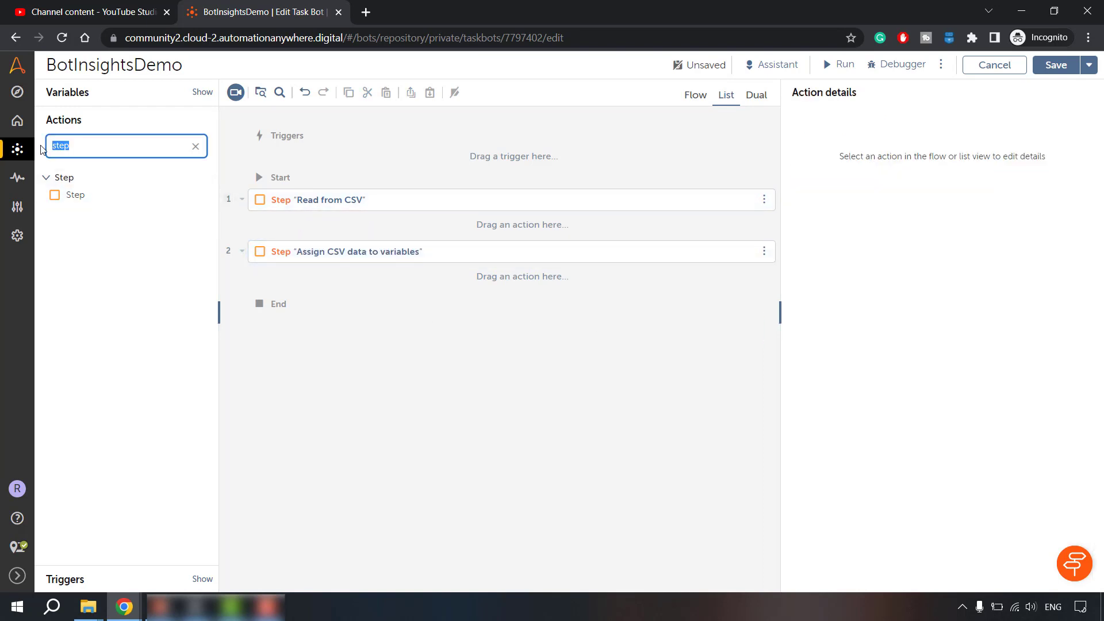
mouse_move(134, 331)
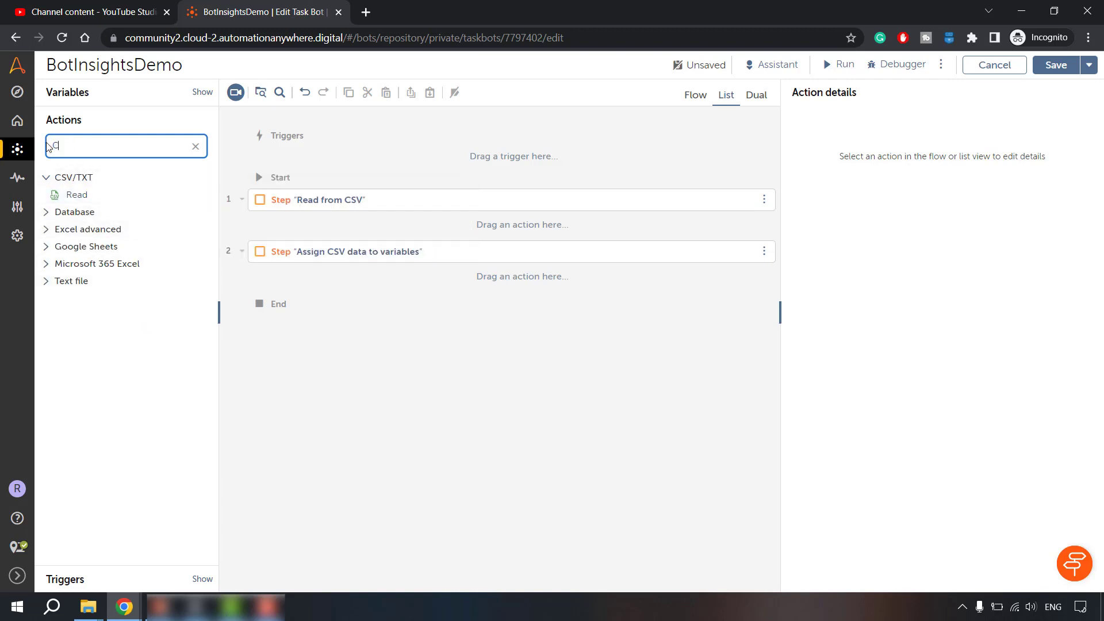
Add CSV/TXT actions and point Open at desktop file D:\RPA\A360\BotInsight\CourseDetails.csv.
type("CSV")
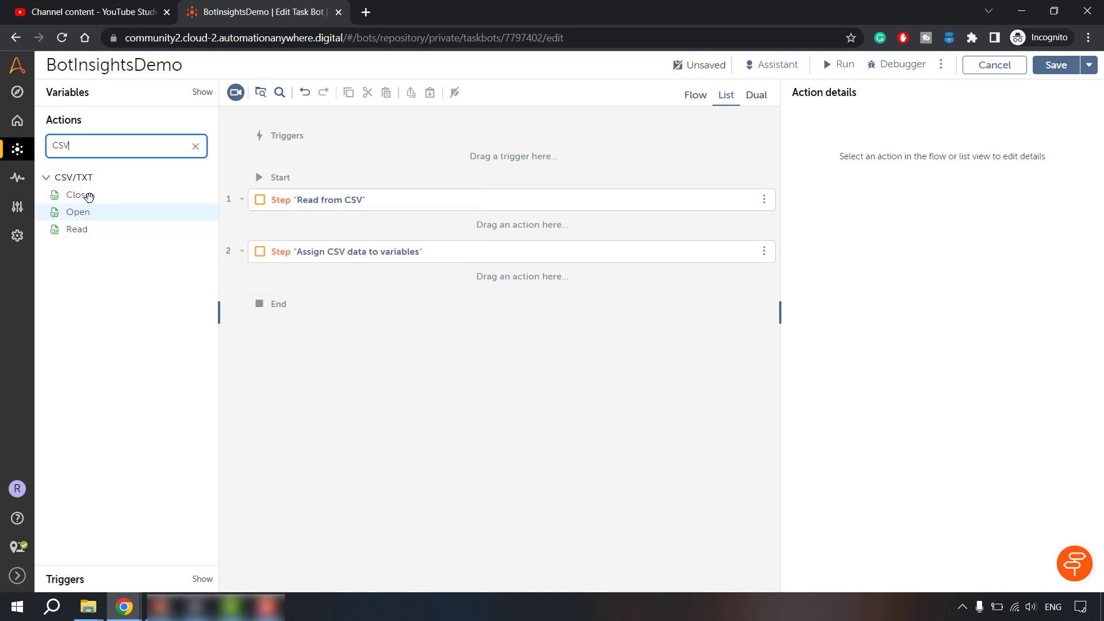
mouse_move(76, 229)
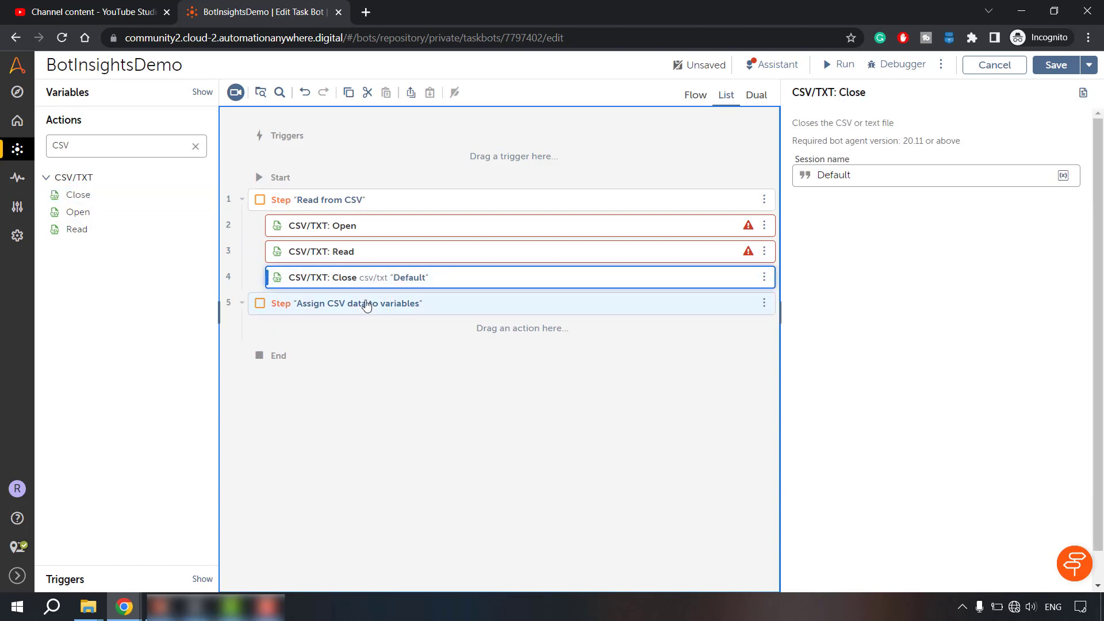
left_click(321, 226)
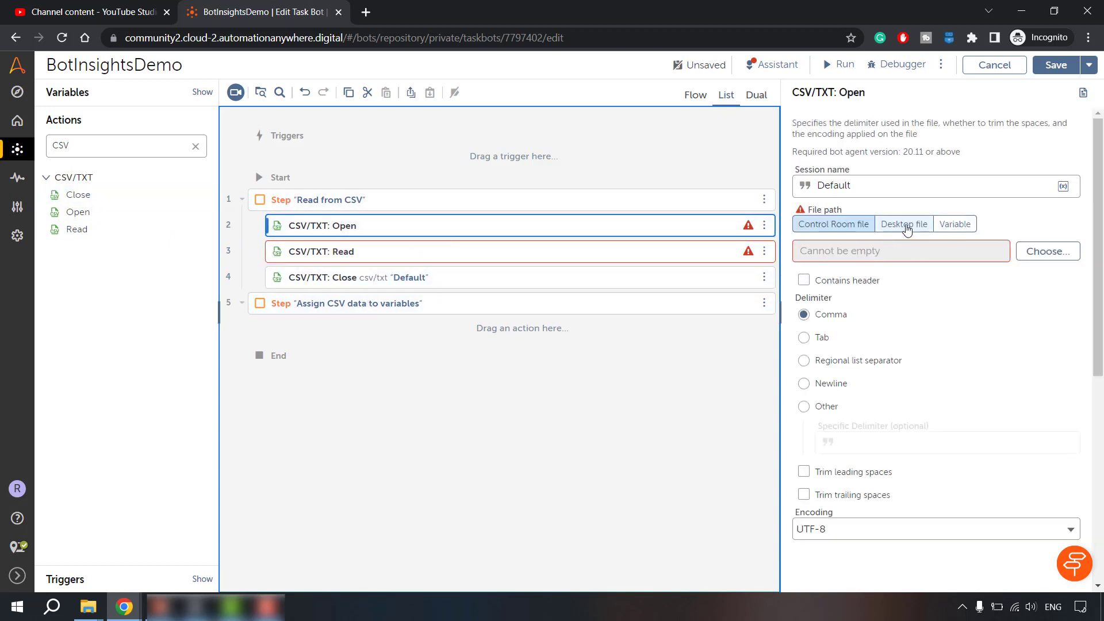
left_click(904, 224)
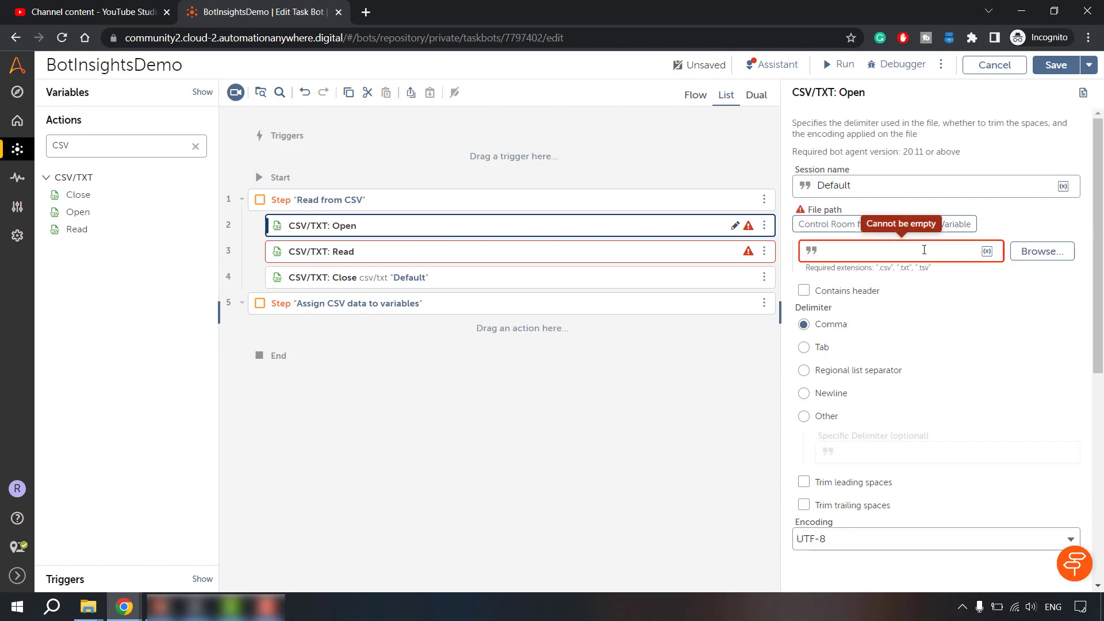
type("D:\\RPA\\A360\\BotInsight\\")
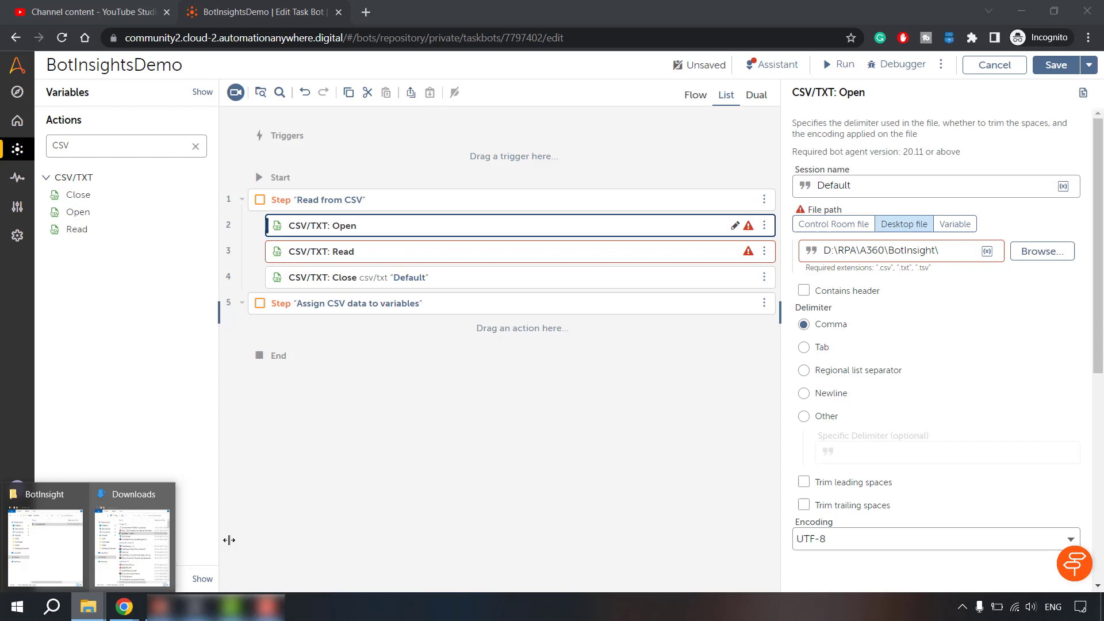
left_click(1041, 250)
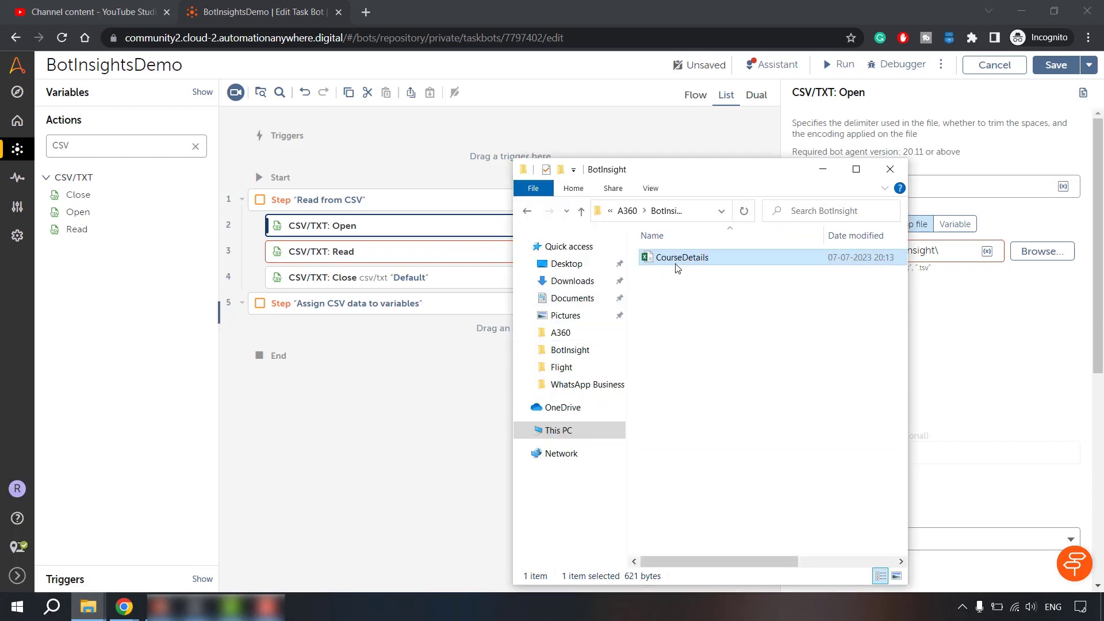
double_click(680, 257)
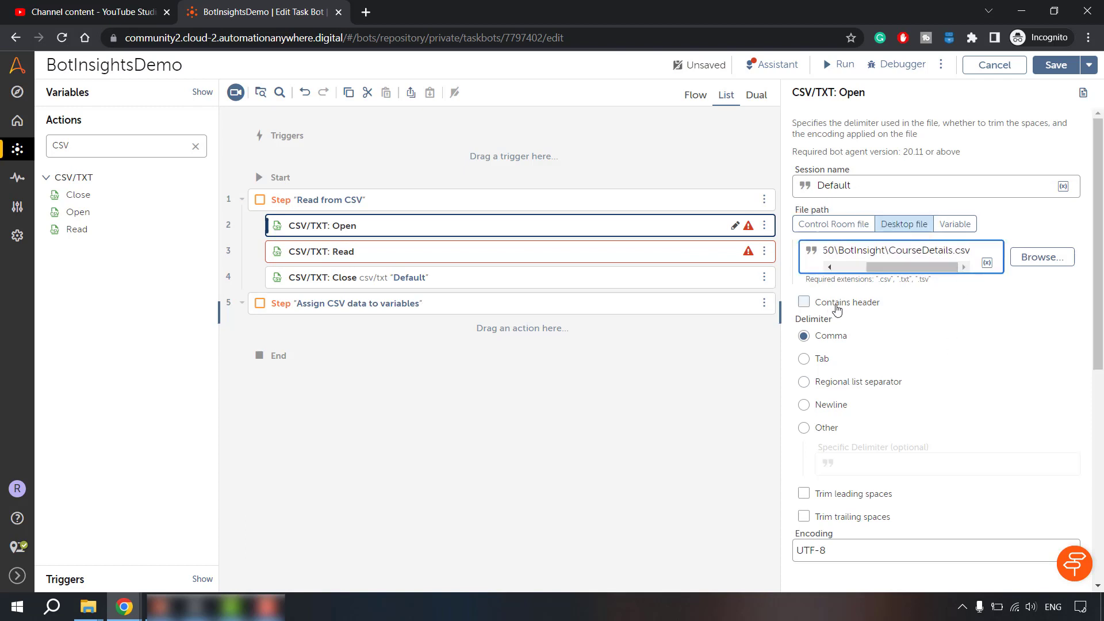
Mark the CSV as containing a header row and trim leading and trailing spaces.
left_click(804, 302)
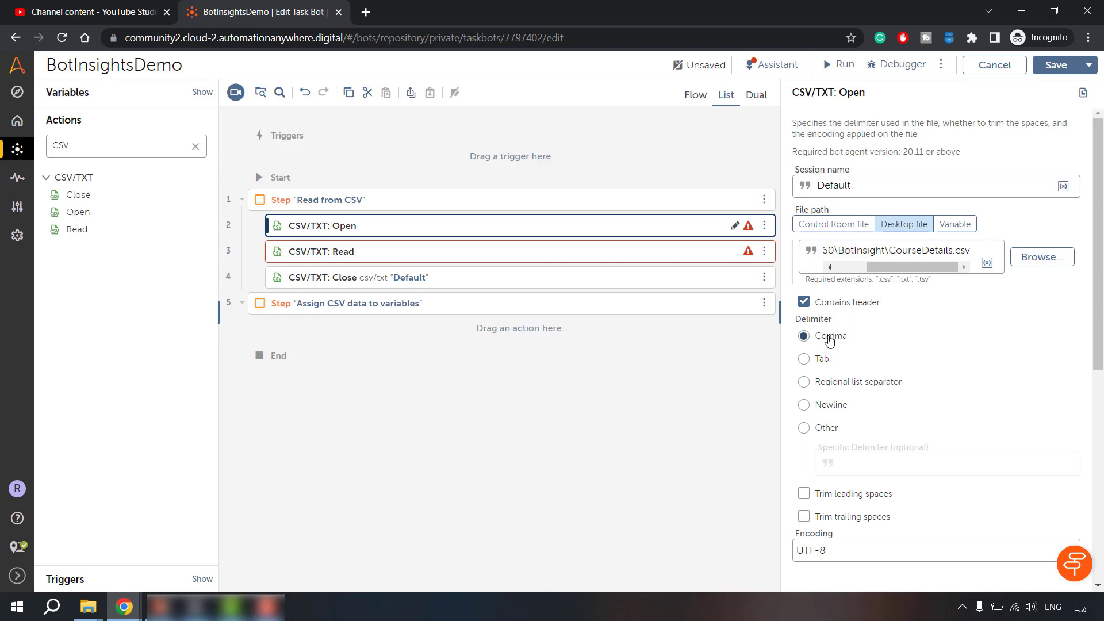
scroll("down", 3)
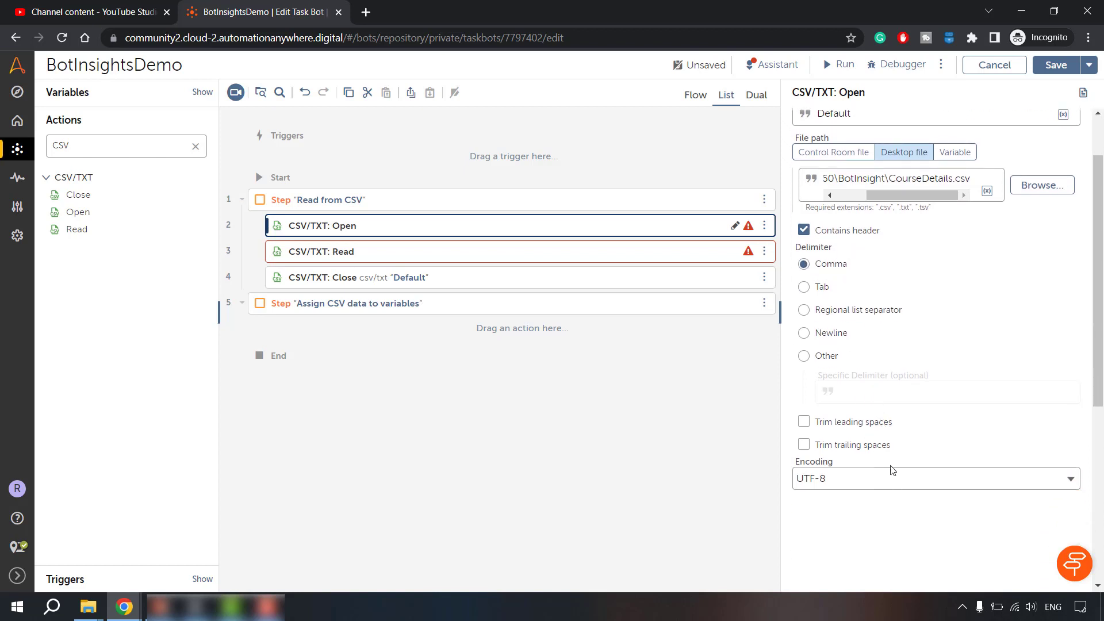
left_click(803, 421)
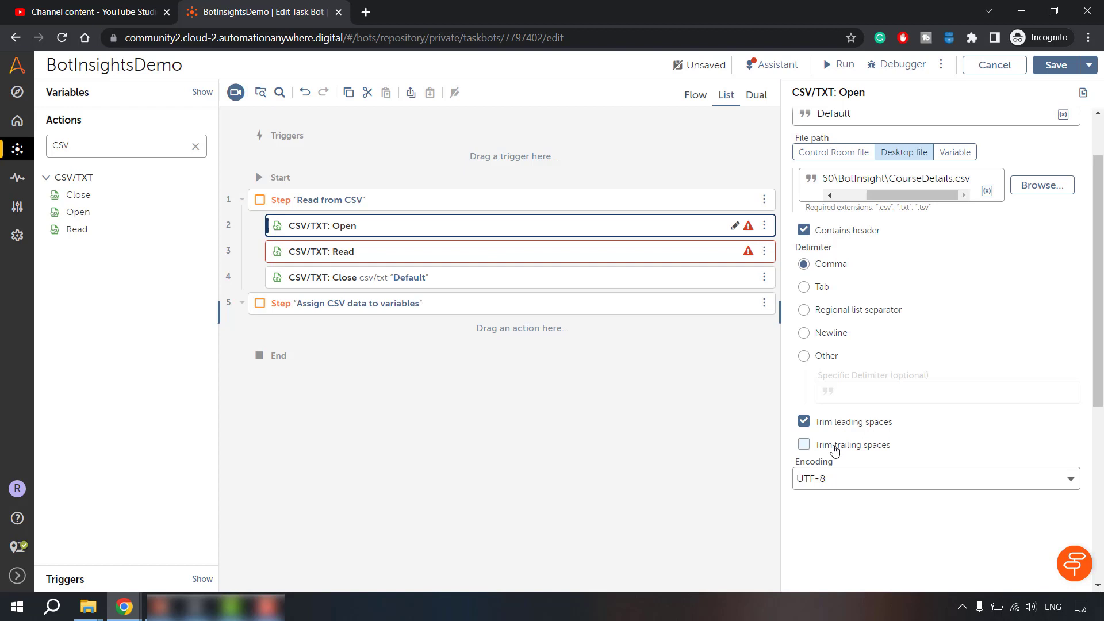
left_click(804, 444)
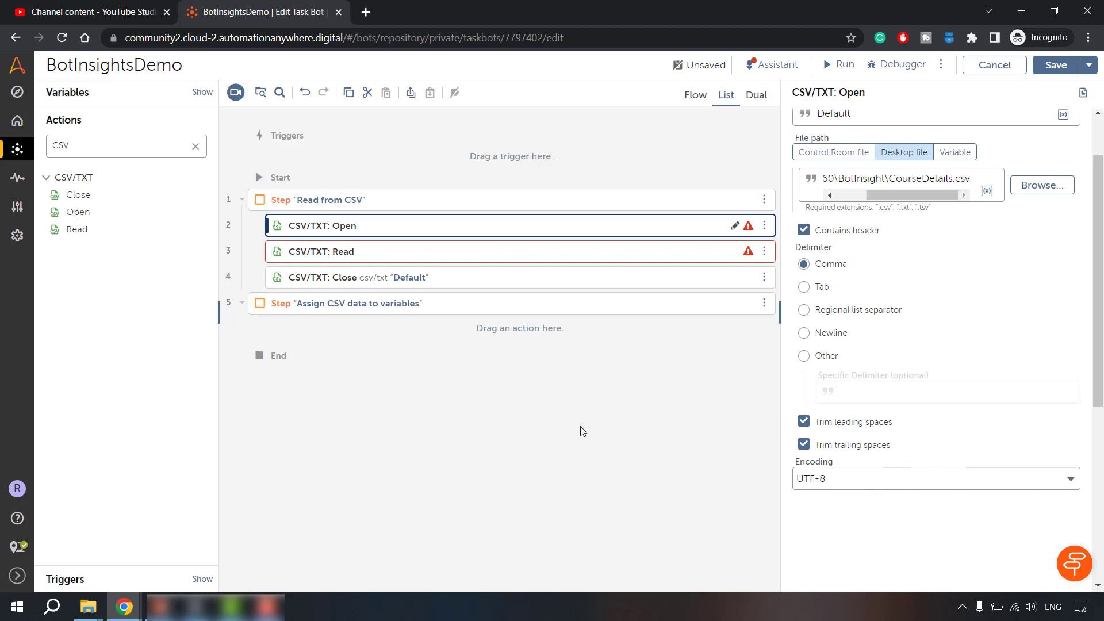
left_click(472, 252)
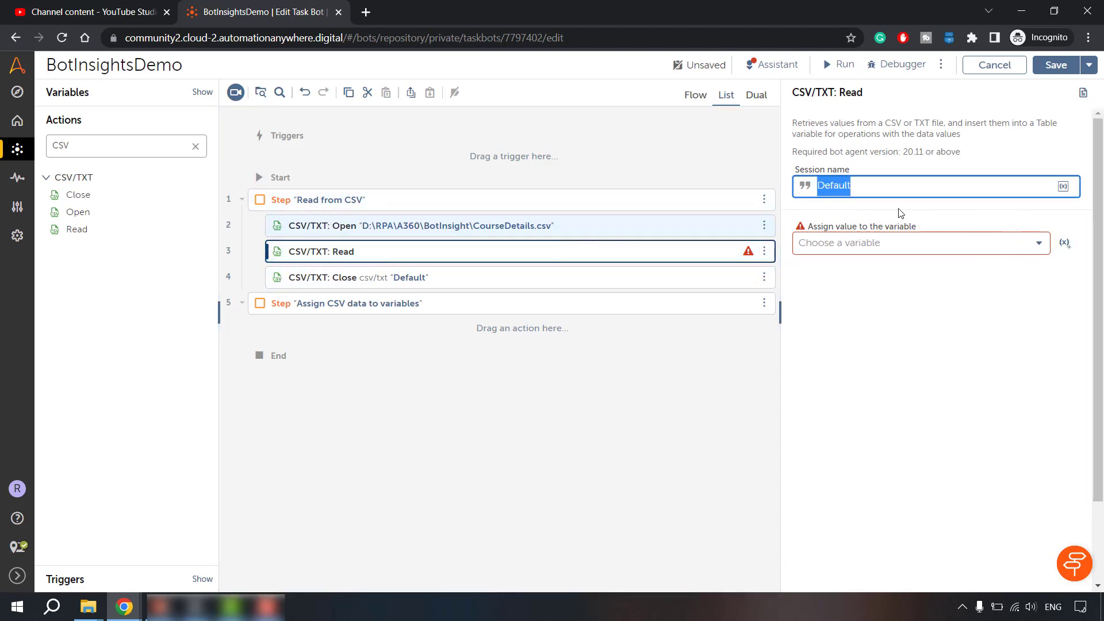
mouse_move(957, 265)
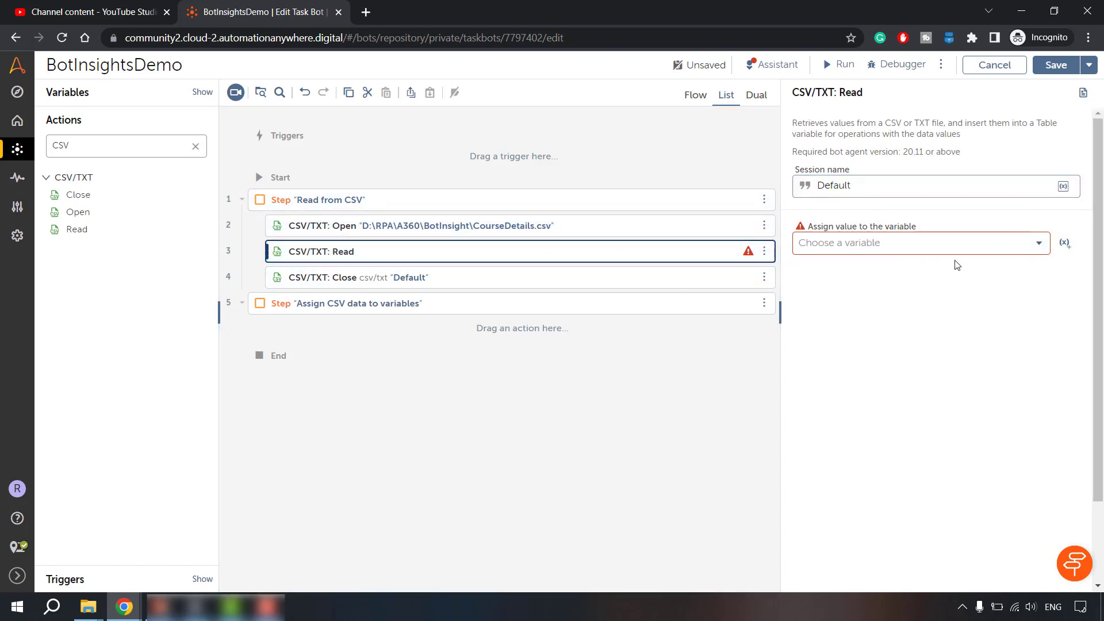
mouse_move(1066, 243)
type("TableFromCSV")
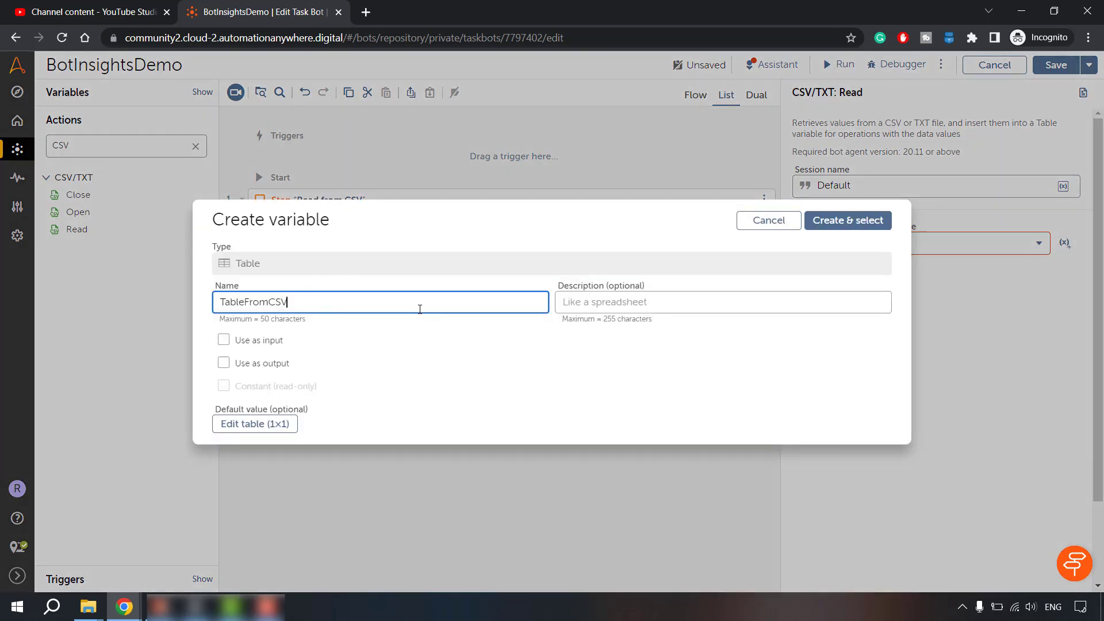
Create table variable dtCourses and assign the CSV/TXT Read output to it.
double_click(231, 302)
type("dt")
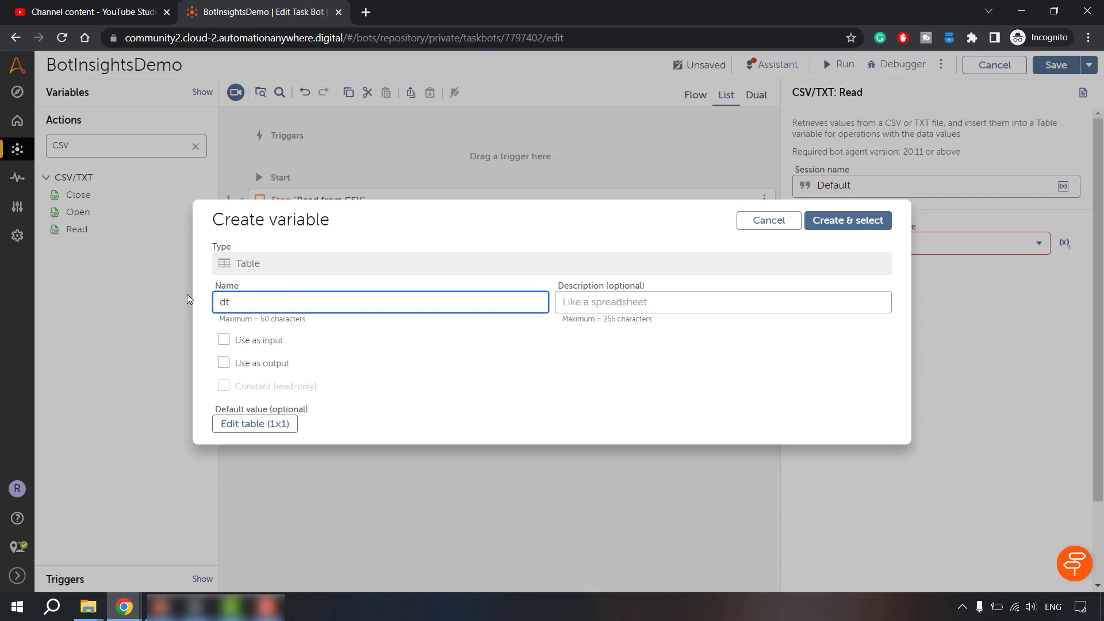
type("Courses")
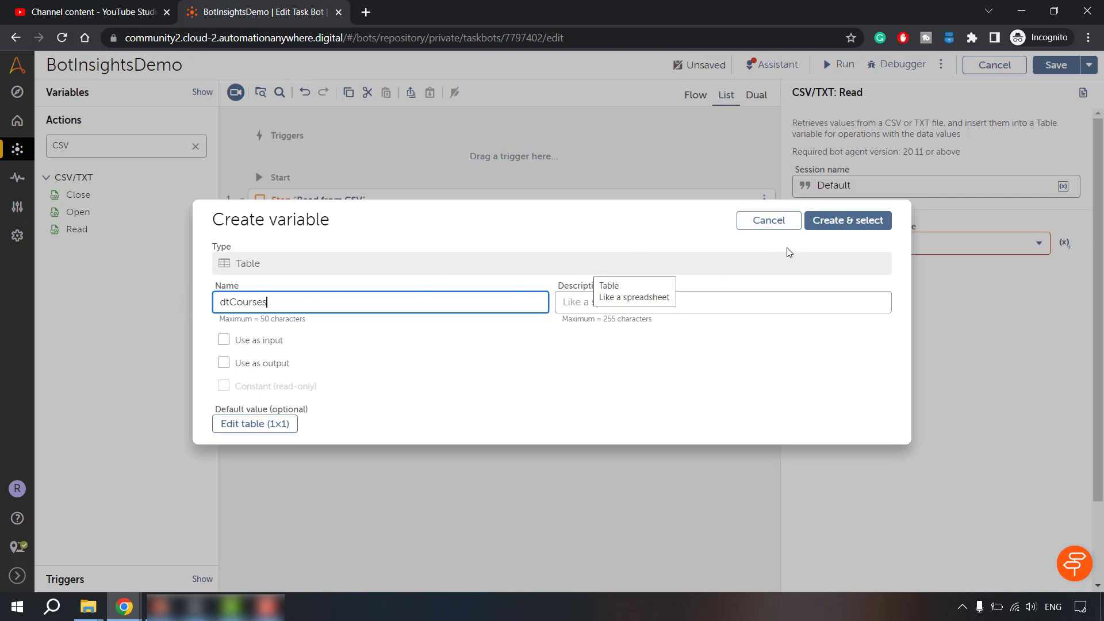
left_click(847, 220)
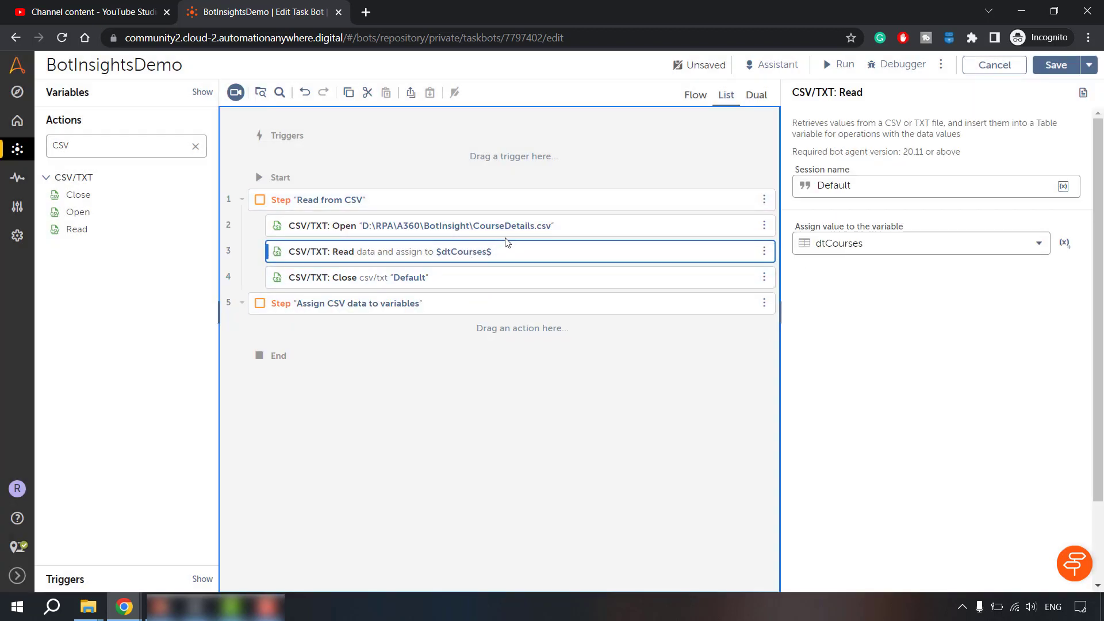
mouse_move(364, 329)
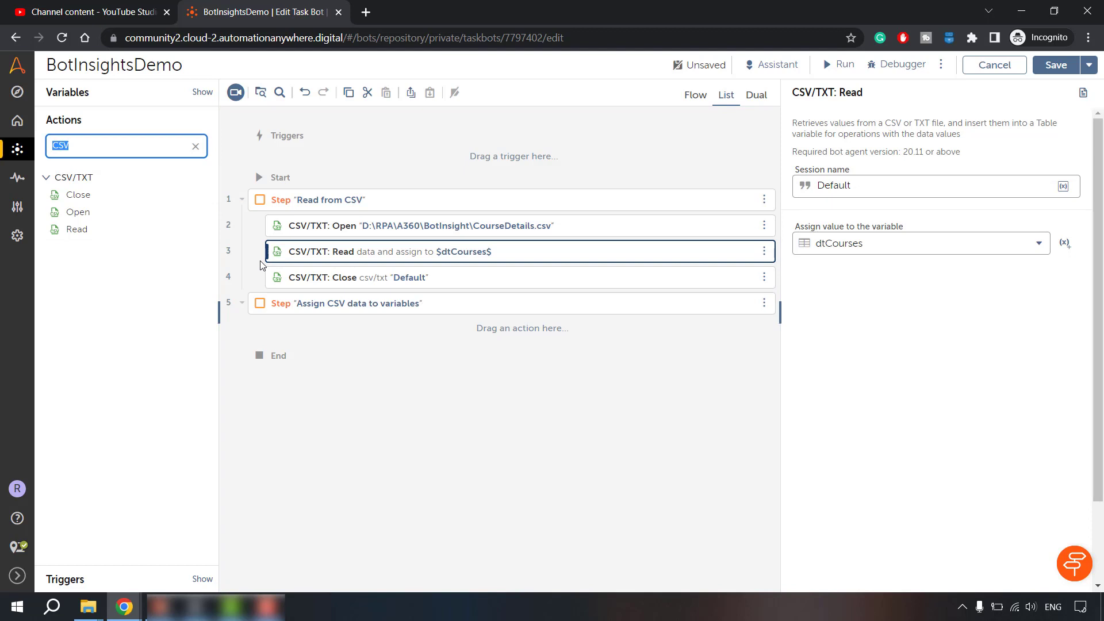
Add a Loop over each row of data table dtCourses, storing rows in record rTableRow.
type("loop")
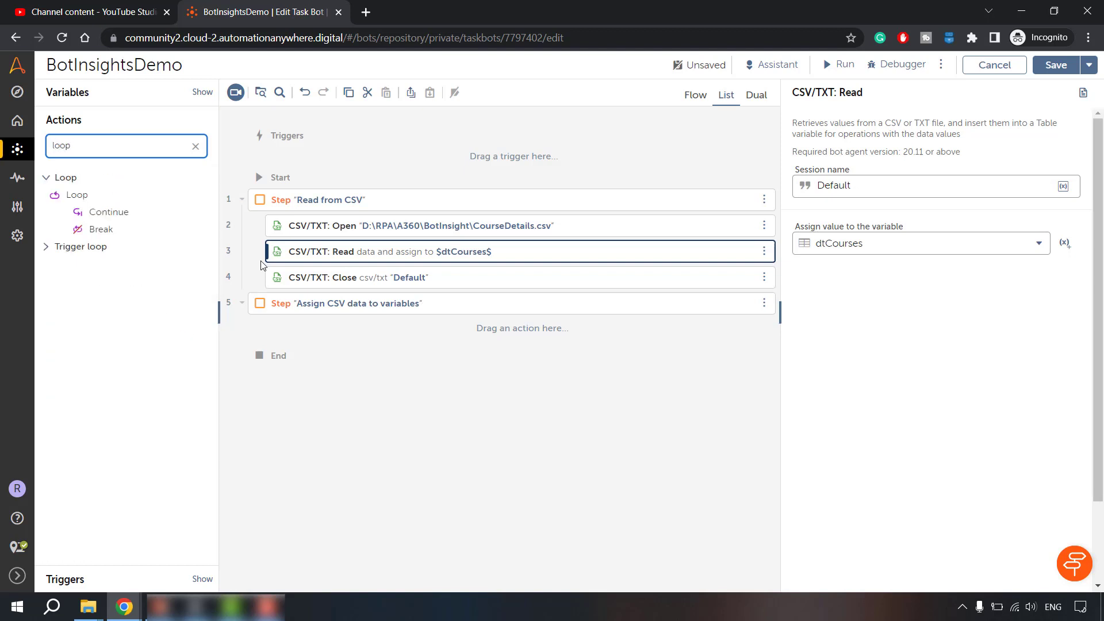
mouse_move(76, 195)
type("da")
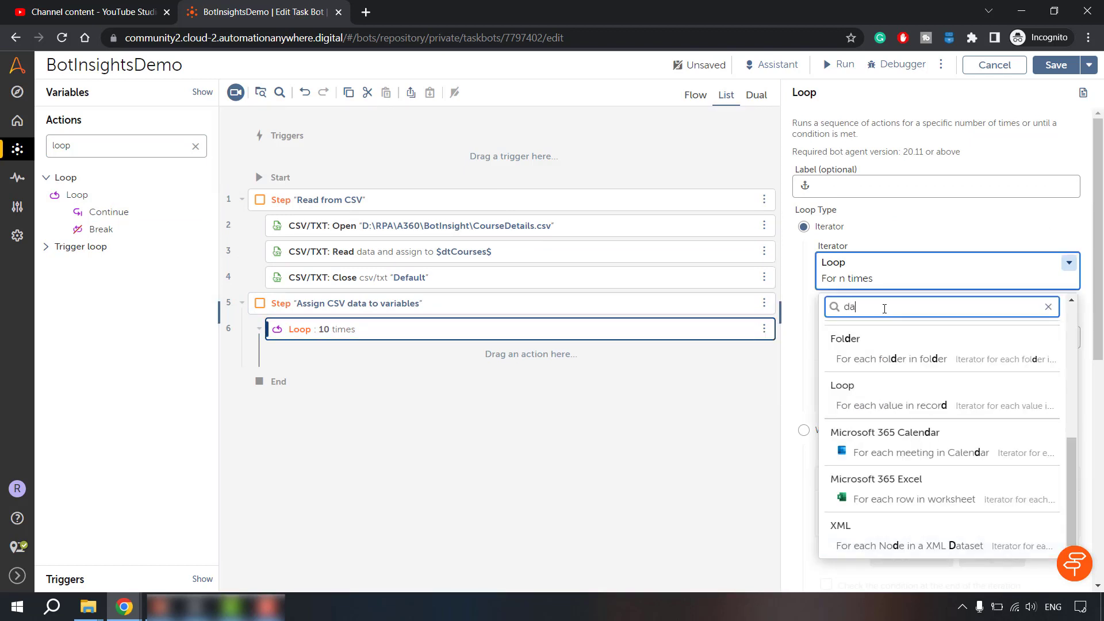
type("ta")
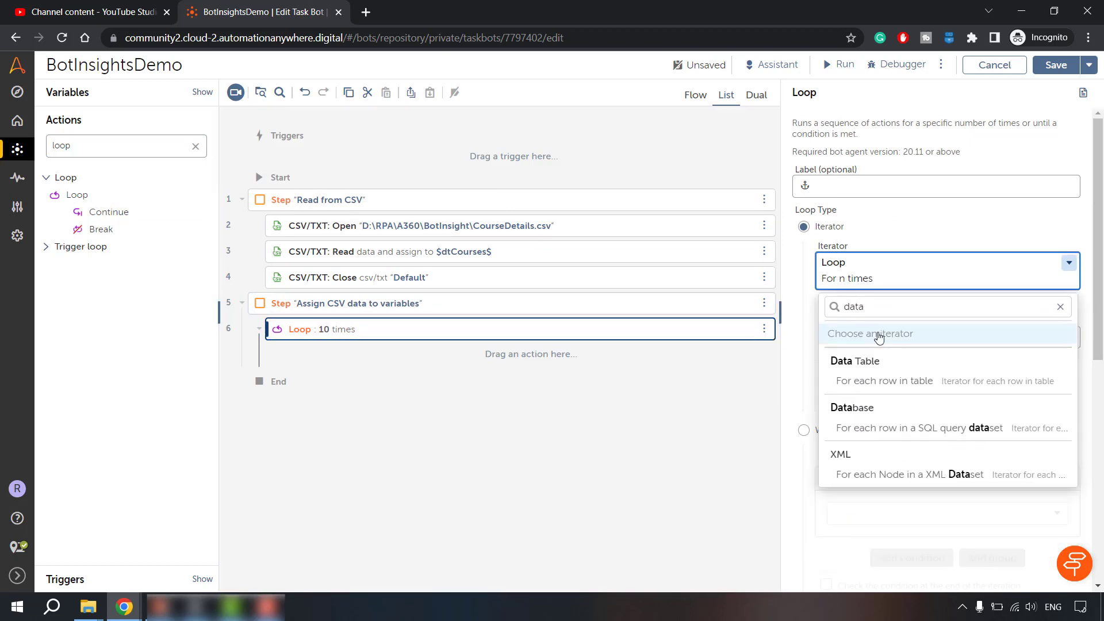
left_click(885, 381)
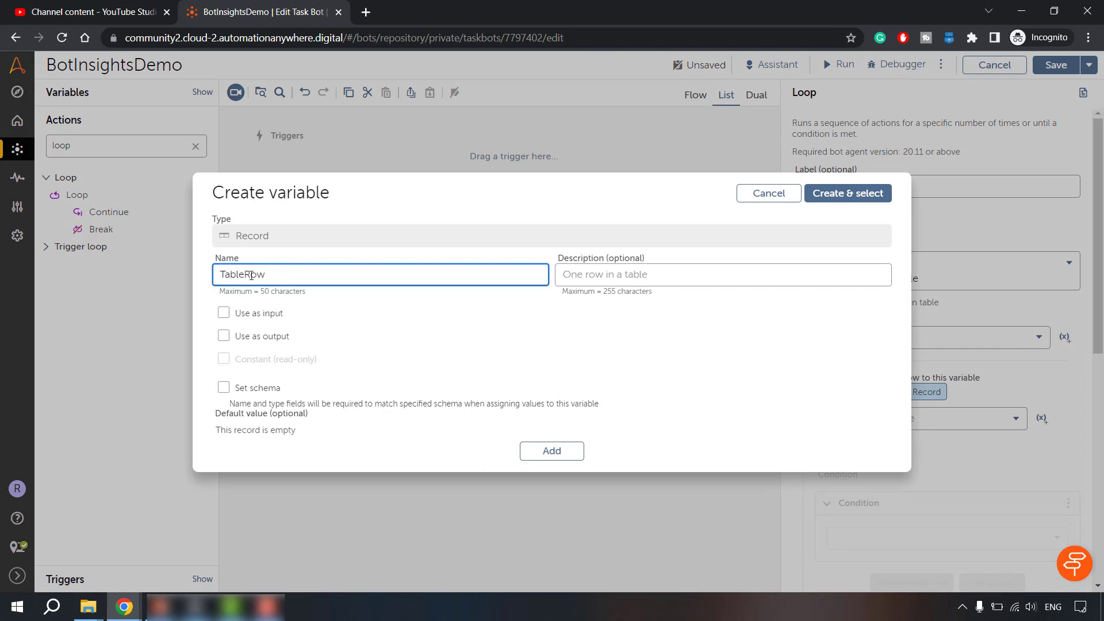
left_click(847, 193)
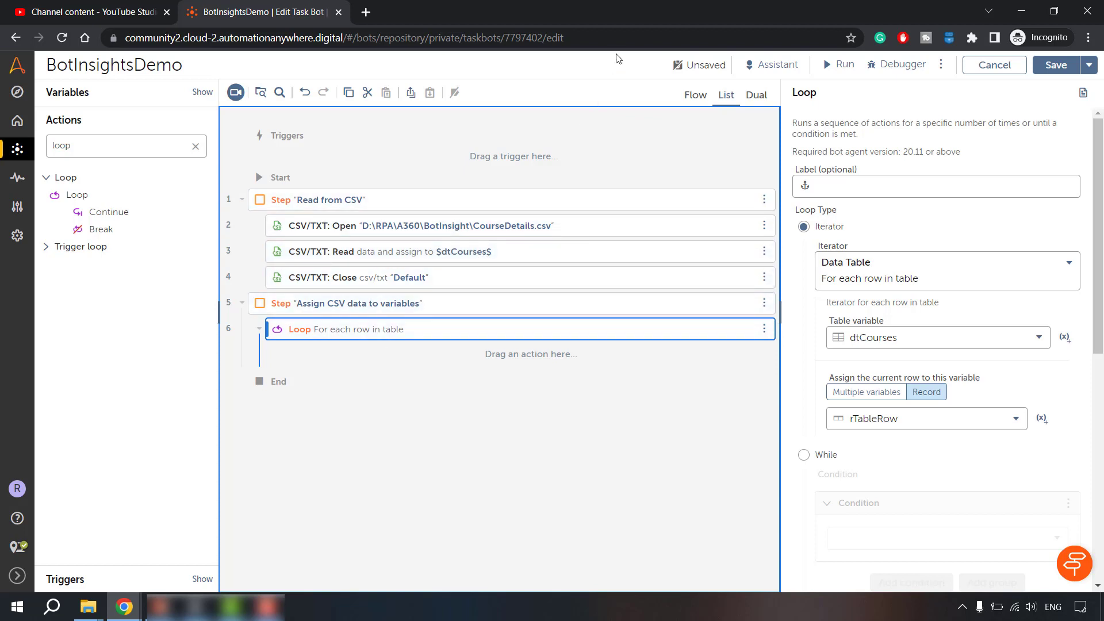
left_click(195, 146)
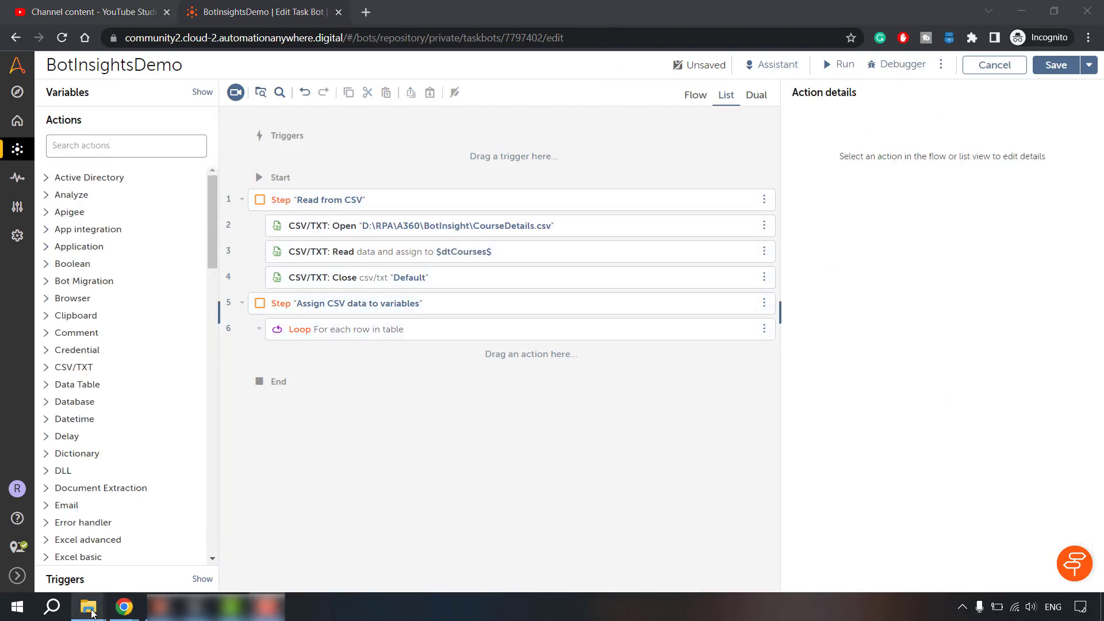
View CourseDetails.csv columns in Notepad, then filter the actions list to Assign.
left_click(88, 606)
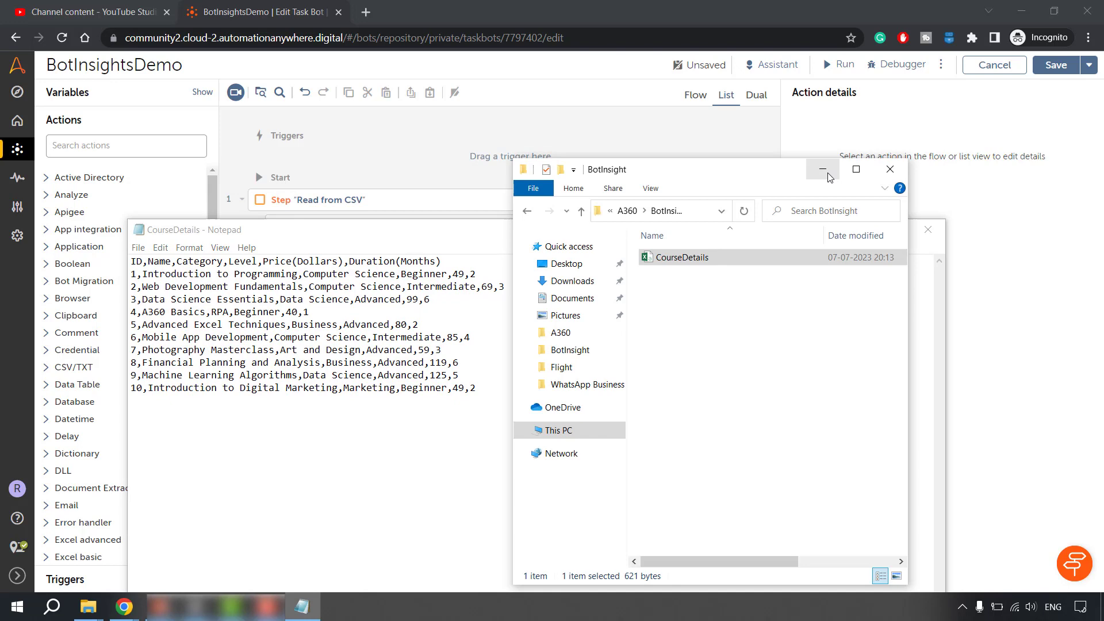
left_click(823, 169)
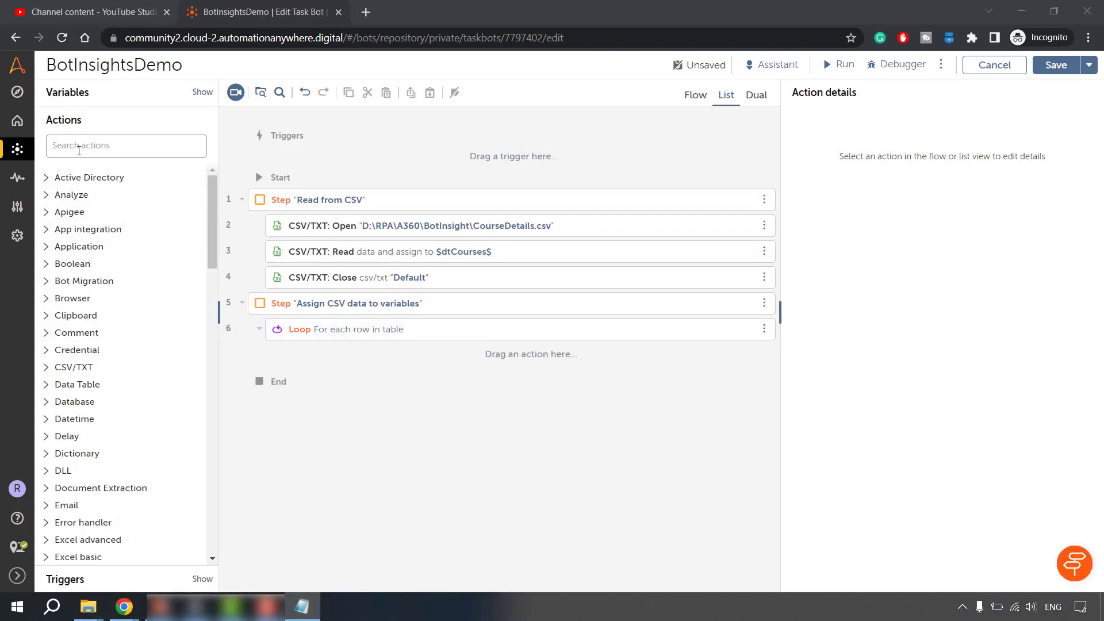
type("Assign")
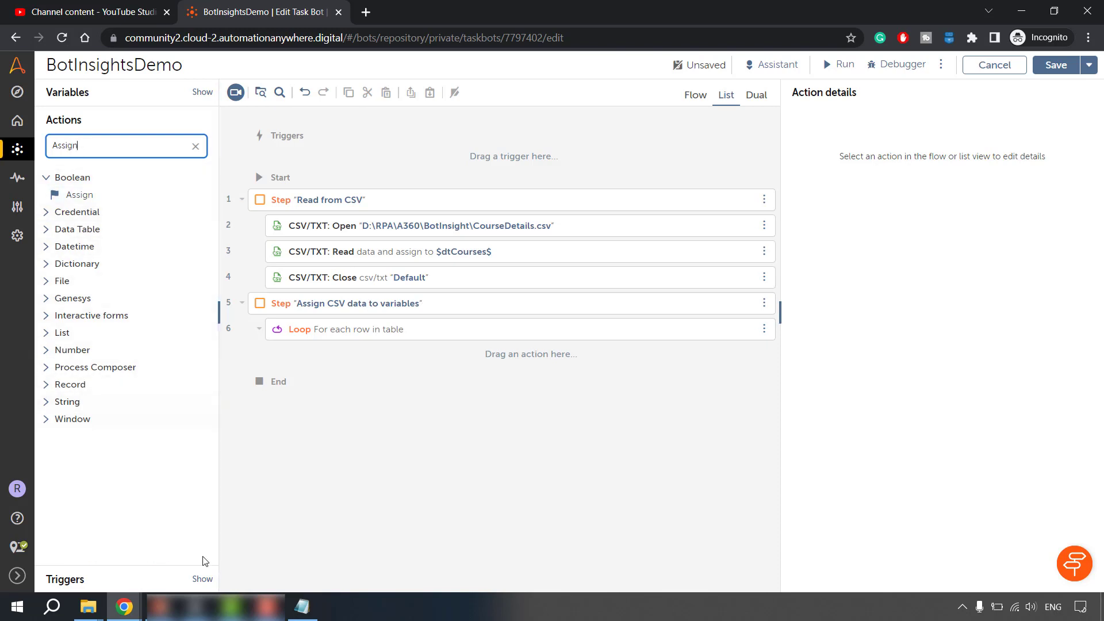
Add Number: Assign in the loop with source $rTableRow{ID}$, taking ID from the file.
left_click(301, 606)
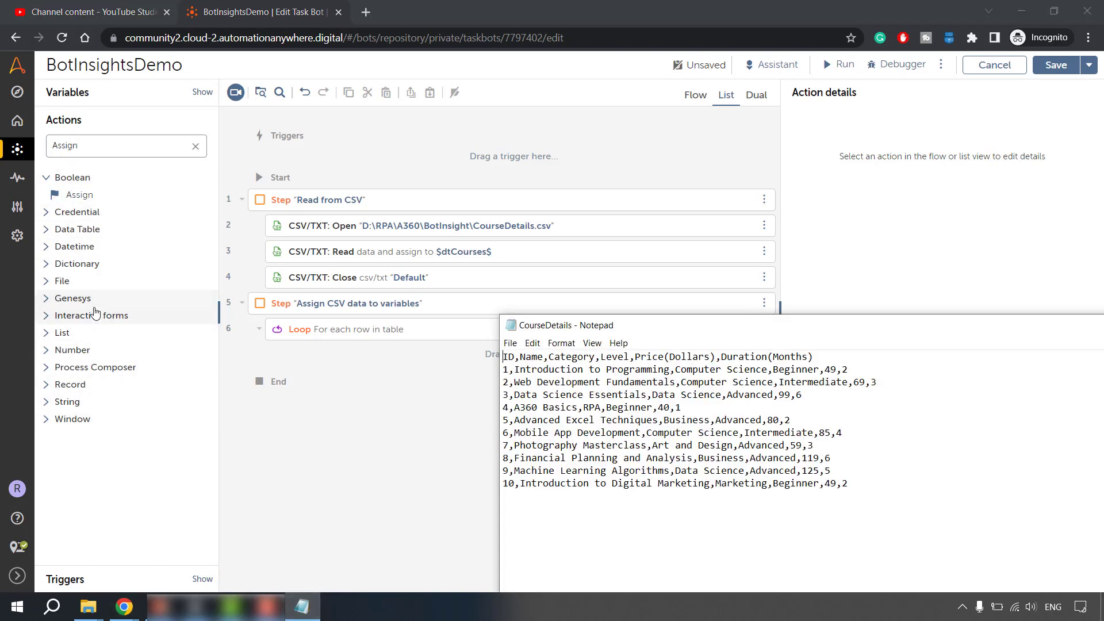
mouse_move(50, 360)
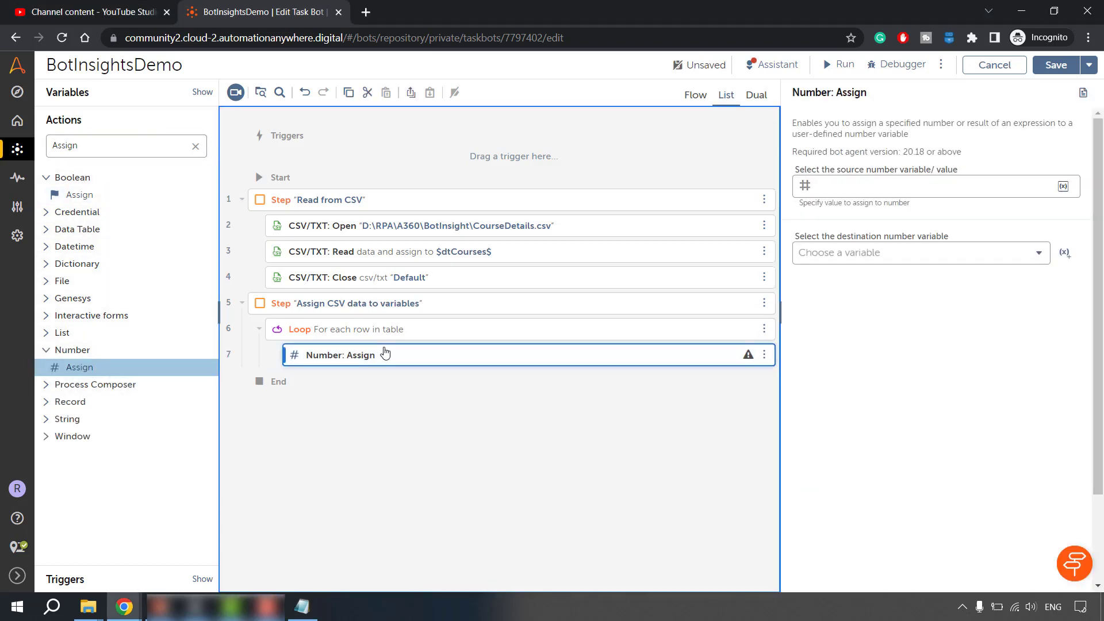
mouse_move(1064, 186)
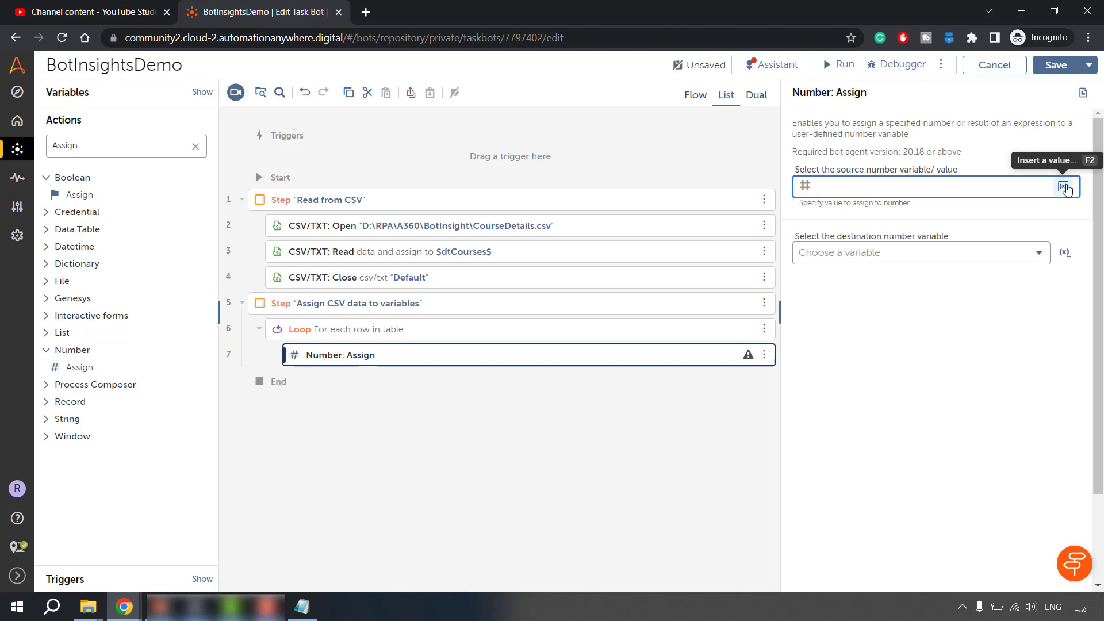
left_click(1064, 185)
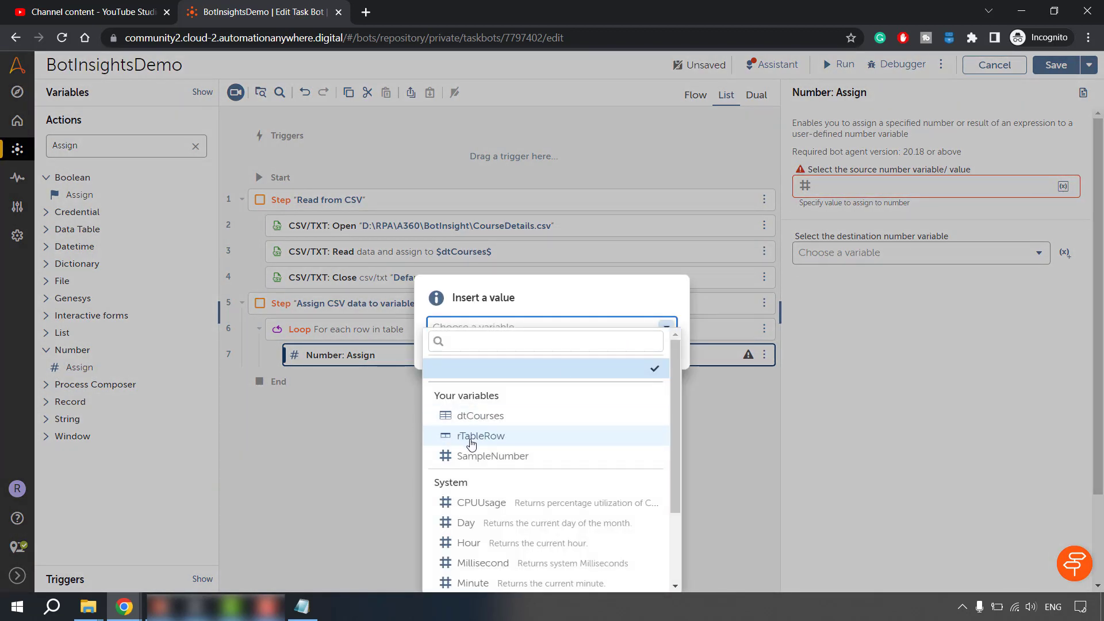
left_click(481, 435)
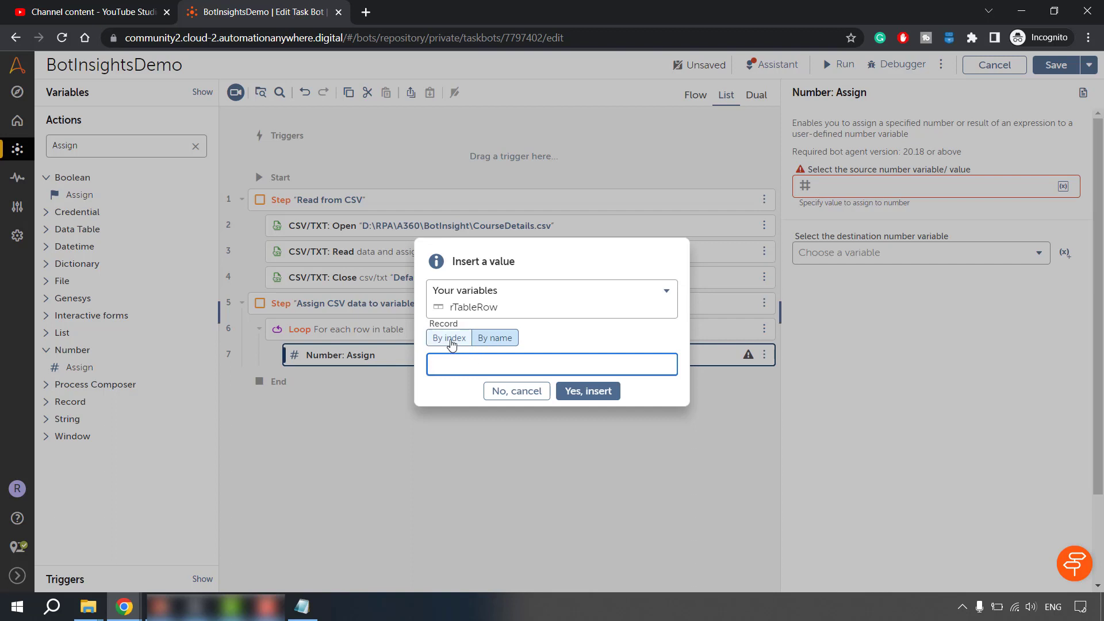
left_click(301, 606)
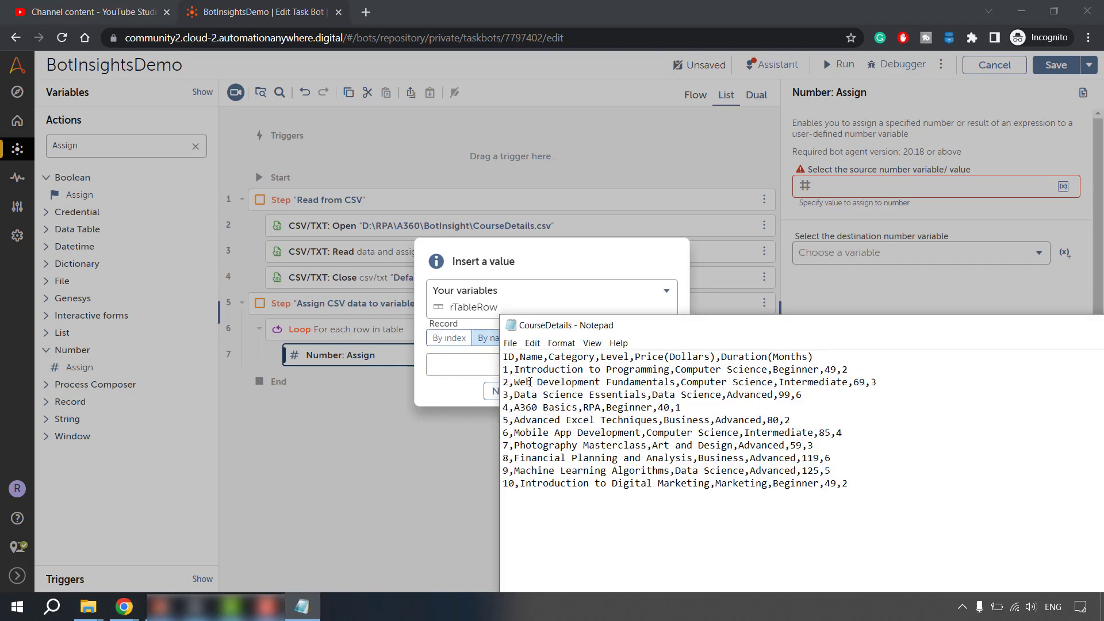
double_click(546, 369)
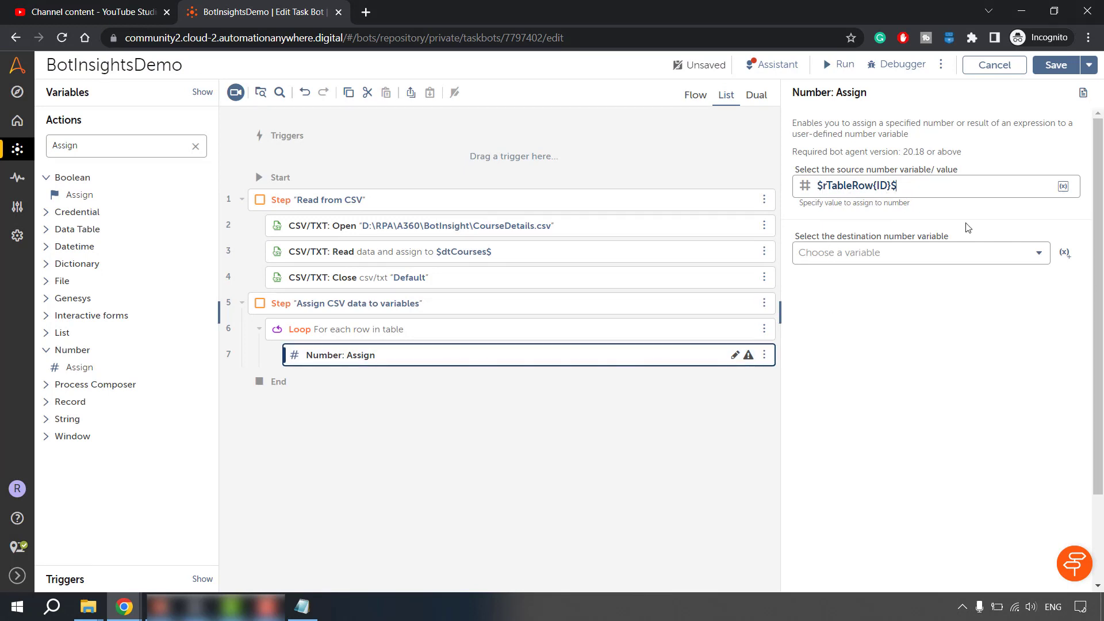
mouse_move(1053, 261)
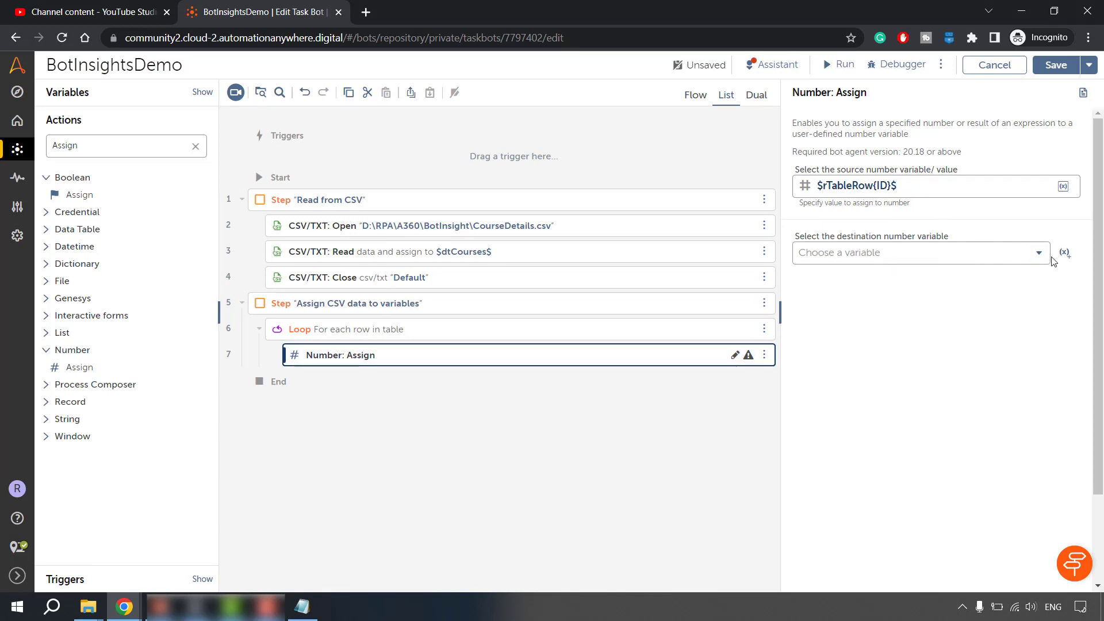
Create number variable nCourseID as the assignment's destination.
left_click(1065, 253)
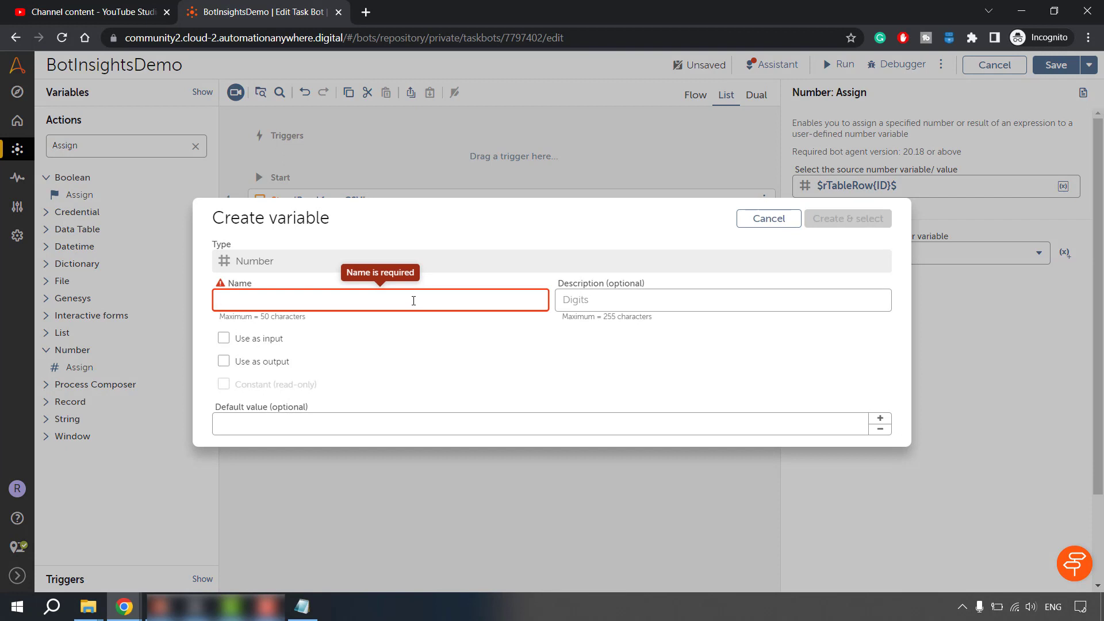
type("nC")
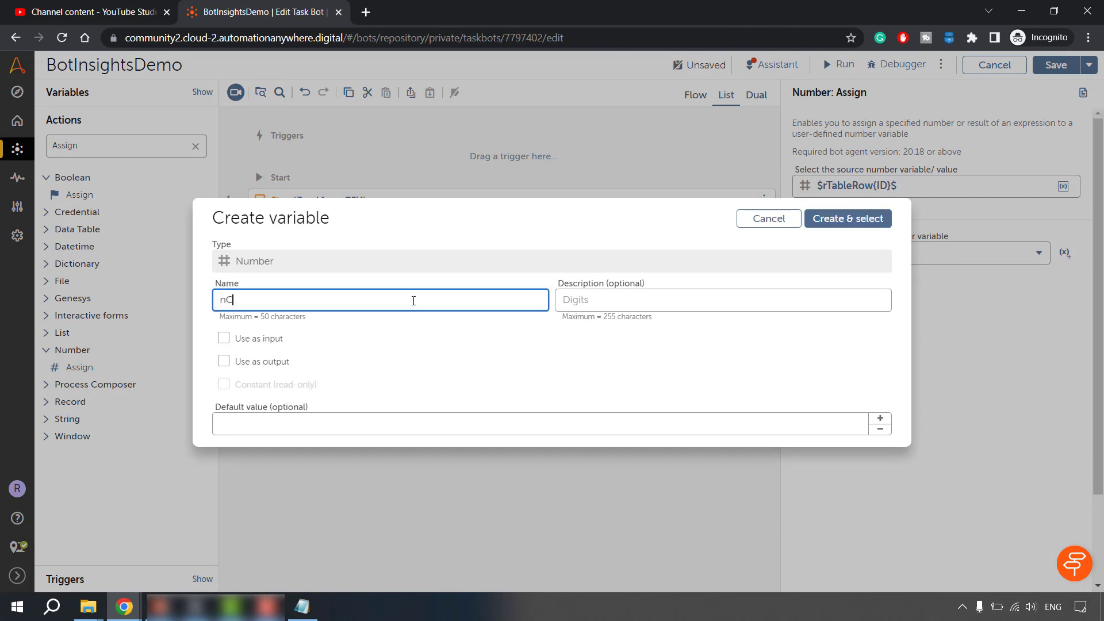
type("ourseID")
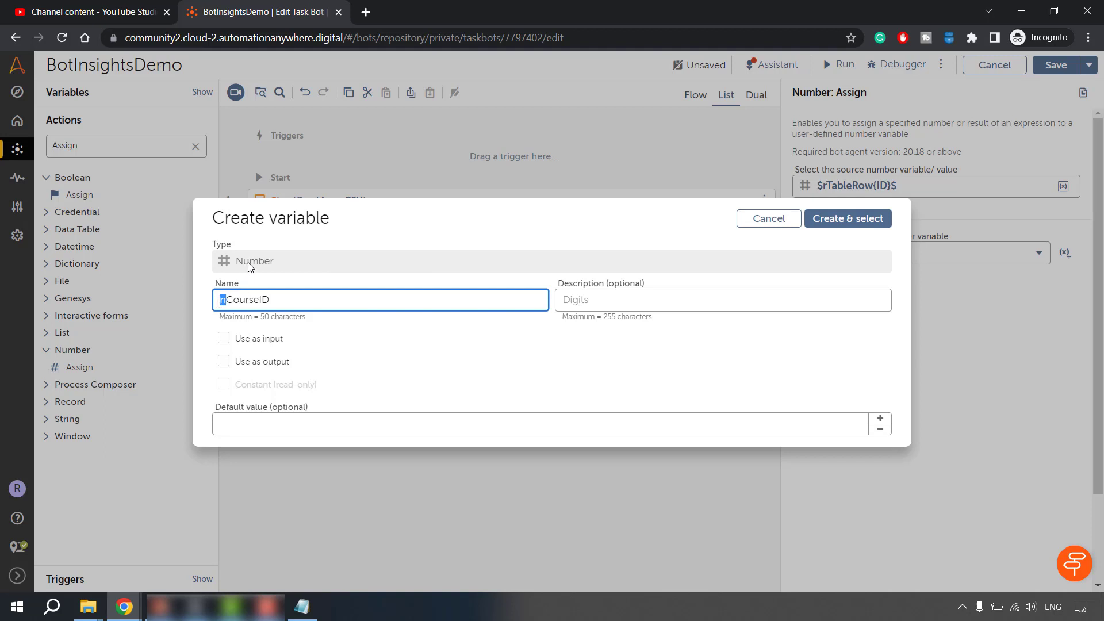
left_click(847, 219)
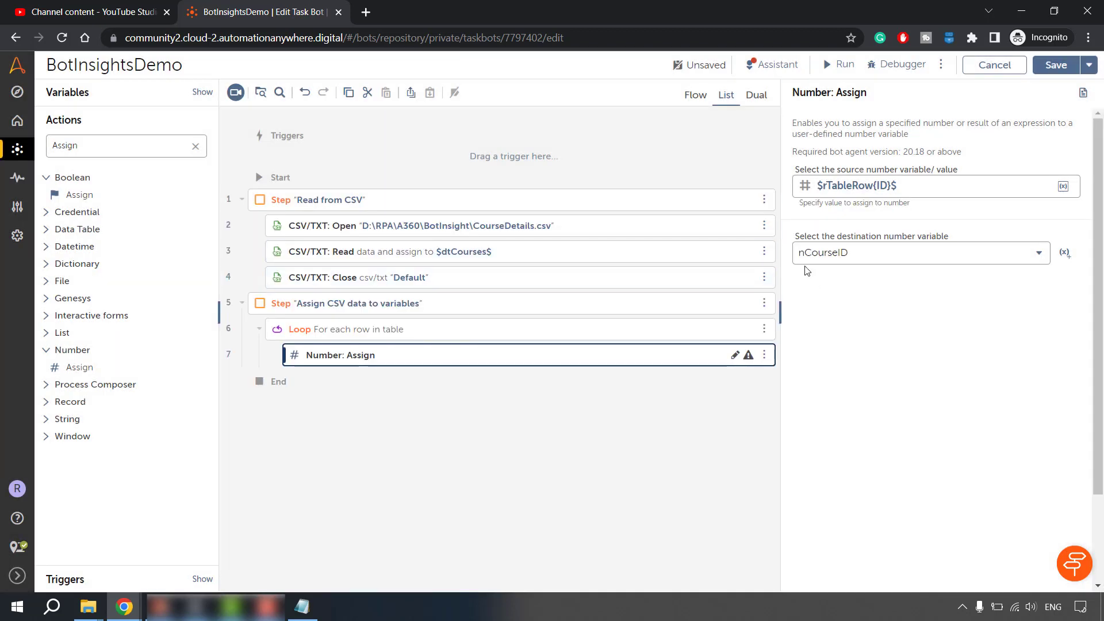
left_click(545, 307)
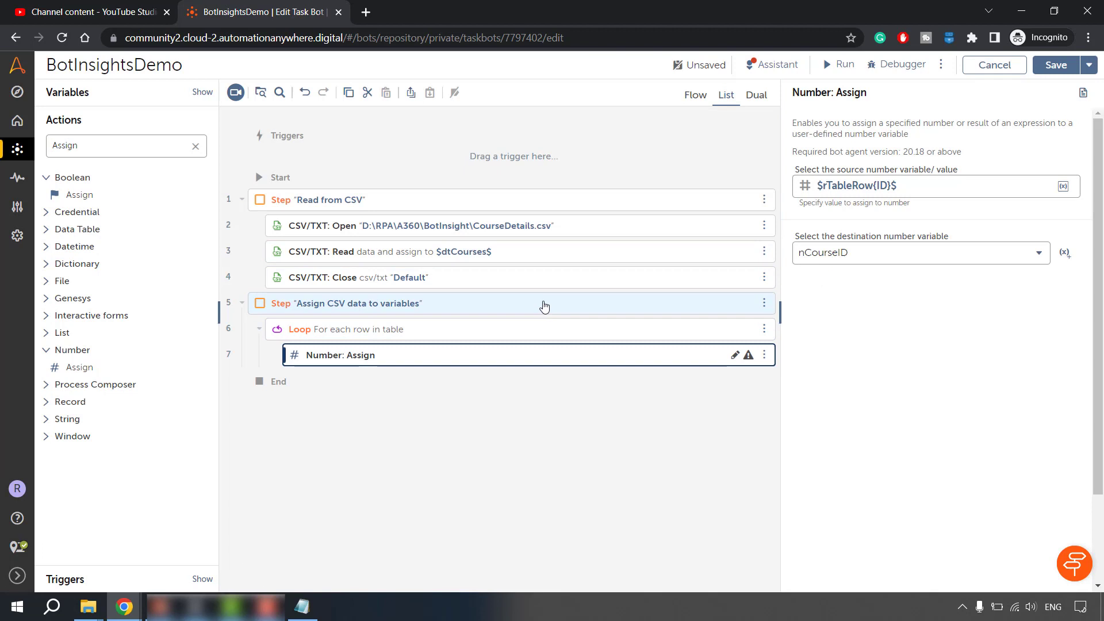
mouse_move(772, 283)
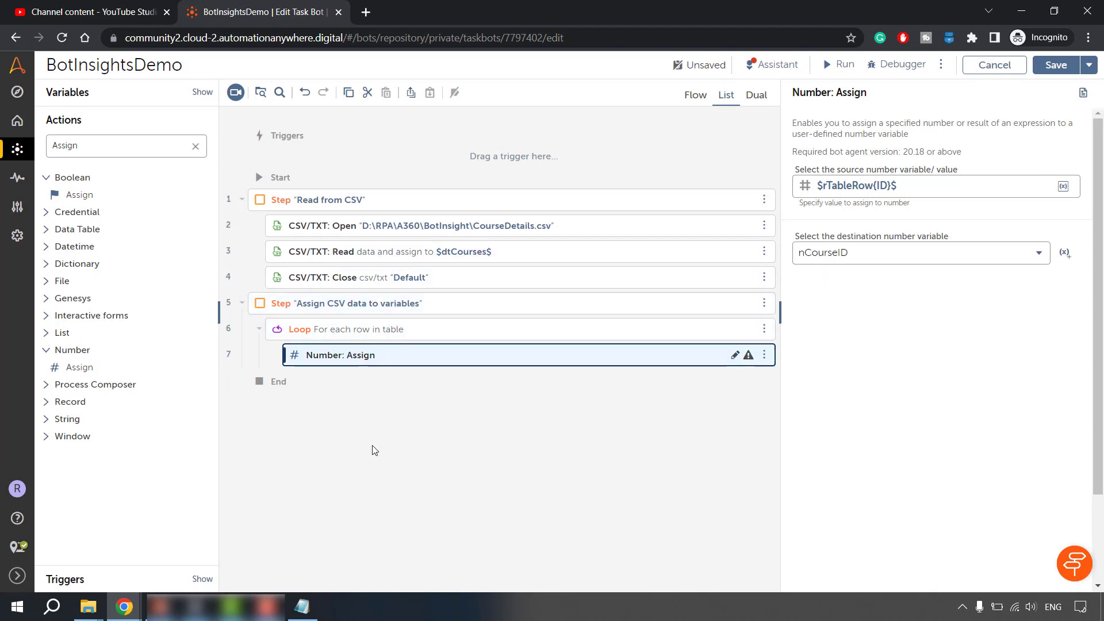
Check column names in Notepad, duplicate the ID assignment twice and add a String: Assign.
left_click(301, 606)
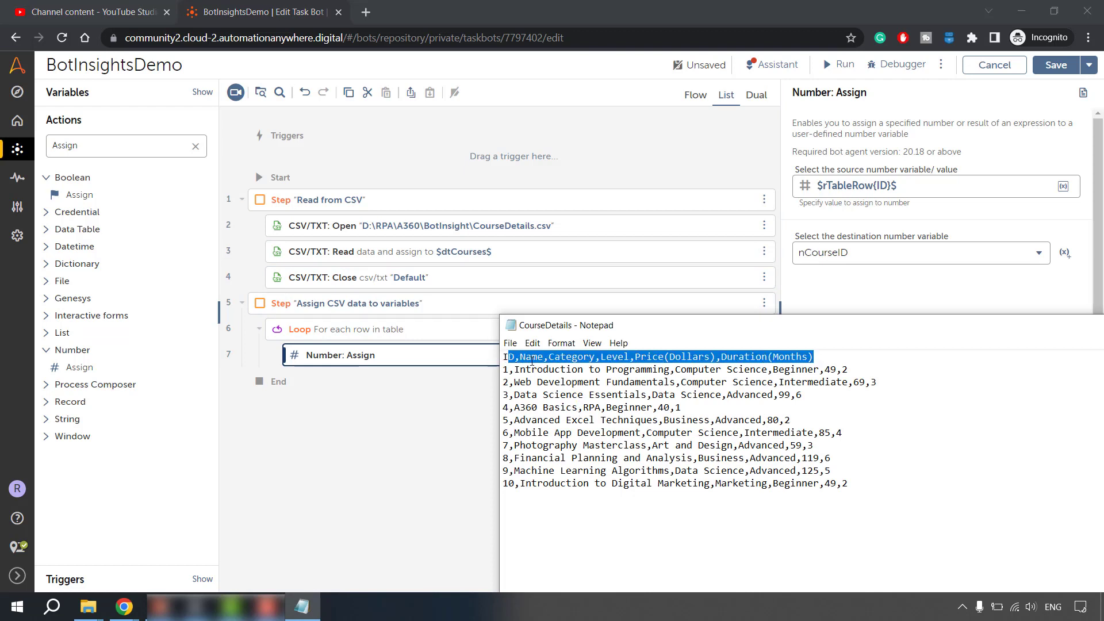
left_click(559, 356)
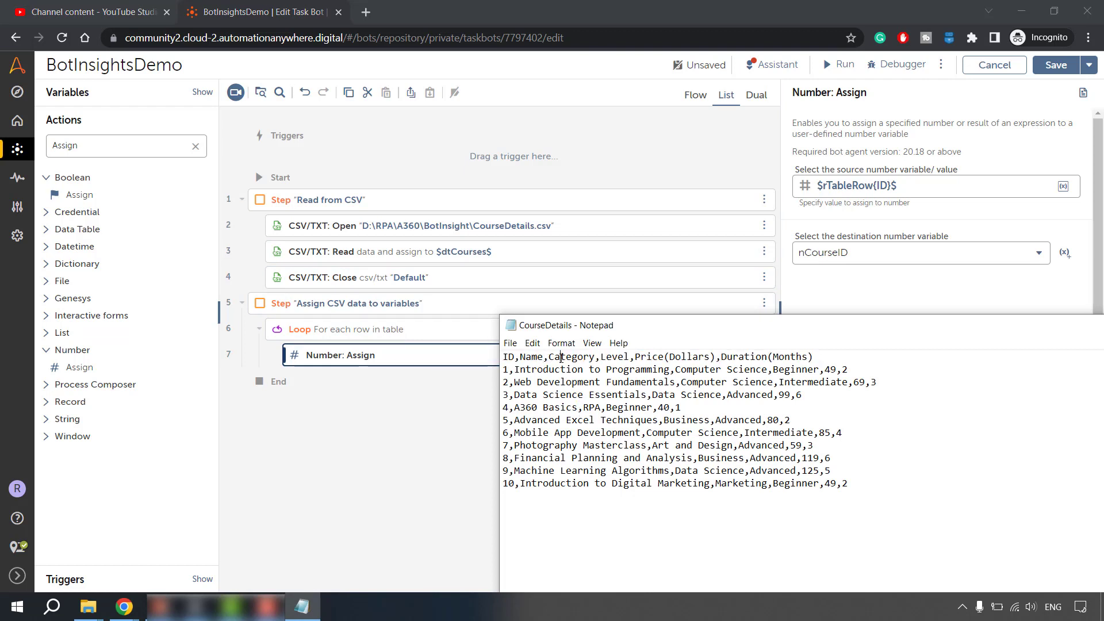
double_click(662, 357)
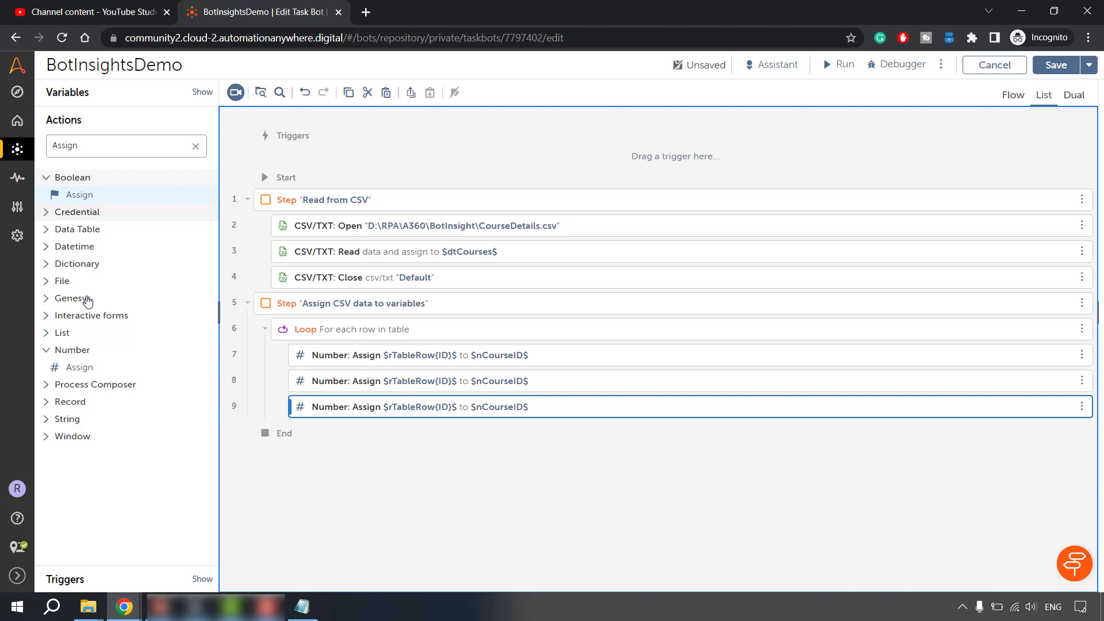
left_click(66, 418)
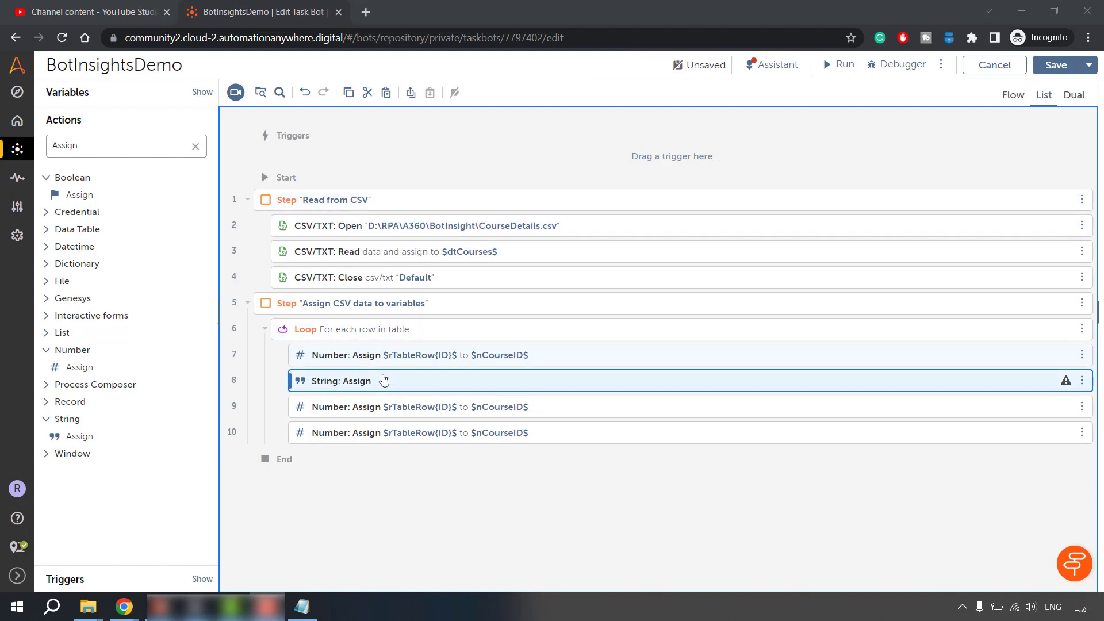
Set the String: Assign source to $rTableRow{Name}$ using the Name header from the file.
left_click(387, 381)
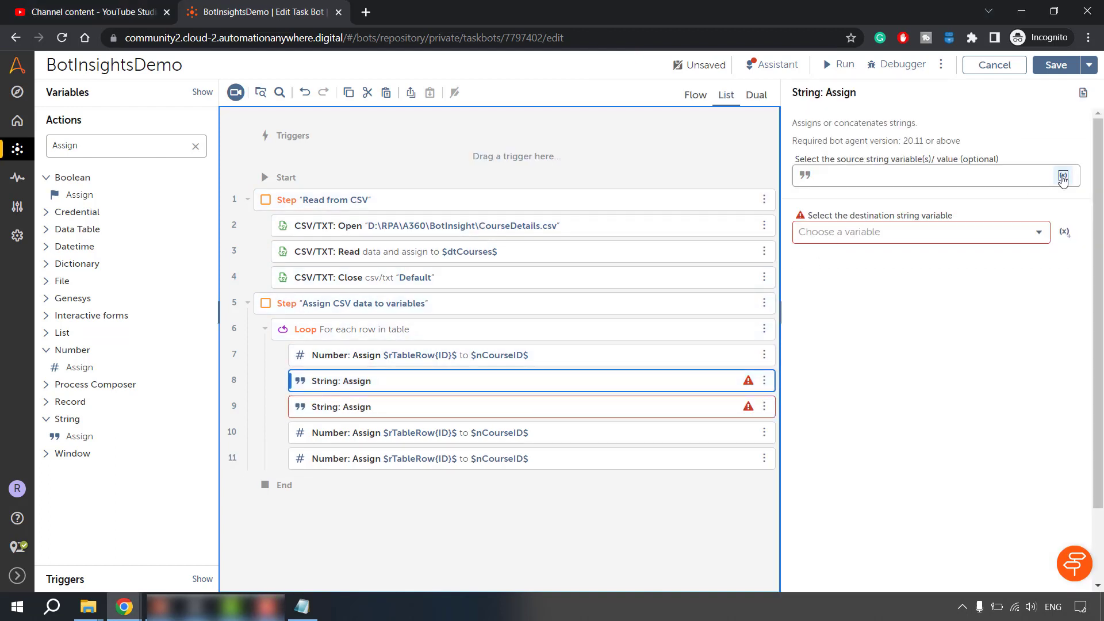
left_click(1064, 176)
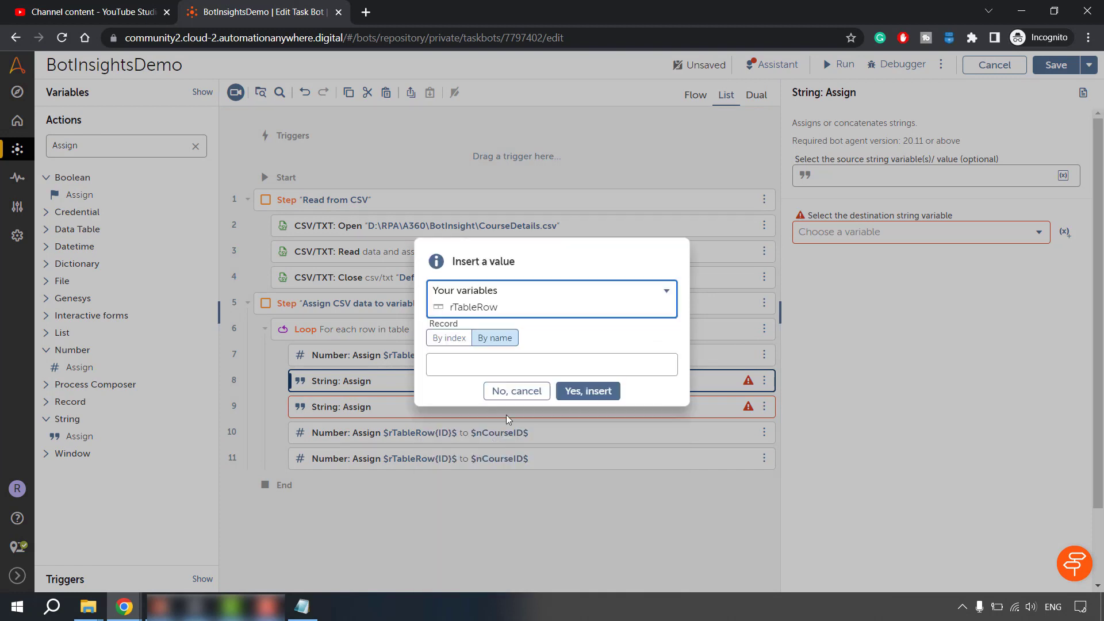
left_click(301, 606)
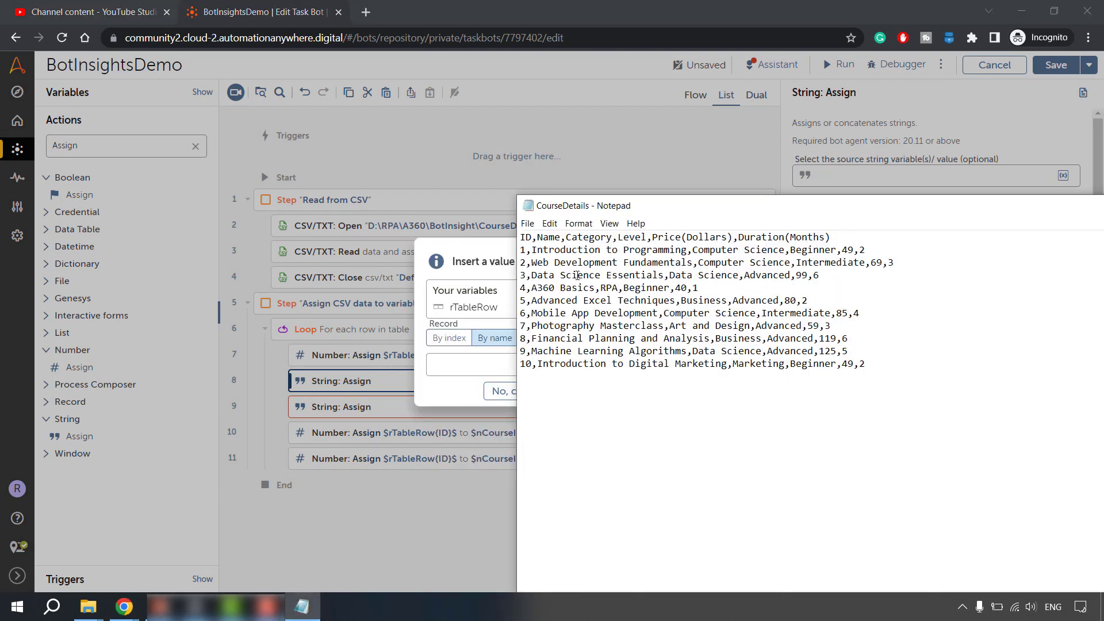
double_click(549, 236)
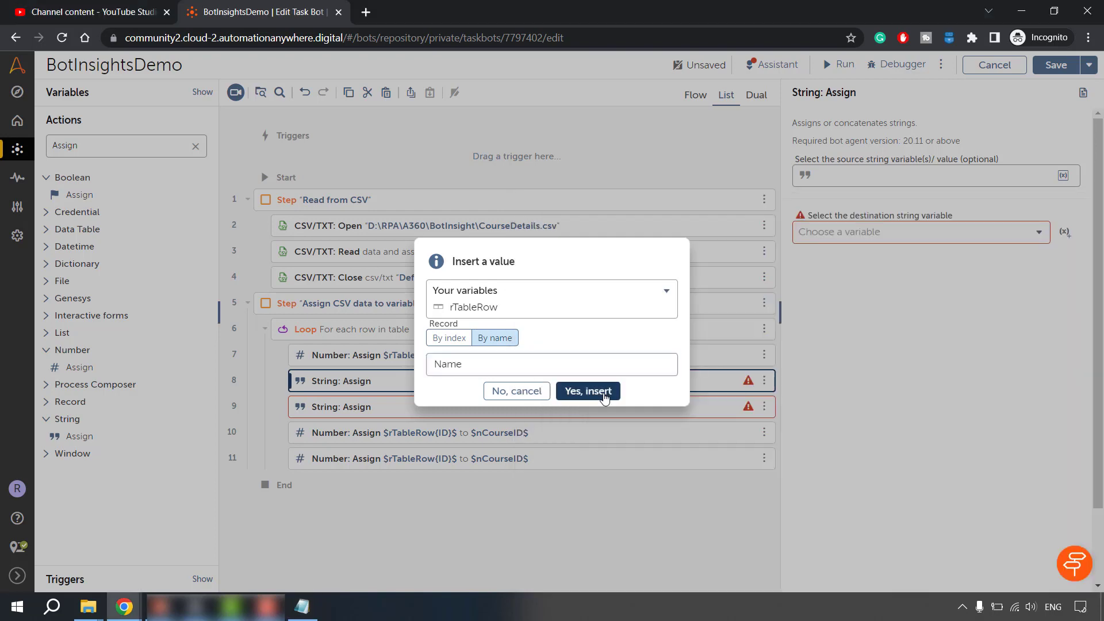
left_click(587, 391)
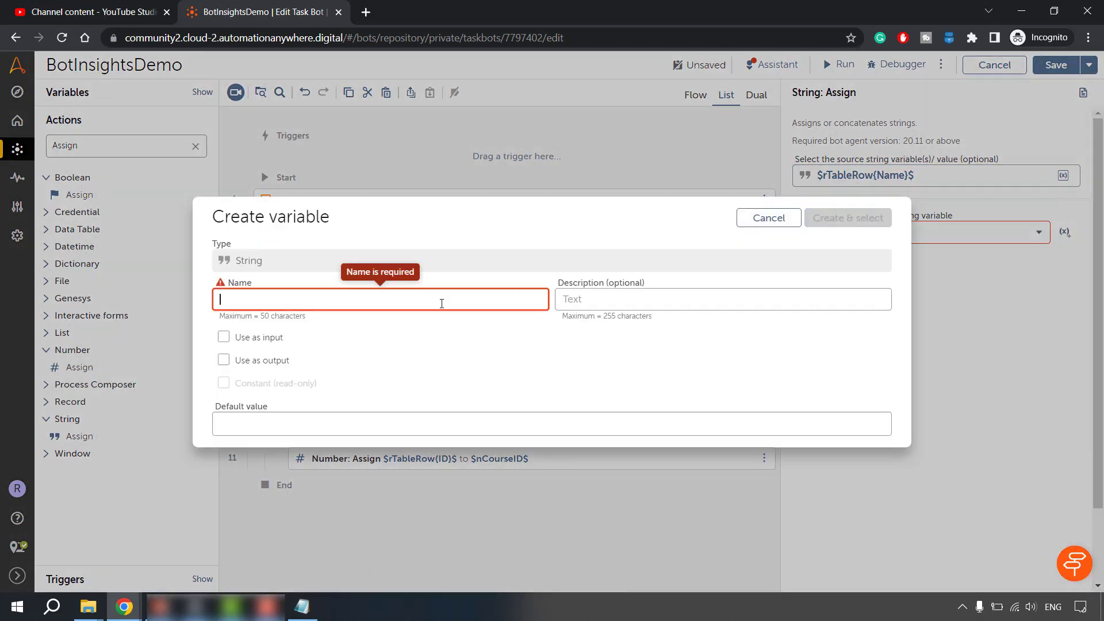
Create string variable sCourseName as the destination.
type("sCourseName")
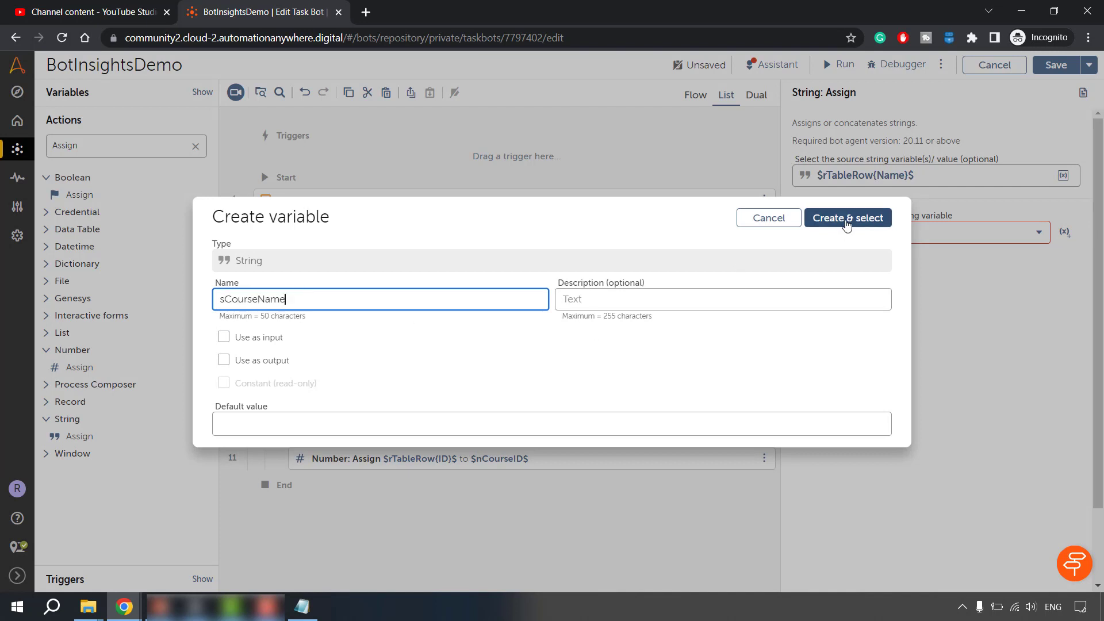
left_click(848, 218)
type("$rTableRow(Category)$")
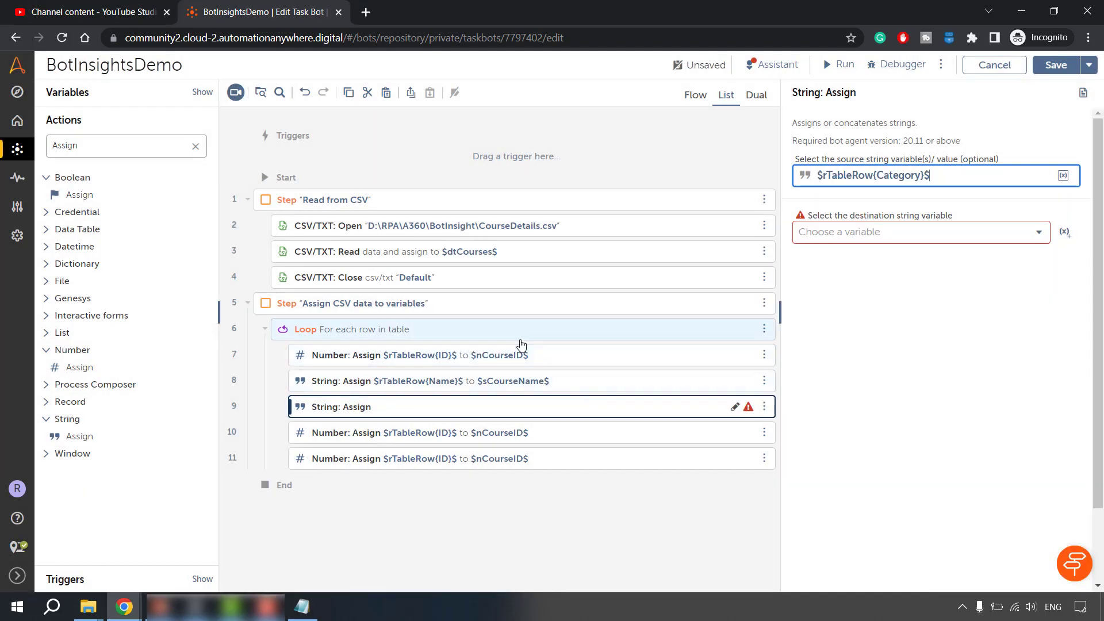
Create destination sCategory, then take Level as the next source with new destination sLevel.
left_click(1066, 232)
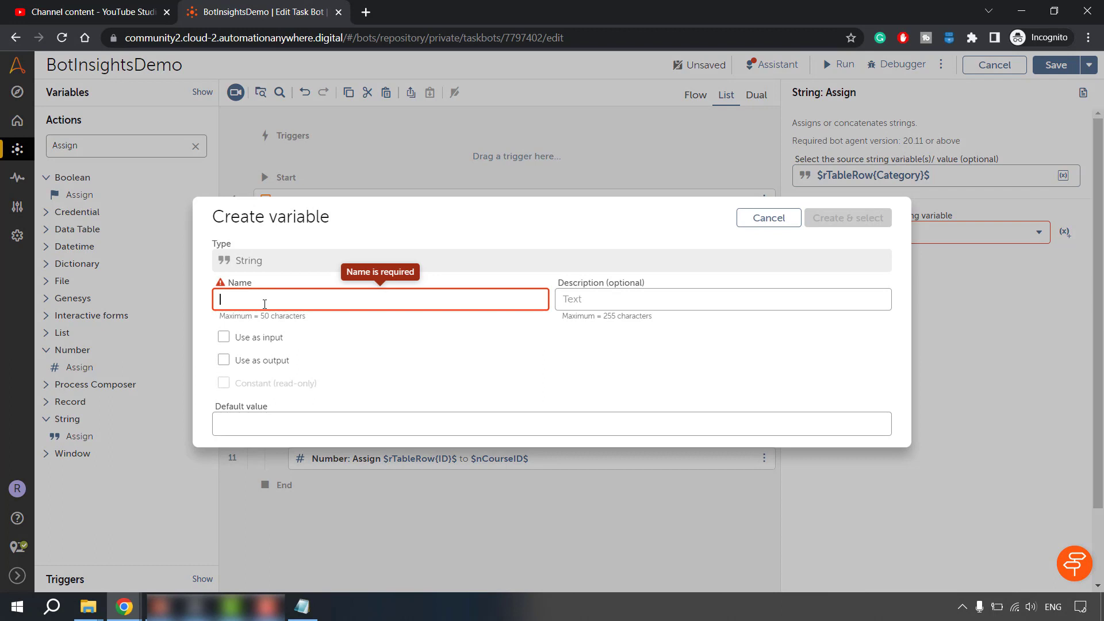
type("sCategory")
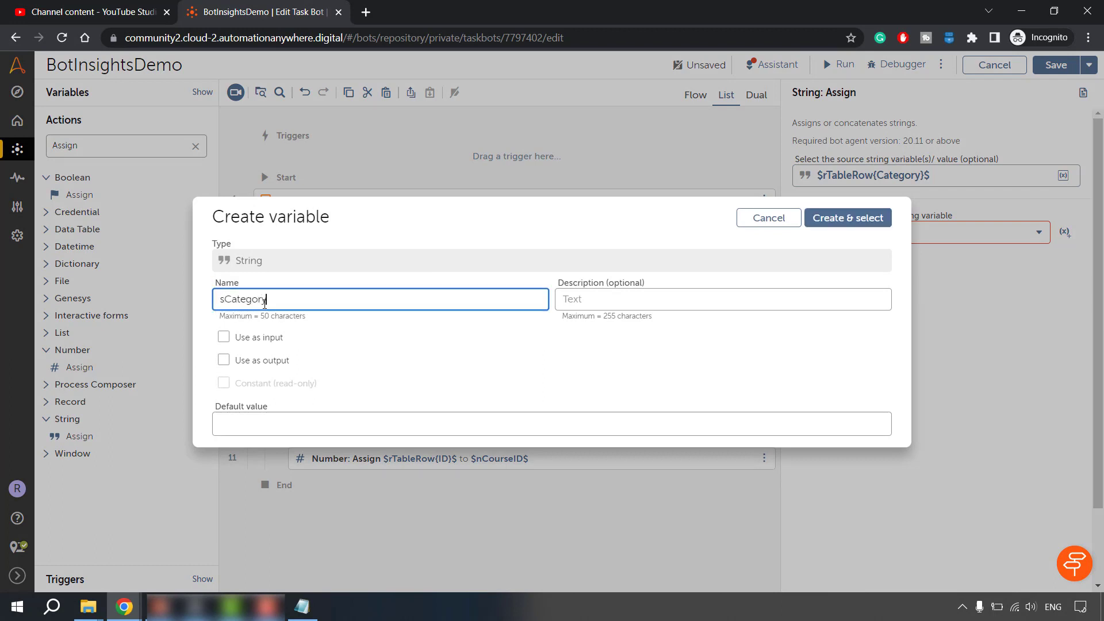
mouse_move(803, 247)
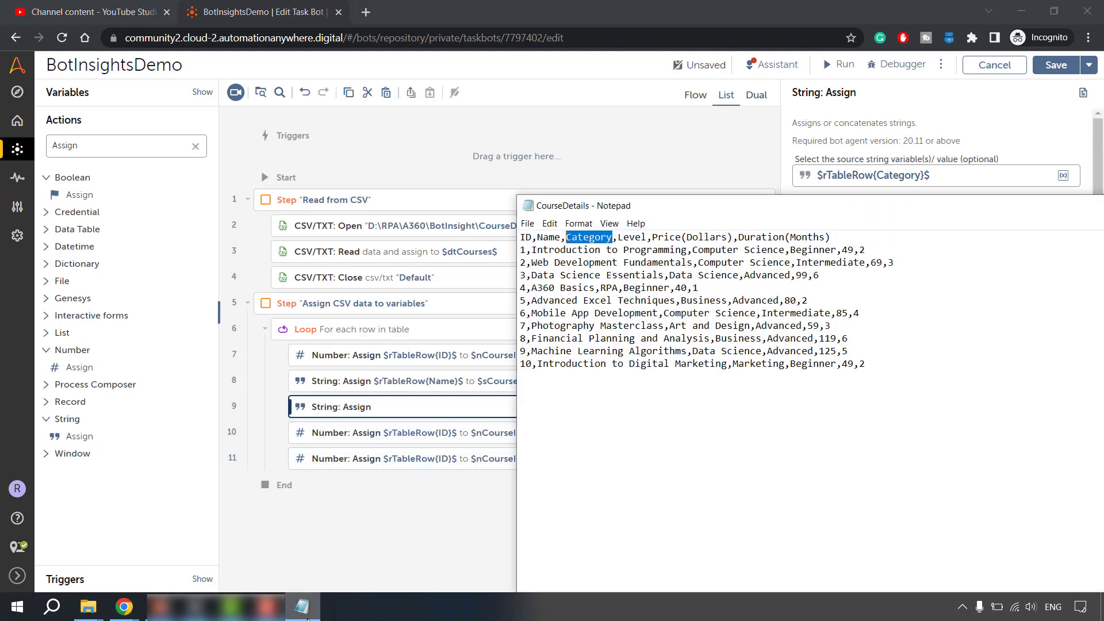
double_click(634, 236)
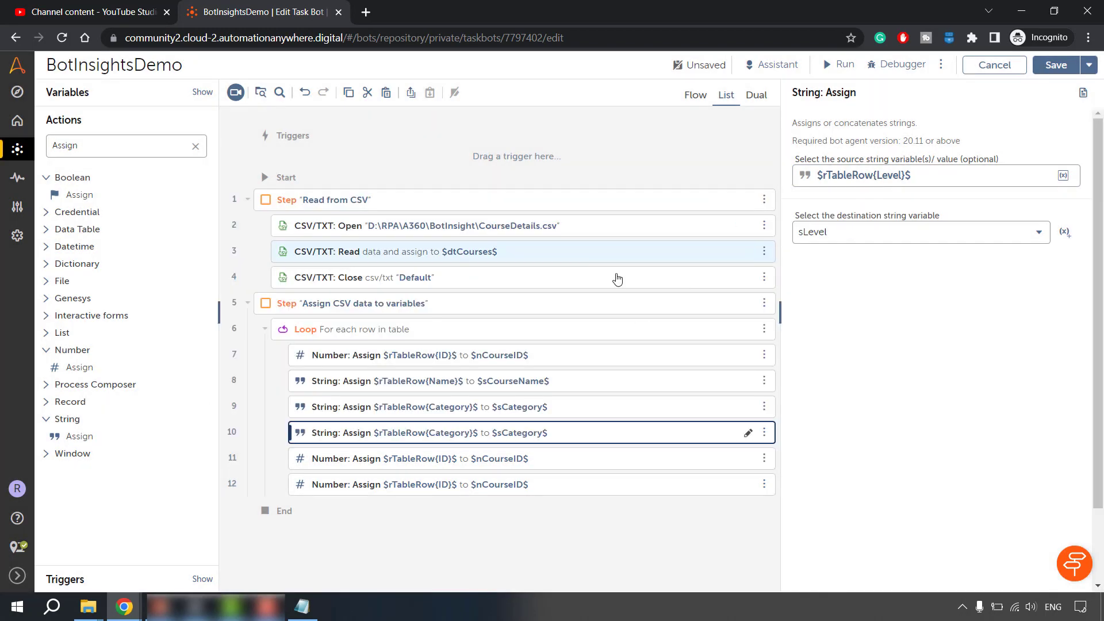
left_click(301, 606)
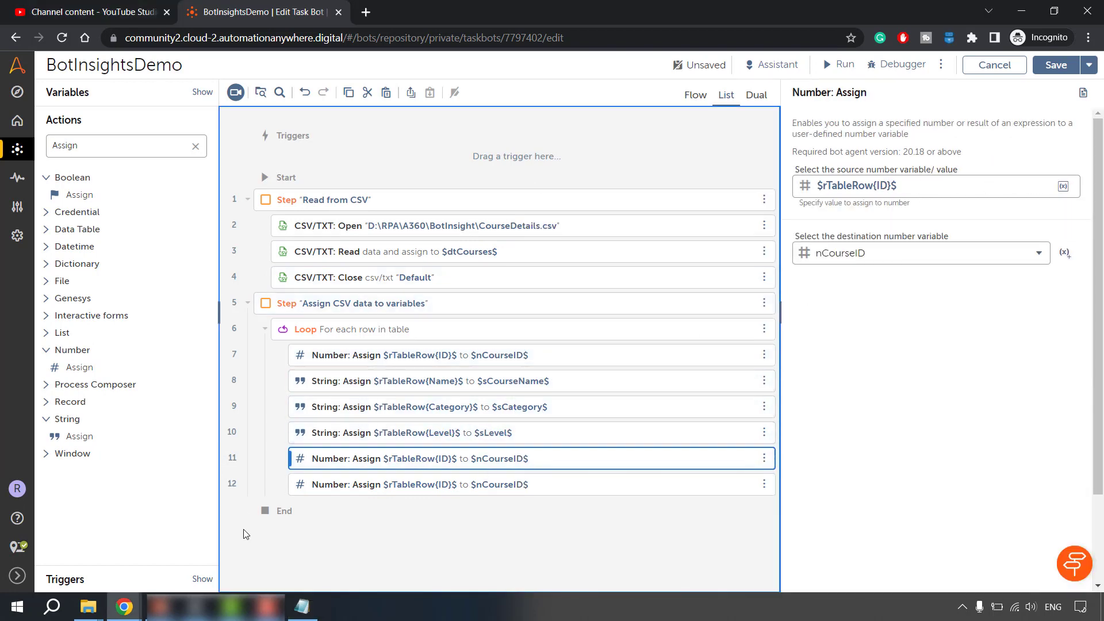
Take the Price(Dollars) column name from the CSV for line 11's source expression.
left_click(302, 606)
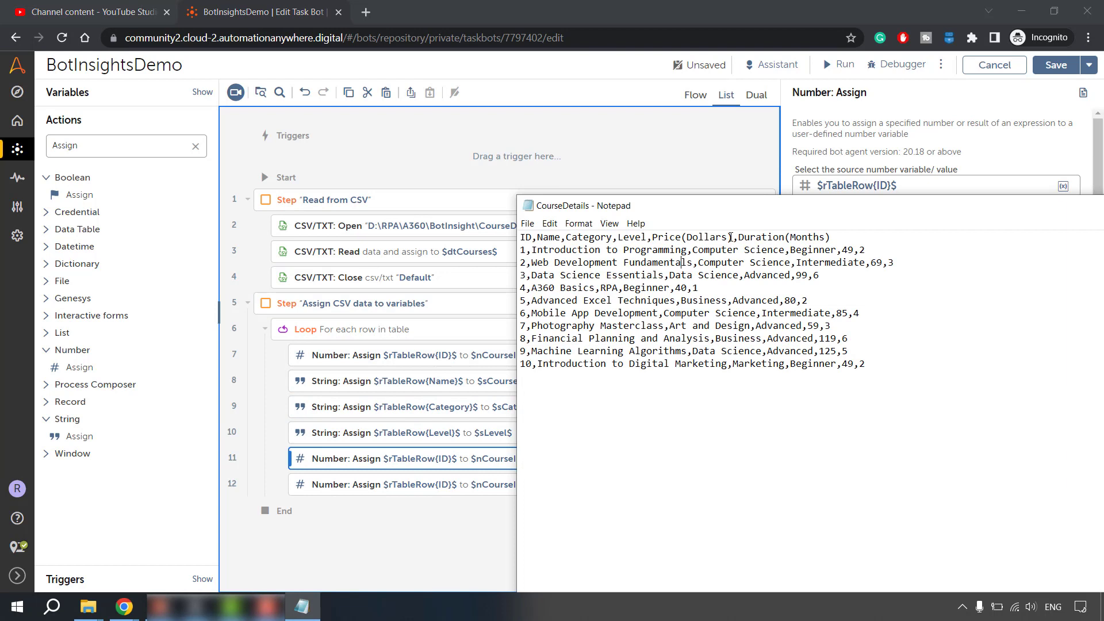
double_click(691, 236)
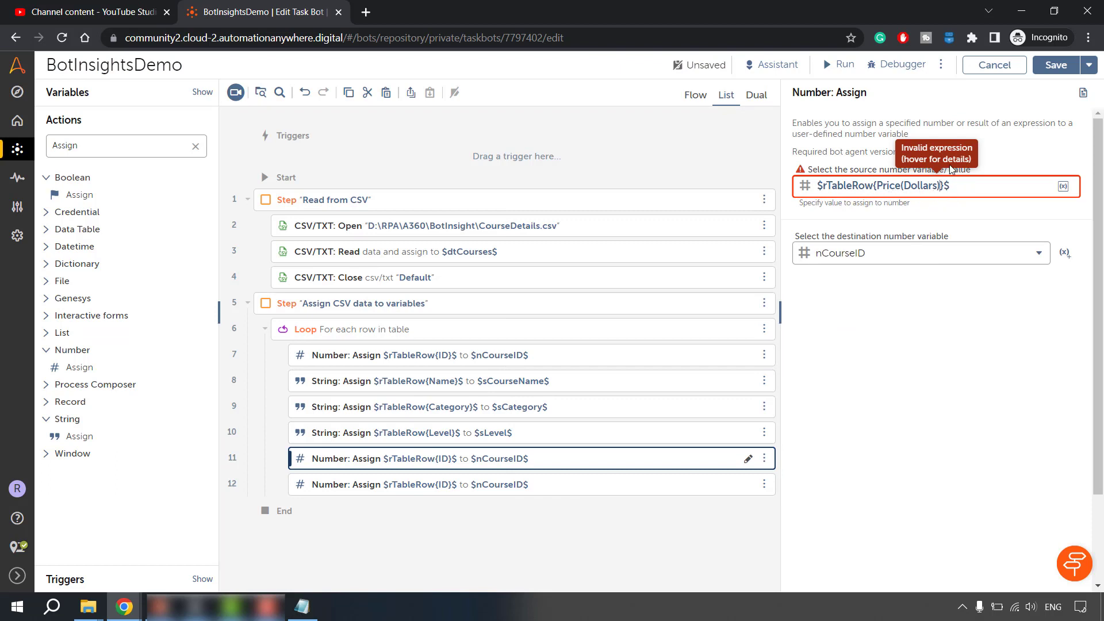
mouse_move(895, 186)
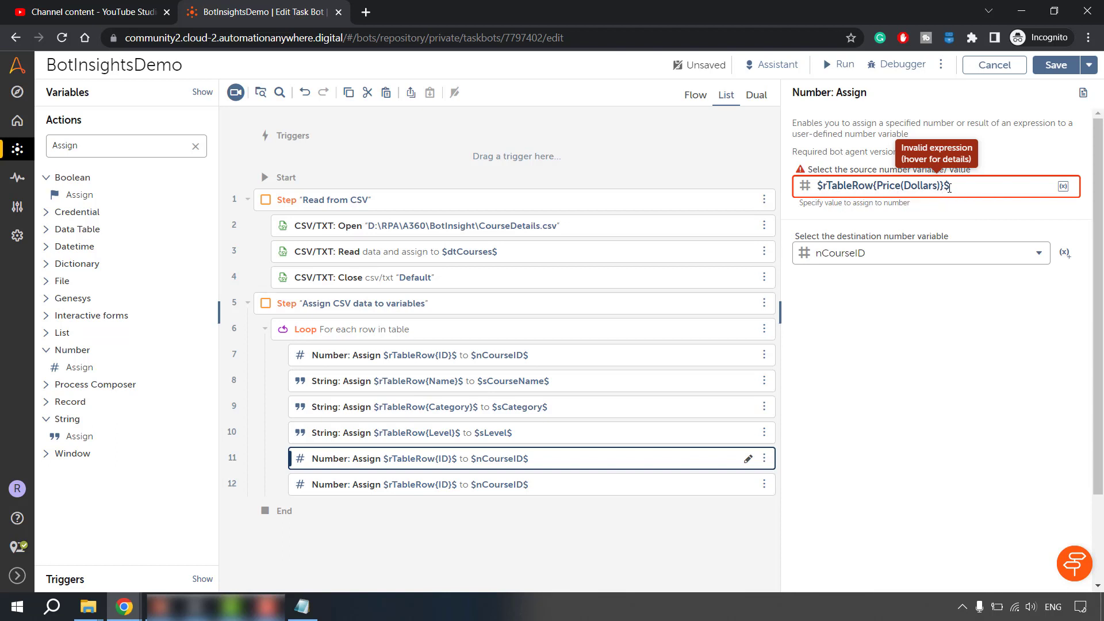
mouse_move(488, 409)
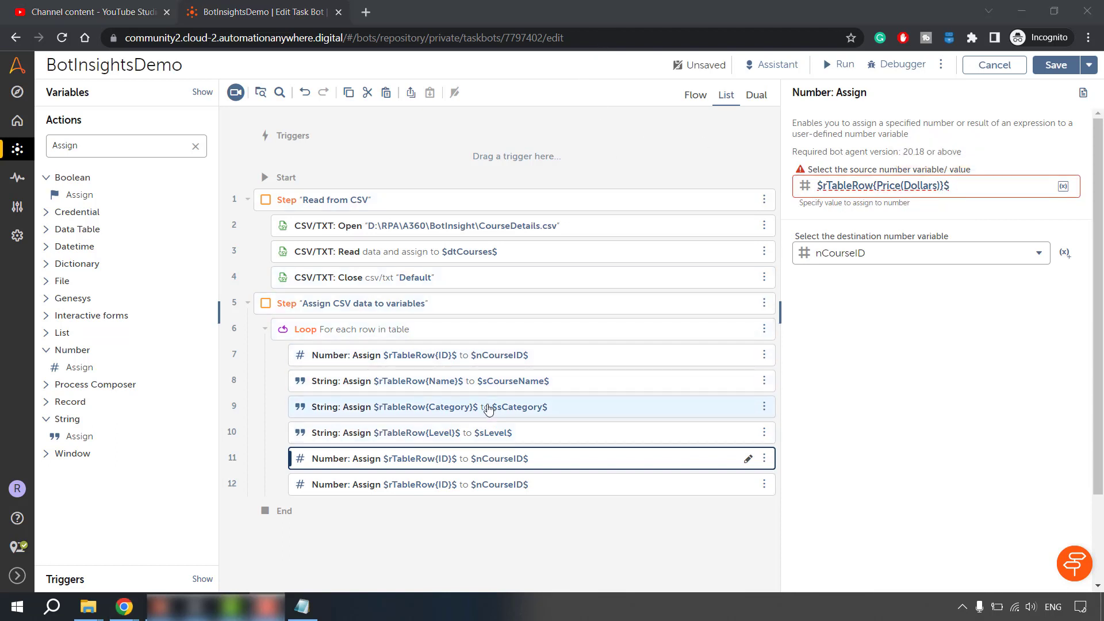
mouse_move(919, 204)
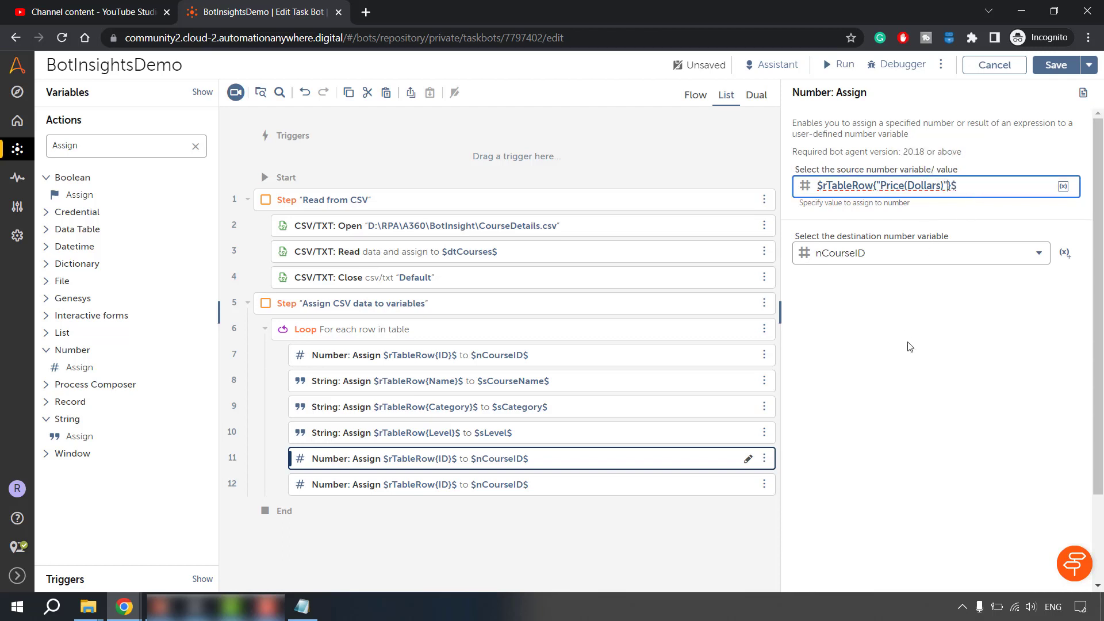
mouse_move(1059, 258)
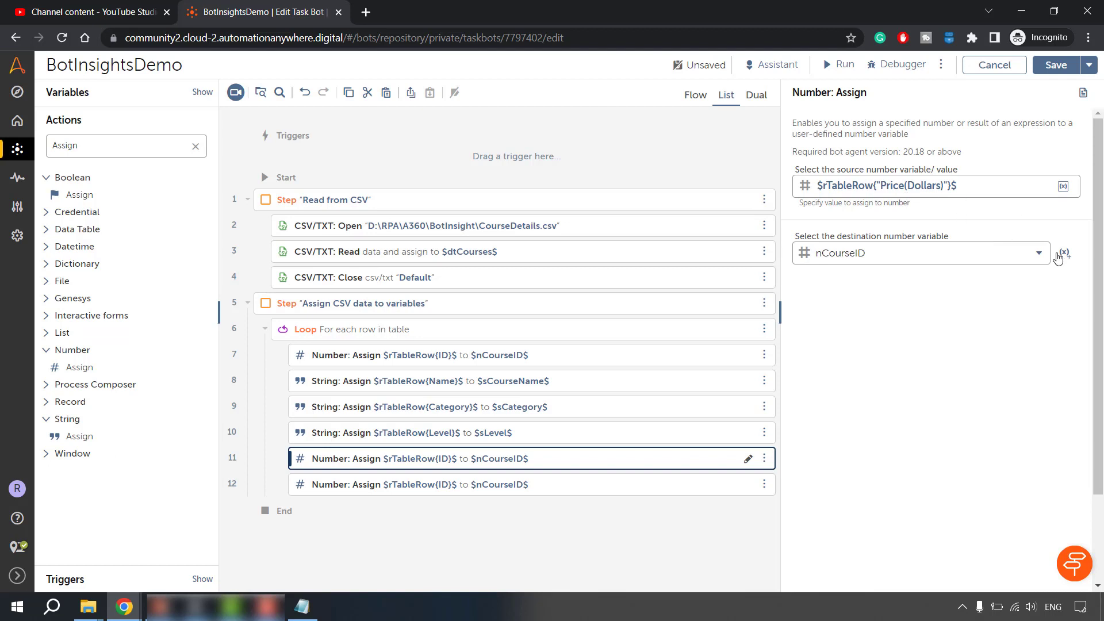
Create the number variable nPrice to hold the Price(Dollars) value on line 11.
left_click(1064, 252)
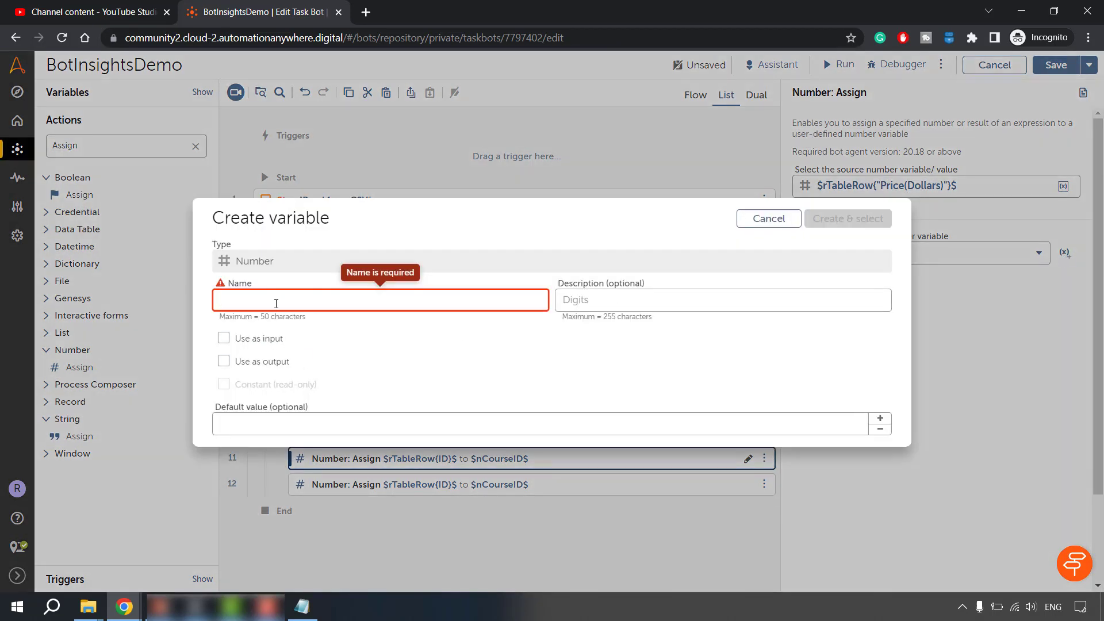
type("n")
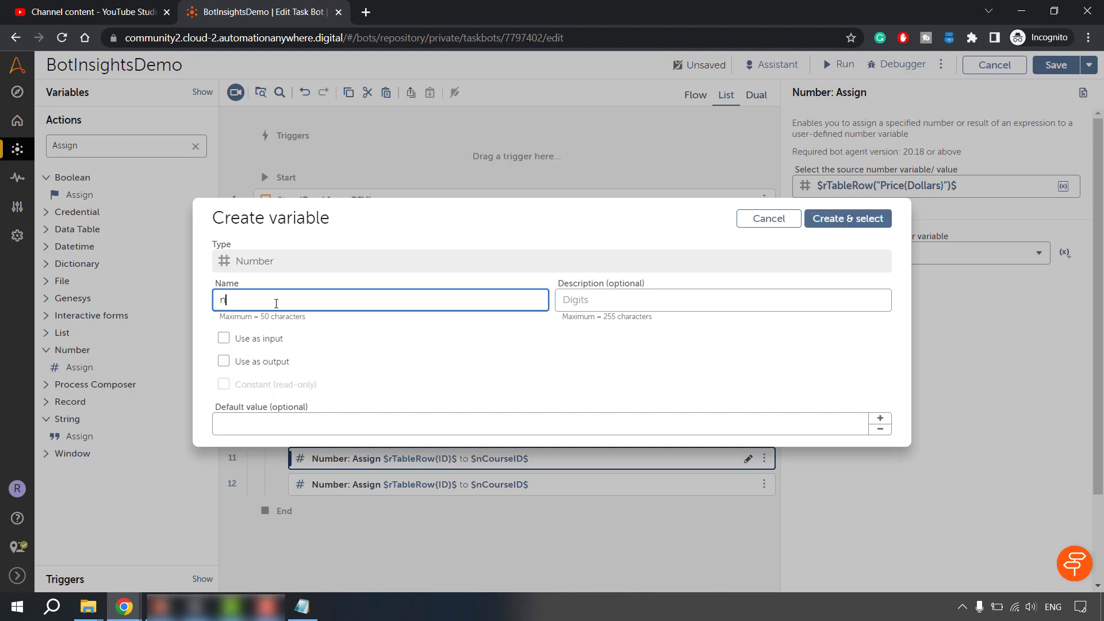
left_click(848, 218)
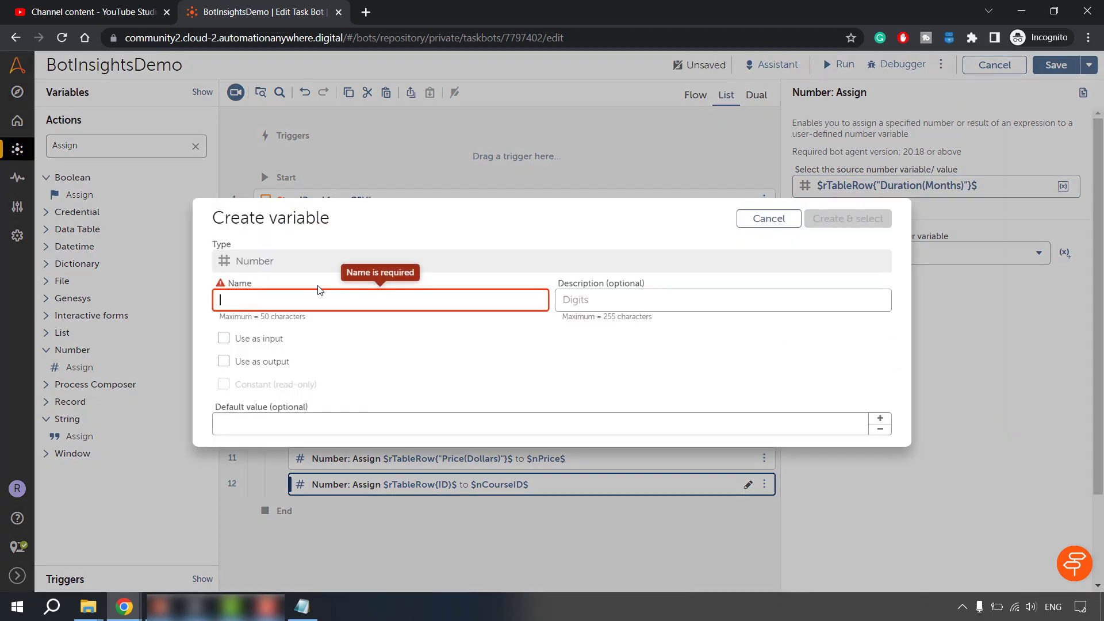
Create the number variable nDuration to hold the Duration(Months) value on line 12.
type("nDuratu")
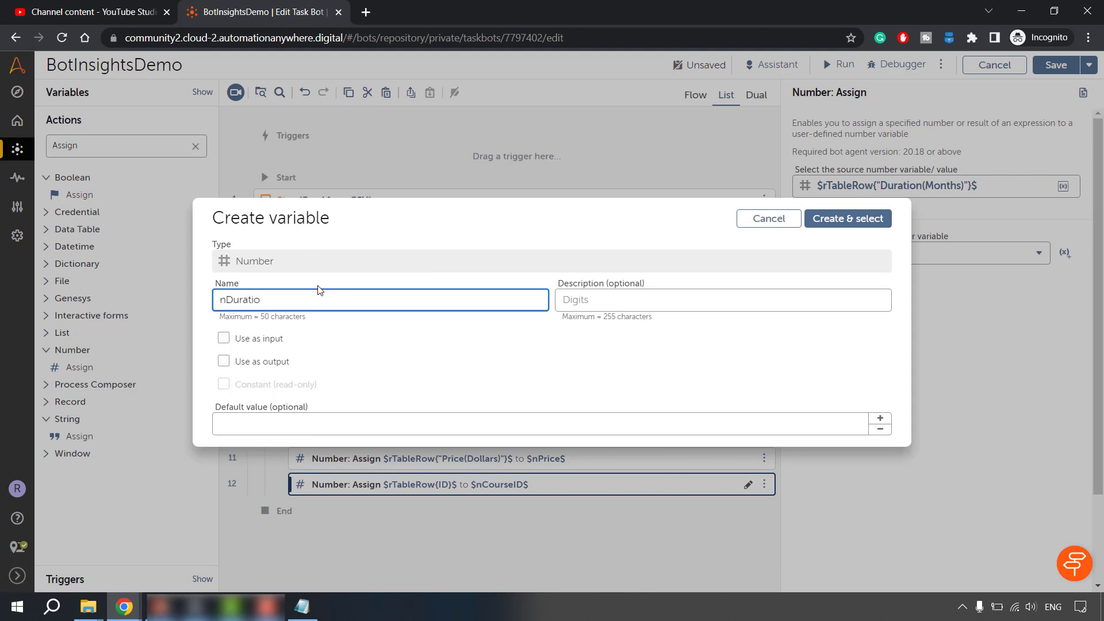
left_click(847, 218)
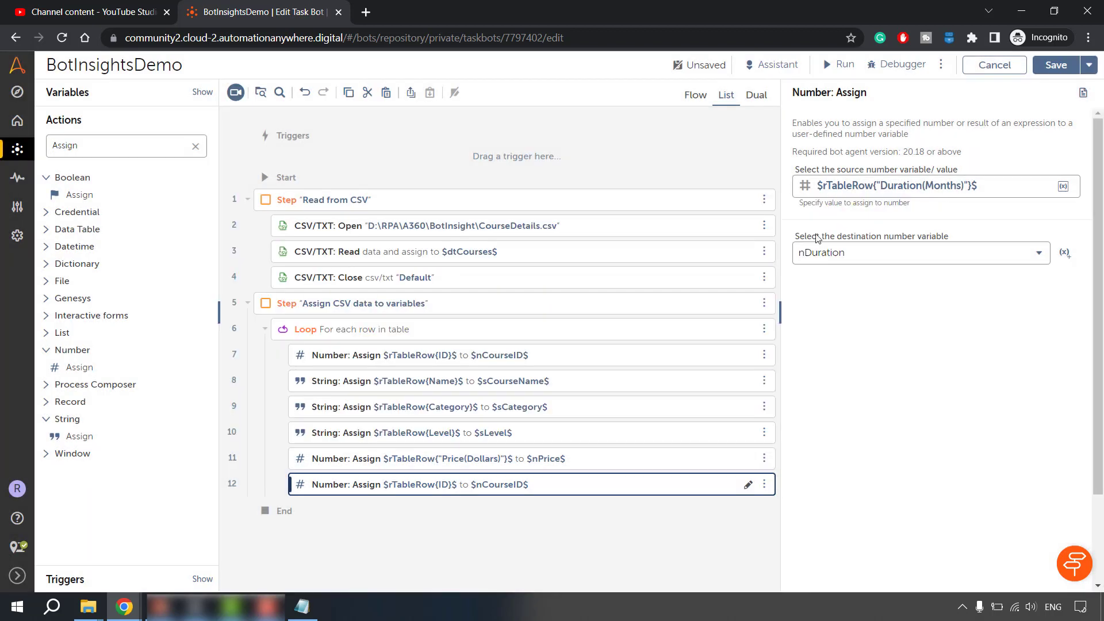
mouse_move(493, 509)
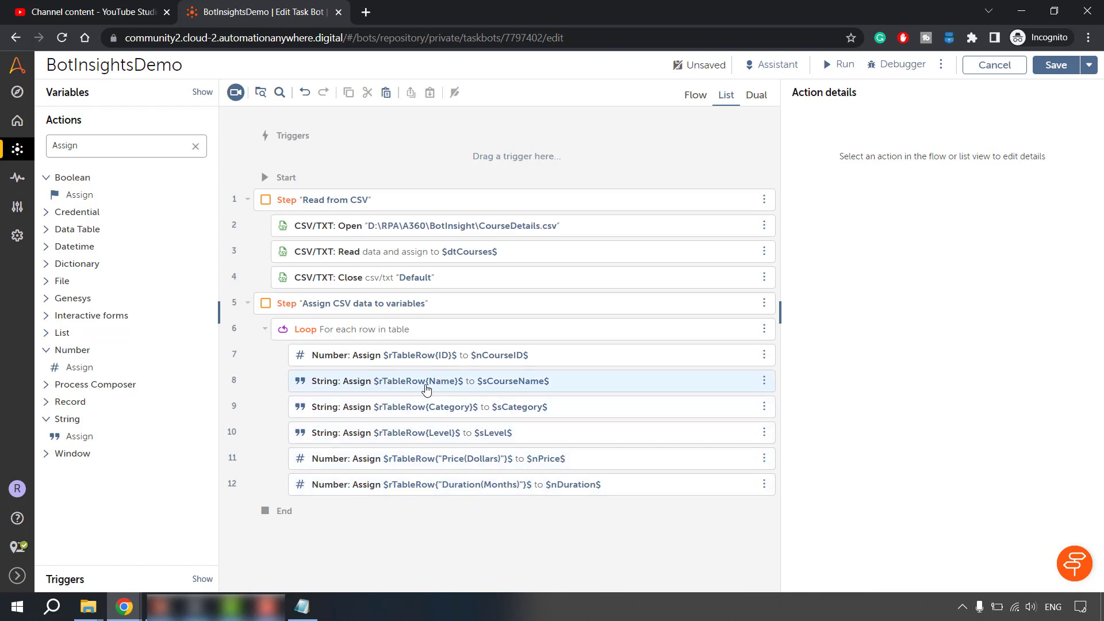
Add a Message box action starting with $nCourseID.Number:toString$ in its message.
left_click(380, 484)
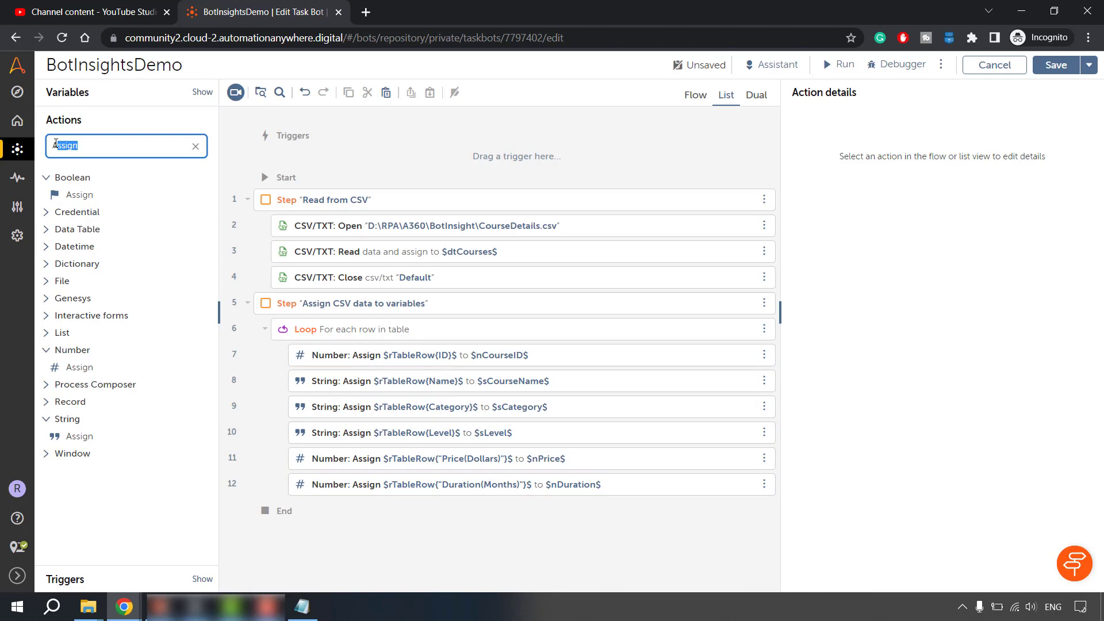
type("Mess")
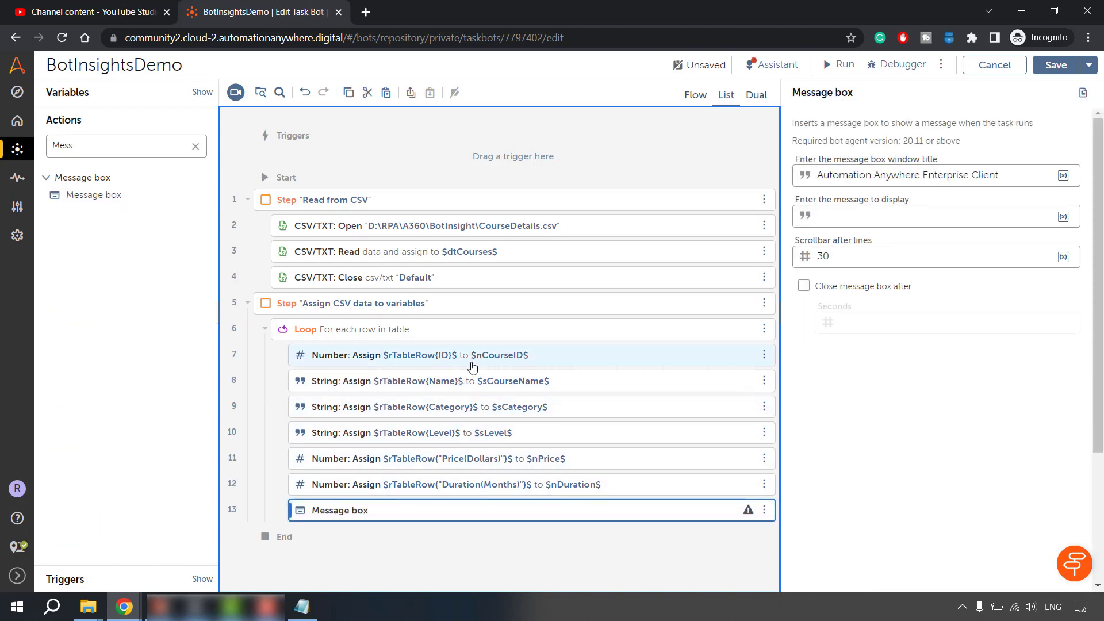
mouse_move(515, 359)
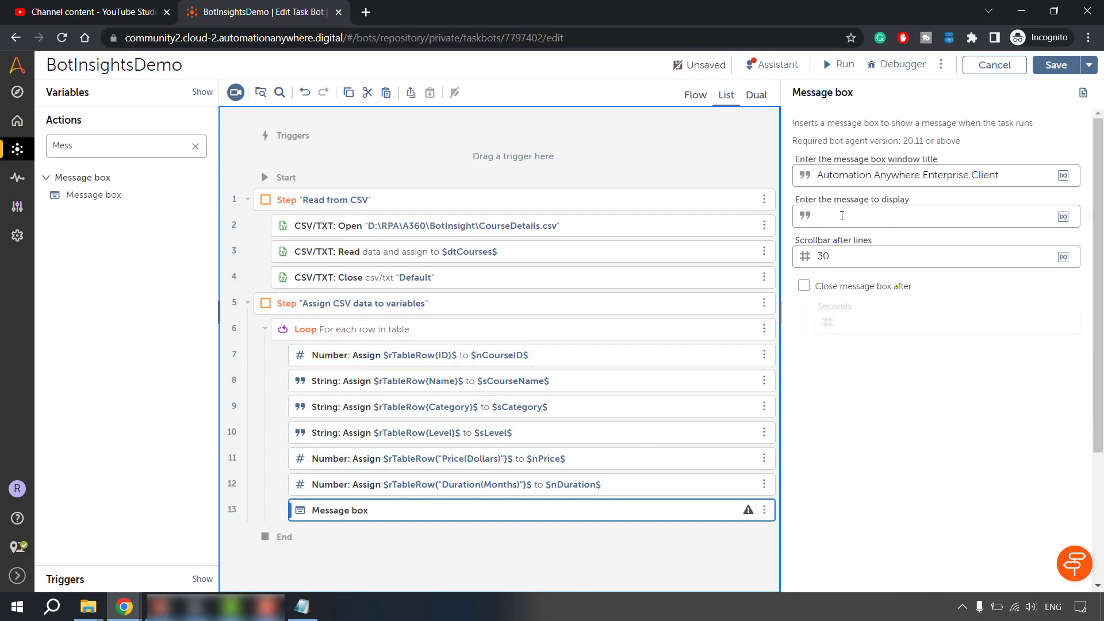
type("$n")
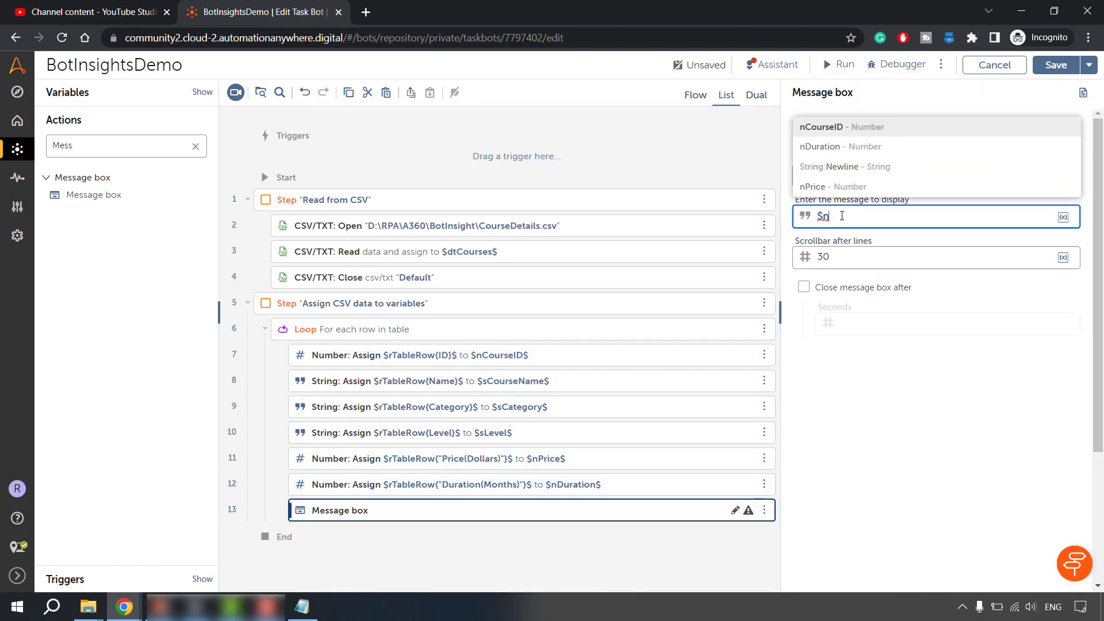
left_click(841, 127)
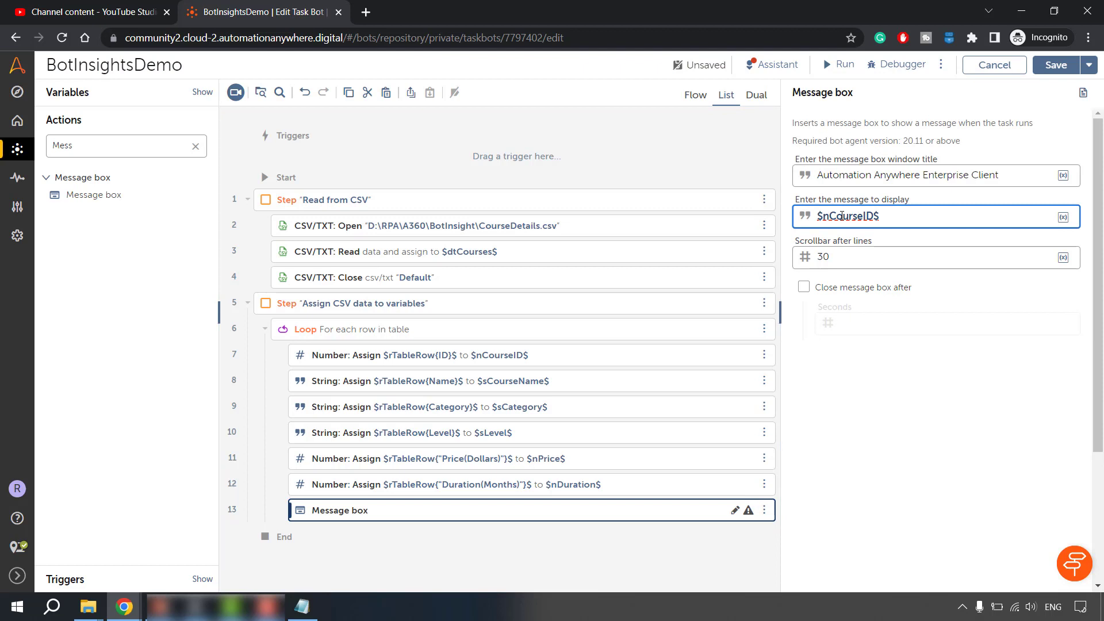
type(".ToS")
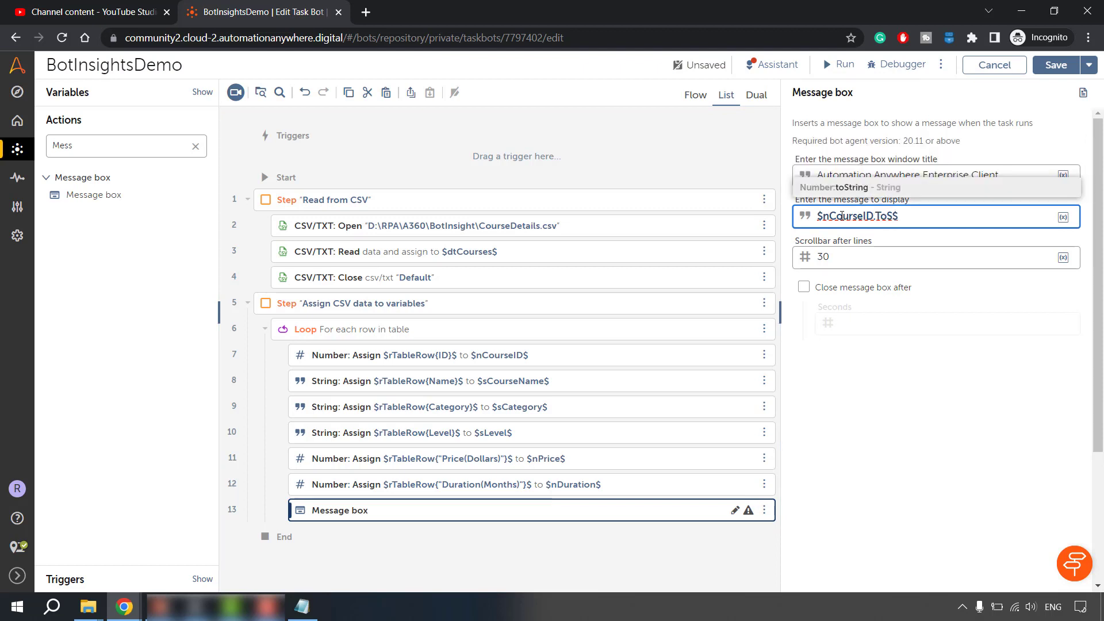
left_click(850, 188)
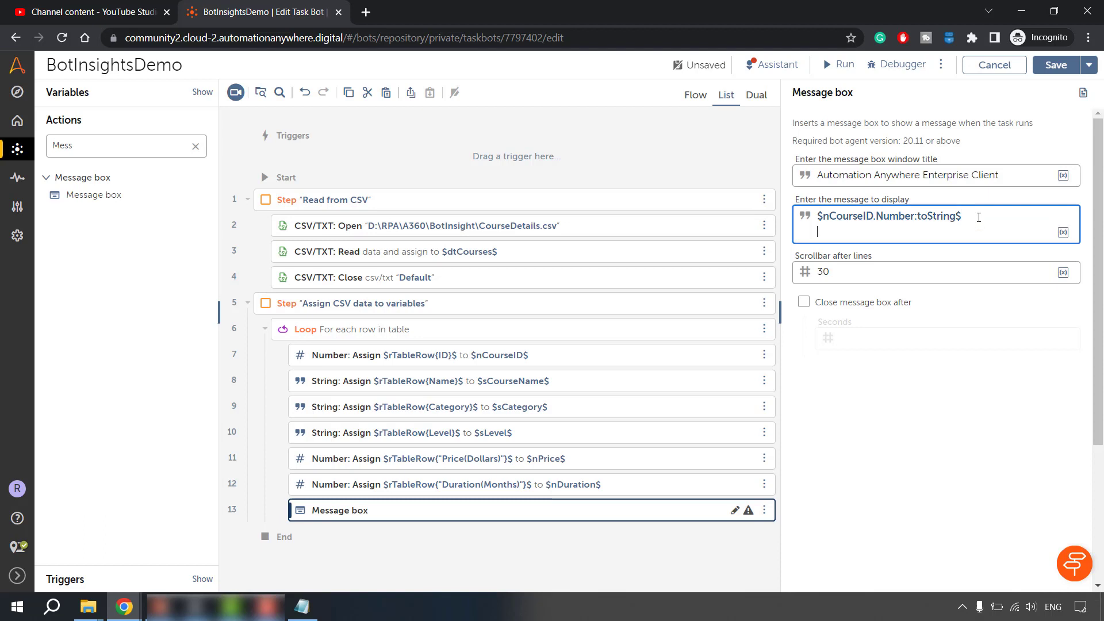
Append $sCourseName$, $sCategory$, $sLevel$, $nPrice.Number:toString$ and $nDuration.Number:toString$ on separate lines.
type("$sCourseName")
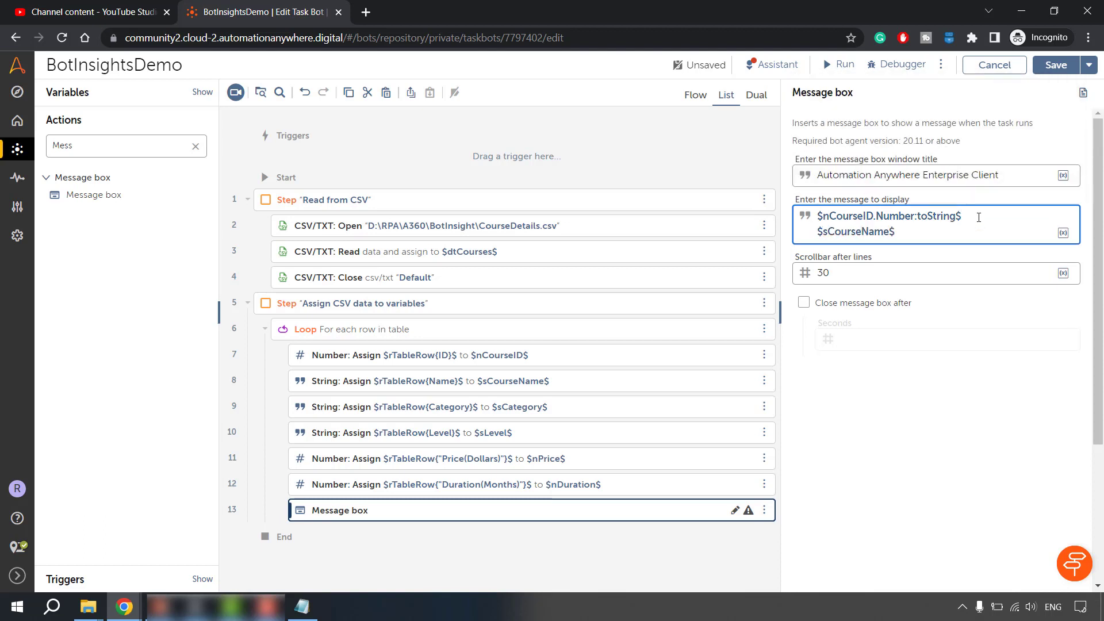
type("$sCategory")
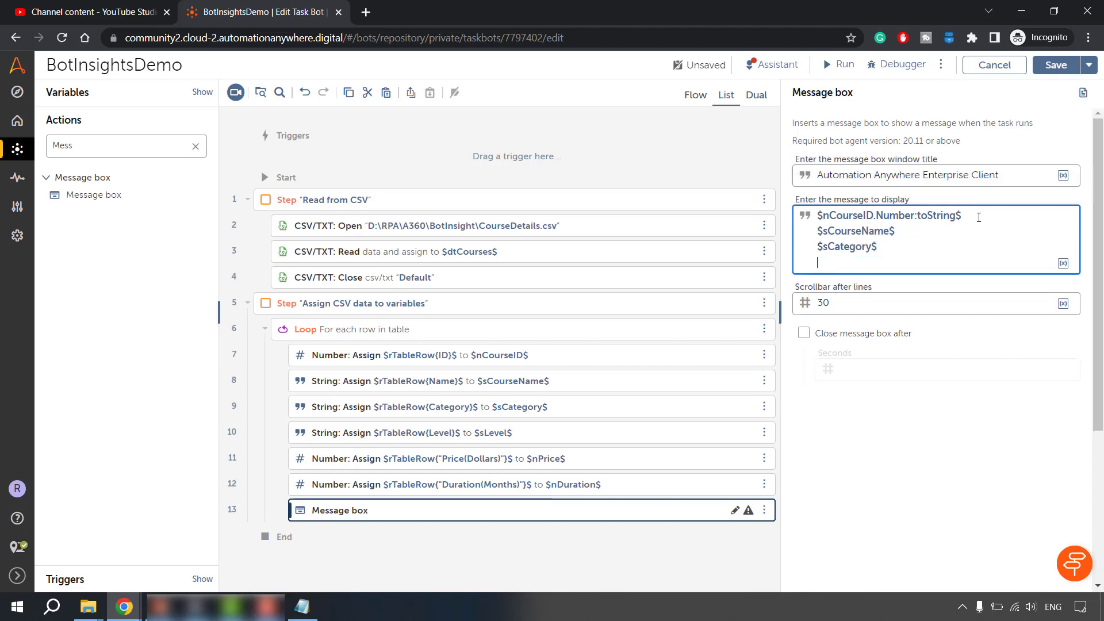
type("$sLevel$")
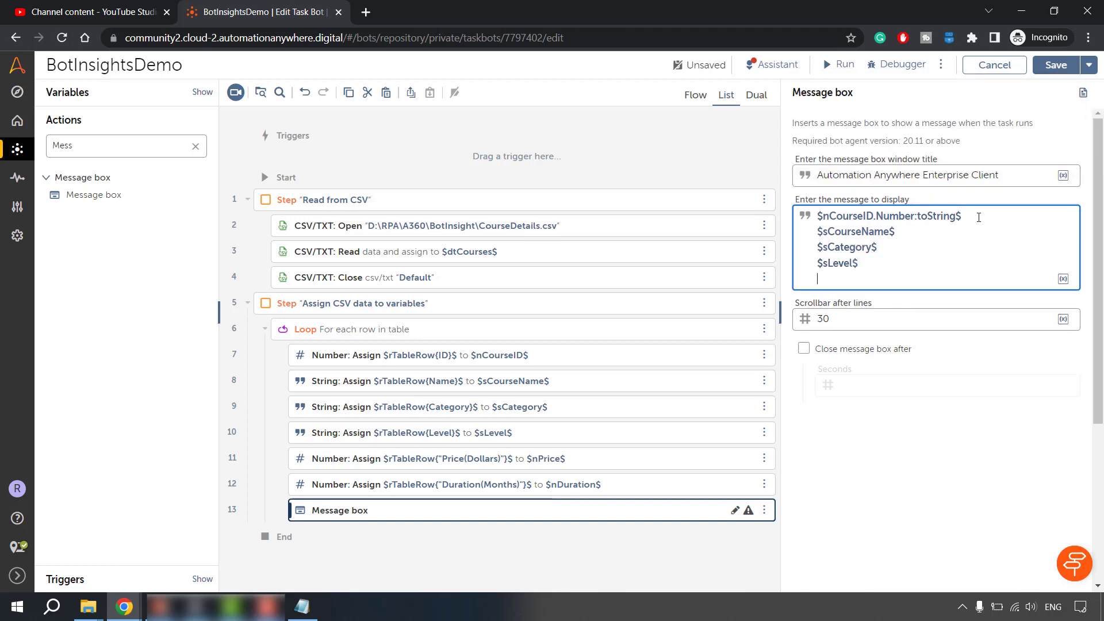
type("$")
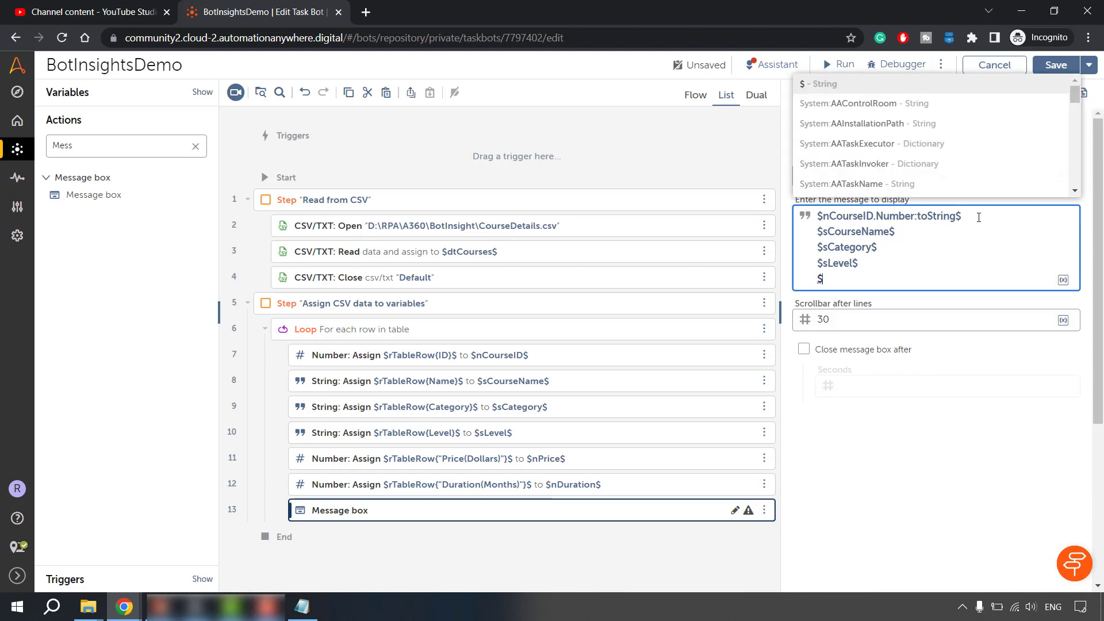
type("nPrice$")
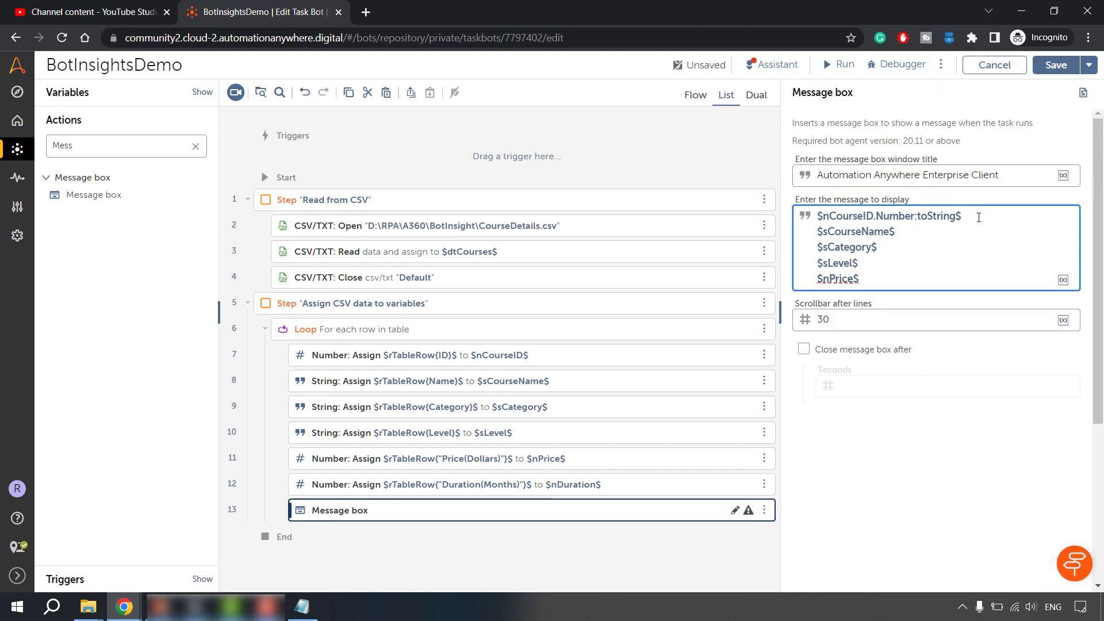
type(".Number:toString")
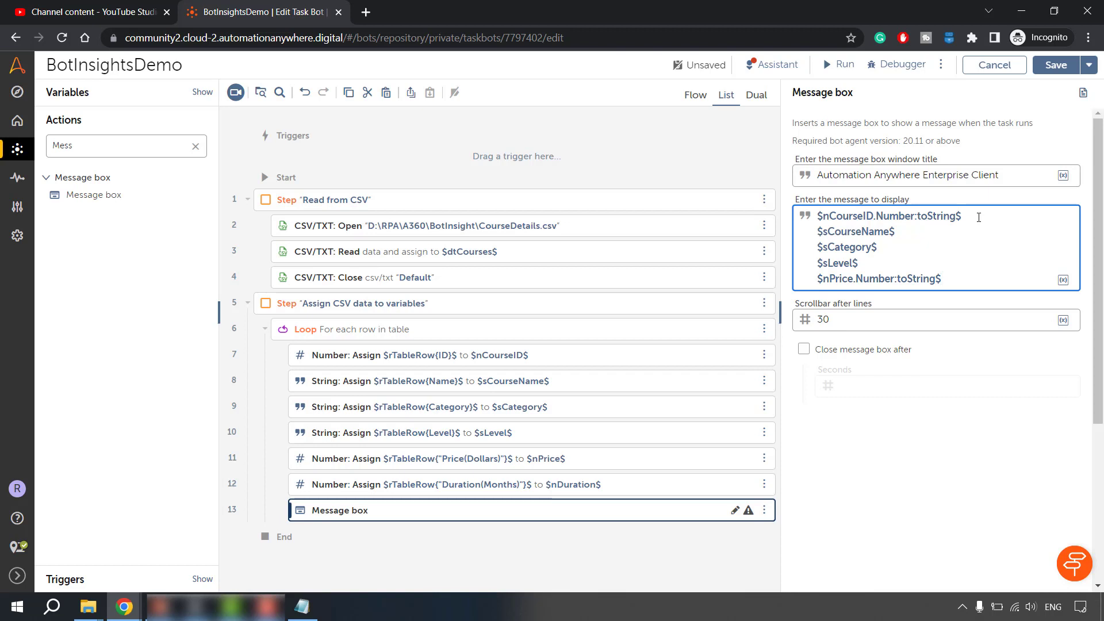
type("$")
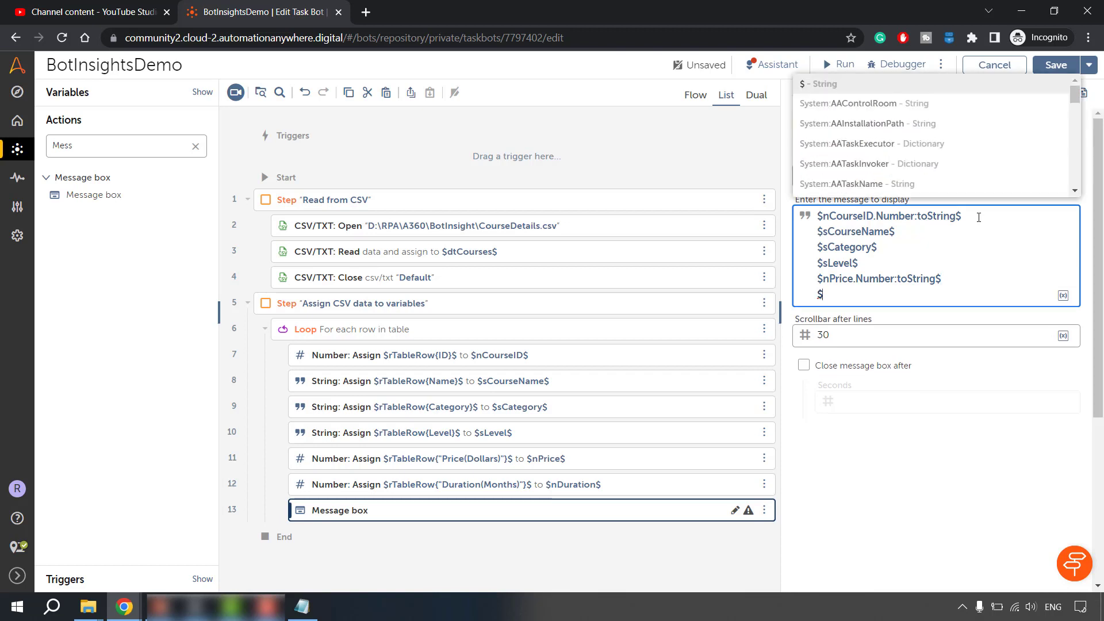
type("nDuration$")
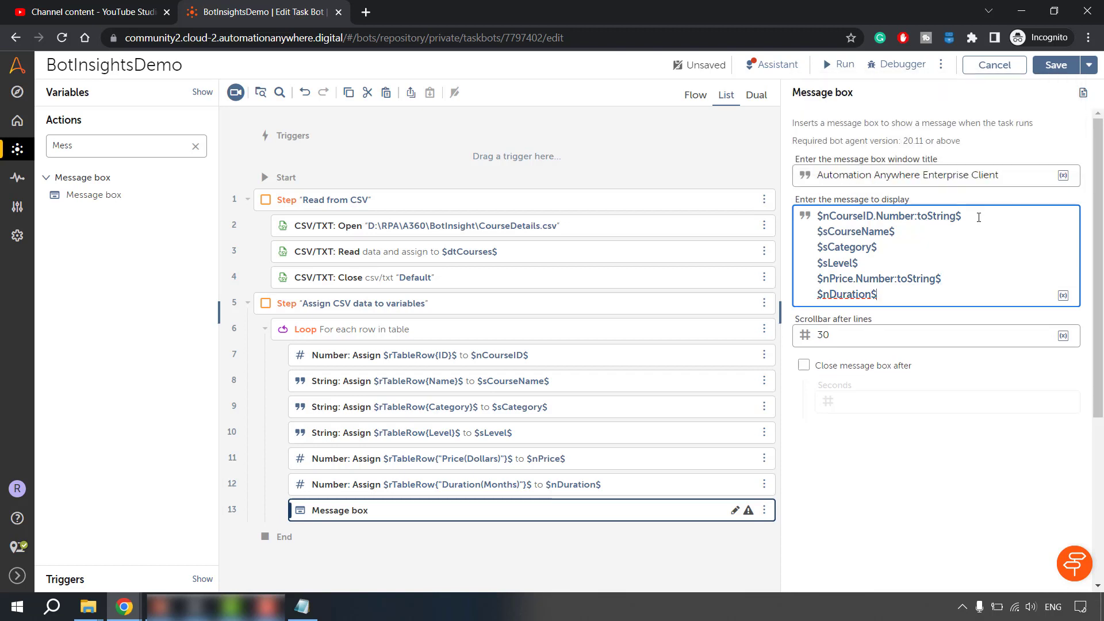
type(".Number:toString")
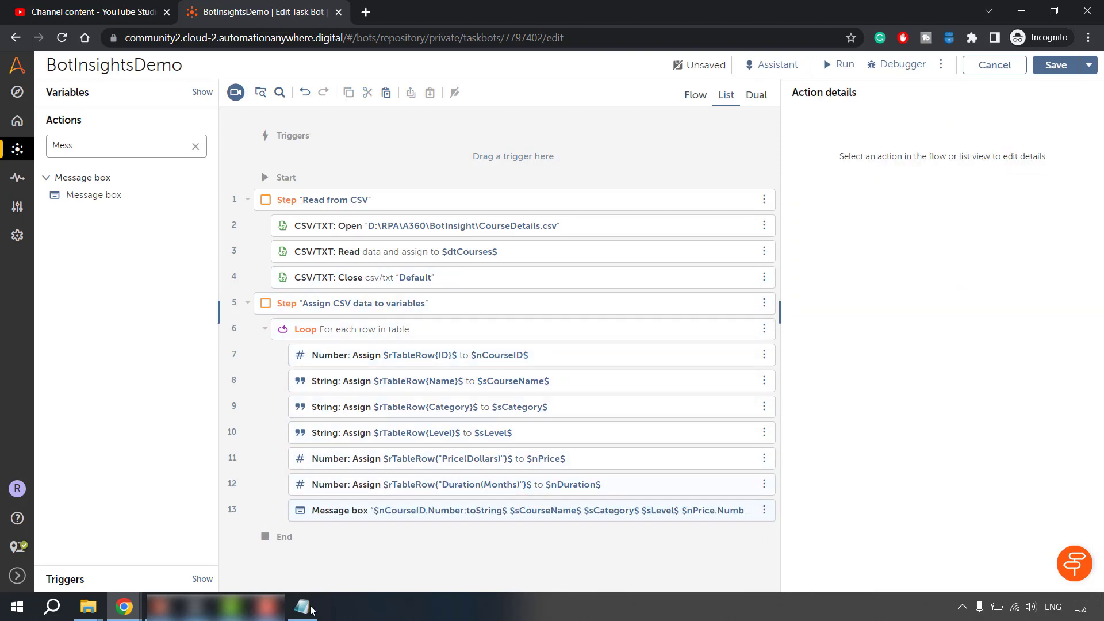
Check CourseDetails.csv in Notepad, close it and run the BotInsightsDemo bot.
left_click(302, 607)
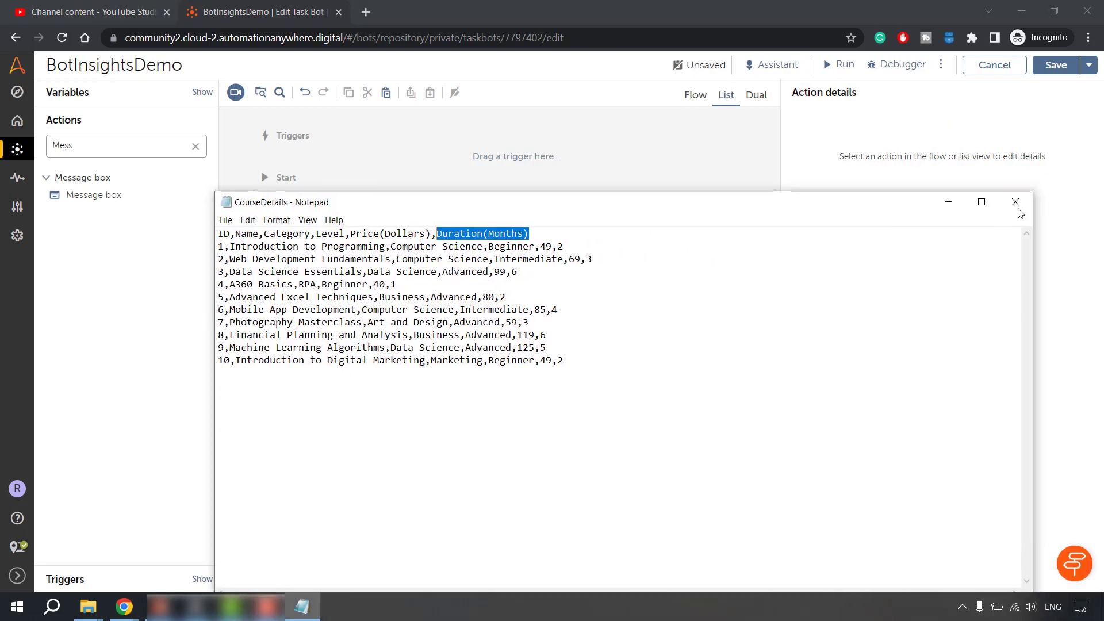
left_click(1017, 201)
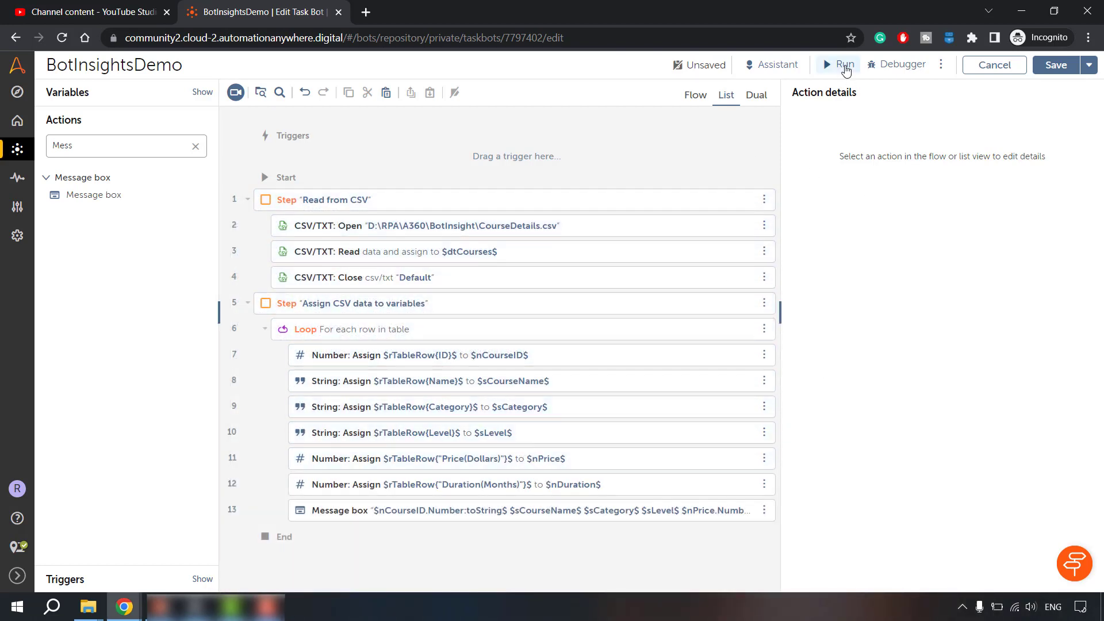
left_click(838, 64)
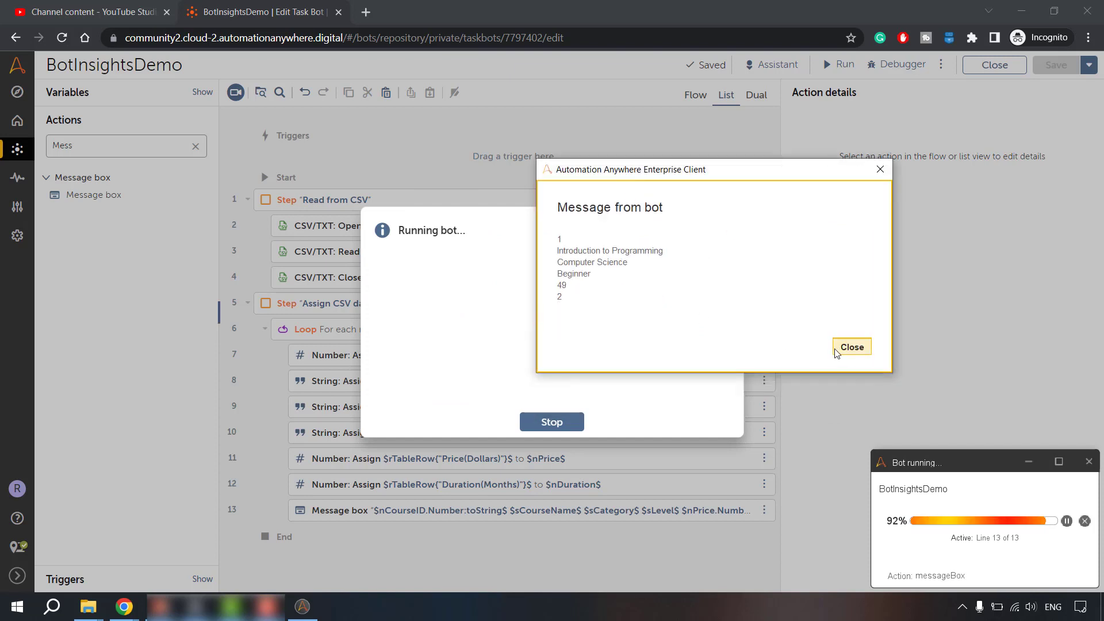
Dismiss each course's message box and the run-success notice.
left_click(851, 346)
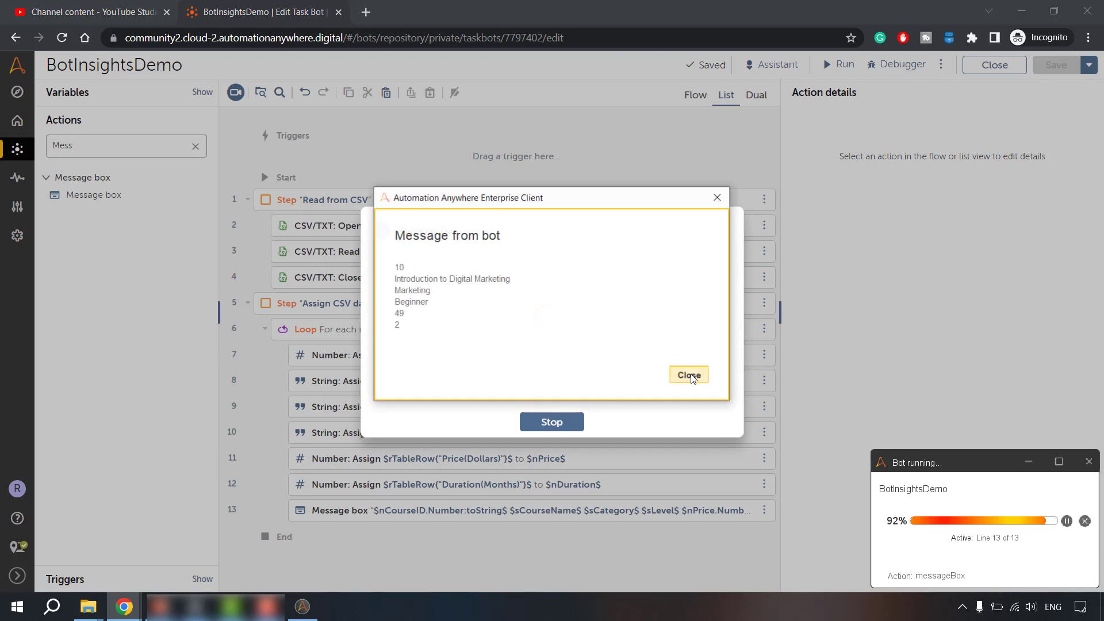
left_click(688, 374)
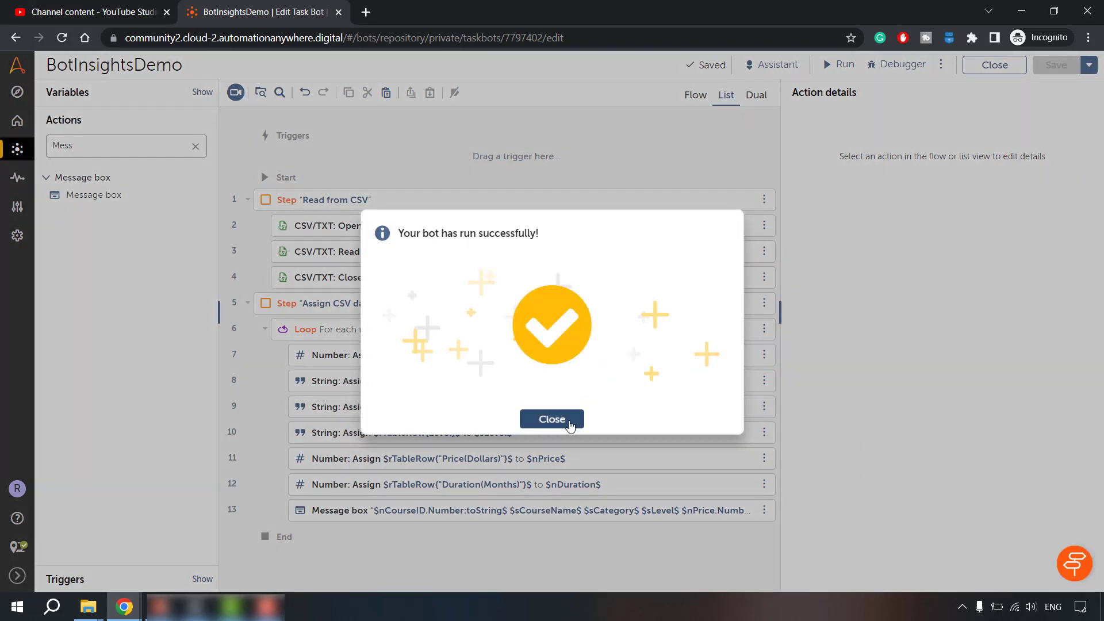
left_click(552, 420)
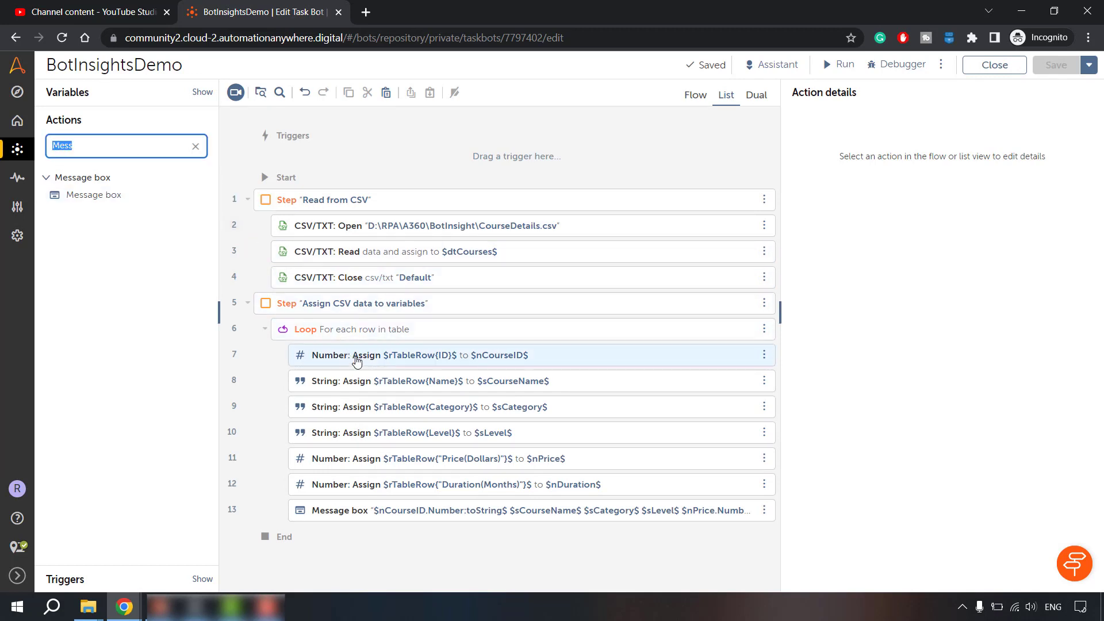
Search the actions for Analyze to add transaction open and close steps to the loop.
left_click(380, 381)
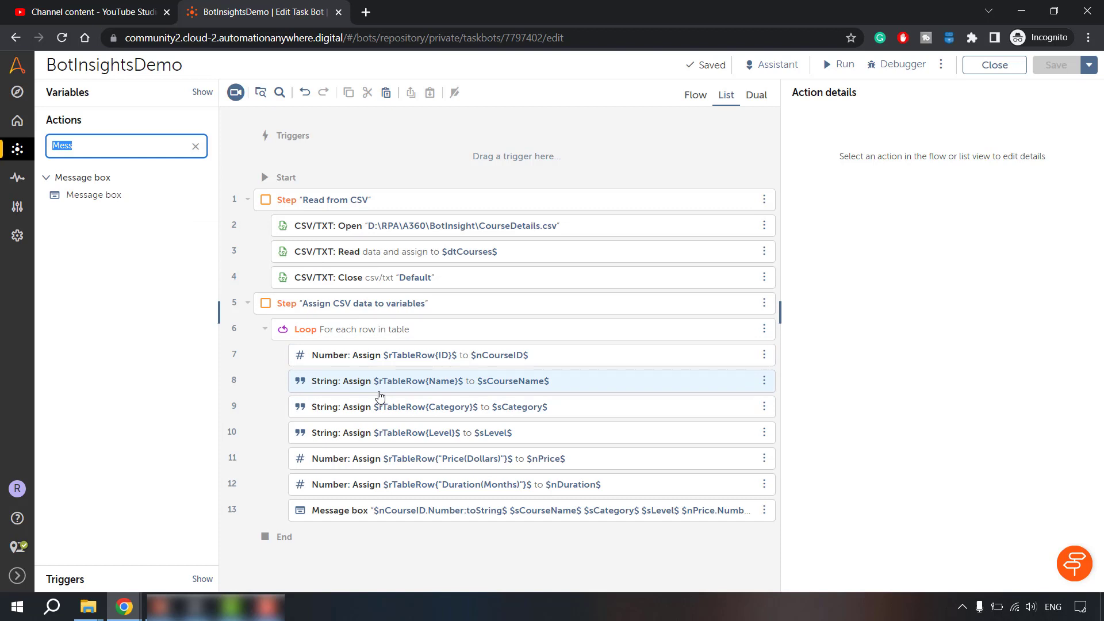
type("Ana")
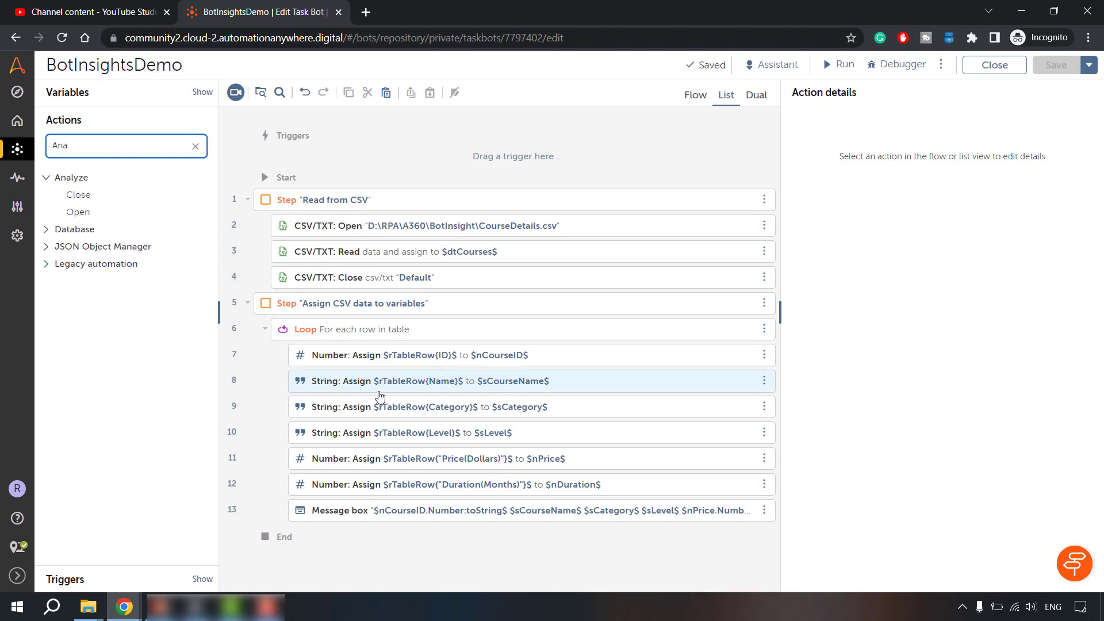
type("lyze")
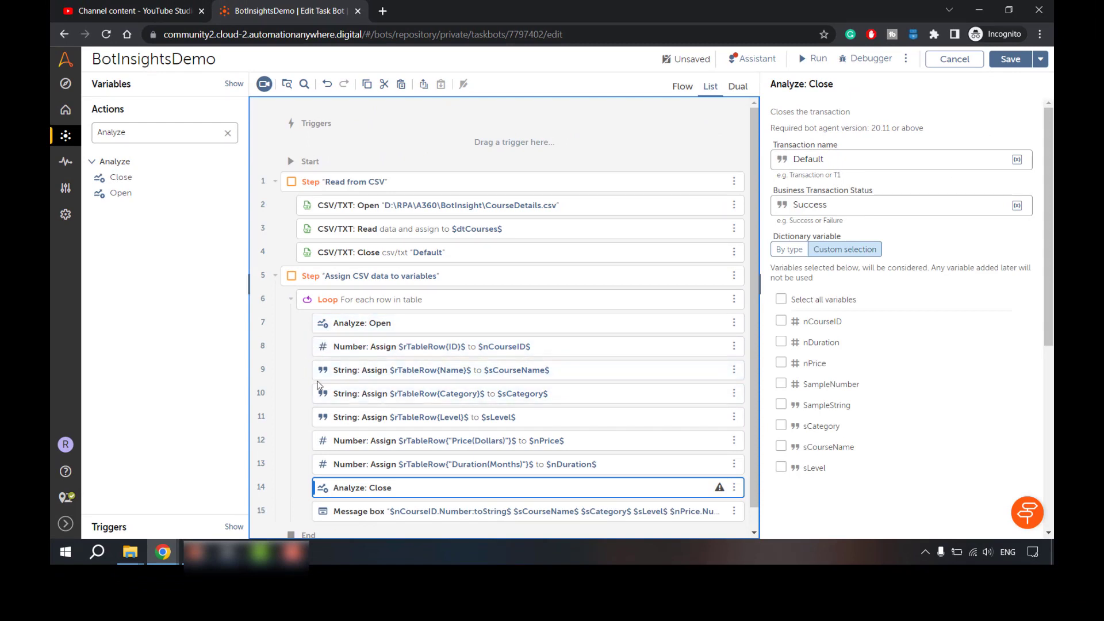
mouse_move(344, 345)
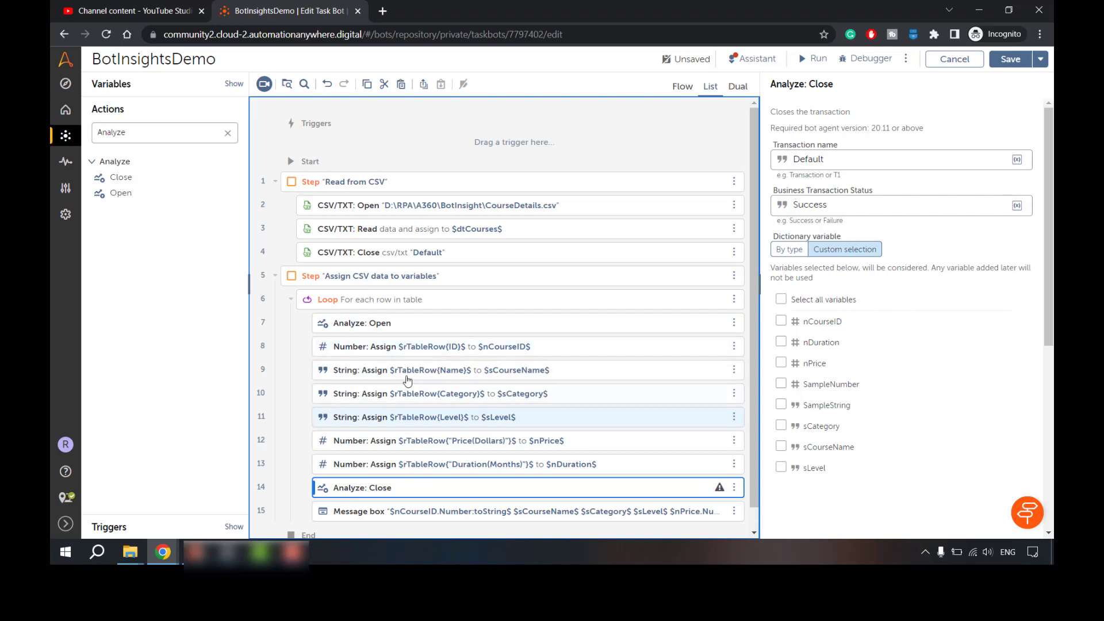
mouse_move(418, 394)
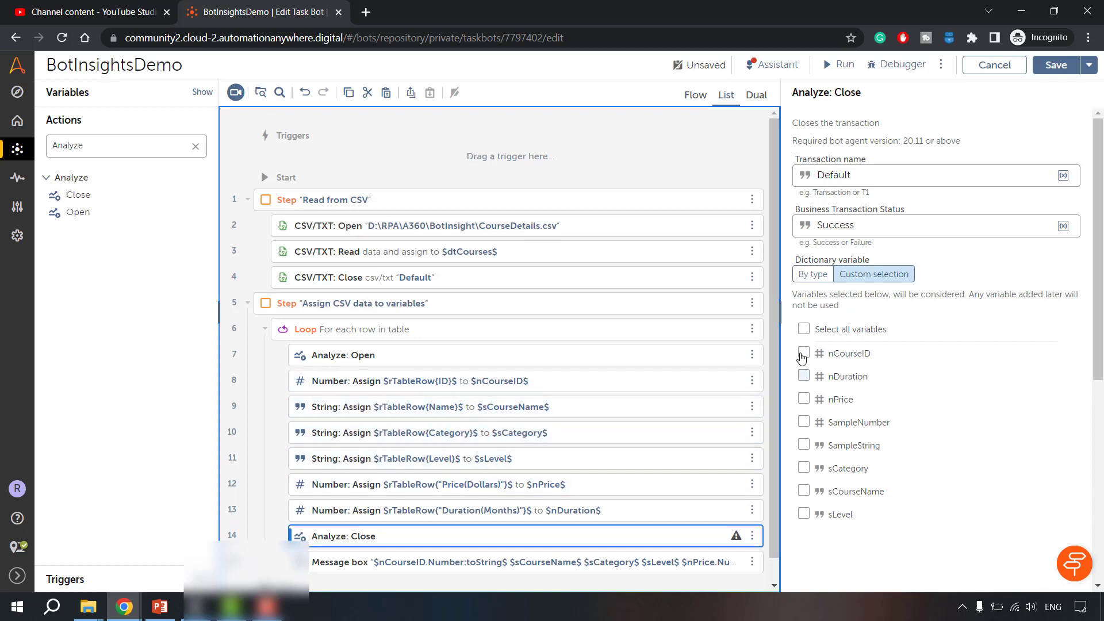
In Analyze: Close, custom-select nDuration, nPrice, sCategory, sCourseName and sLevel for analysis.
left_click(803, 329)
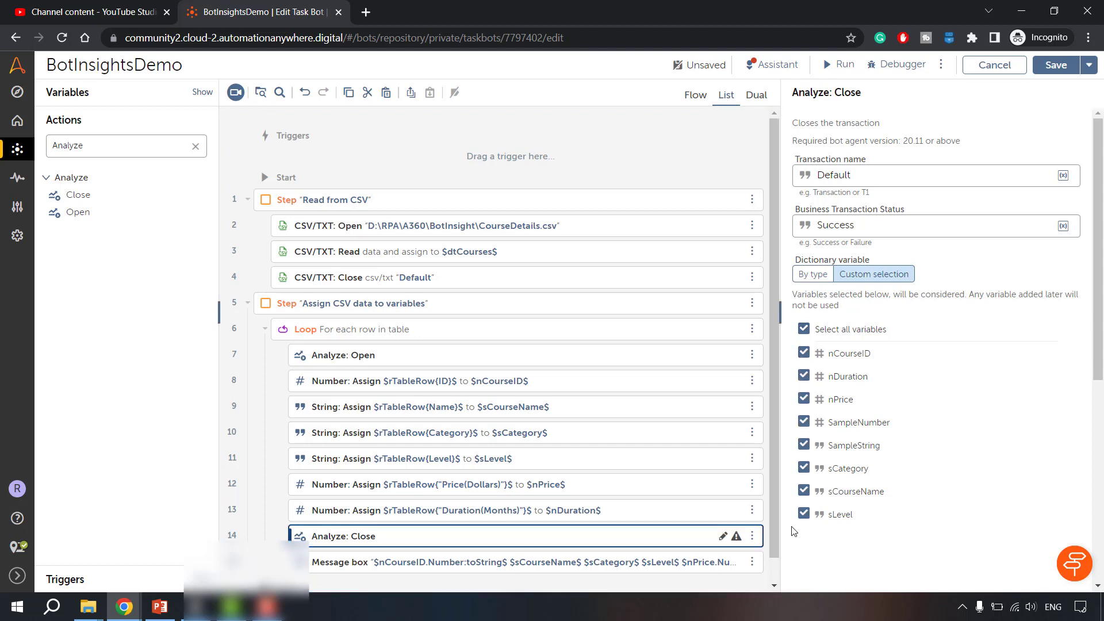
left_click(803, 329)
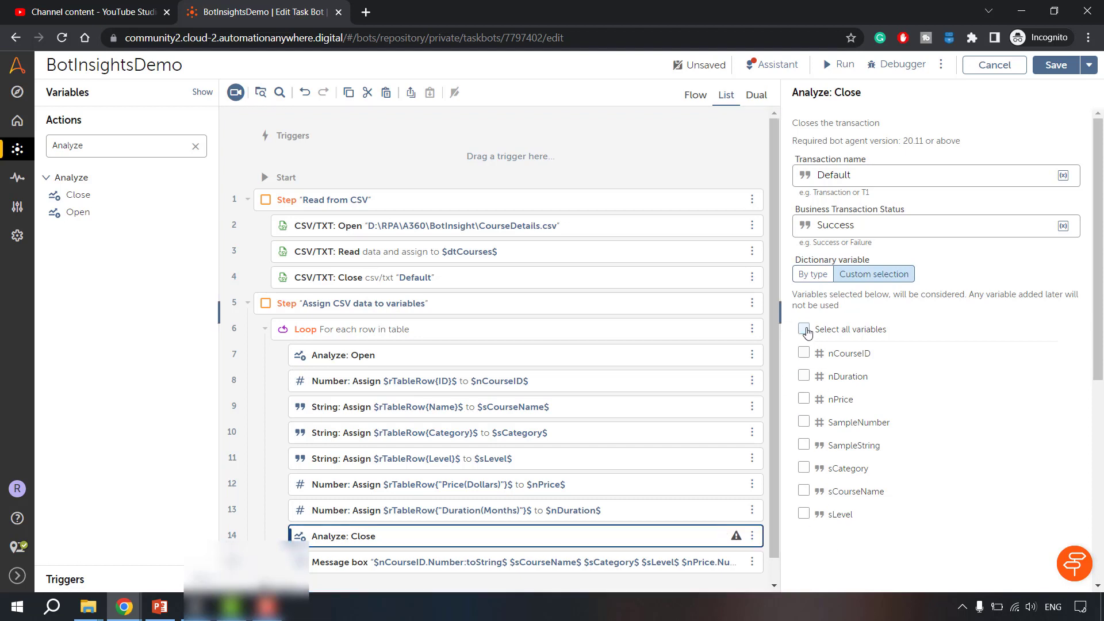
left_click(803, 329)
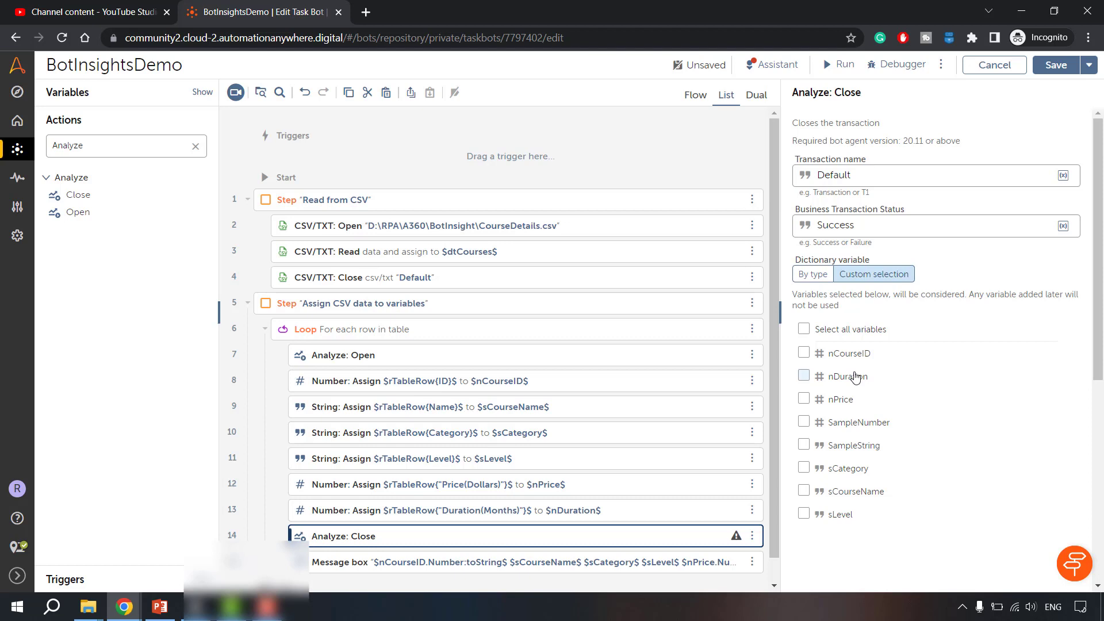
mouse_move(879, 402)
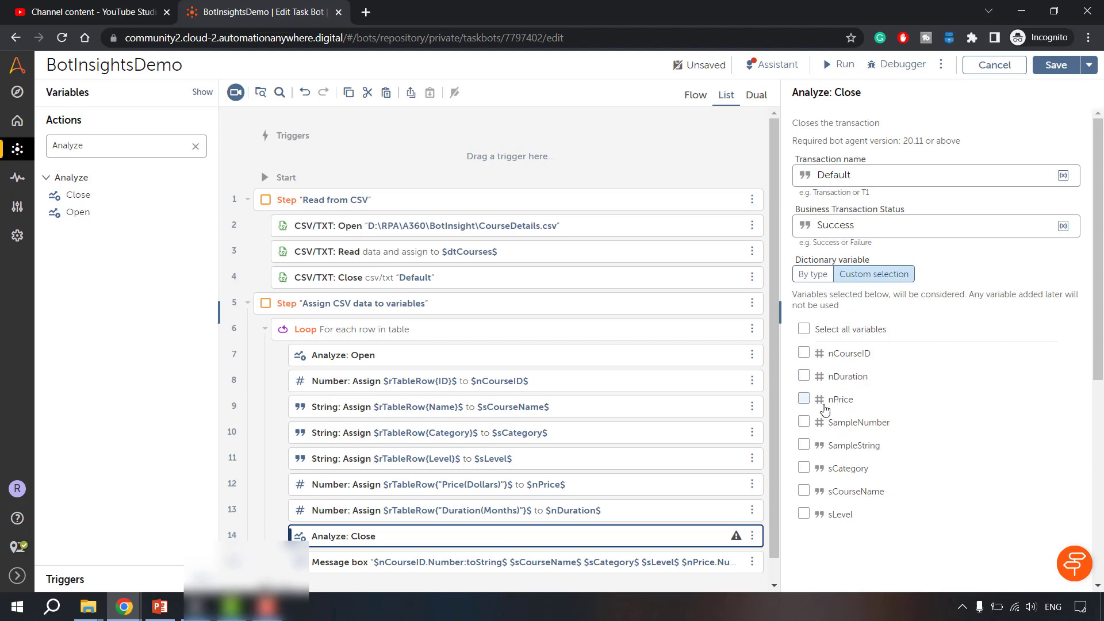
left_click(804, 376)
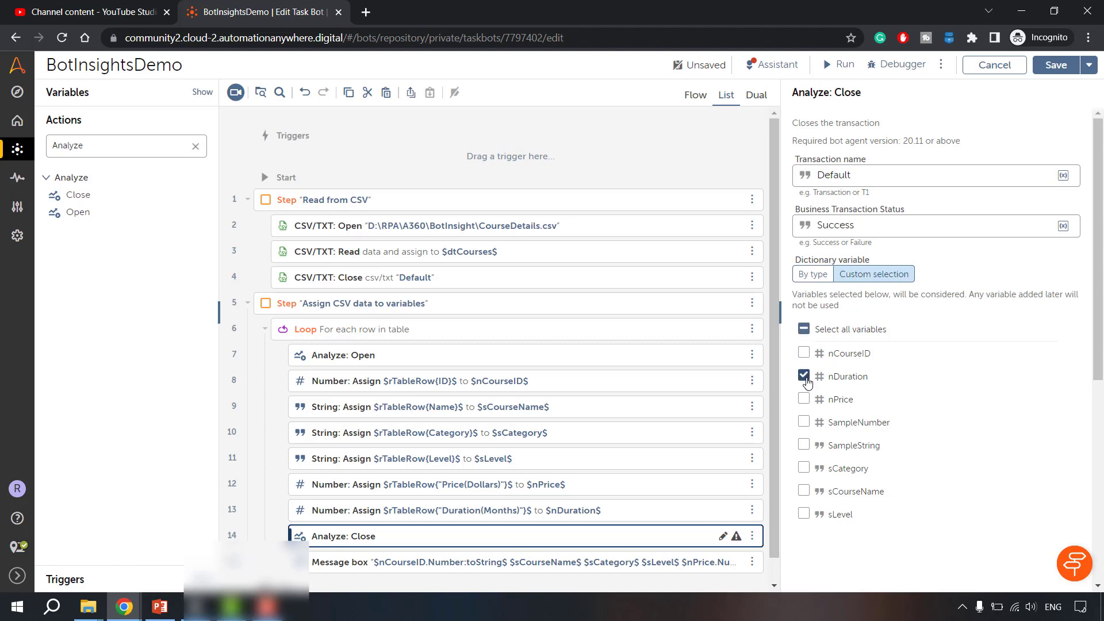
left_click(803, 399)
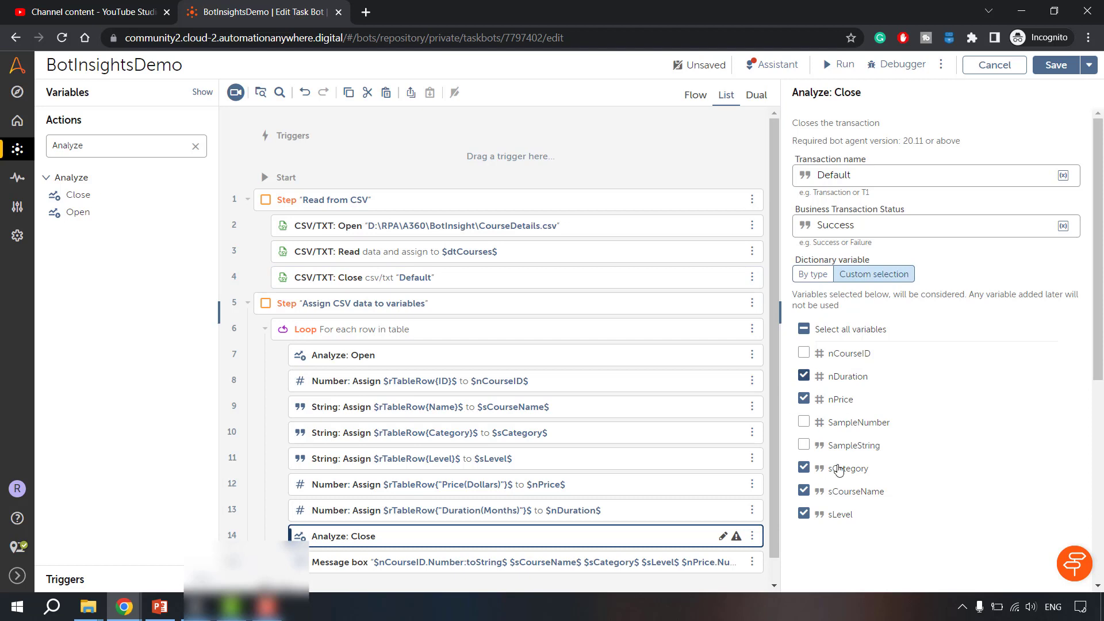
mouse_move(922, 301)
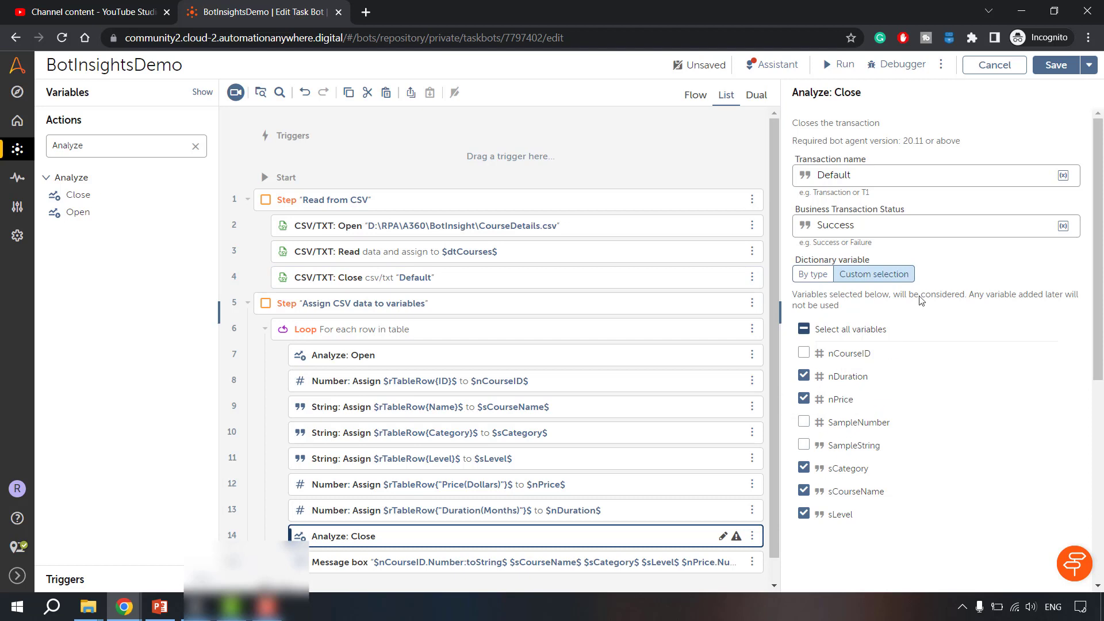
mouse_move(511, 406)
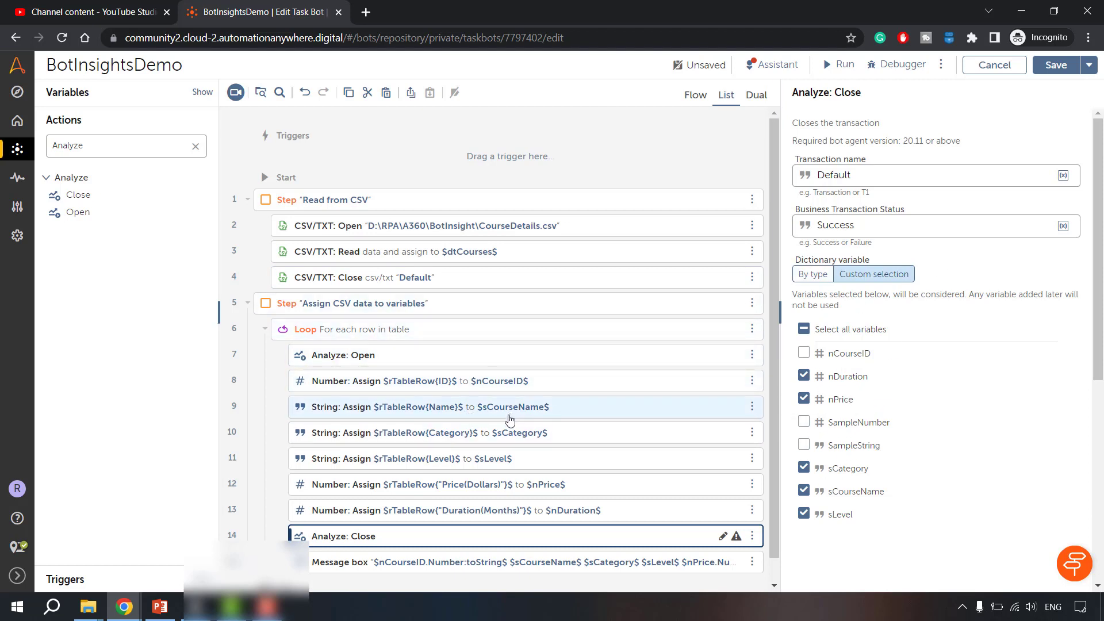
Disable the final Message box step, save BotInsightsDemo and review the Analyze: Open step.
left_click(752, 541)
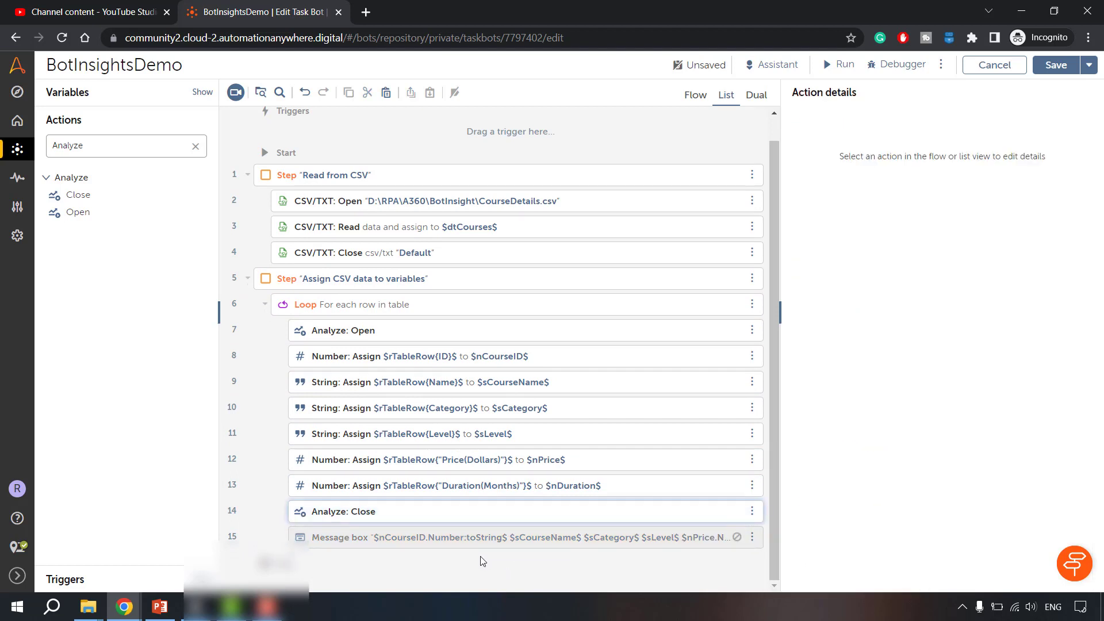
left_click(1055, 65)
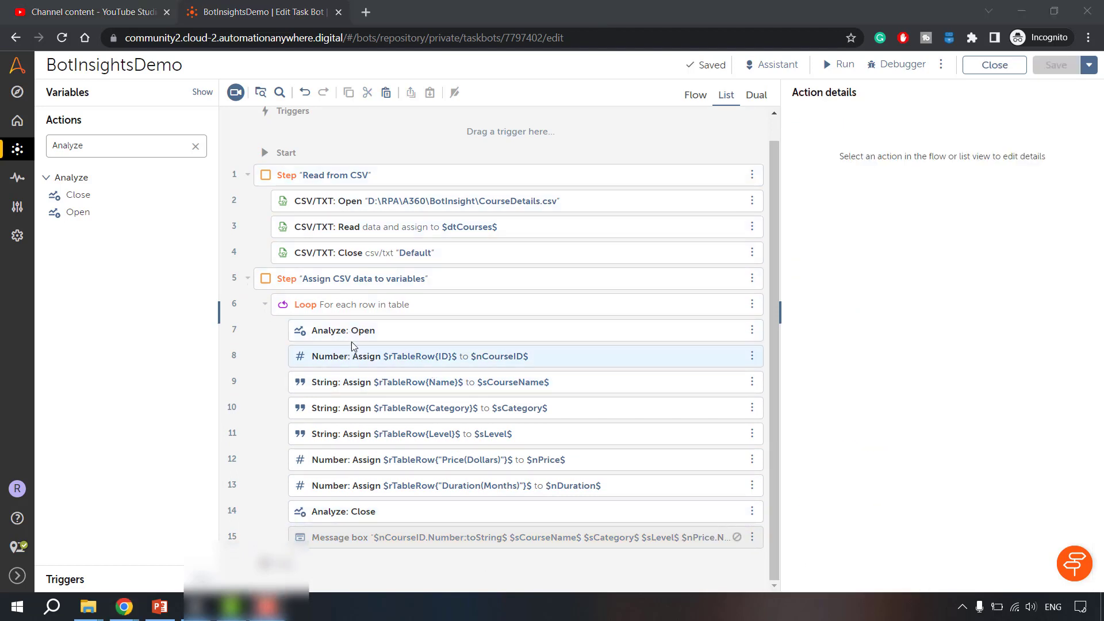
left_click(343, 330)
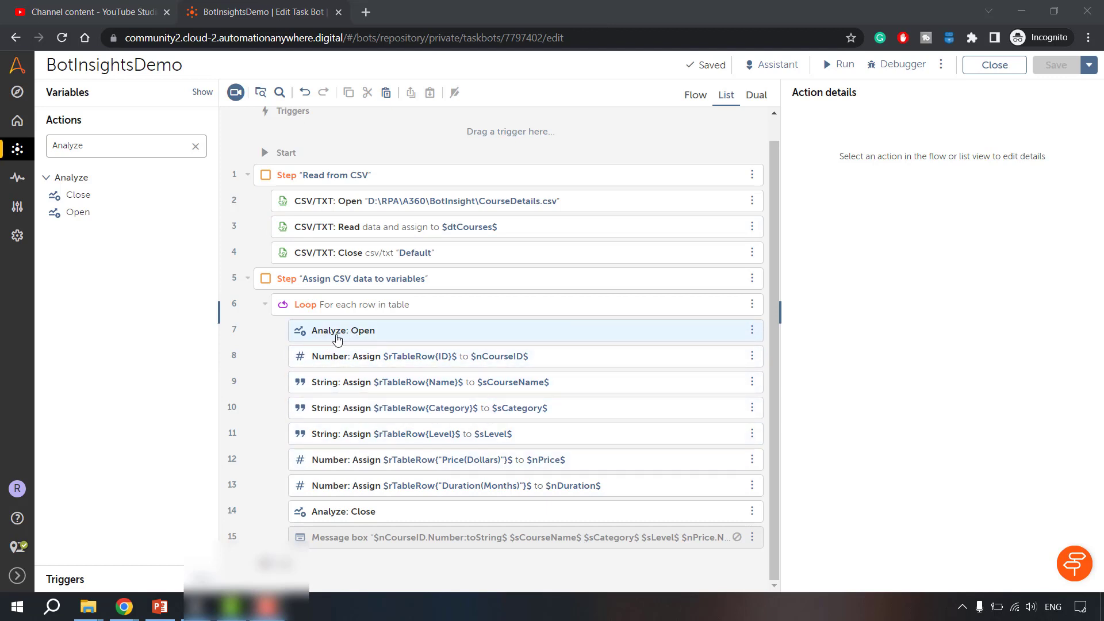
mouse_move(431, 474)
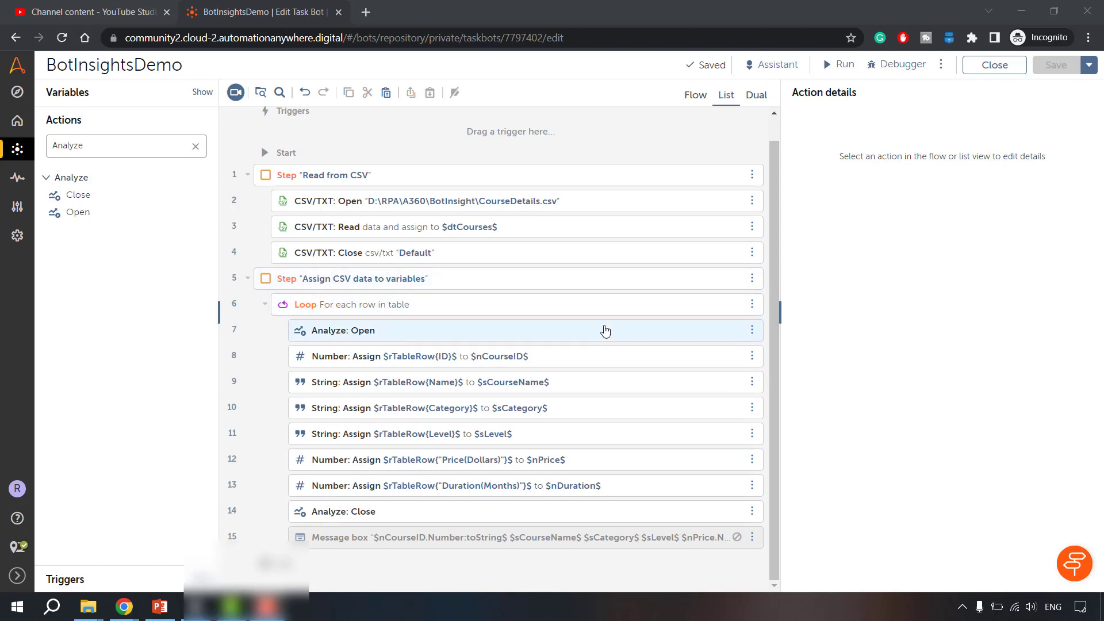
left_click(443, 357)
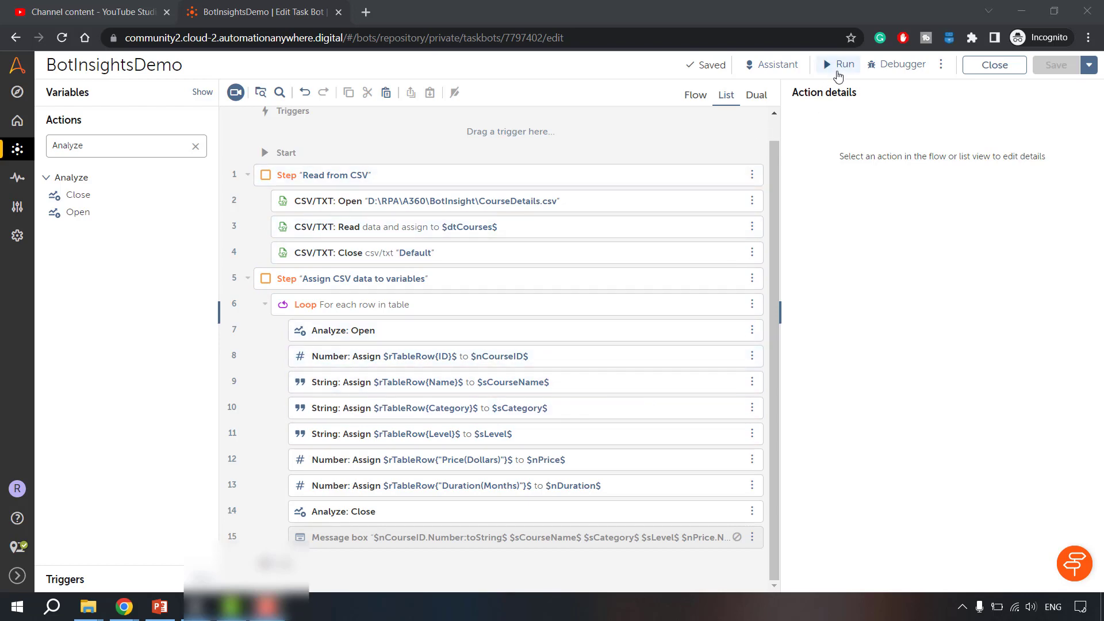
Run BotInsightsDemo to success, dismiss the notice and show the Analyze: Open step's menu.
left_click(838, 64)
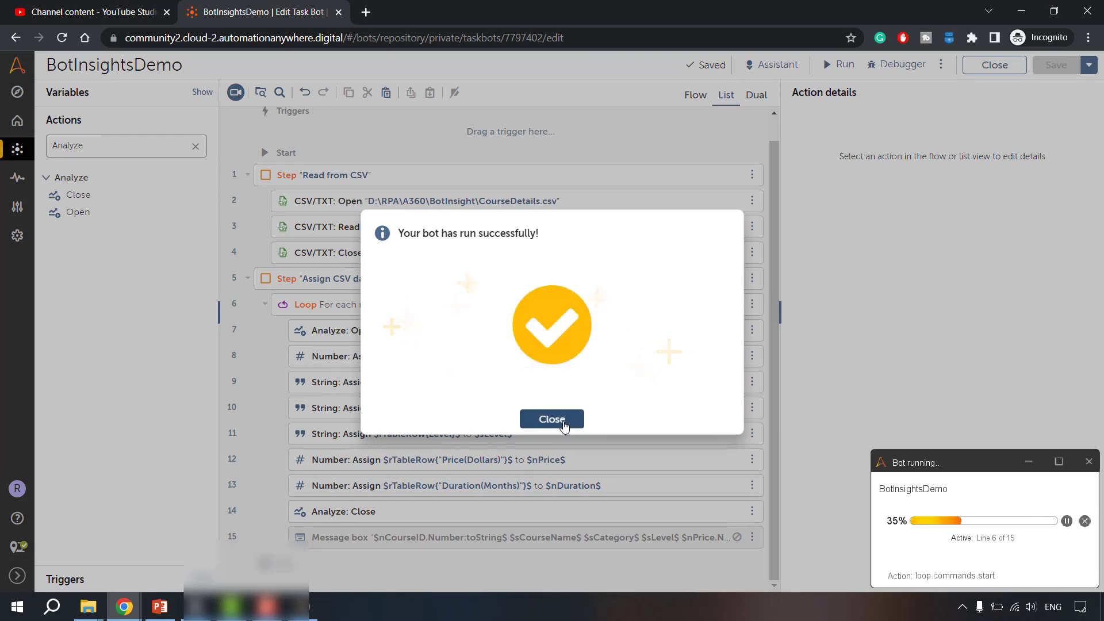
mouse_move(552, 420)
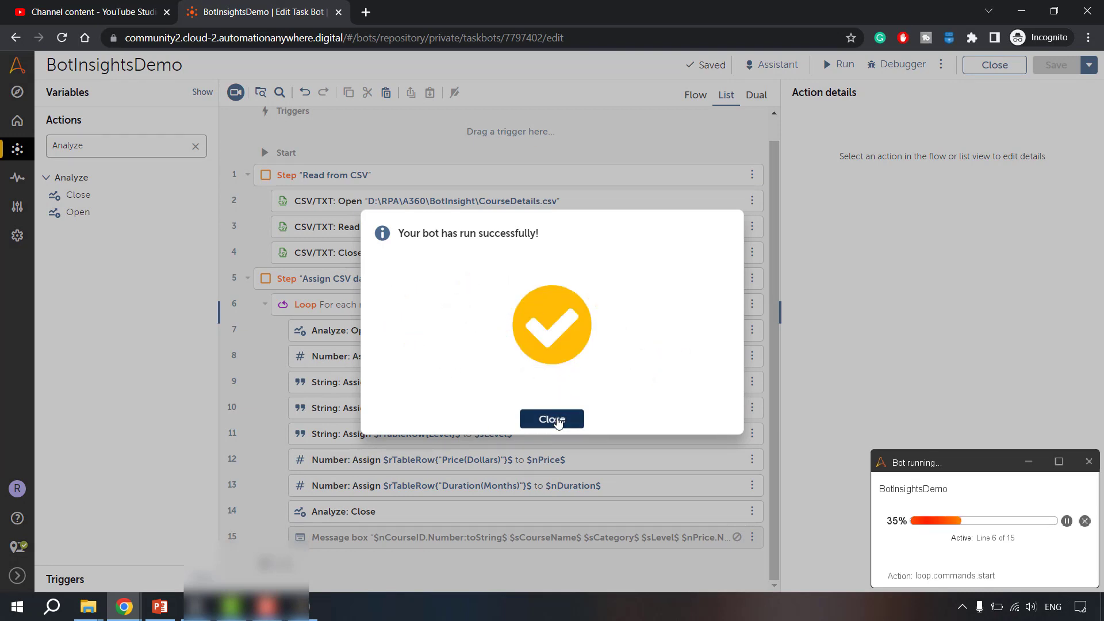
left_click(551, 419)
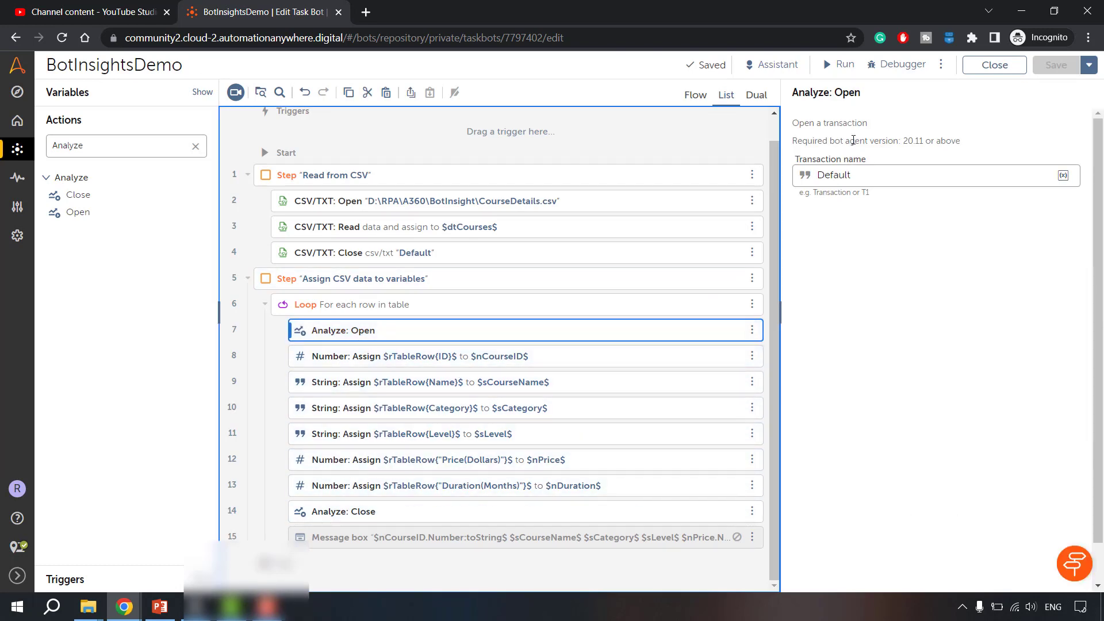
left_click(941, 63)
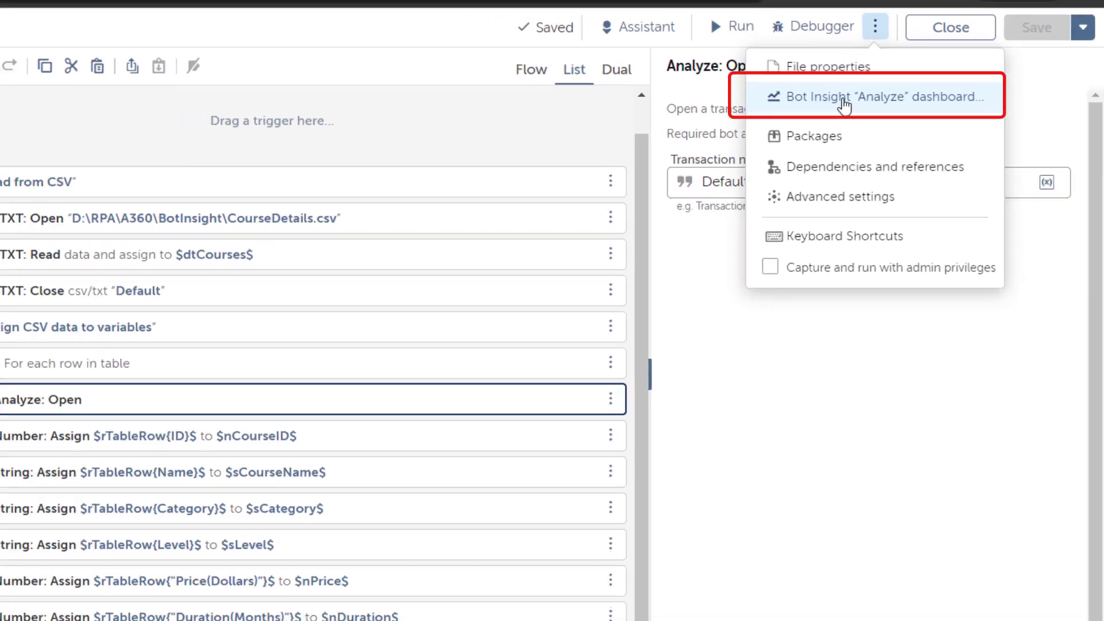
Open the Bot Insight Analyze dashboard showing Nduration 34, Nprice 774 and the course charts.
left_click(866, 96)
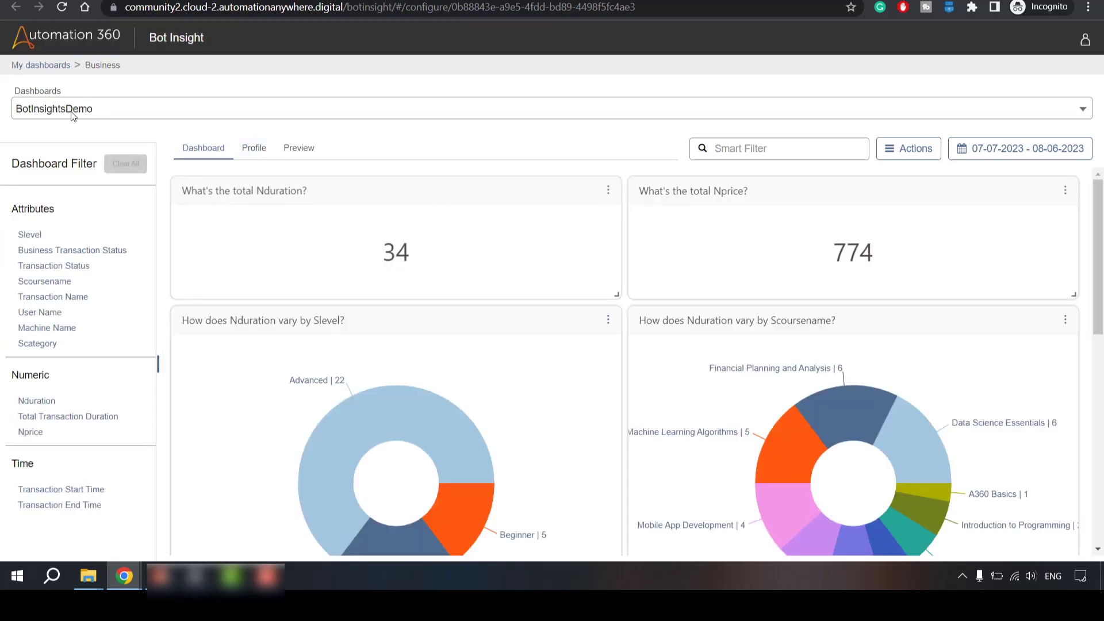
mouse_move(94, 117)
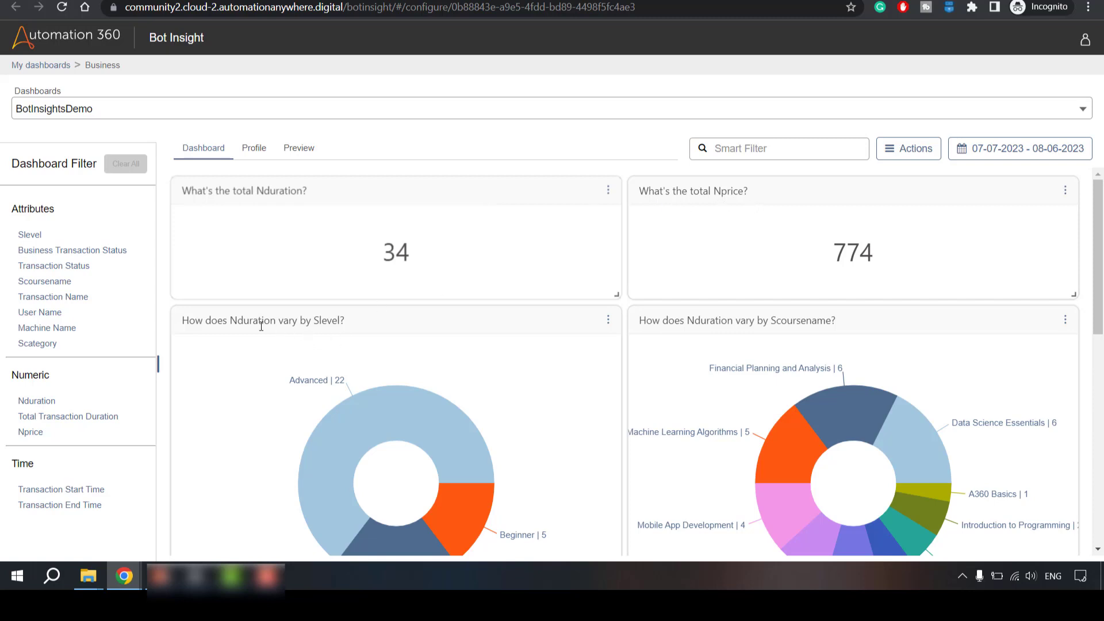
mouse_move(376, 253)
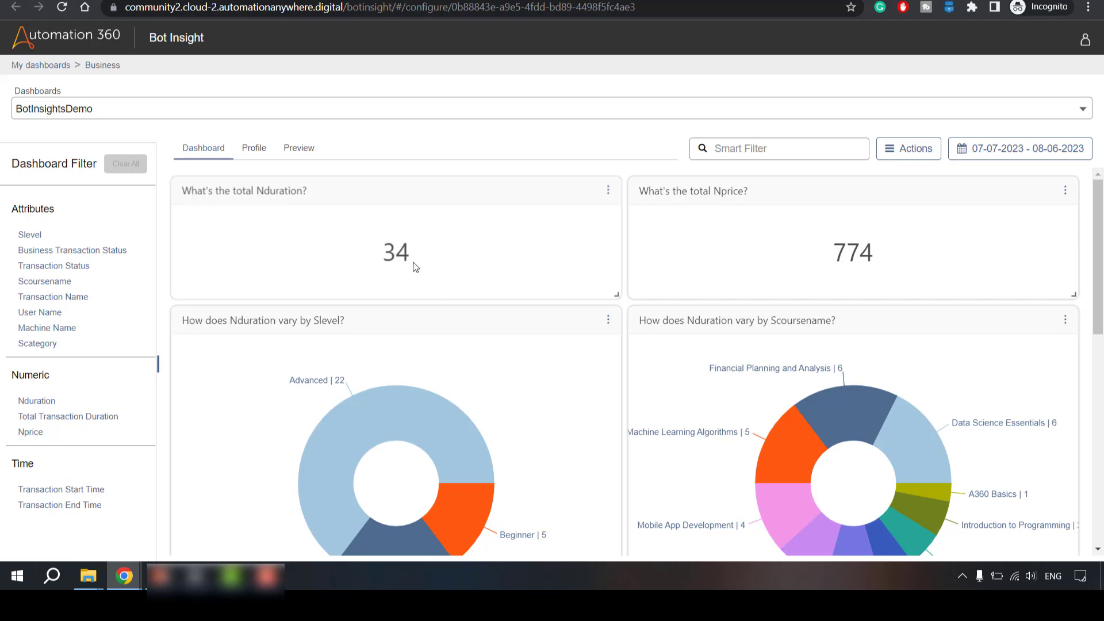
mouse_move(557, 314)
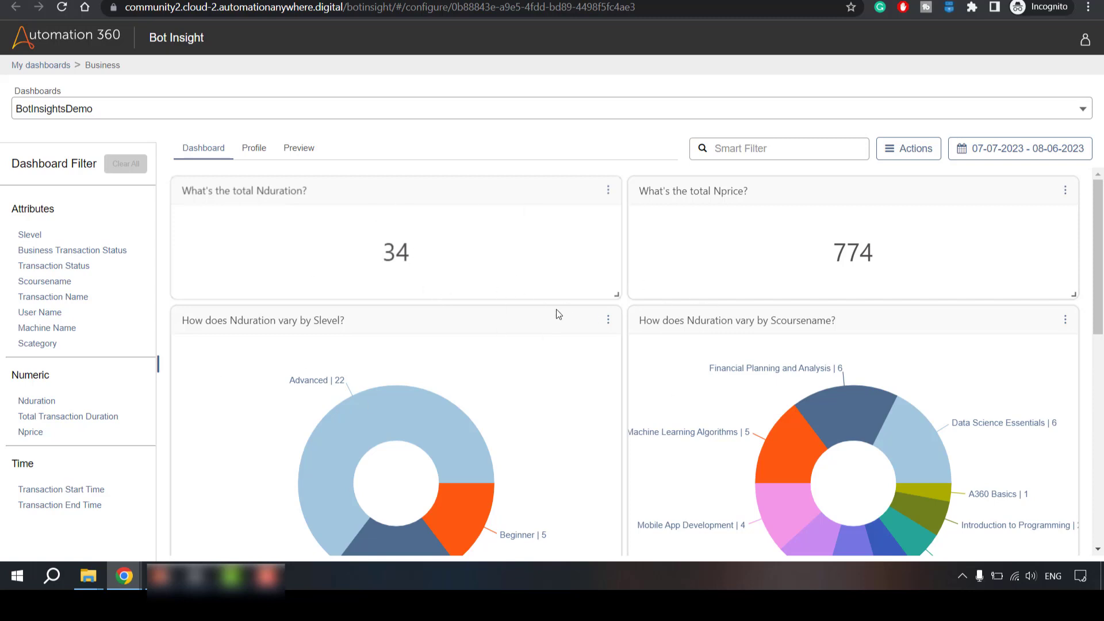
mouse_move(409, 252)
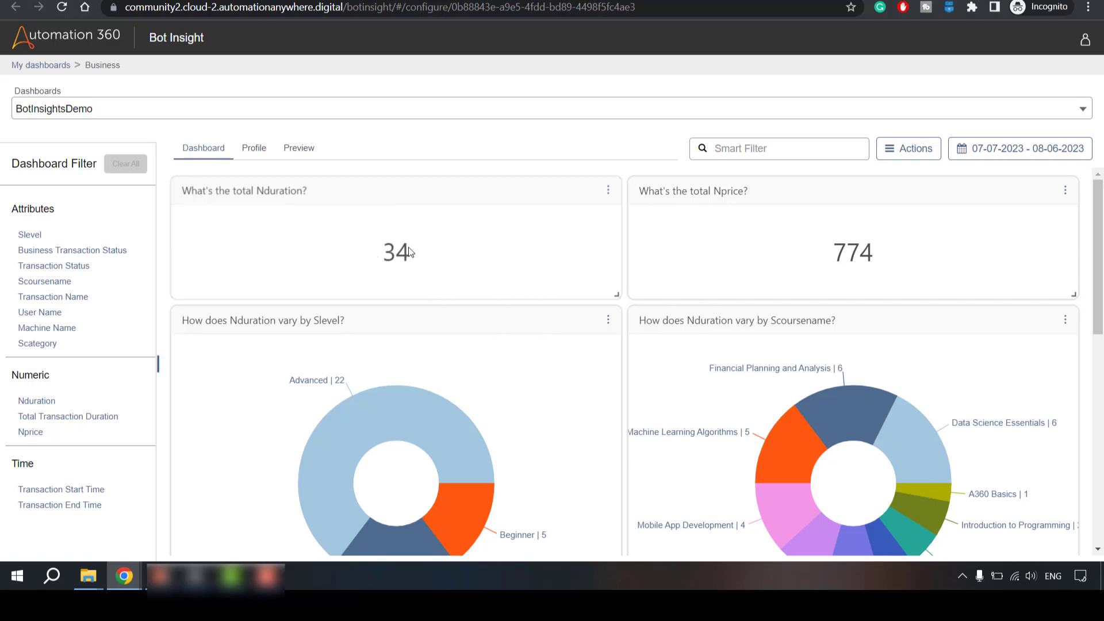
mouse_move(851, 254)
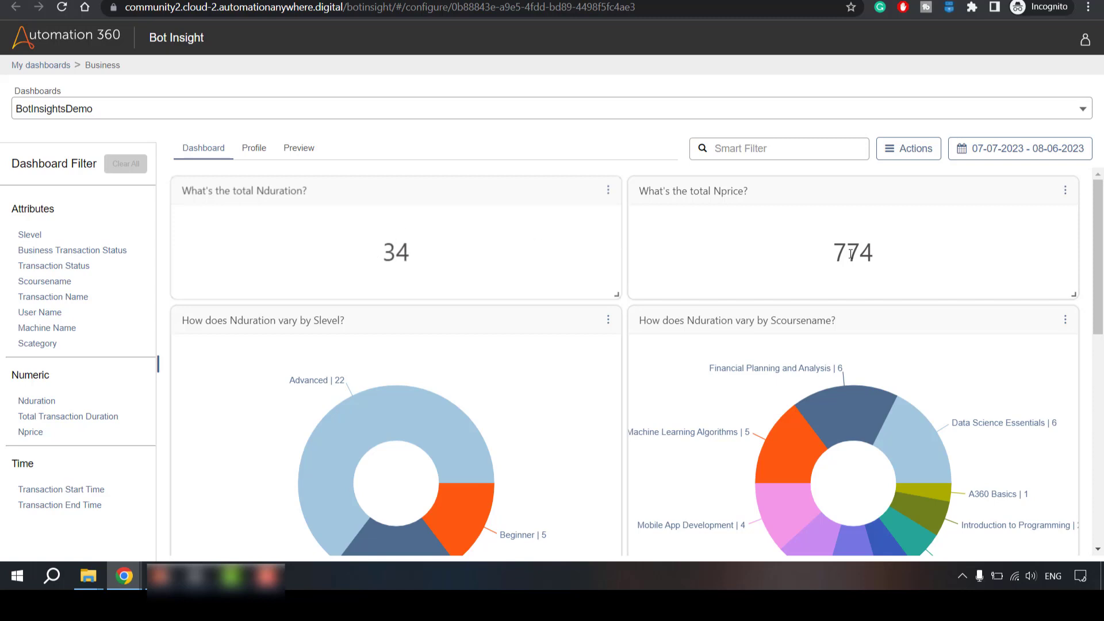
mouse_move(838, 289)
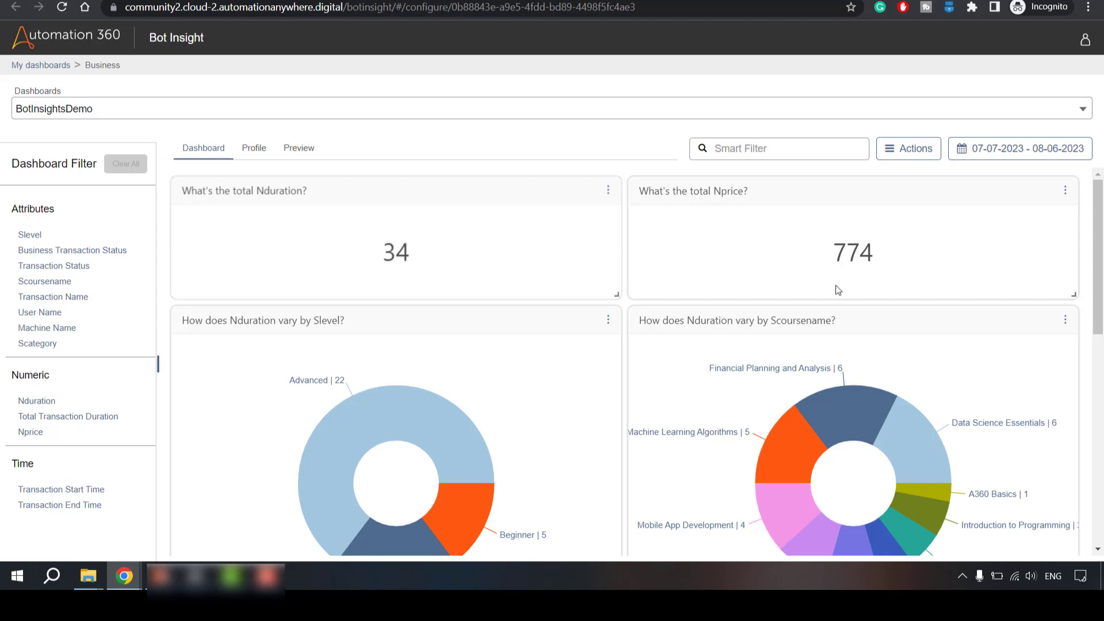
scroll("down", 3)
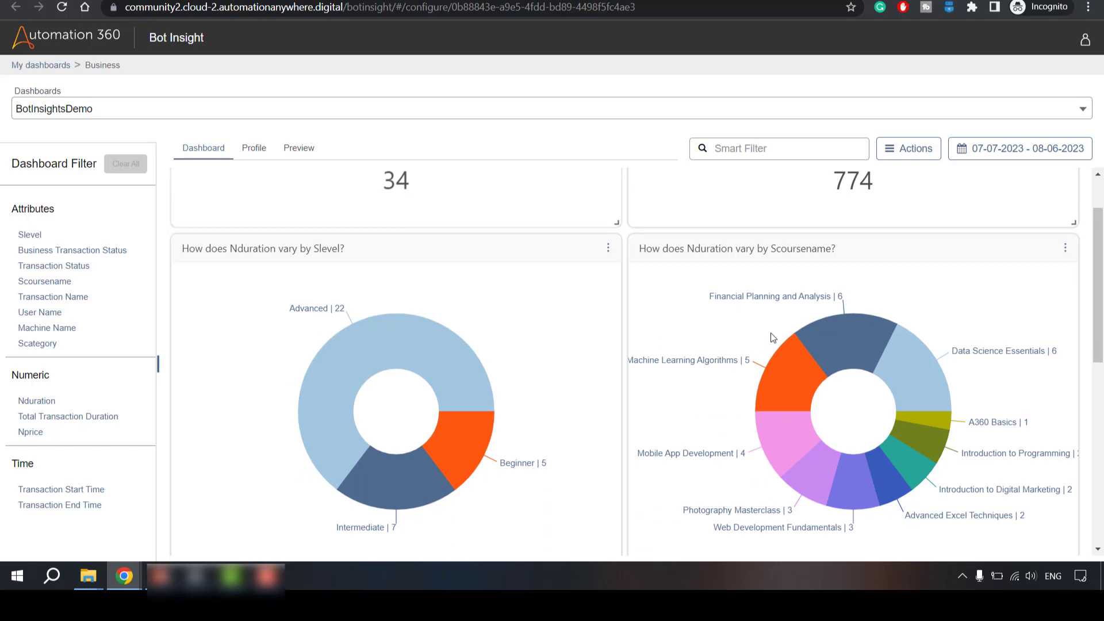
mouse_move(797, 395)
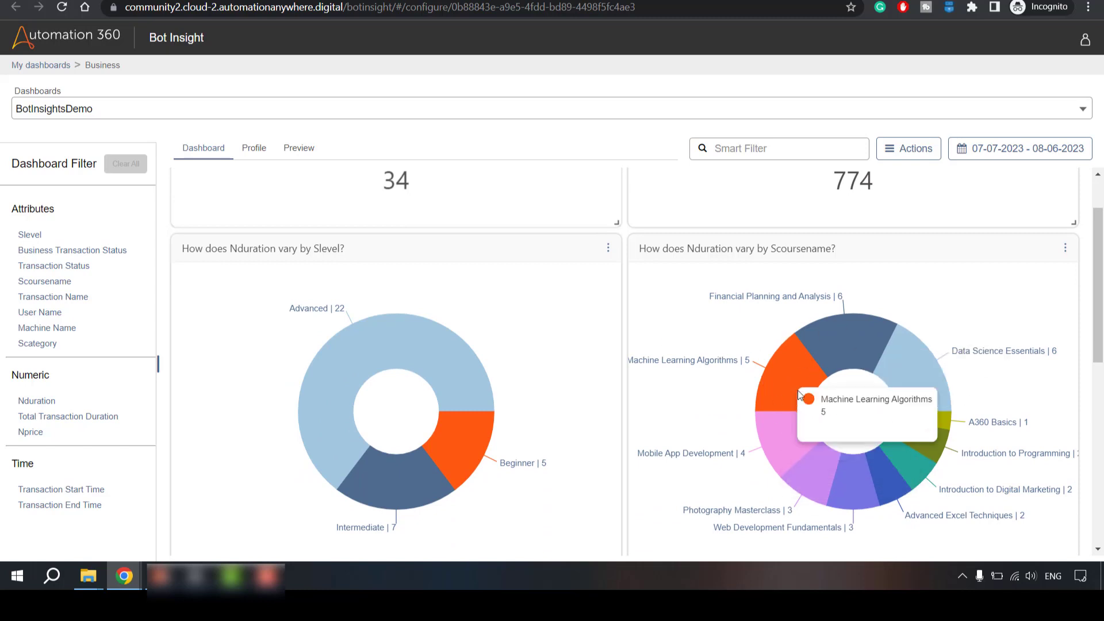
mouse_move(715, 253)
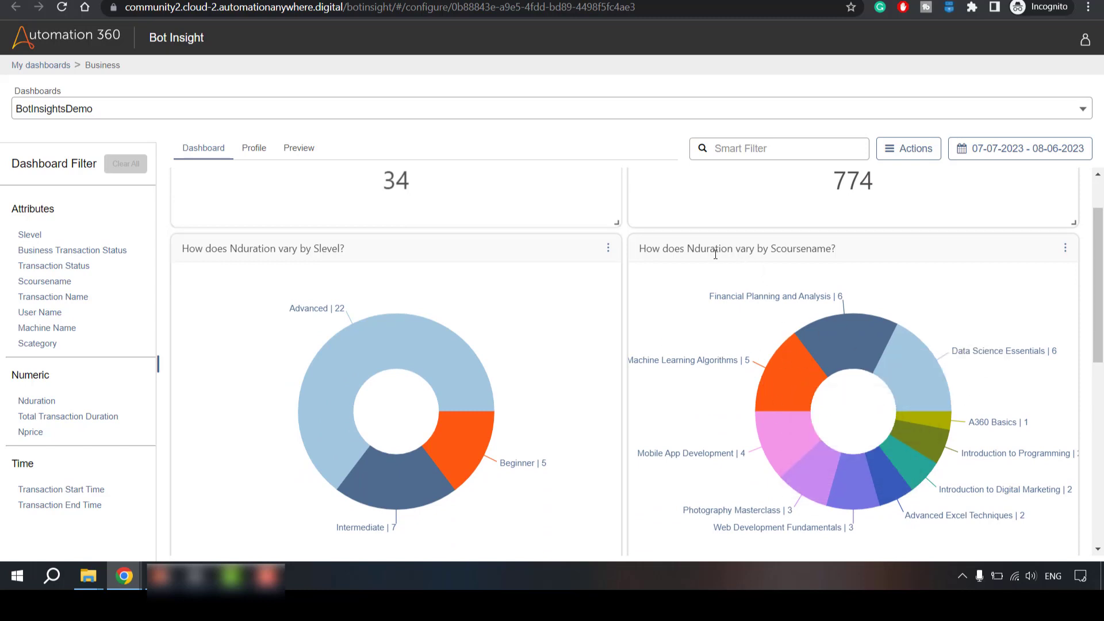
mouse_move(750, 365)
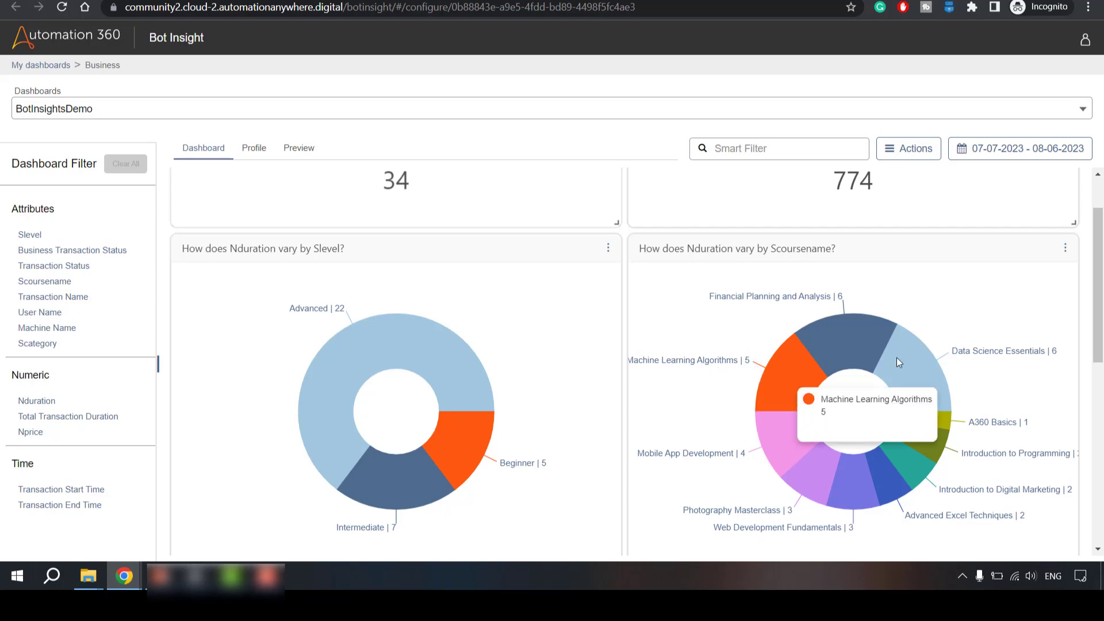
mouse_move(760, 399)
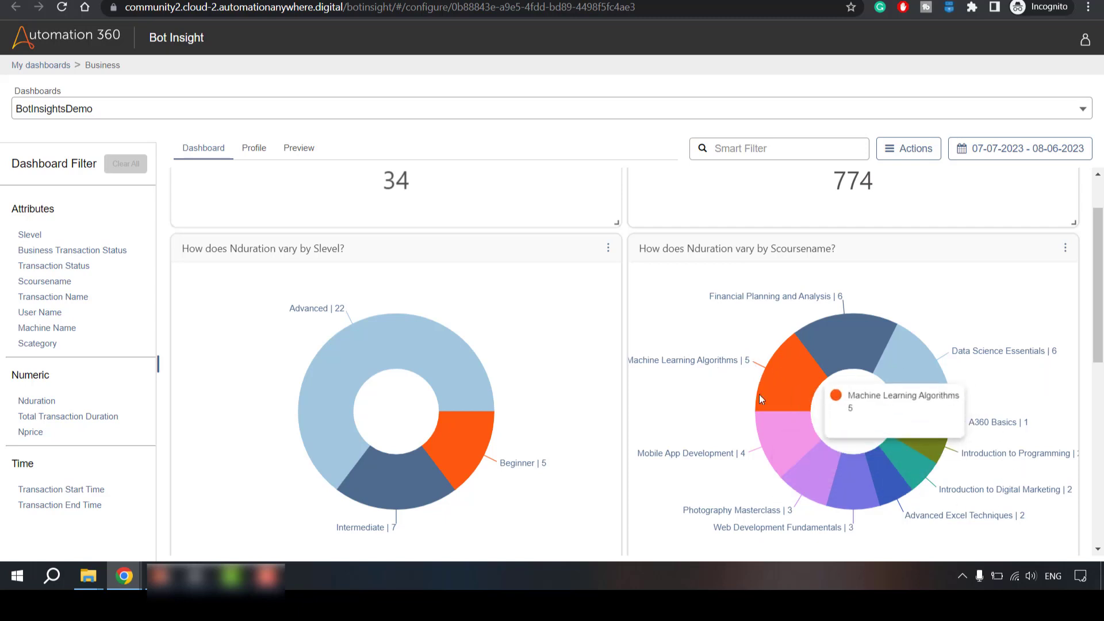
mouse_move(464, 289)
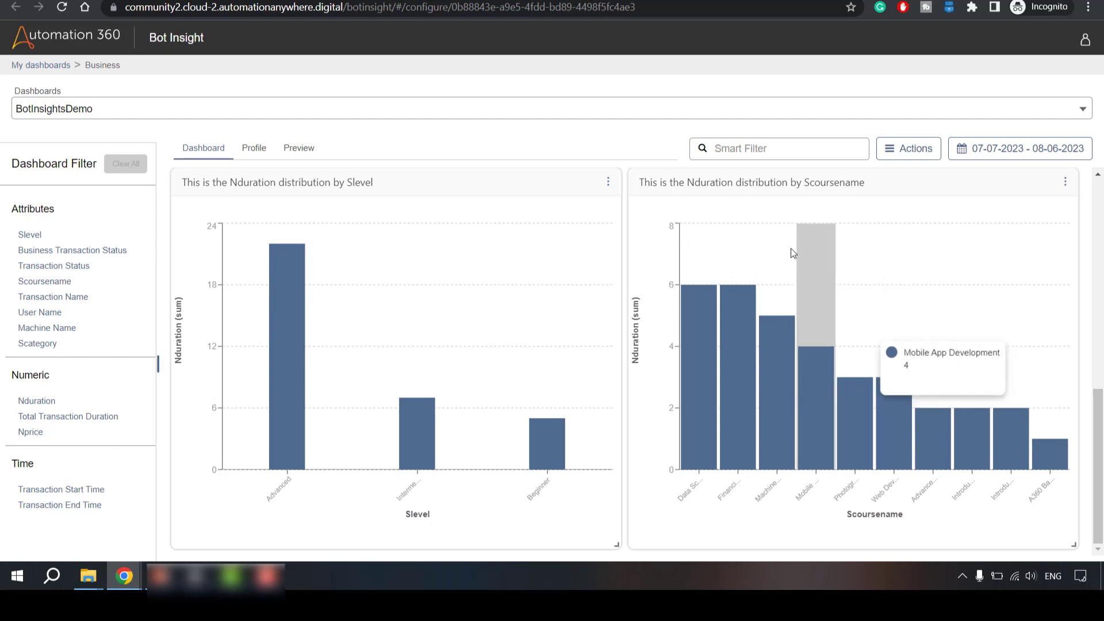
mouse_move(714, 317)
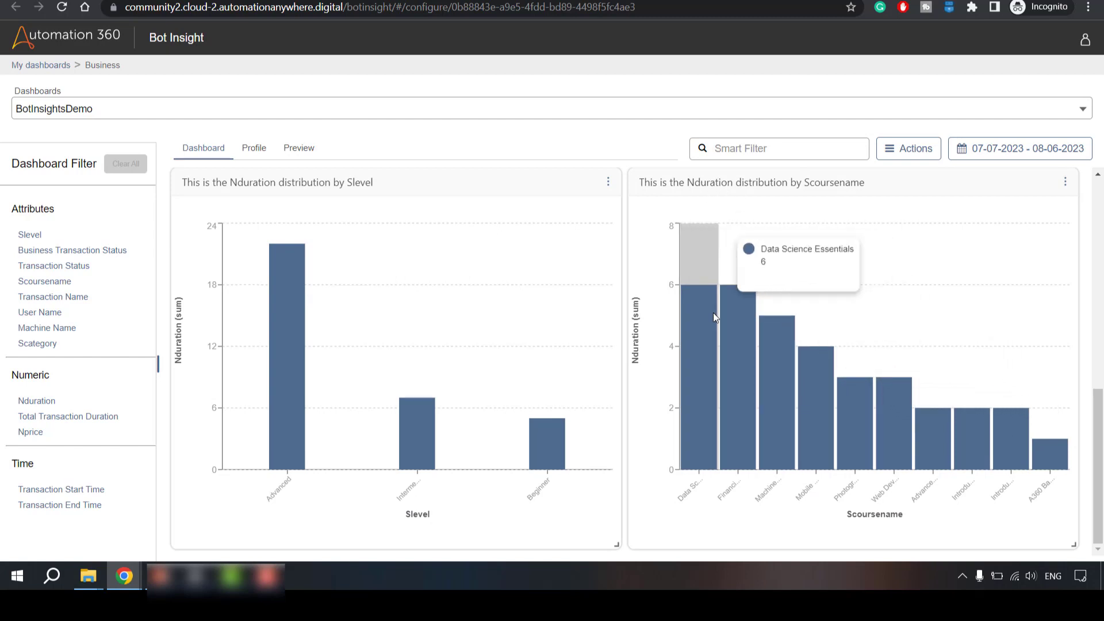
mouse_move(791, 464)
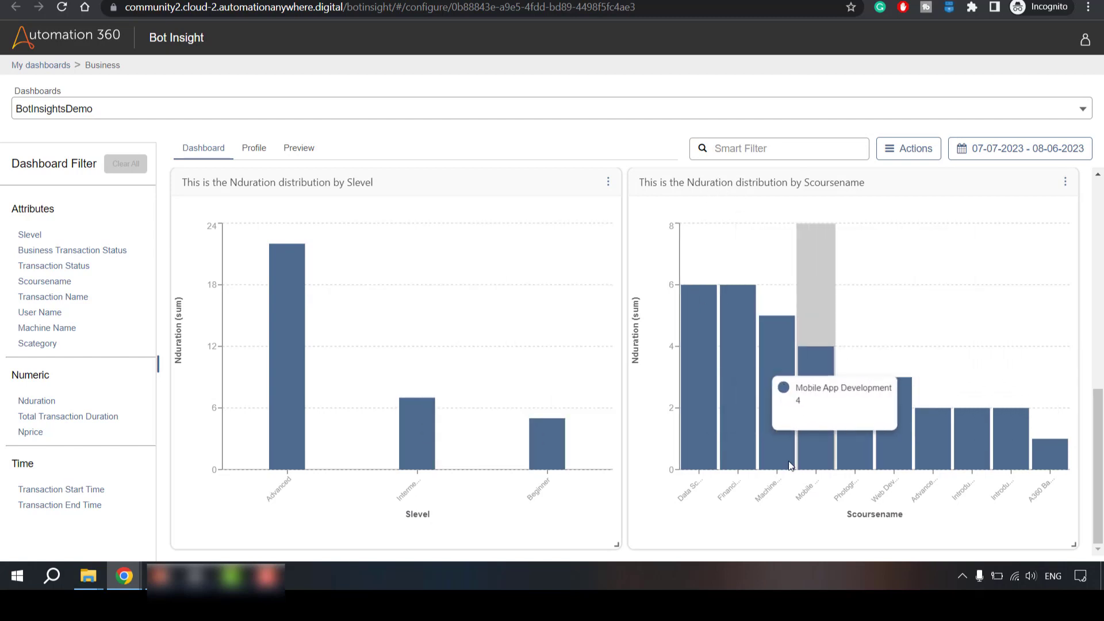
mouse_move(312, 204)
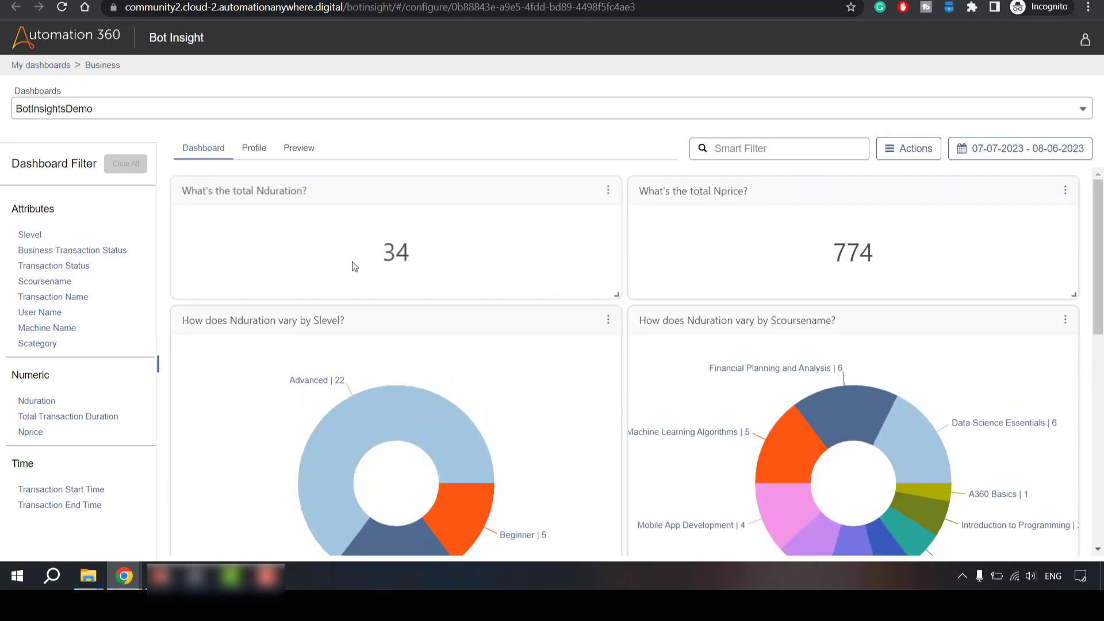
scroll("down", 3)
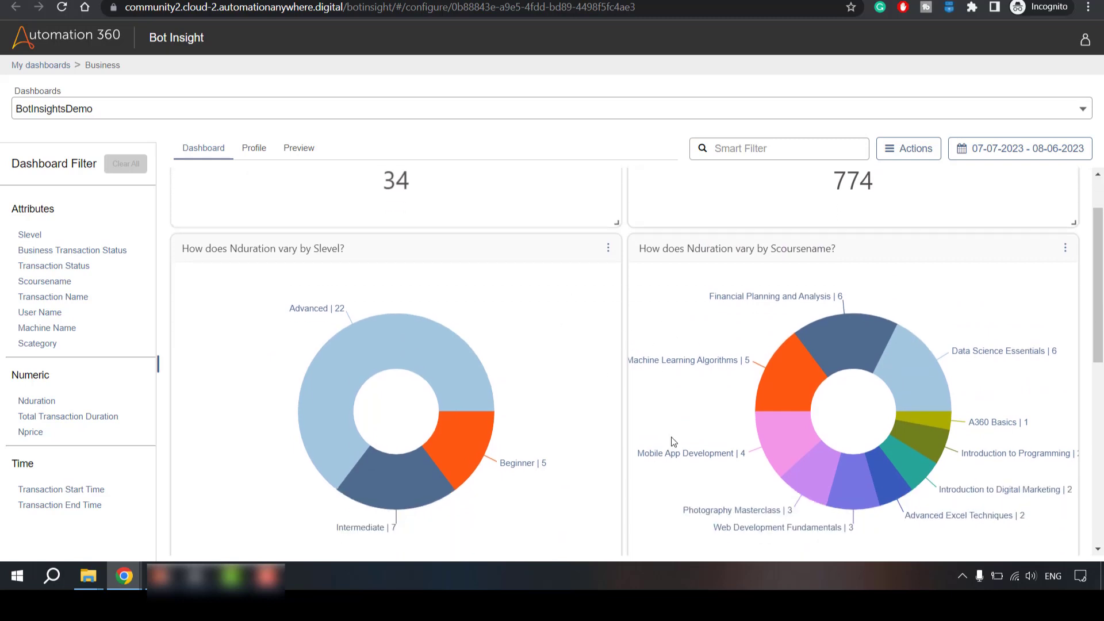
Rebuild the Nduration distribution by Slevel chart as a Line chart via its settings.
left_click(608, 421)
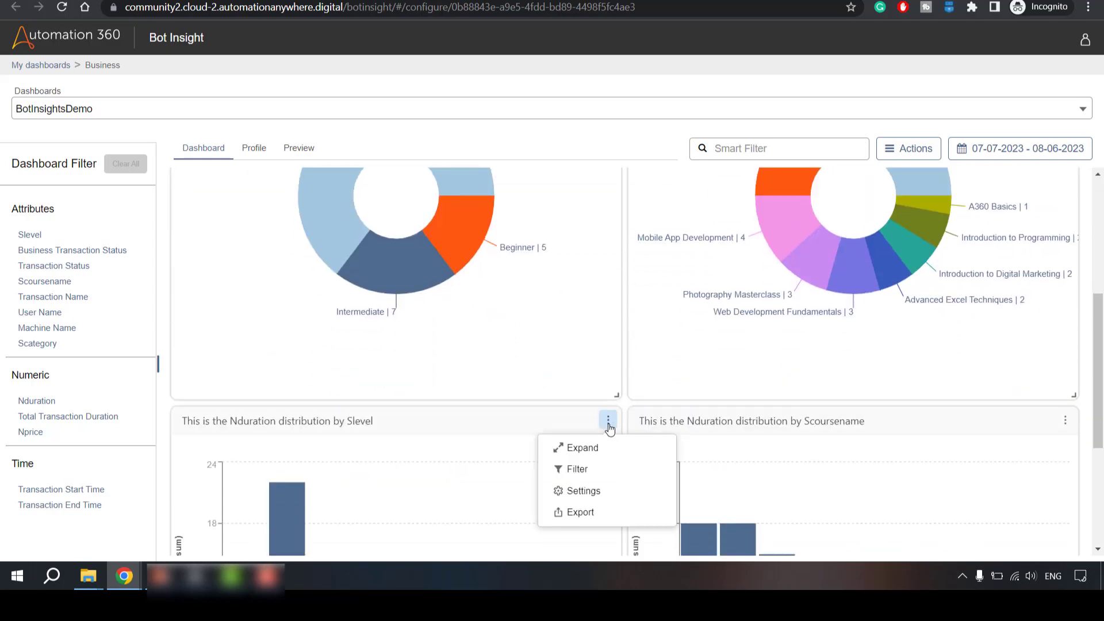
left_click(583, 491)
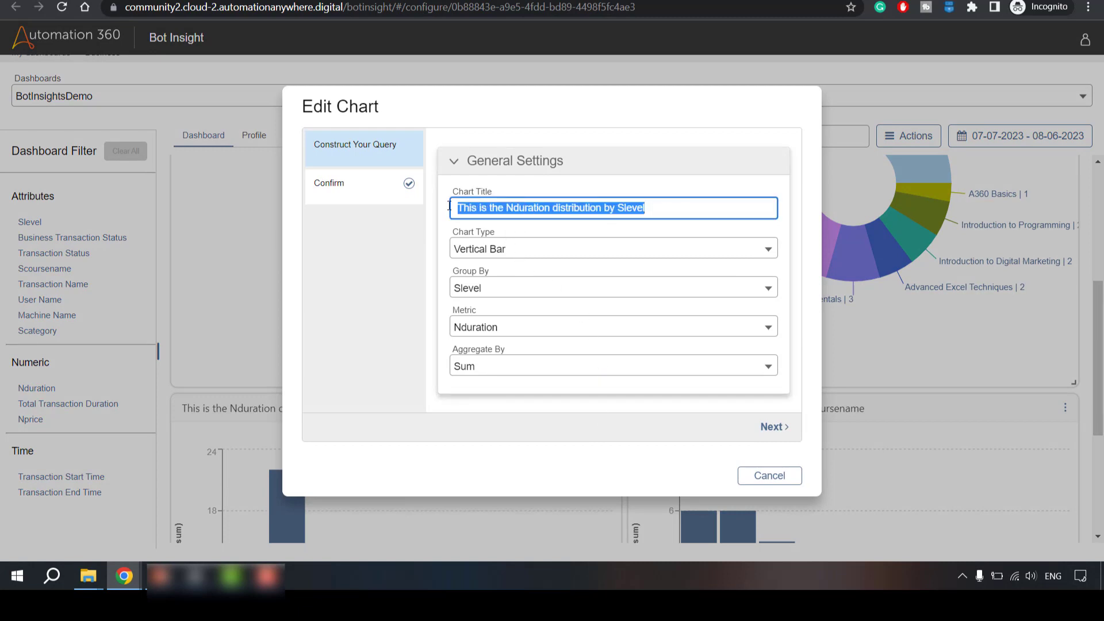
left_click(613, 248)
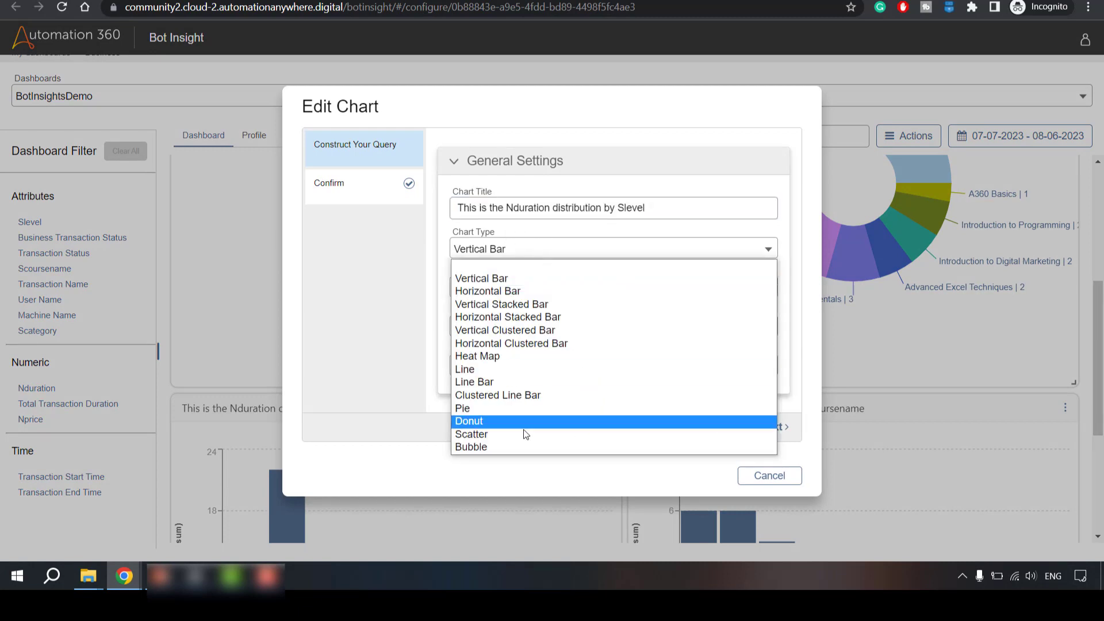
left_click(465, 370)
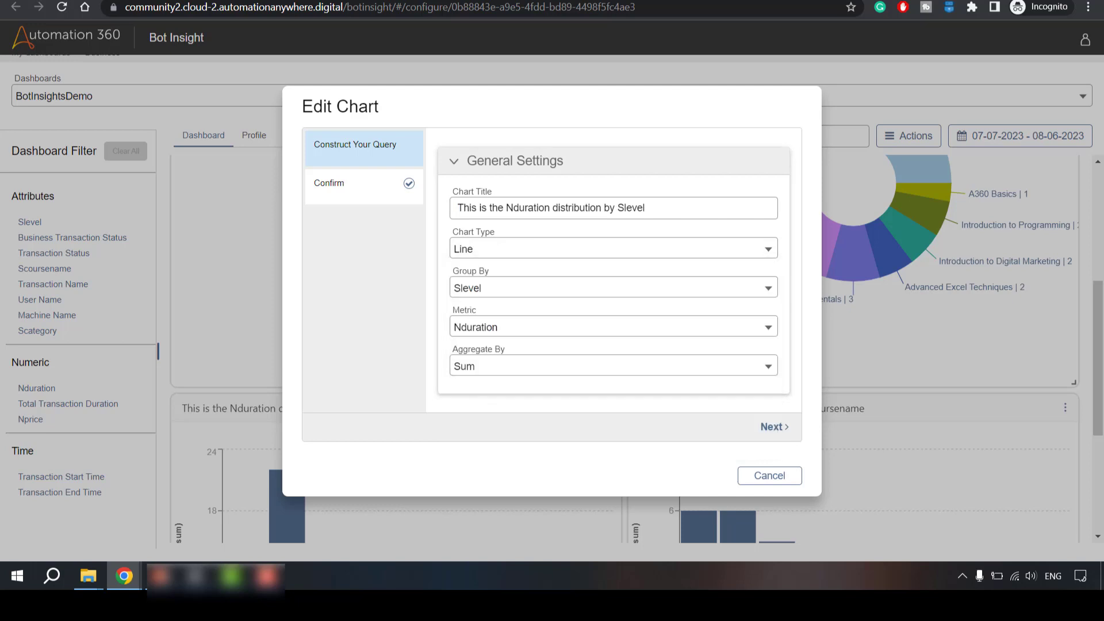
mouse_move(637, 454)
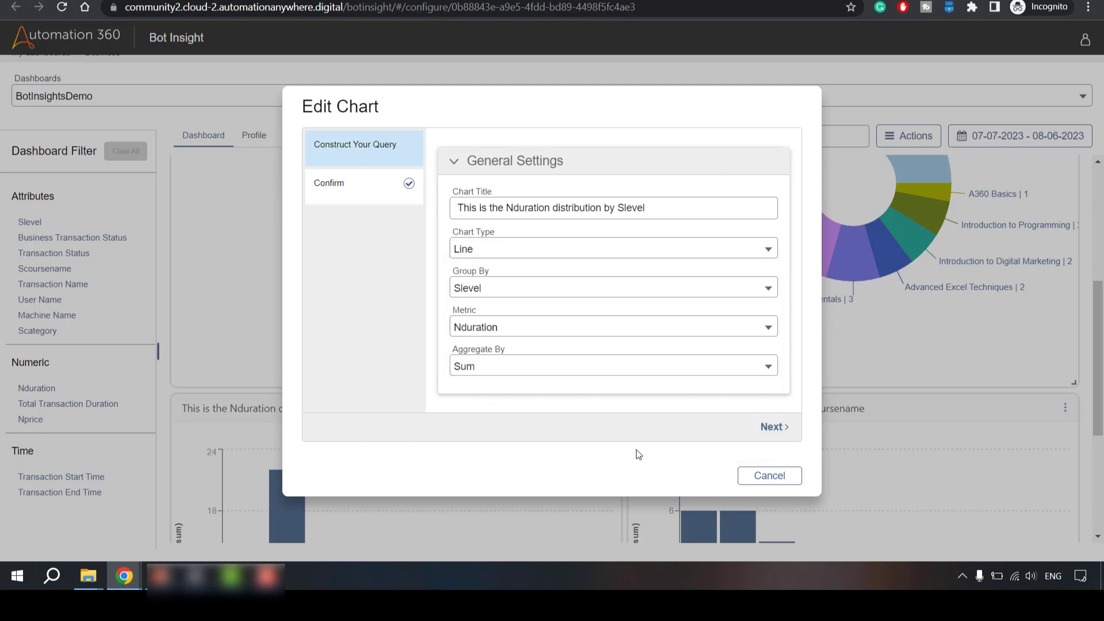
left_click(774, 426)
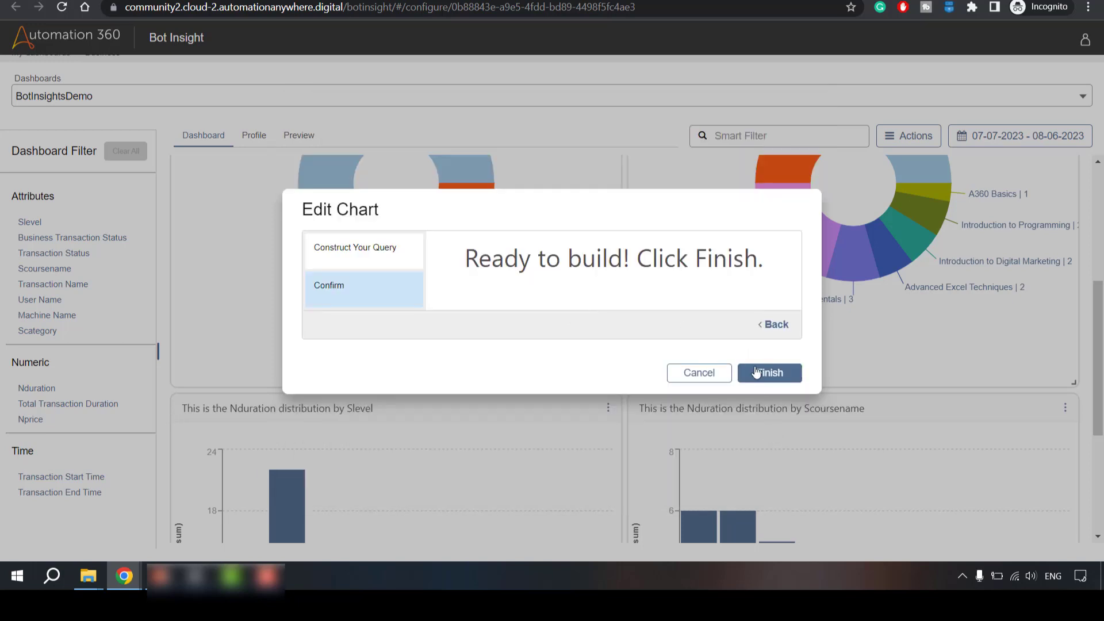
left_click(769, 373)
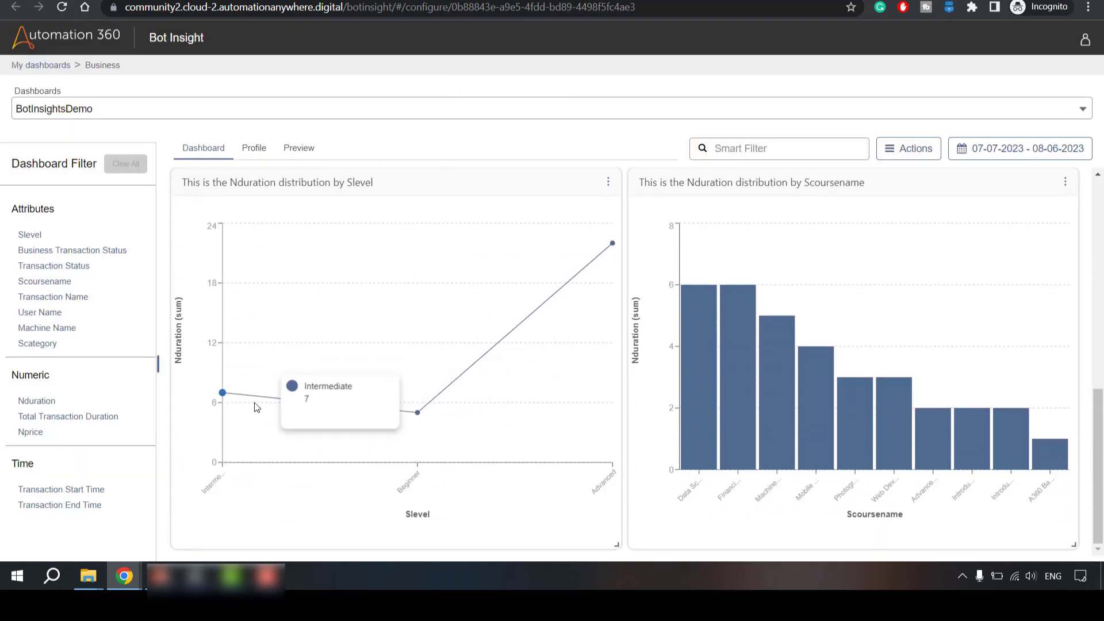
mouse_move(415, 412)
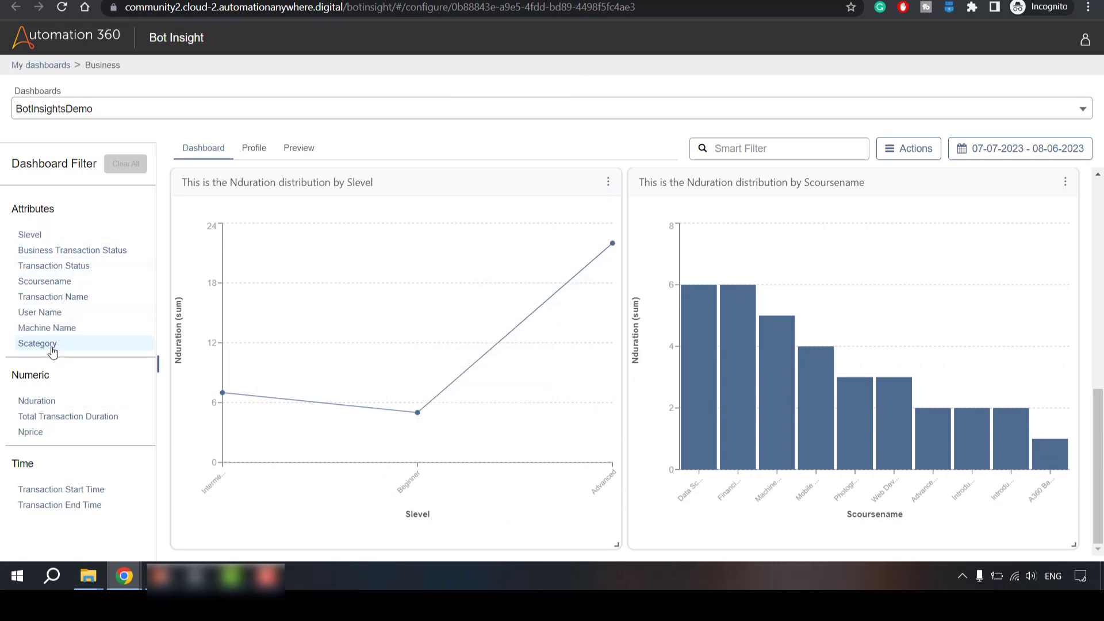
mouse_move(31, 432)
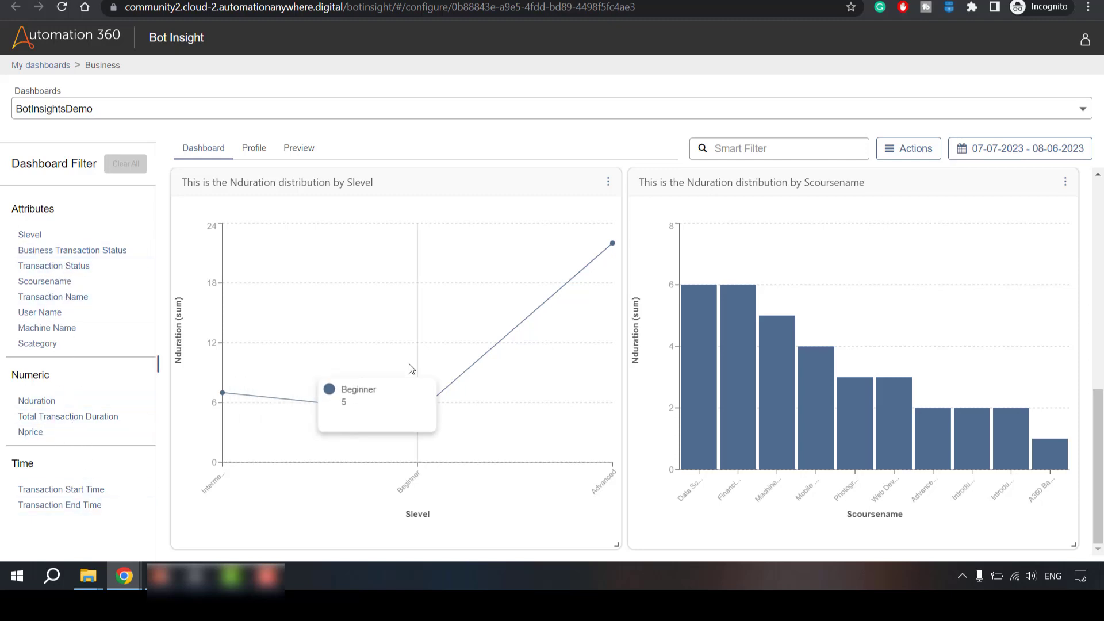
left_click(254, 147)
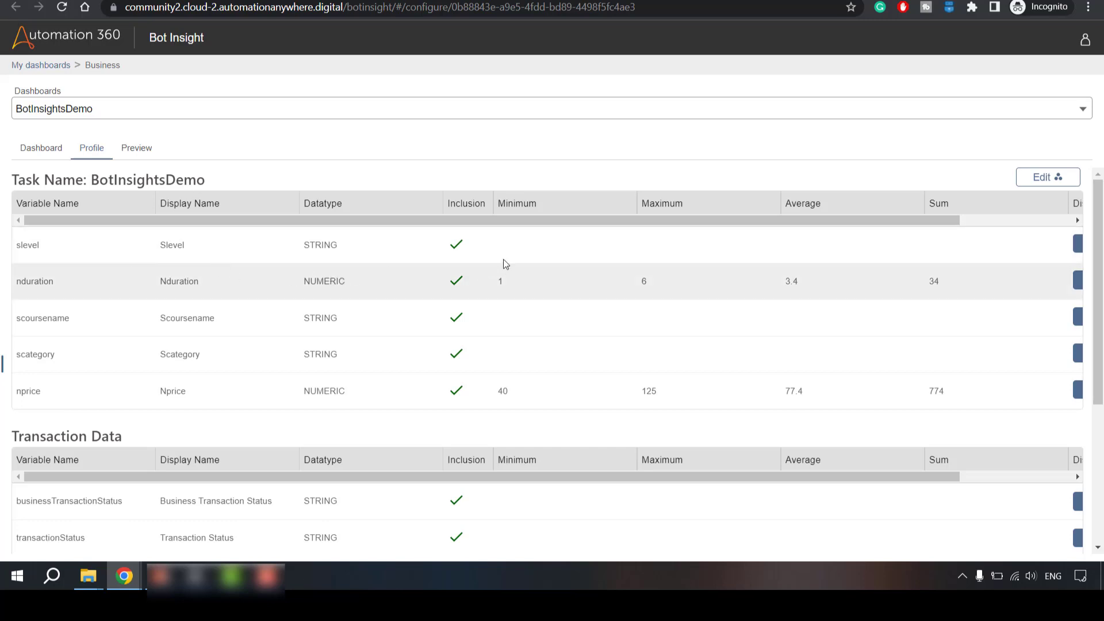
mouse_move(728, 223)
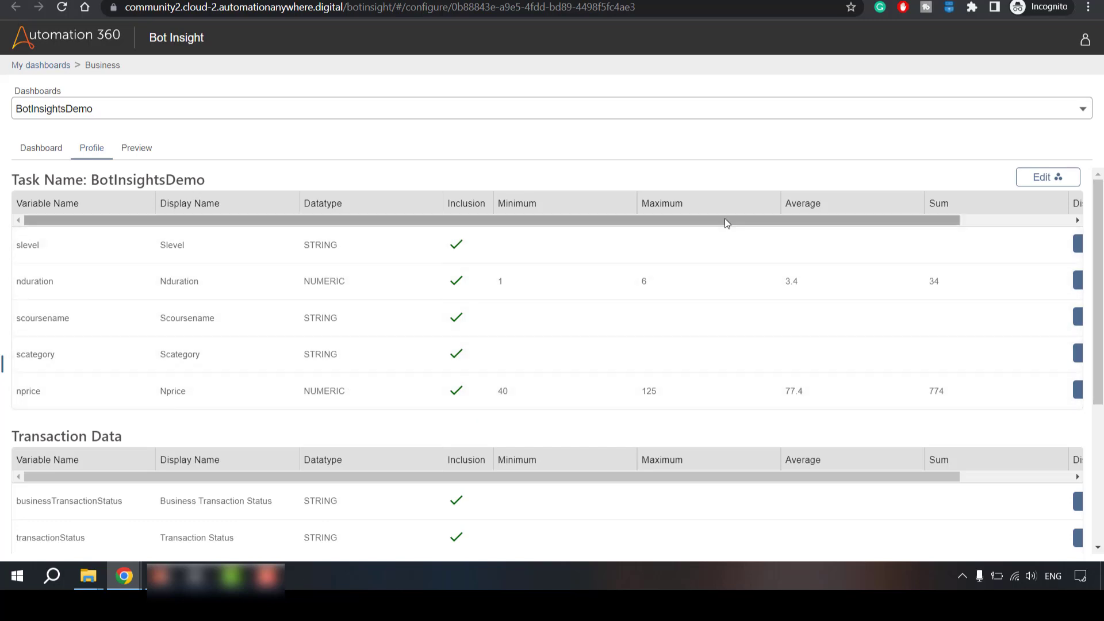
scroll("right", 3)
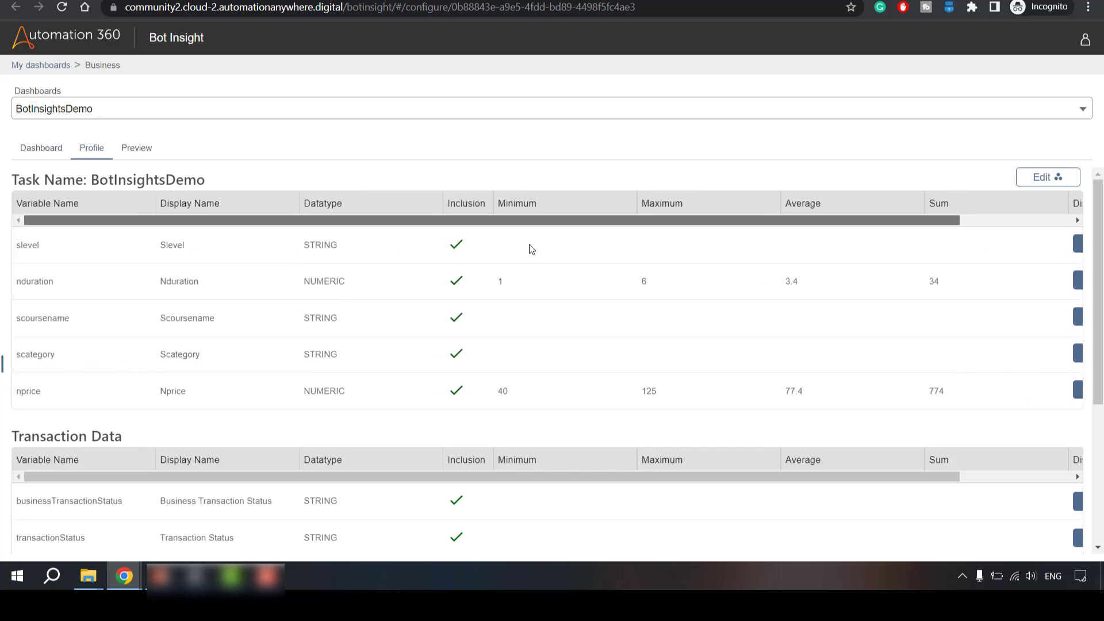
scroll("down", 3)
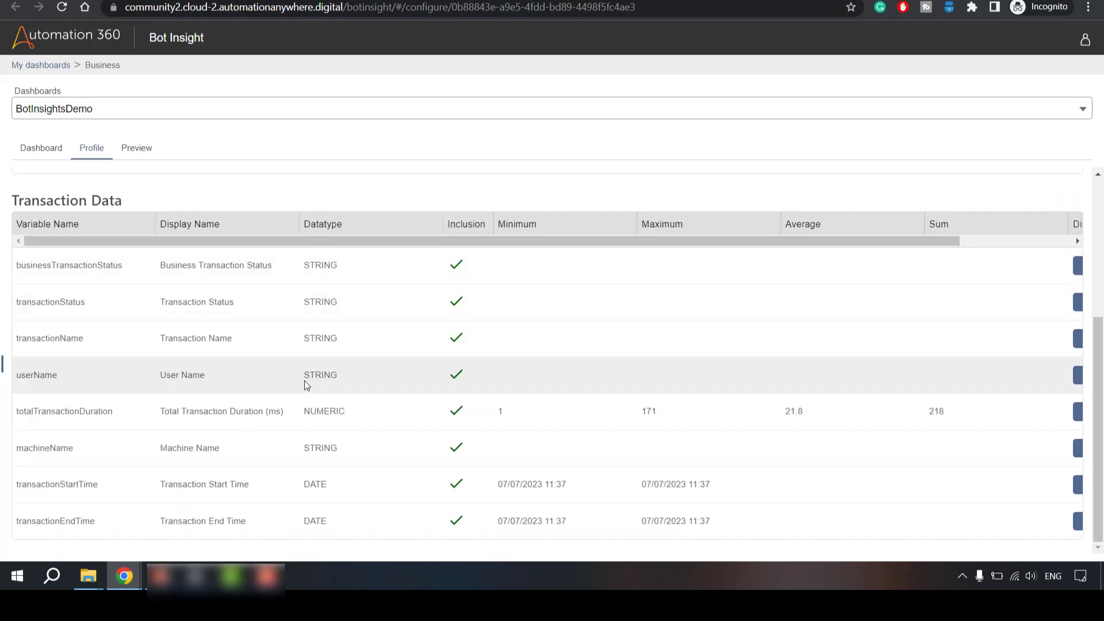
mouse_move(141, 388)
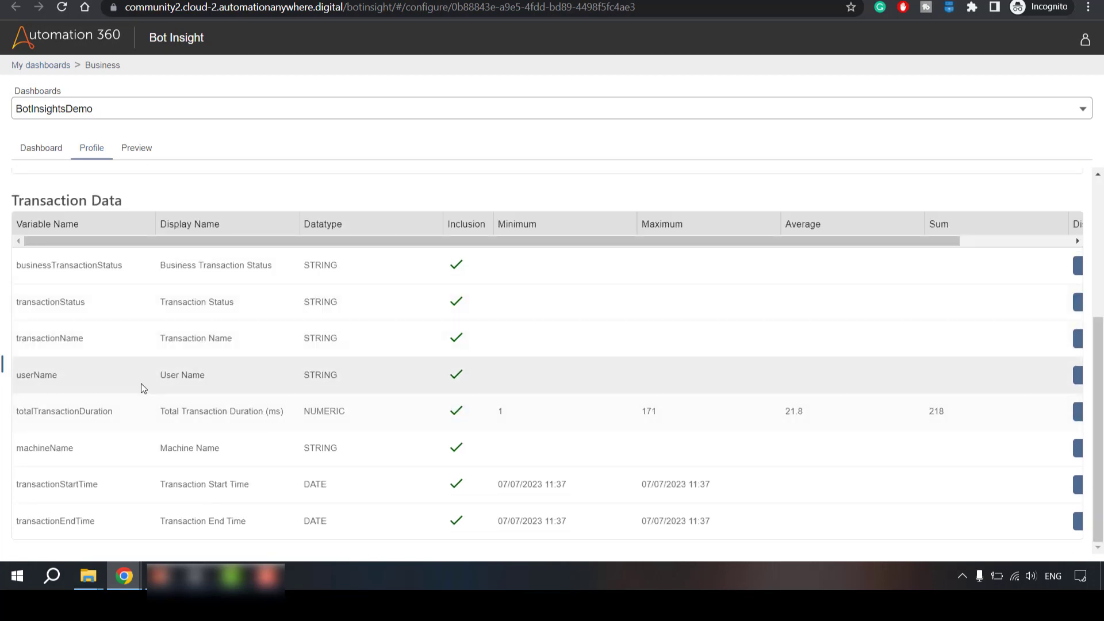
scroll("up", 3)
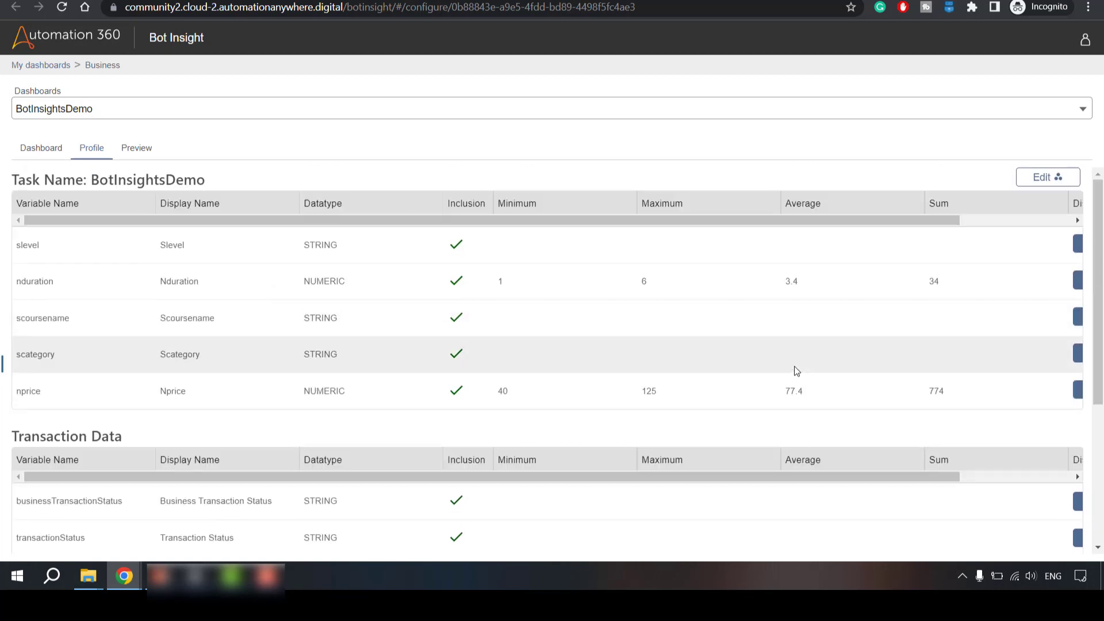
left_click(137, 148)
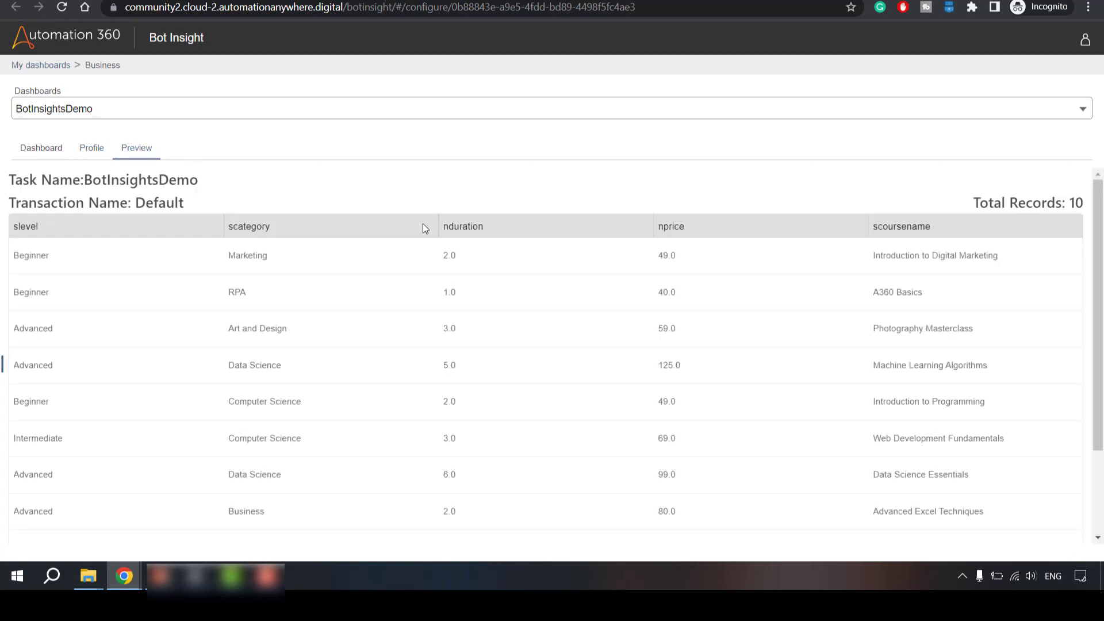
scroll("down", 3)
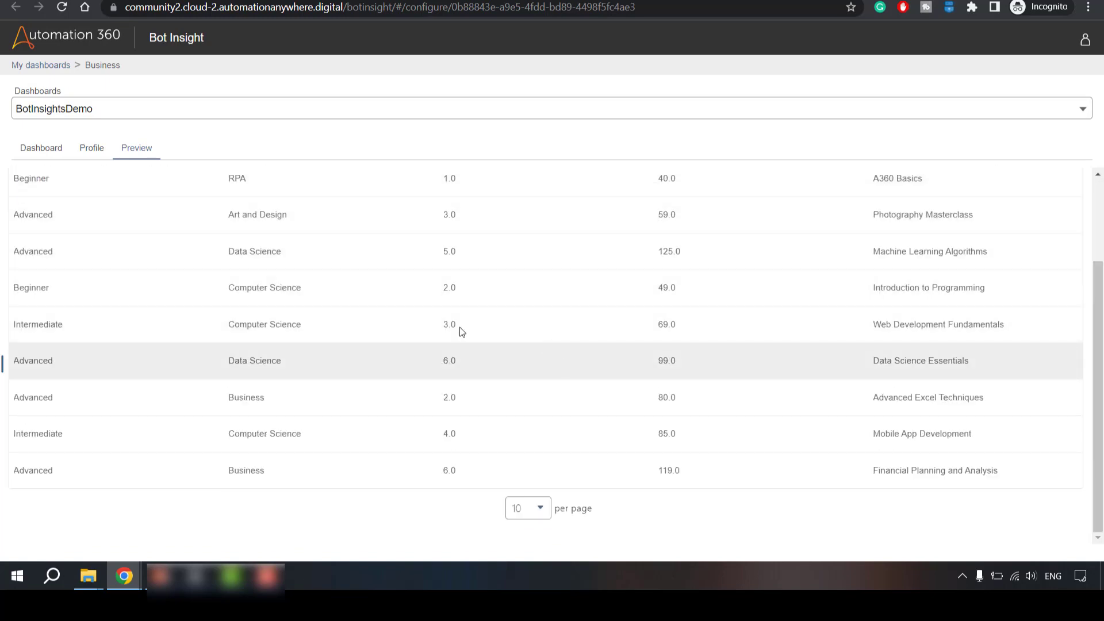
left_click(203, 148)
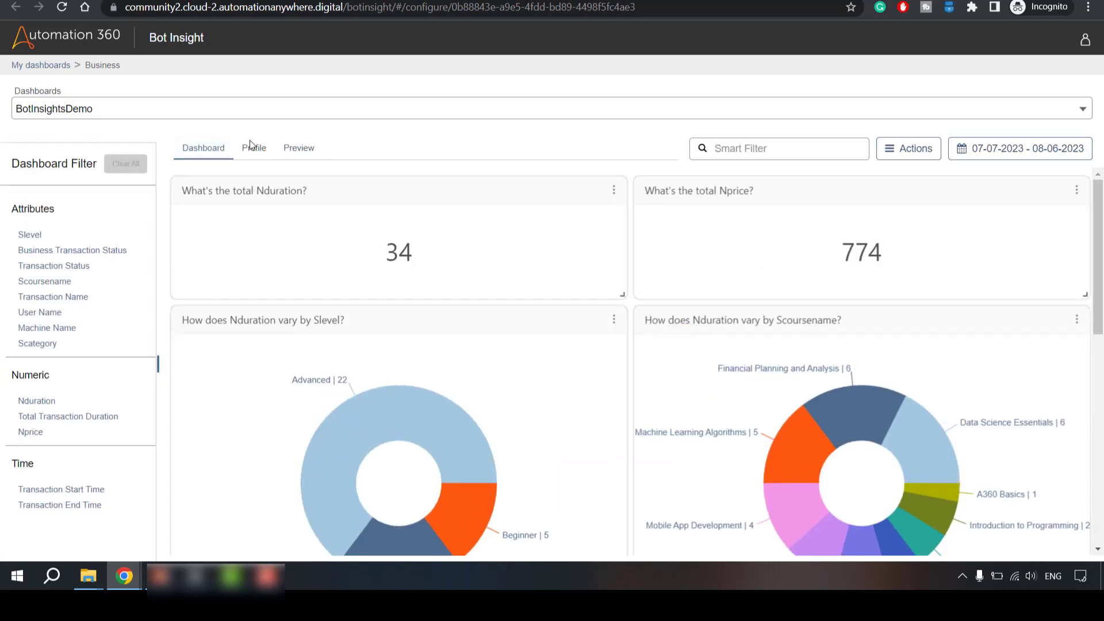
mouse_move(450, 314)
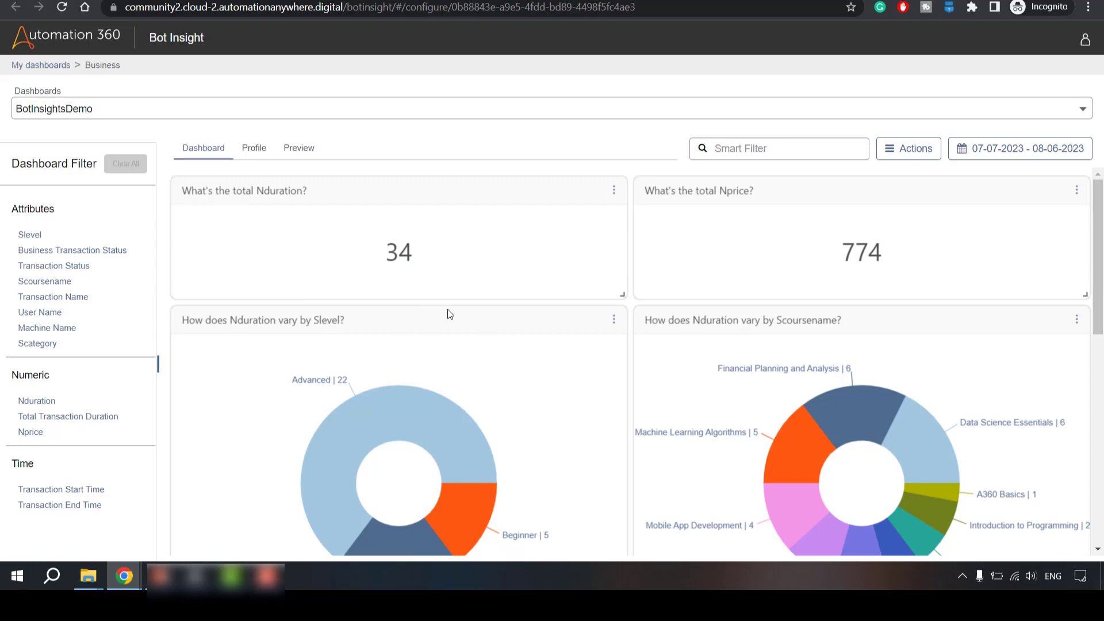
Show the dashboard's Actions list with Save As, Compare, Share, Publish and PDF download.
scroll("down", 3)
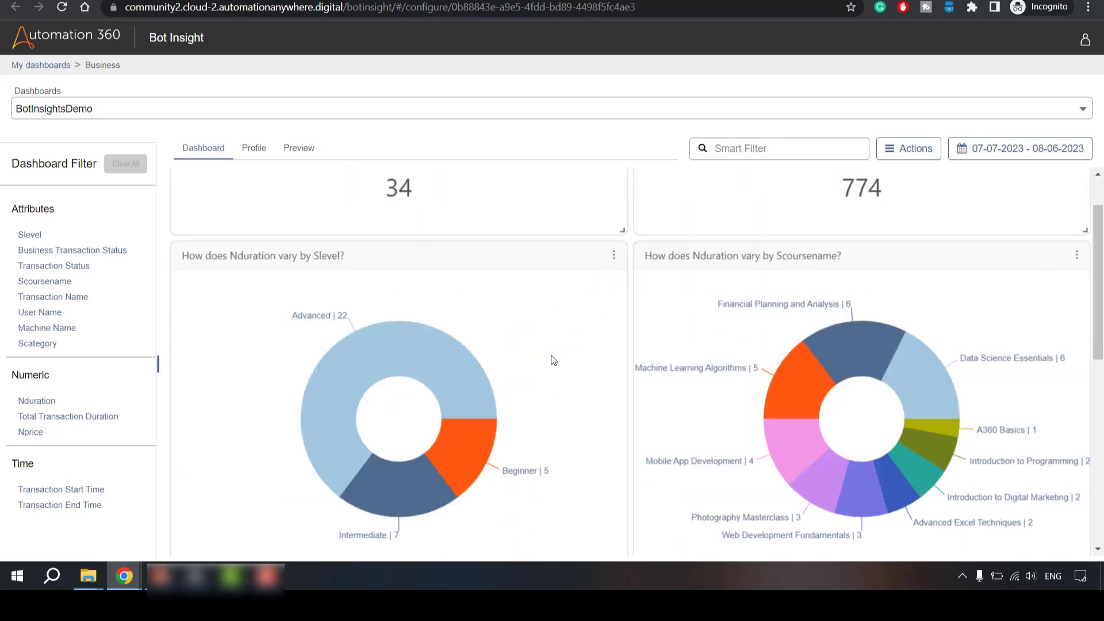
left_click(909, 149)
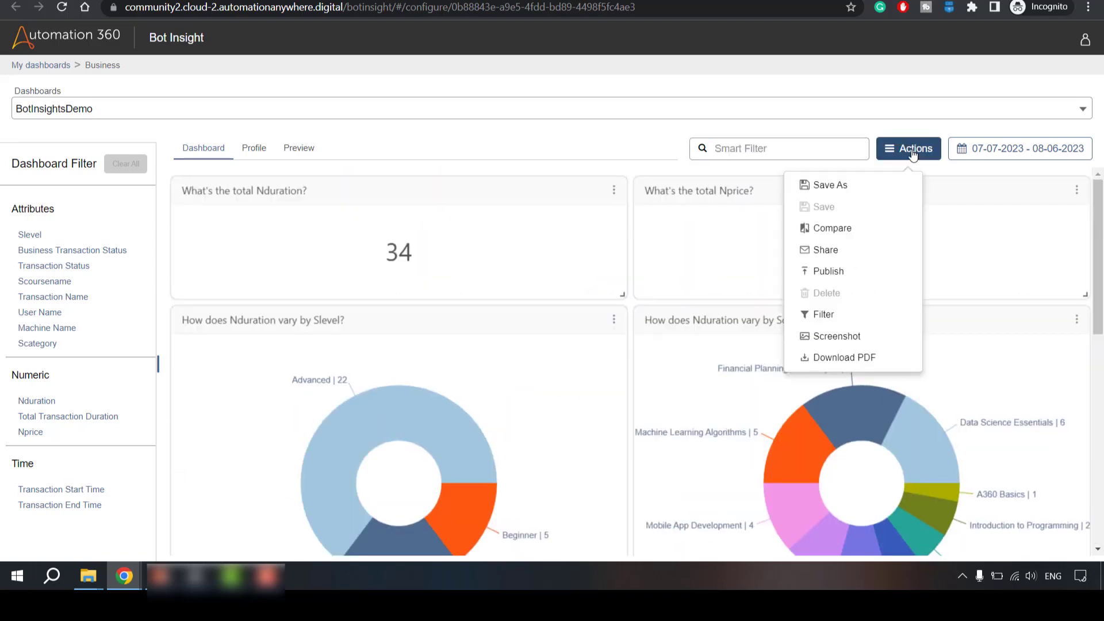
mouse_move(689, 256)
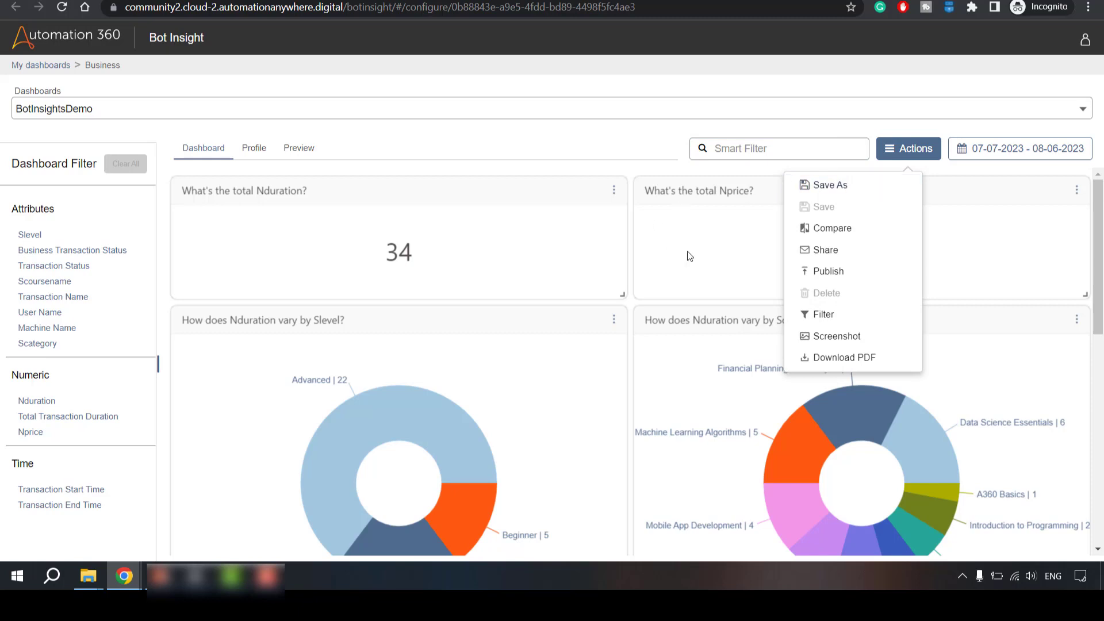
mouse_move(828, 270)
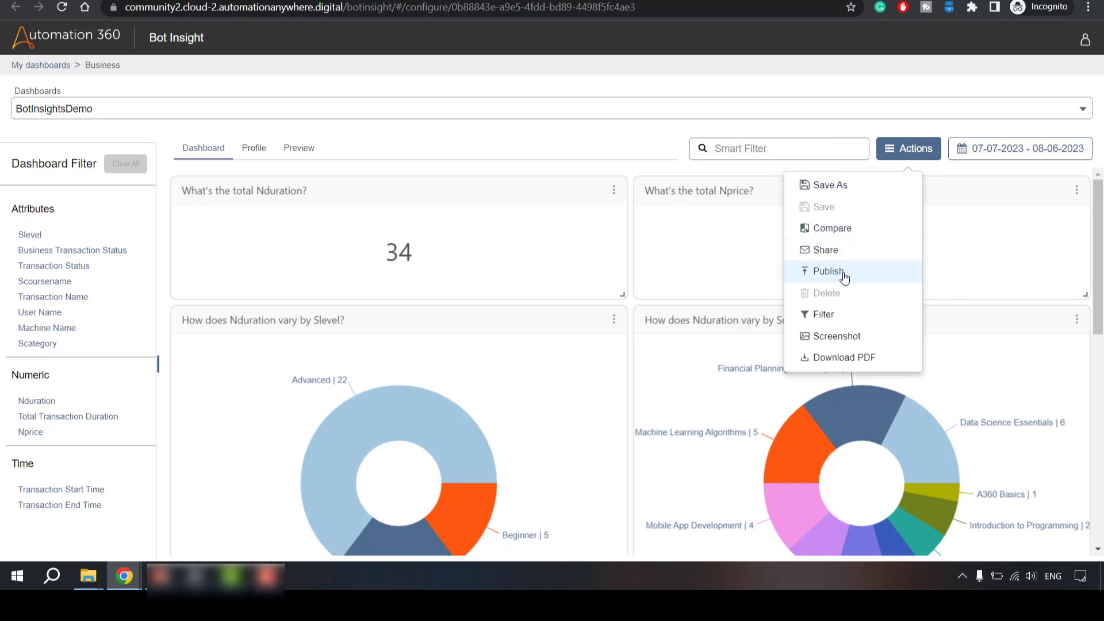
mouse_move(859, 363)
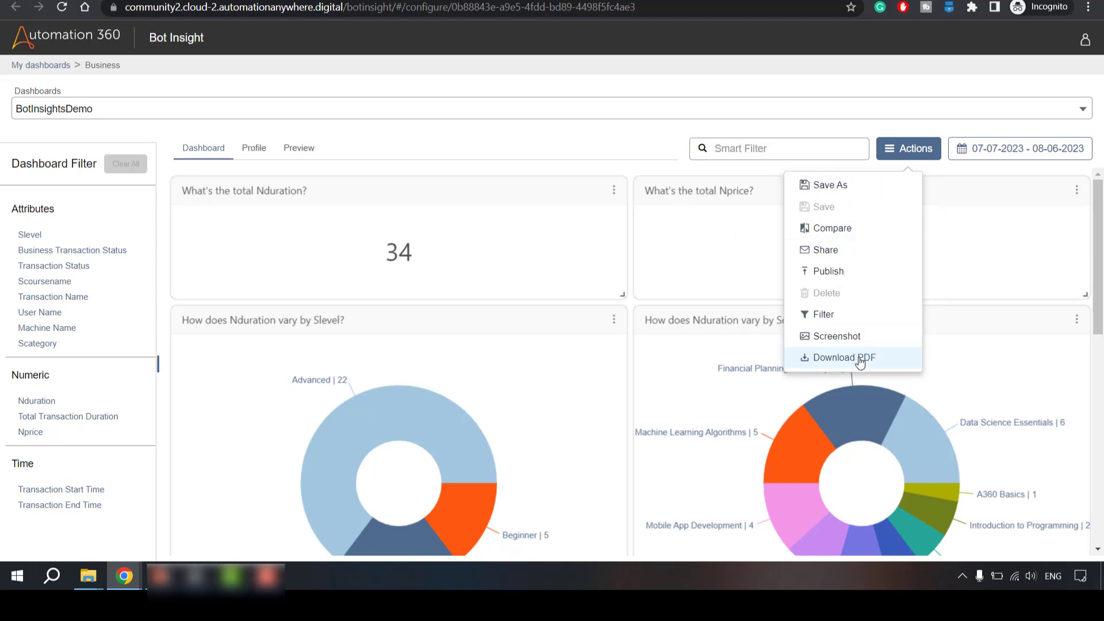
mouse_move(838, 336)
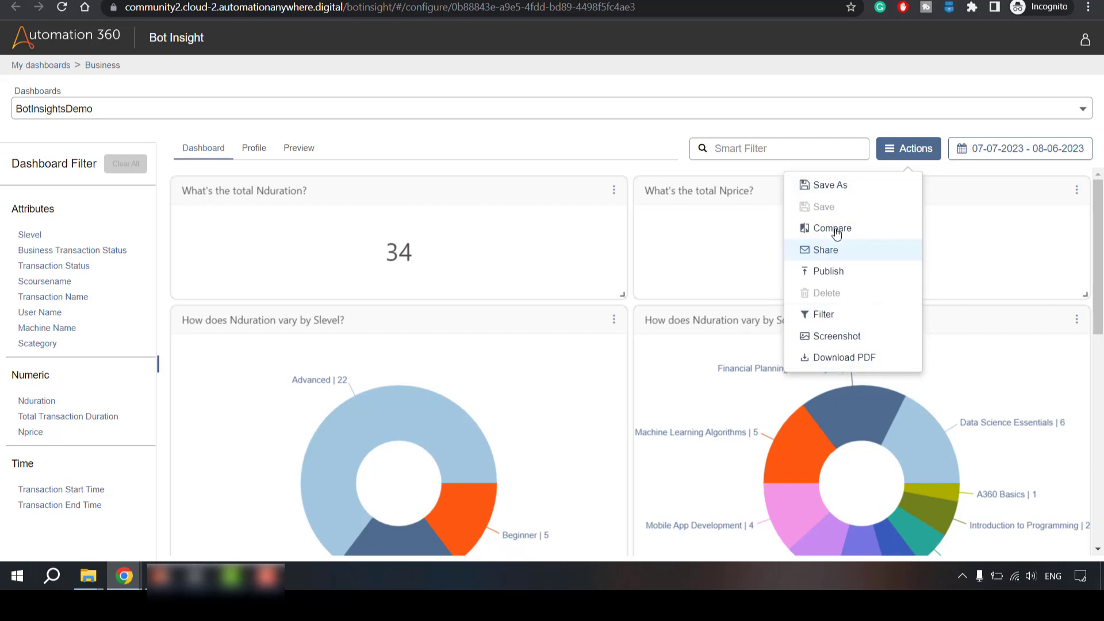
mouse_move(1021, 149)
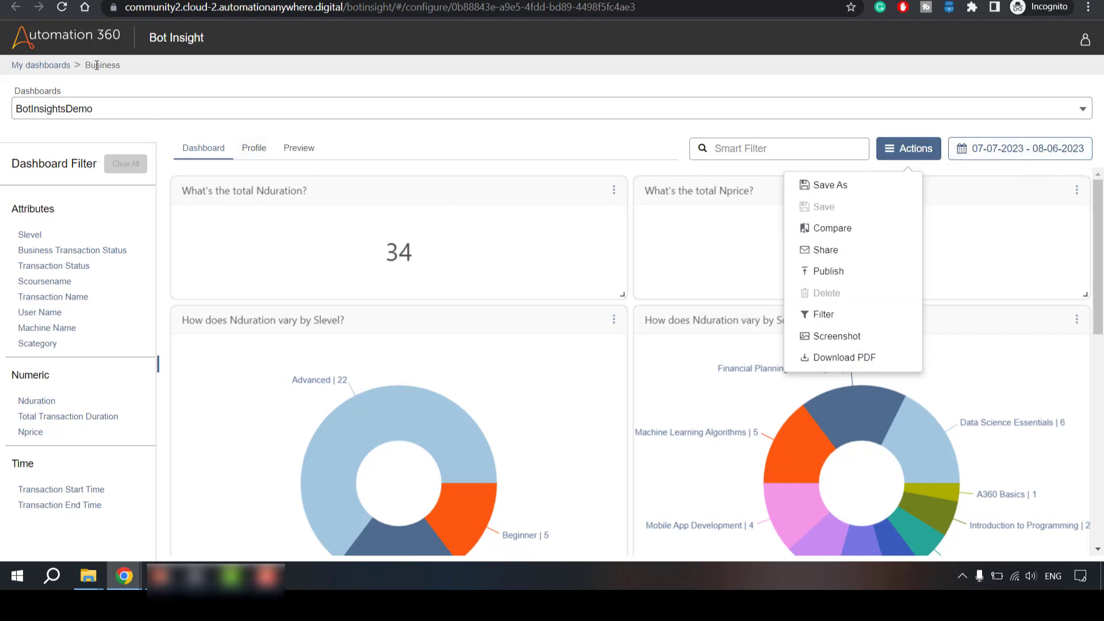
mouse_move(84, 70)
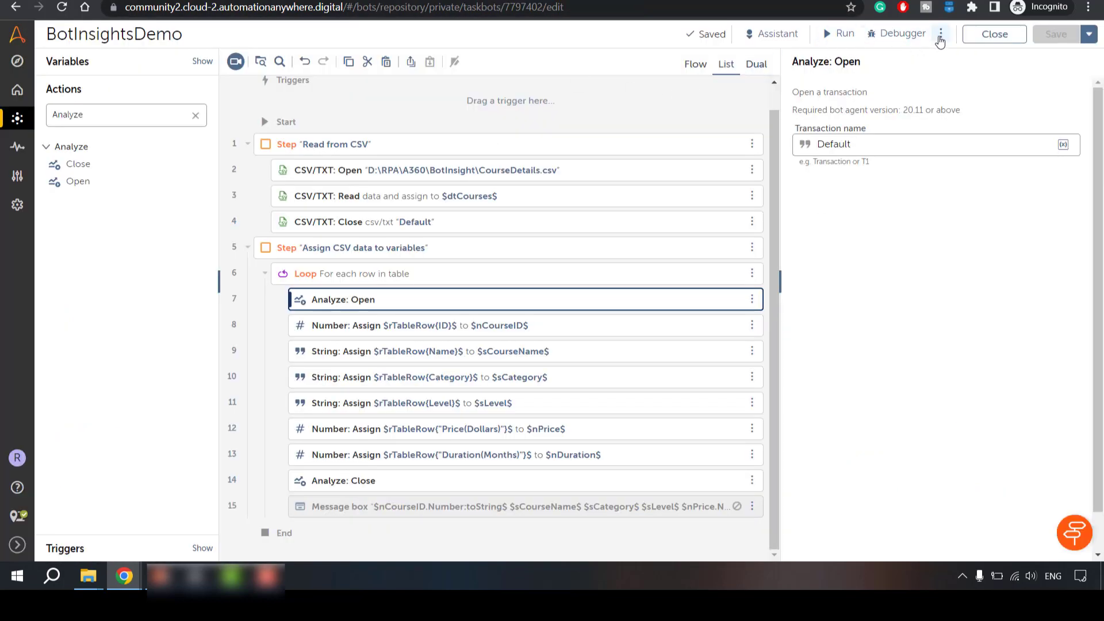
Show the bot's extra options, then close BotInsightsDemo to return to the Bots folder list.
left_click(941, 34)
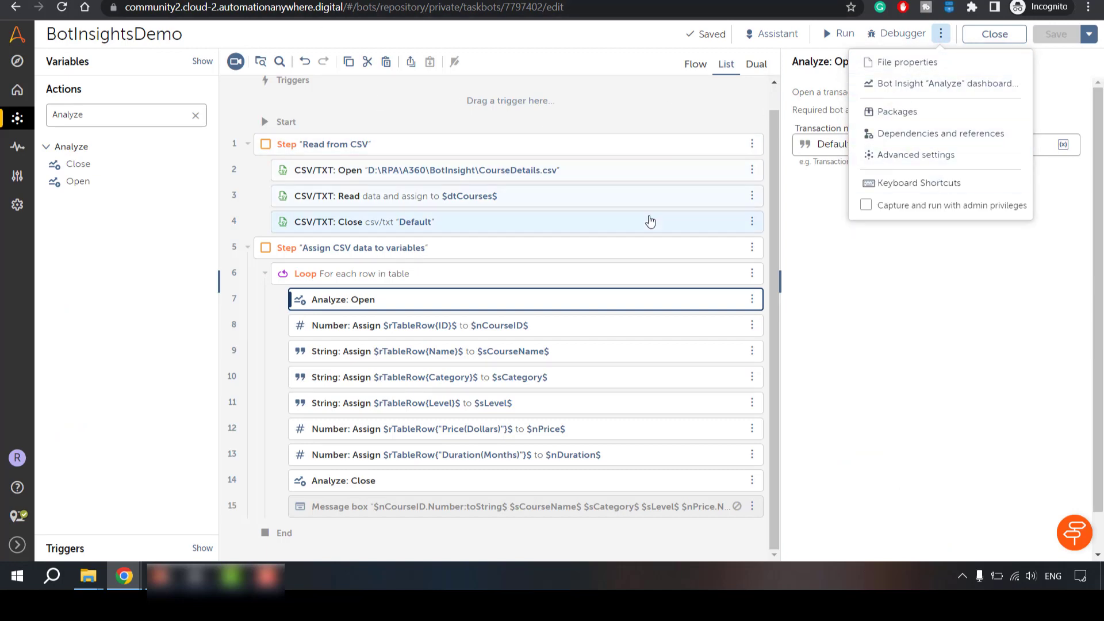
mouse_move(495, 85)
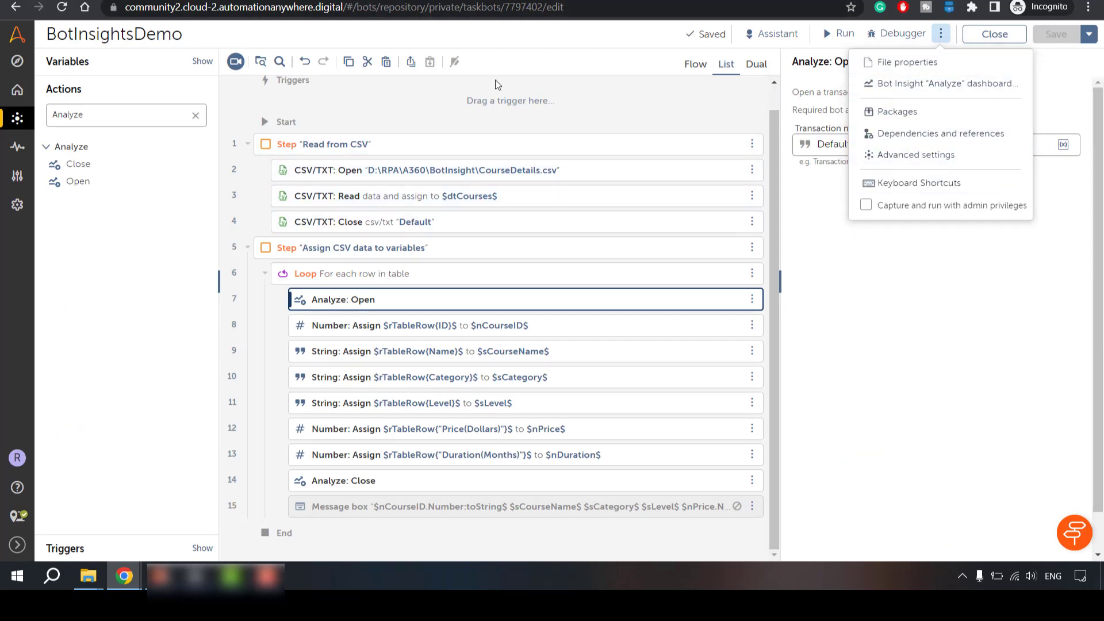
mouse_move(473, 195)
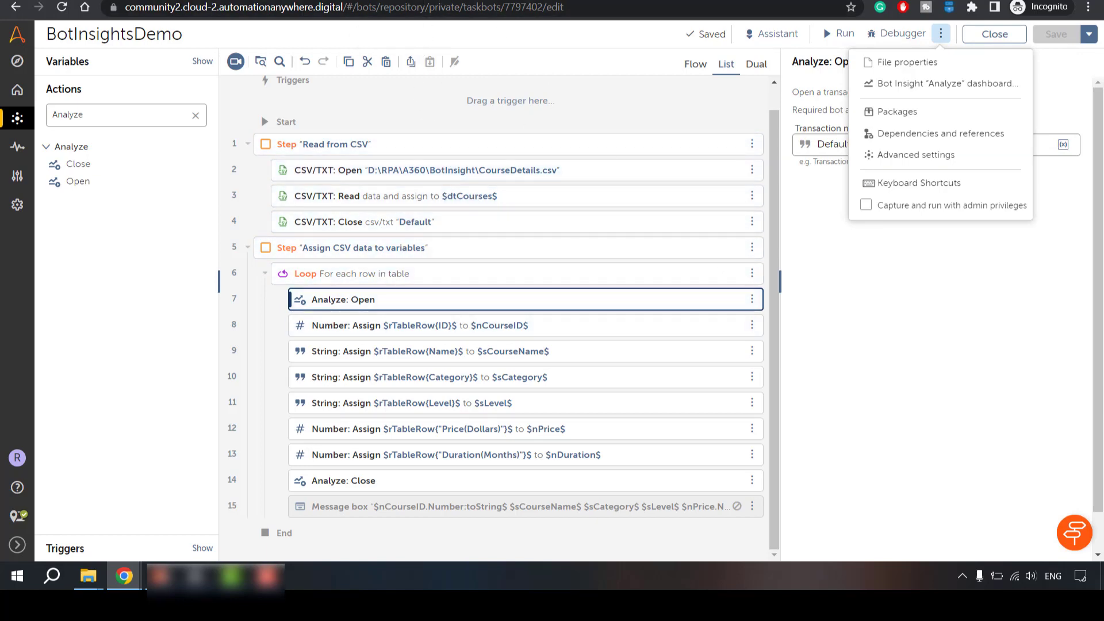
mouse_move(382, 76)
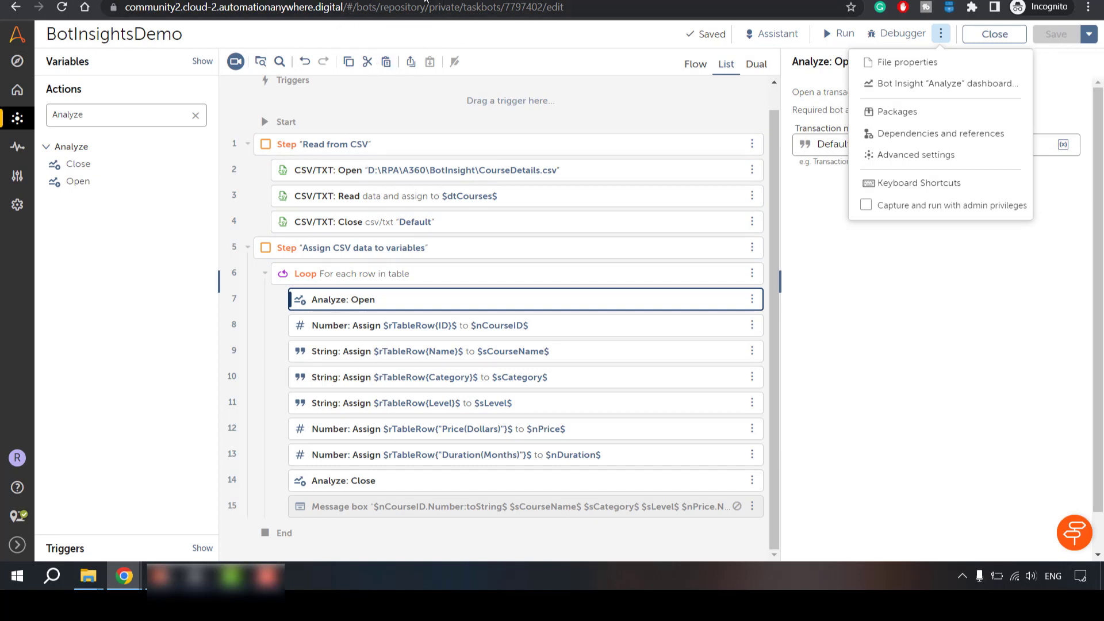
left_click(994, 34)
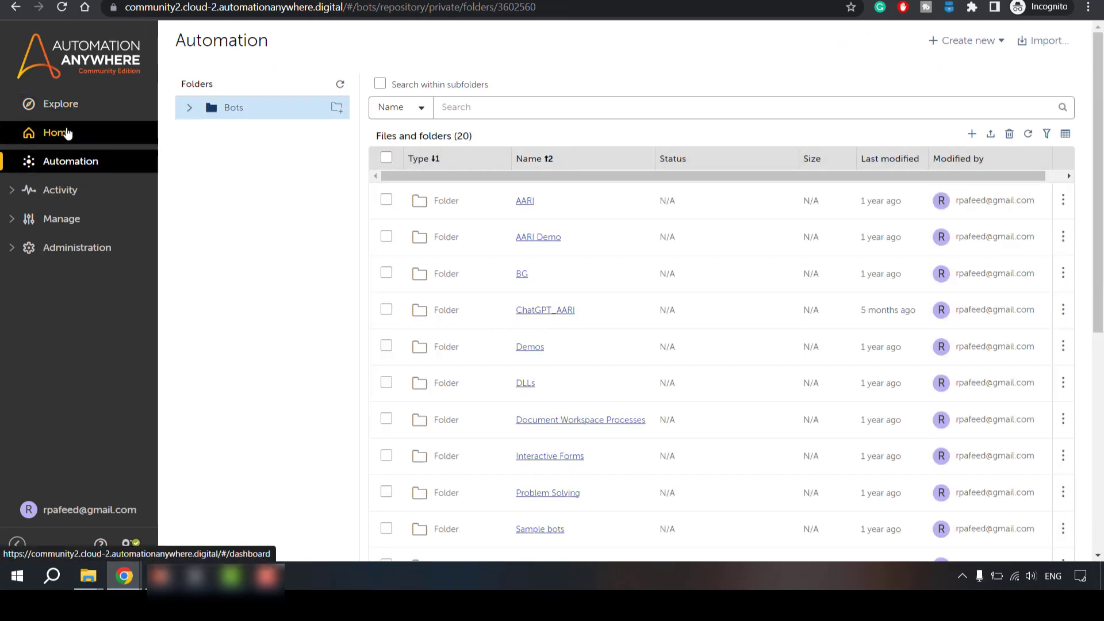
Go to the Explore welcome page and launch Bot Insight's My dashboards list.
left_click(58, 132)
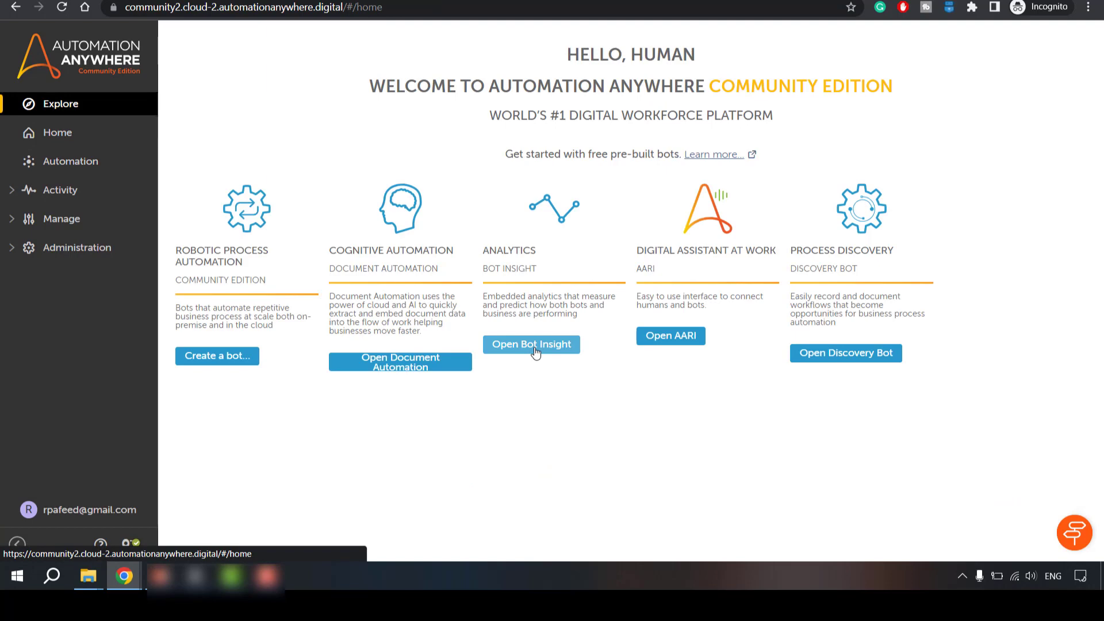
left_click(530, 345)
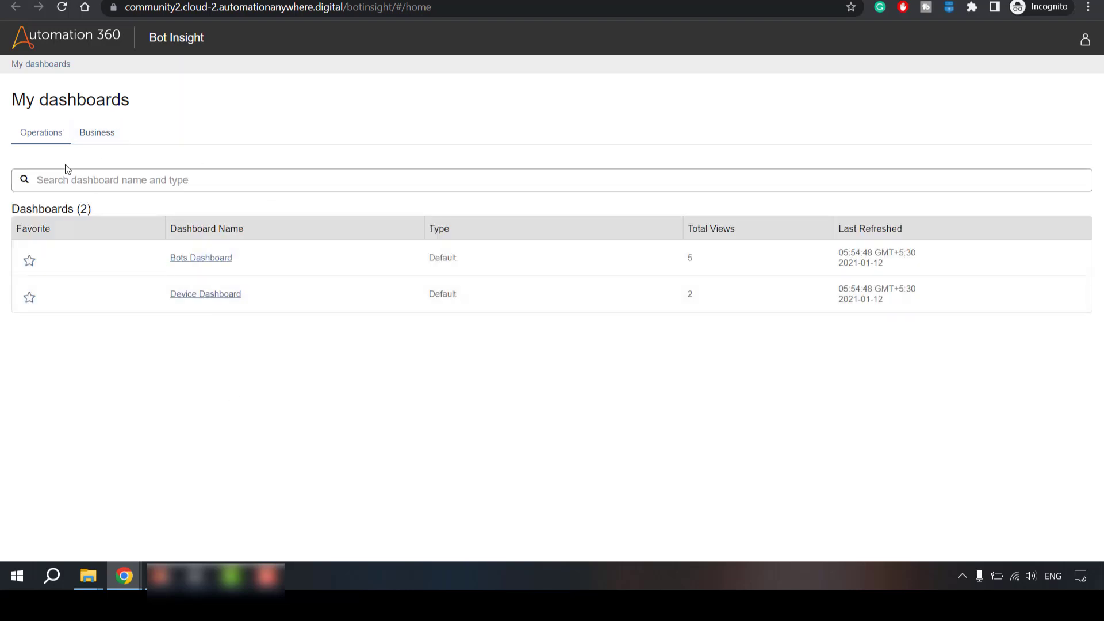
mouse_move(41, 143)
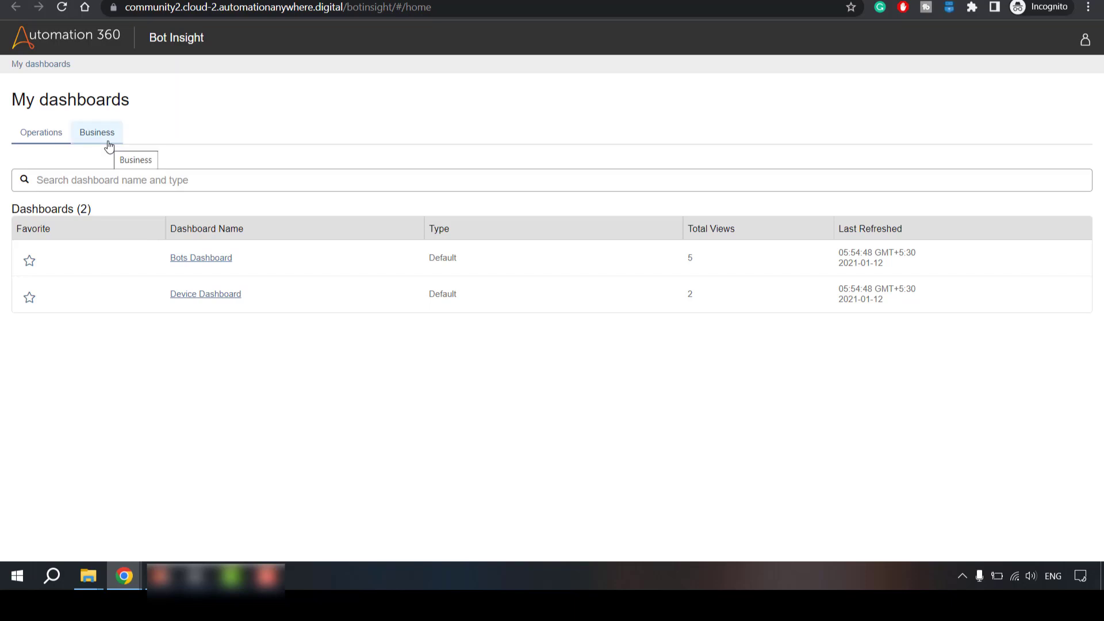
Check the Business dashboards list, return to Operations and open the Device Dashboard.
left_click(97, 133)
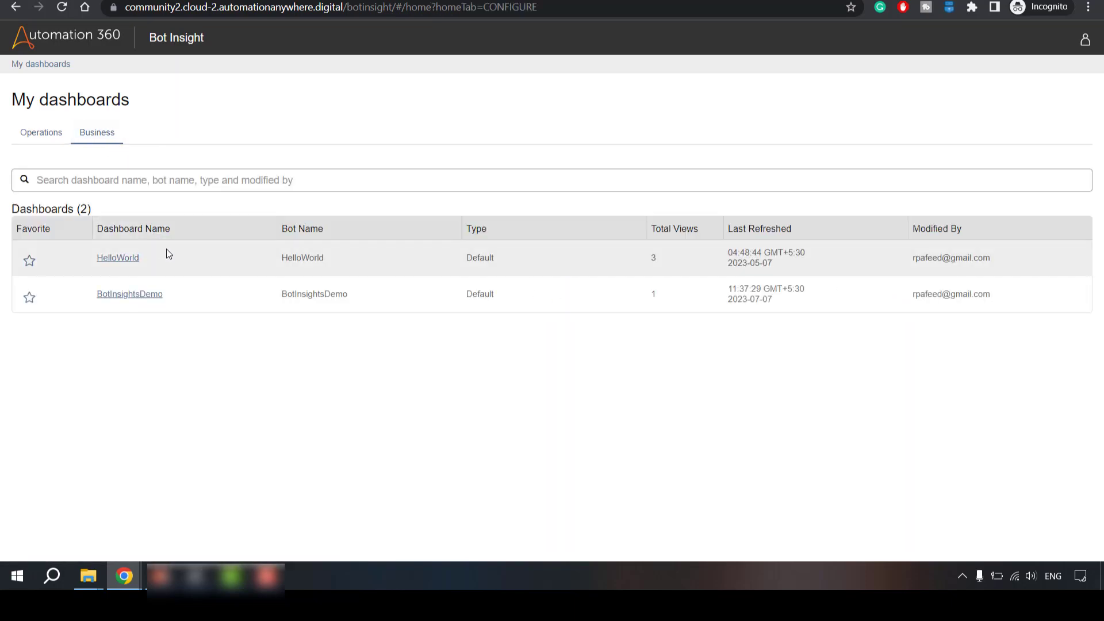
mouse_move(222, 324)
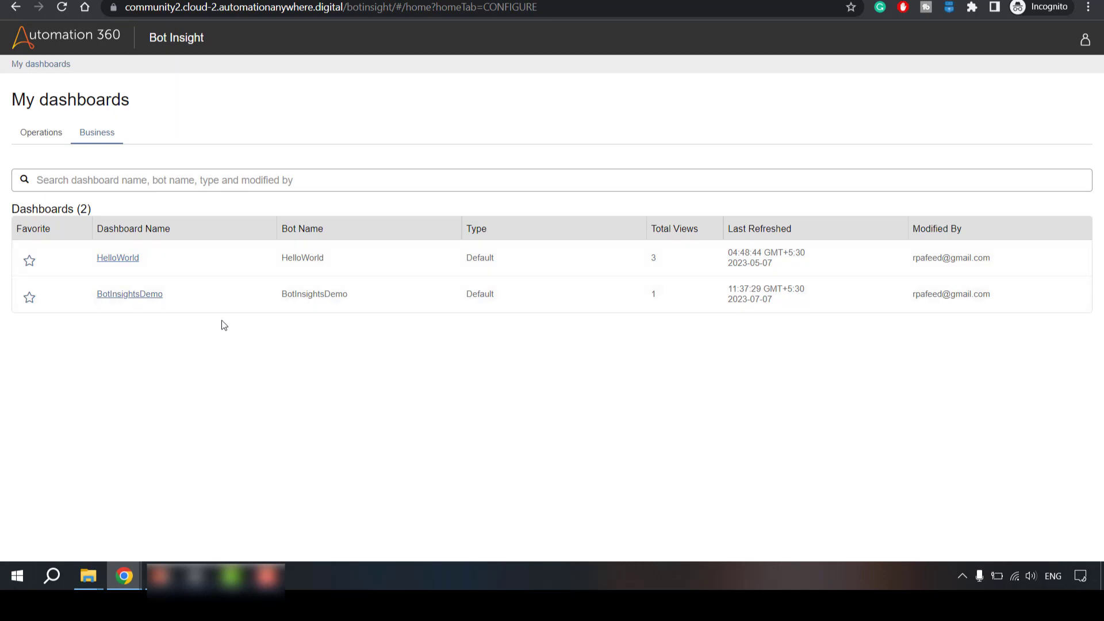
mouse_move(95, 241)
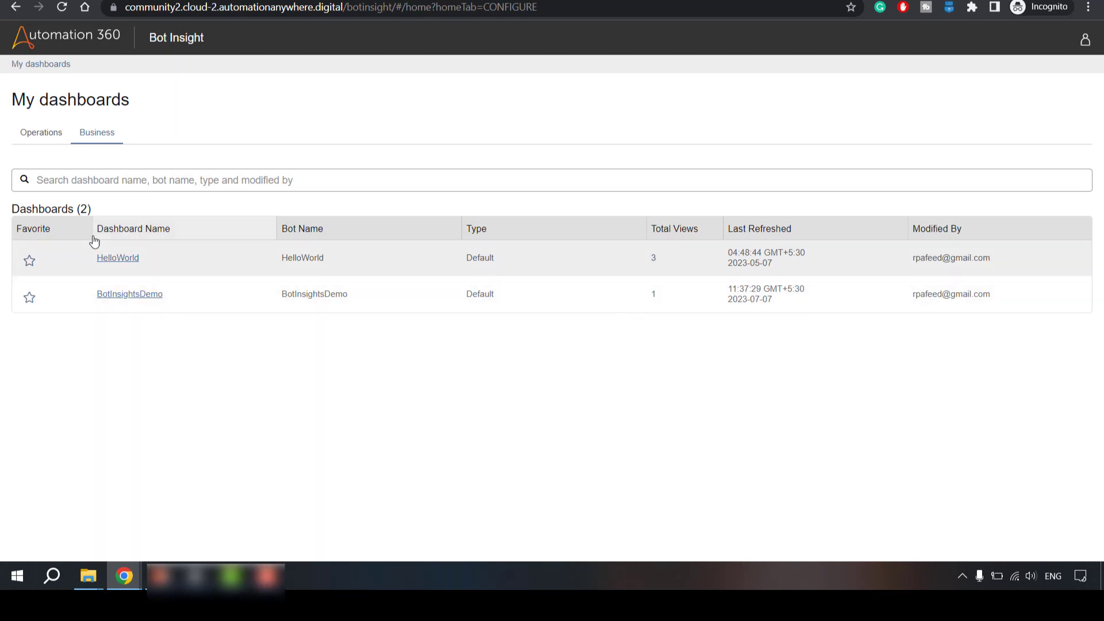
left_click(40, 133)
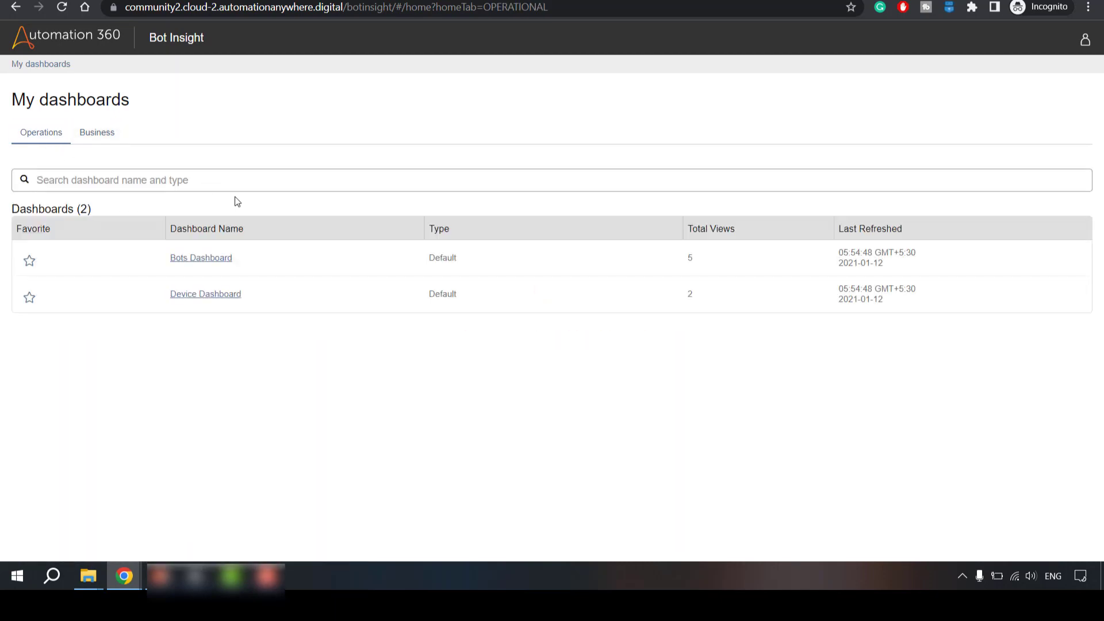
mouse_move(229, 294)
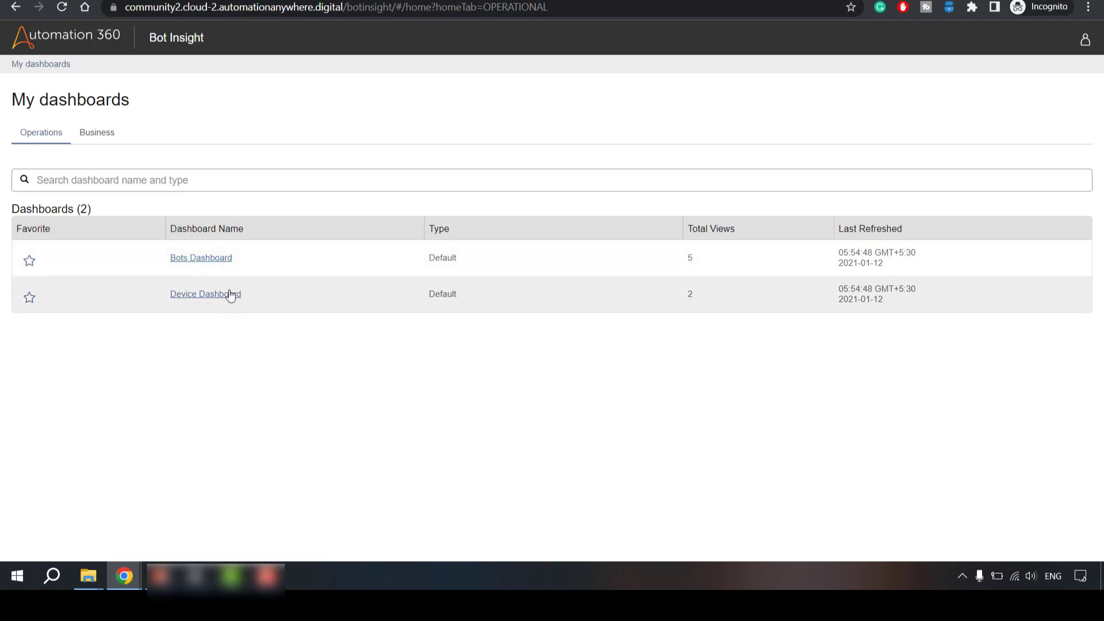
mouse_move(224, 302)
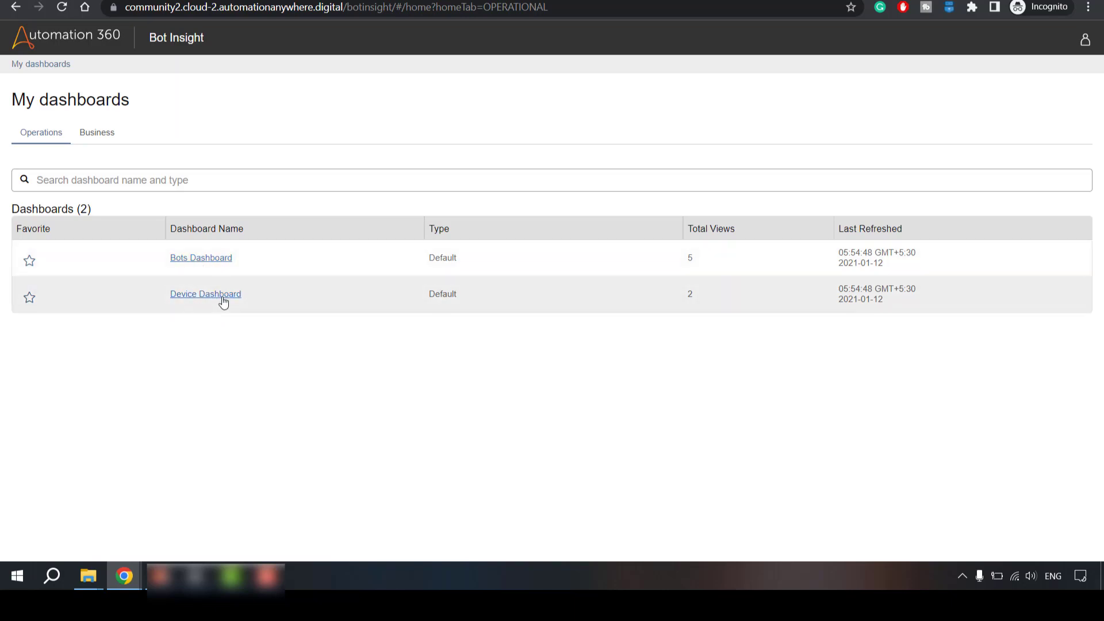
left_click(205, 294)
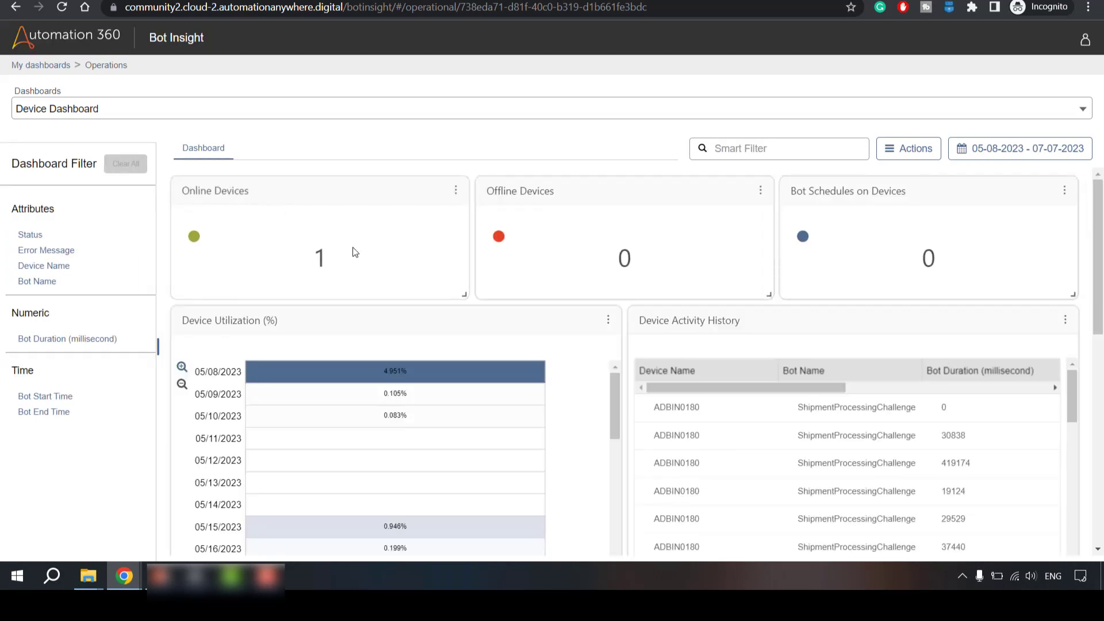
mouse_move(386, 224)
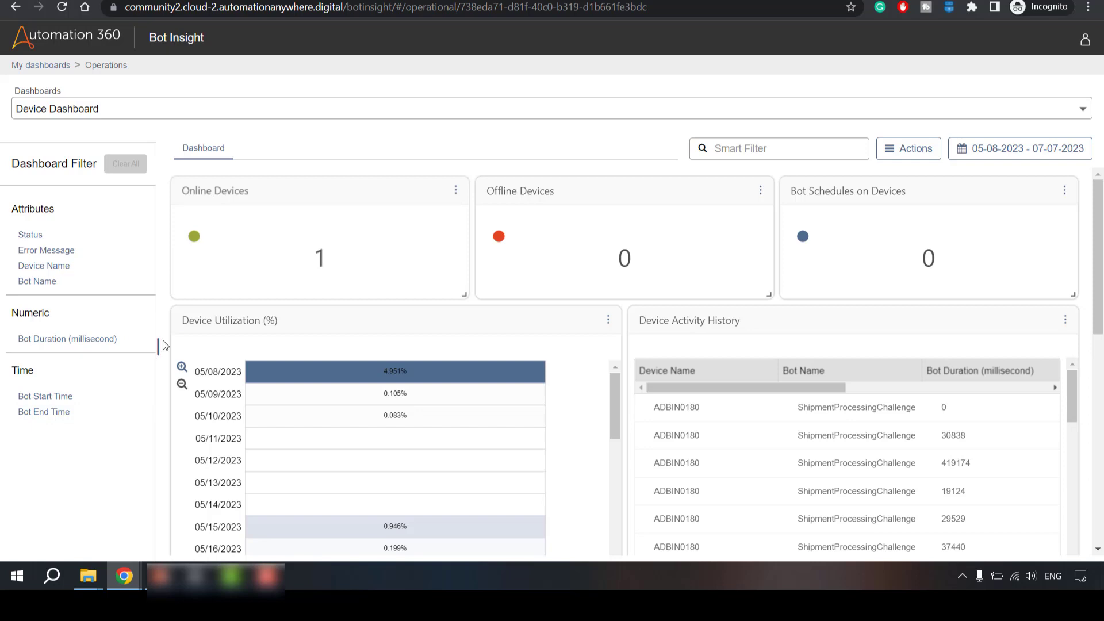
mouse_move(536, 208)
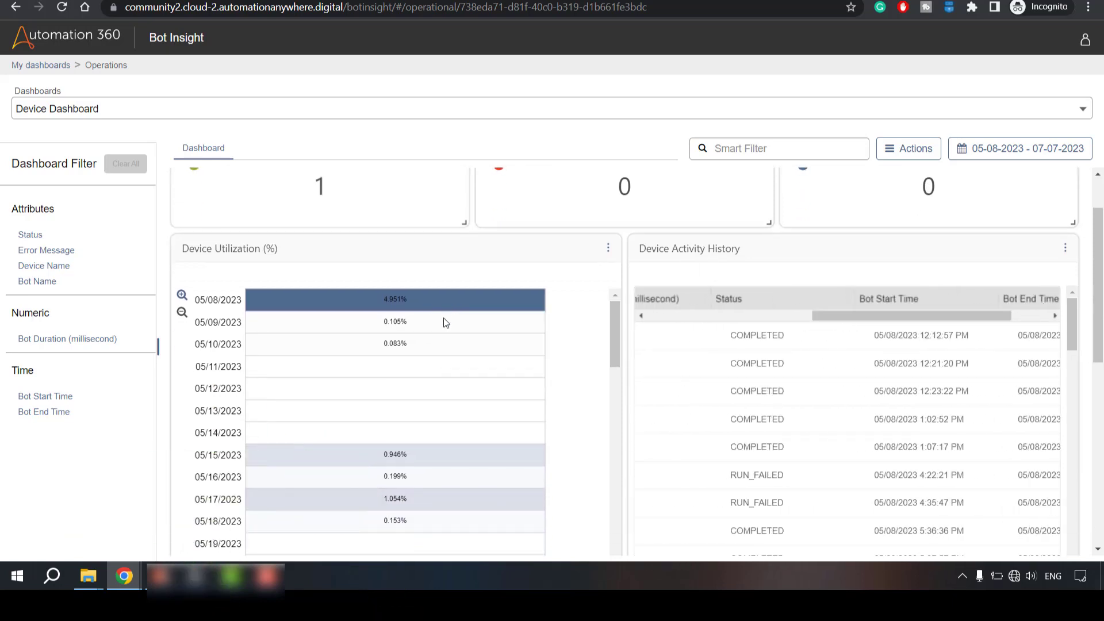
Scroll the Device Dashboard to the activity history and Top Error Messages table.
scroll("down", 3)
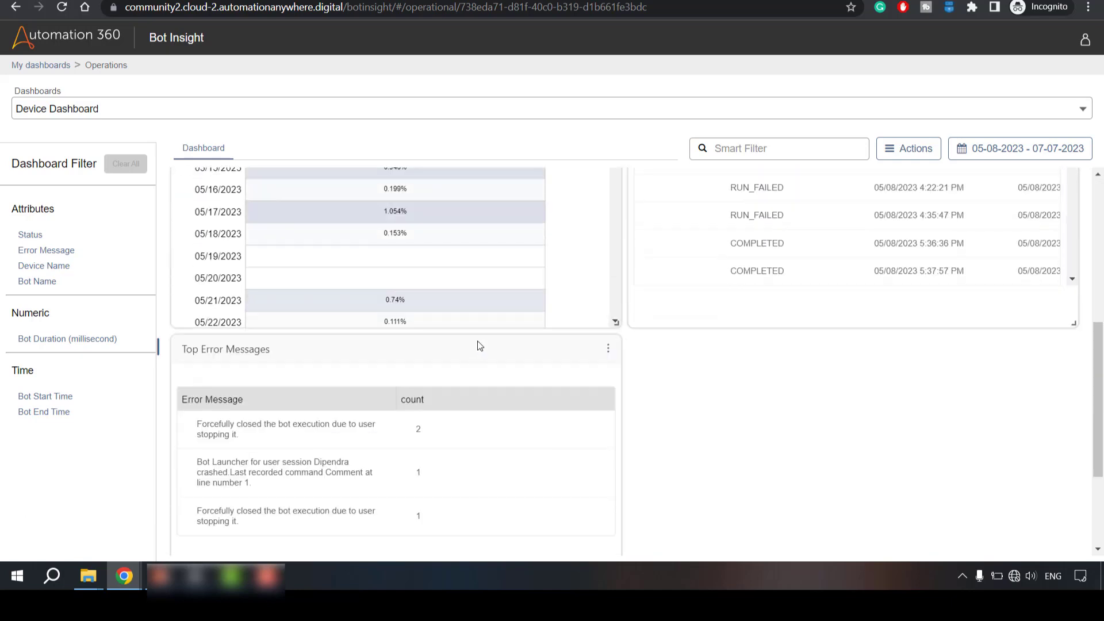
scroll("down", 3)
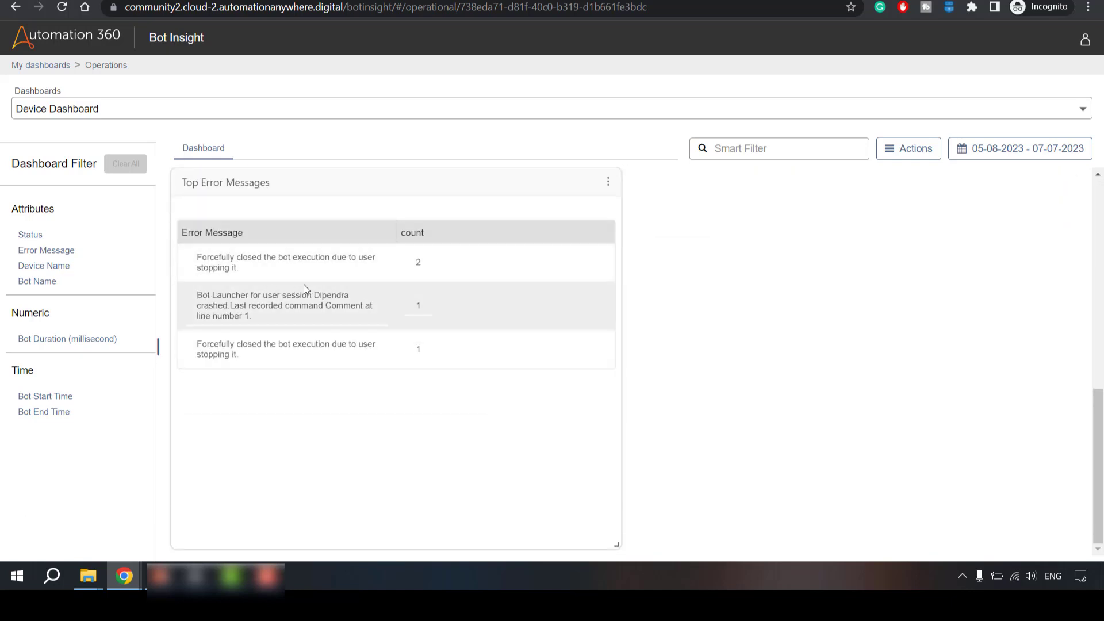
mouse_move(355, 279)
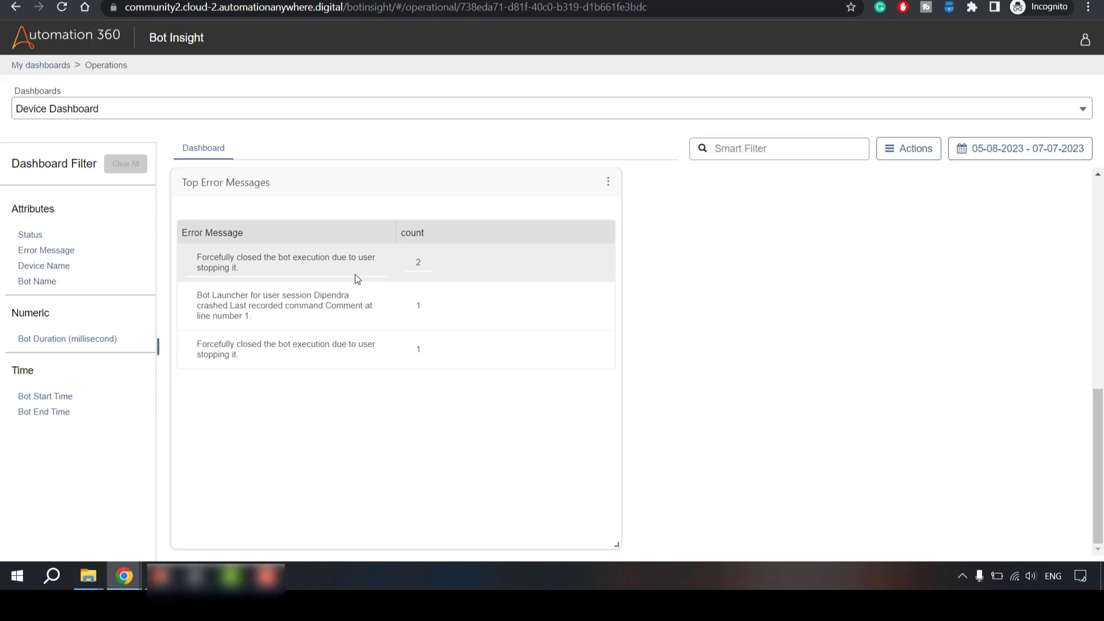
mouse_move(393, 302)
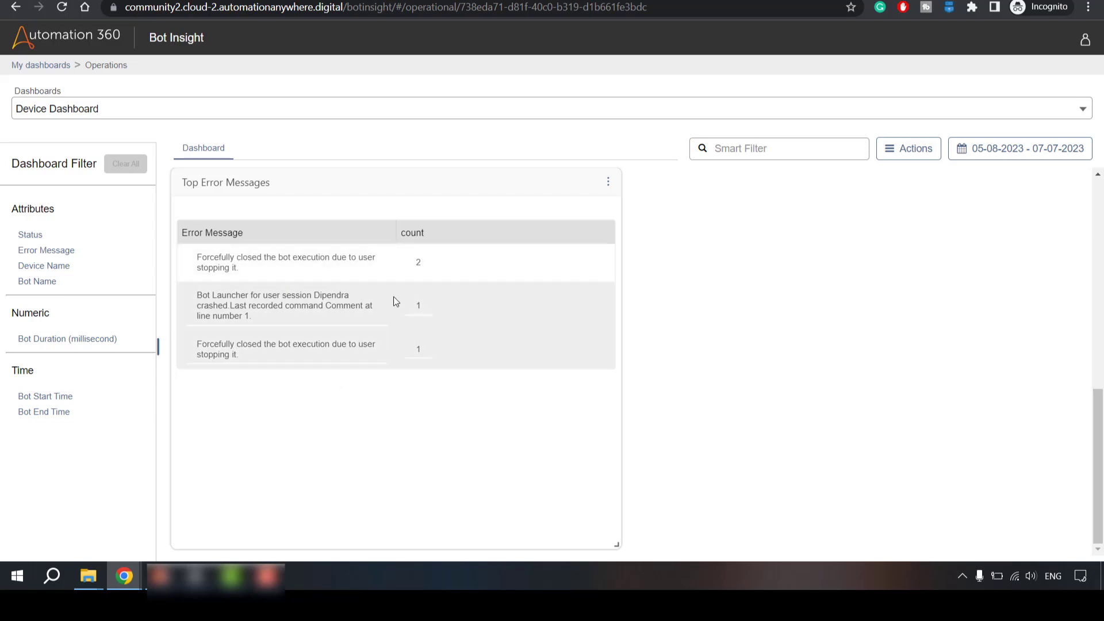
mouse_move(229, 110)
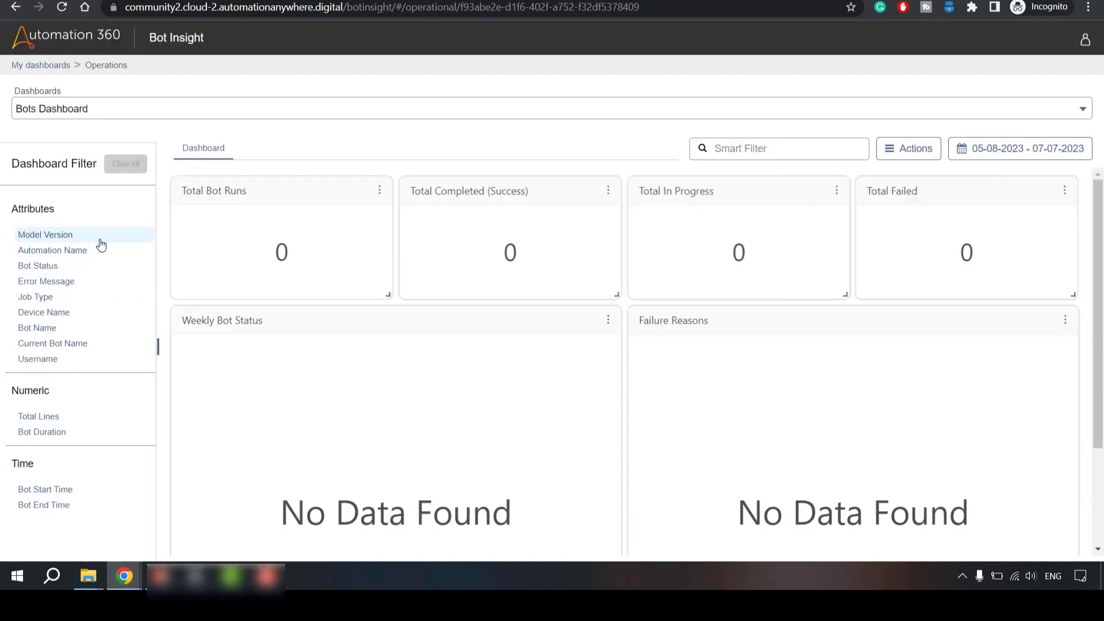
mouse_move(424, 307)
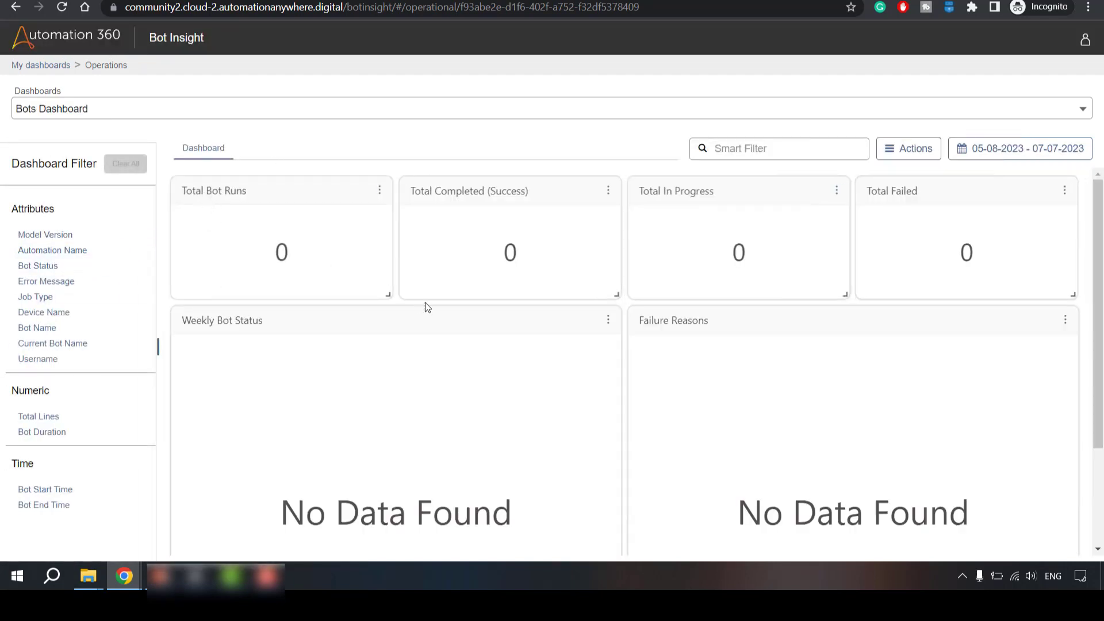
mouse_move(477, 283)
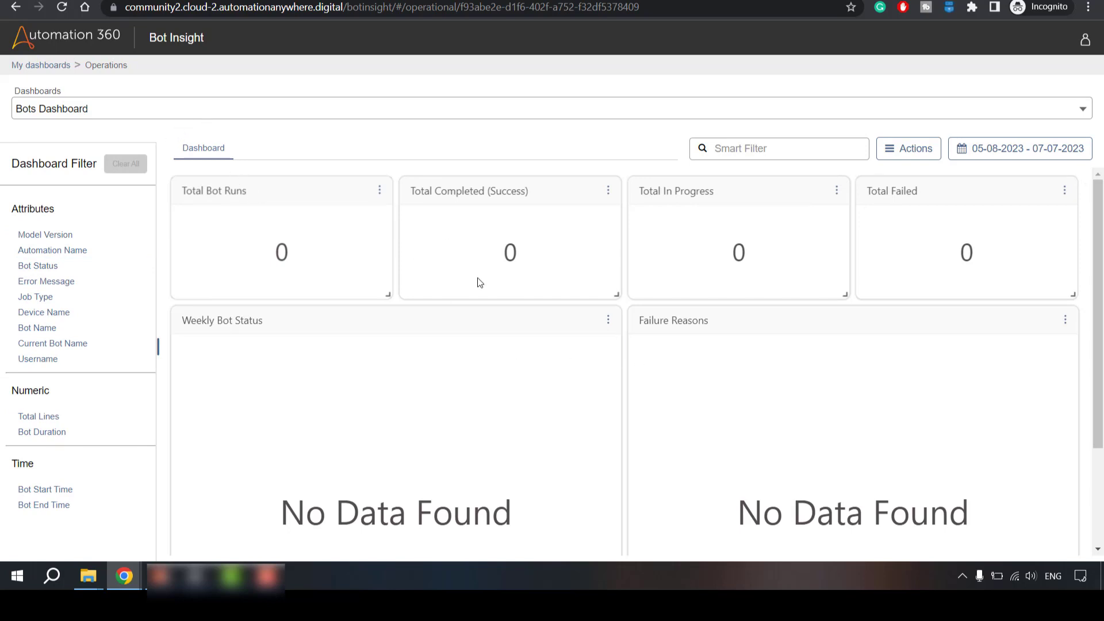
mouse_move(630, 346)
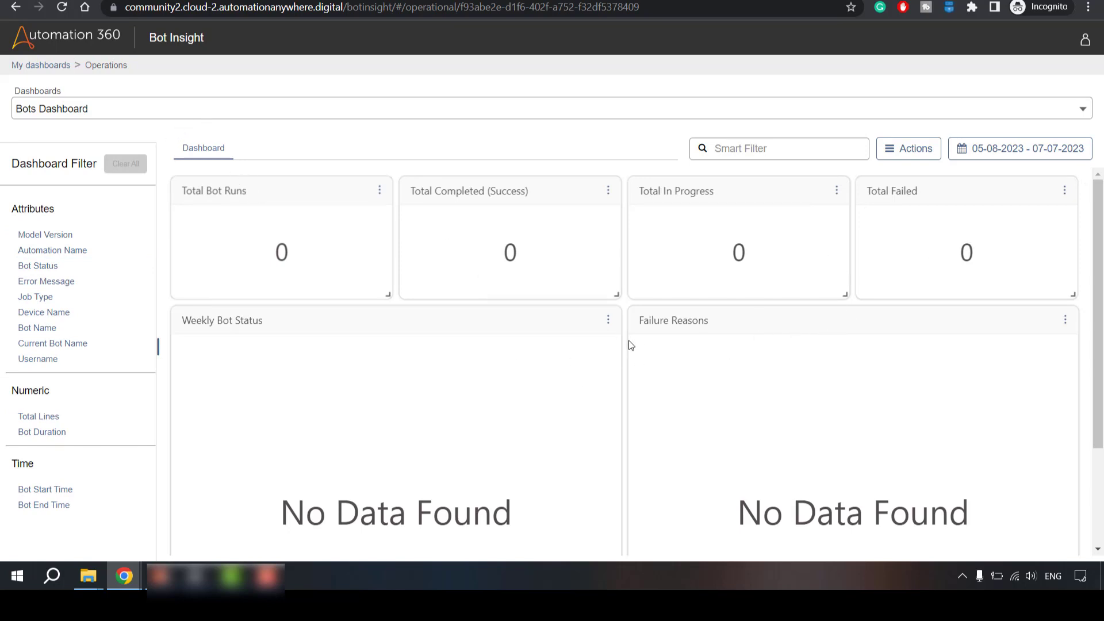
Scroll the Bots Dashboard showing zero bot runs before returning to the welcome page.
scroll("down", 3)
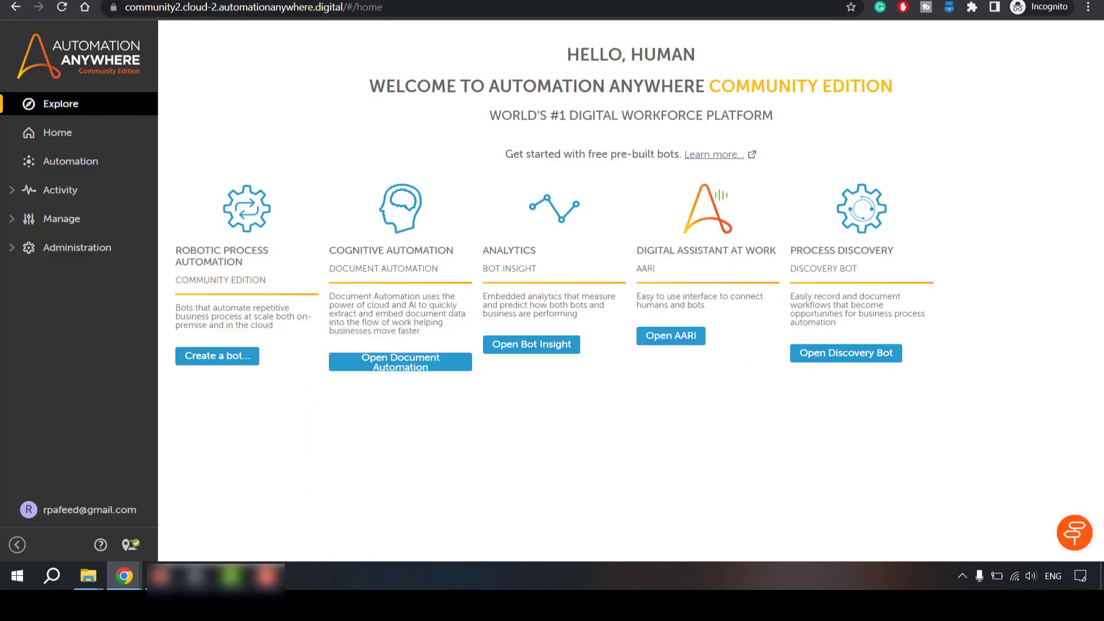
mouse_move(346, 147)
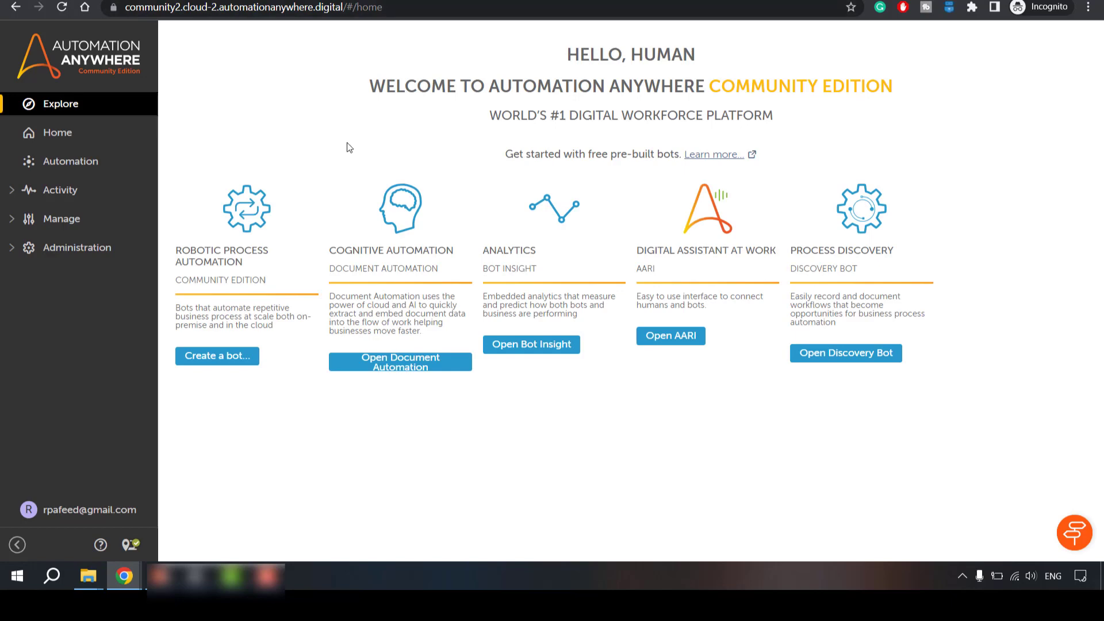